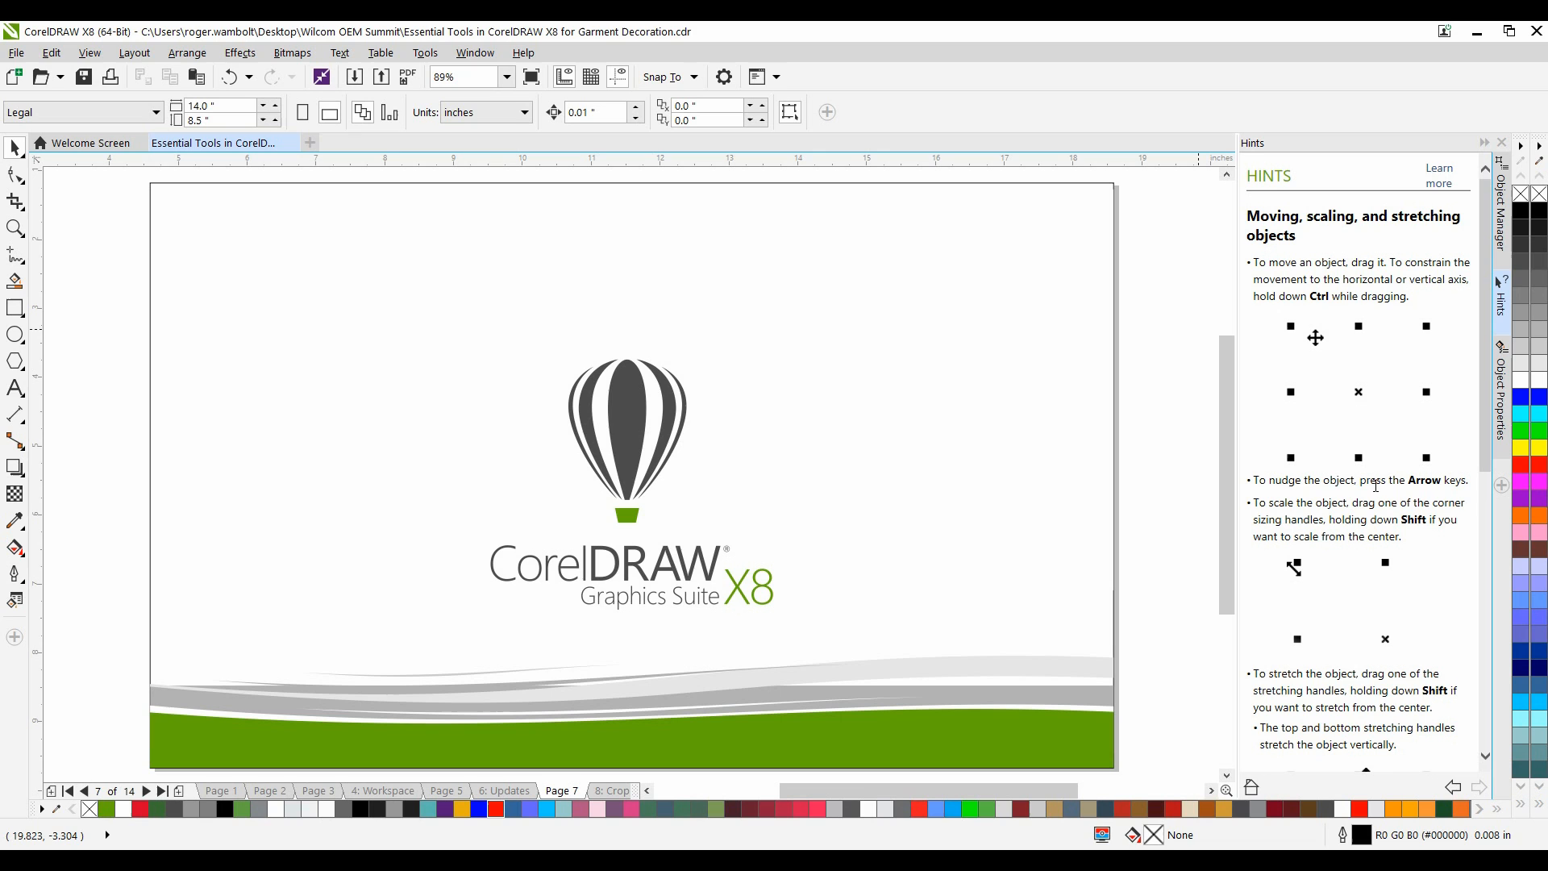
mouse_move(1419, 502)
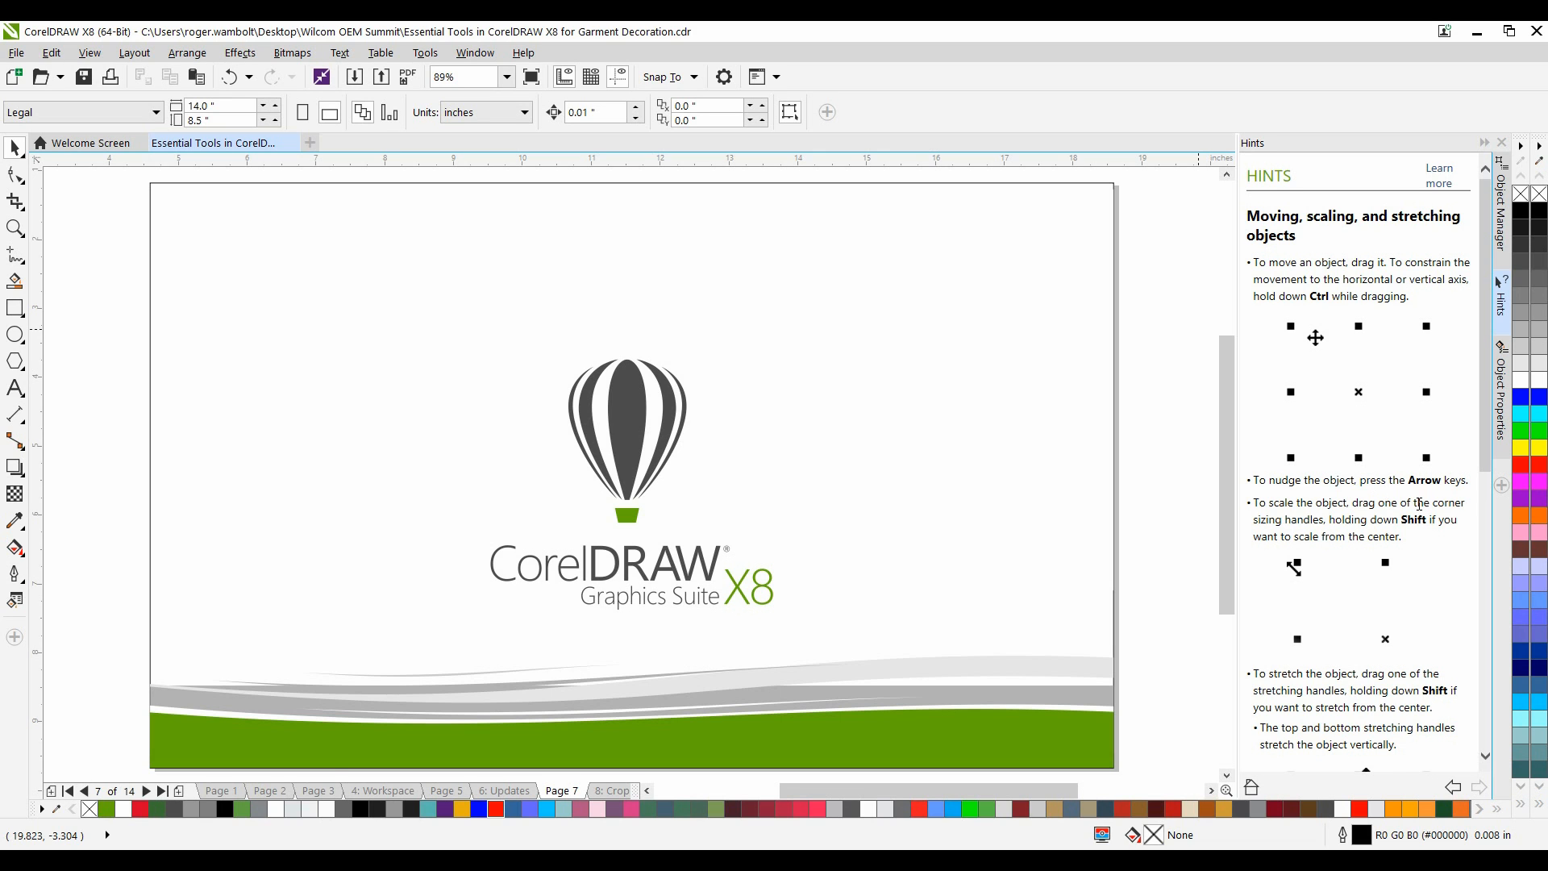
- Advance the presentation to page 8, The Smooth Tool, showing the cartoon turtle
left_click(145, 791)
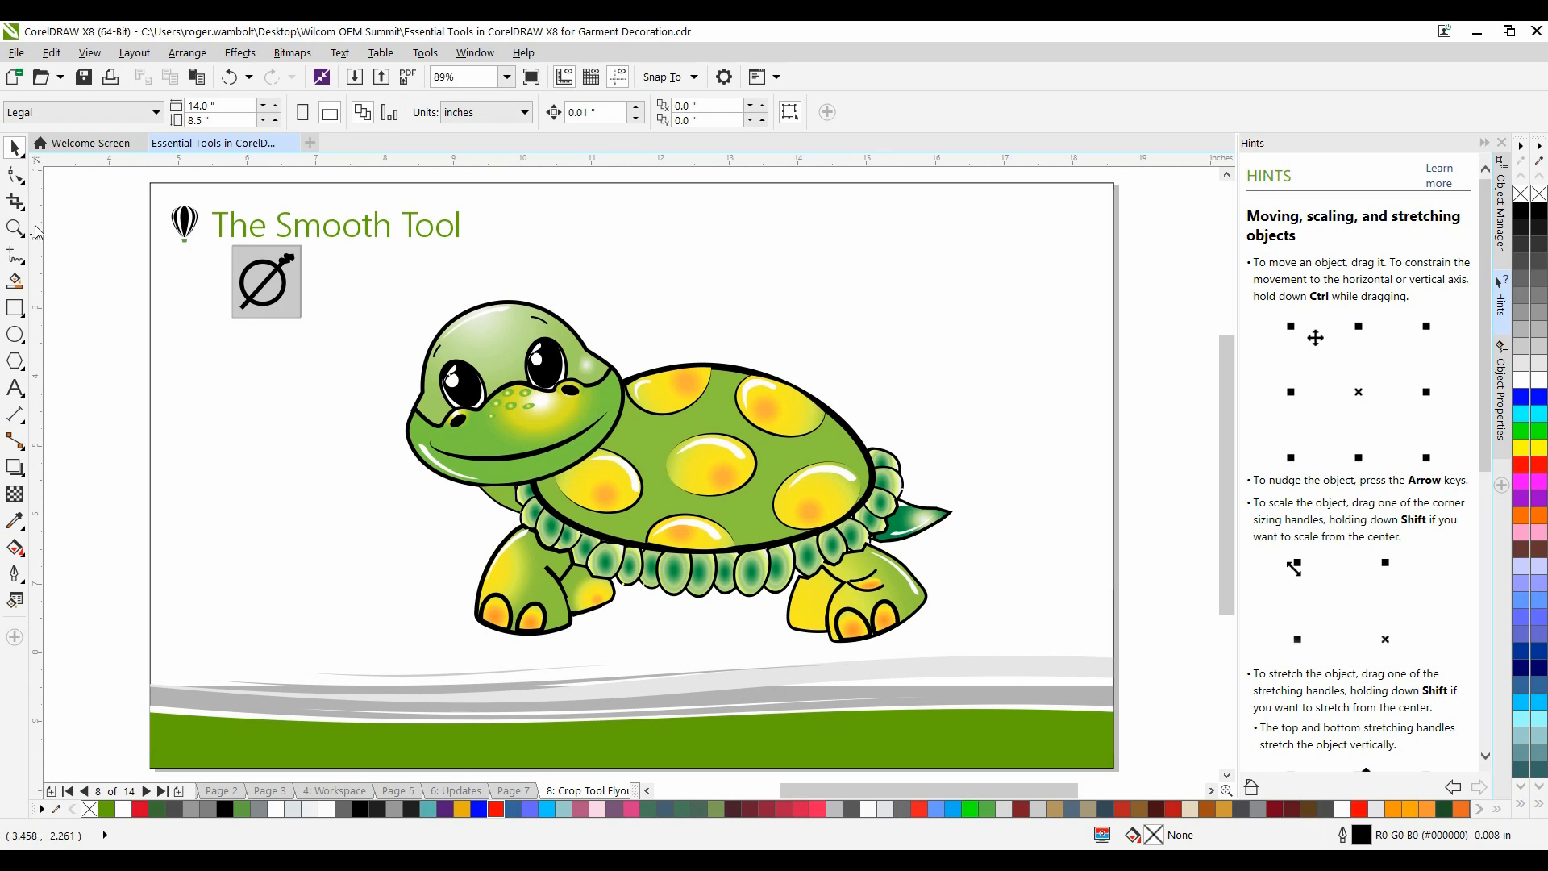
- Inspect the turtle shell's nodes, then smooth its outline near the head, top and bottom
left_click(15, 175)
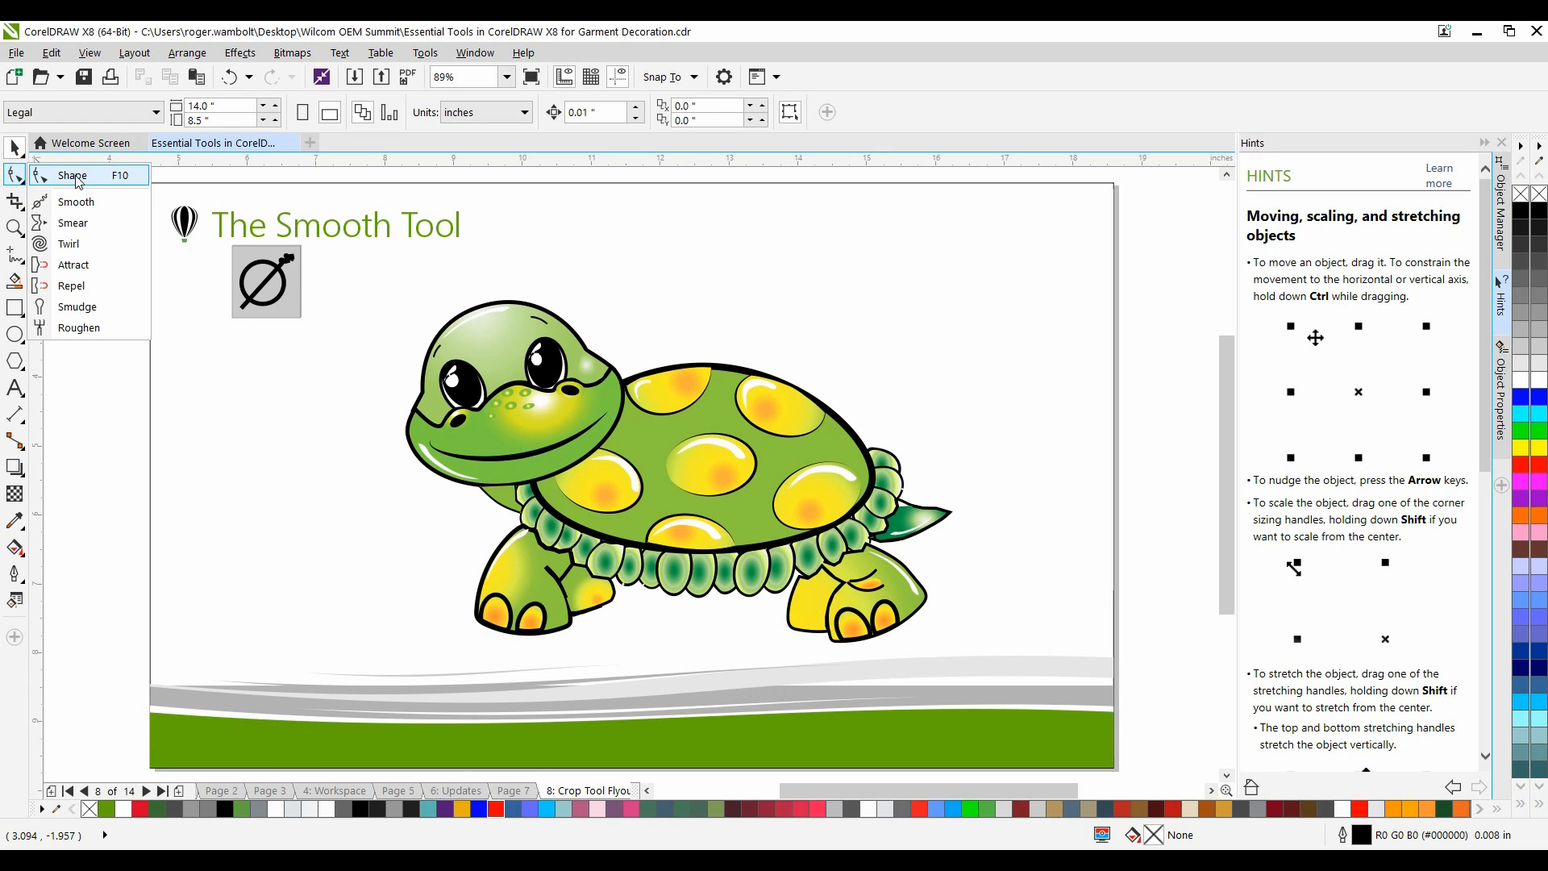
left_click(71, 175)
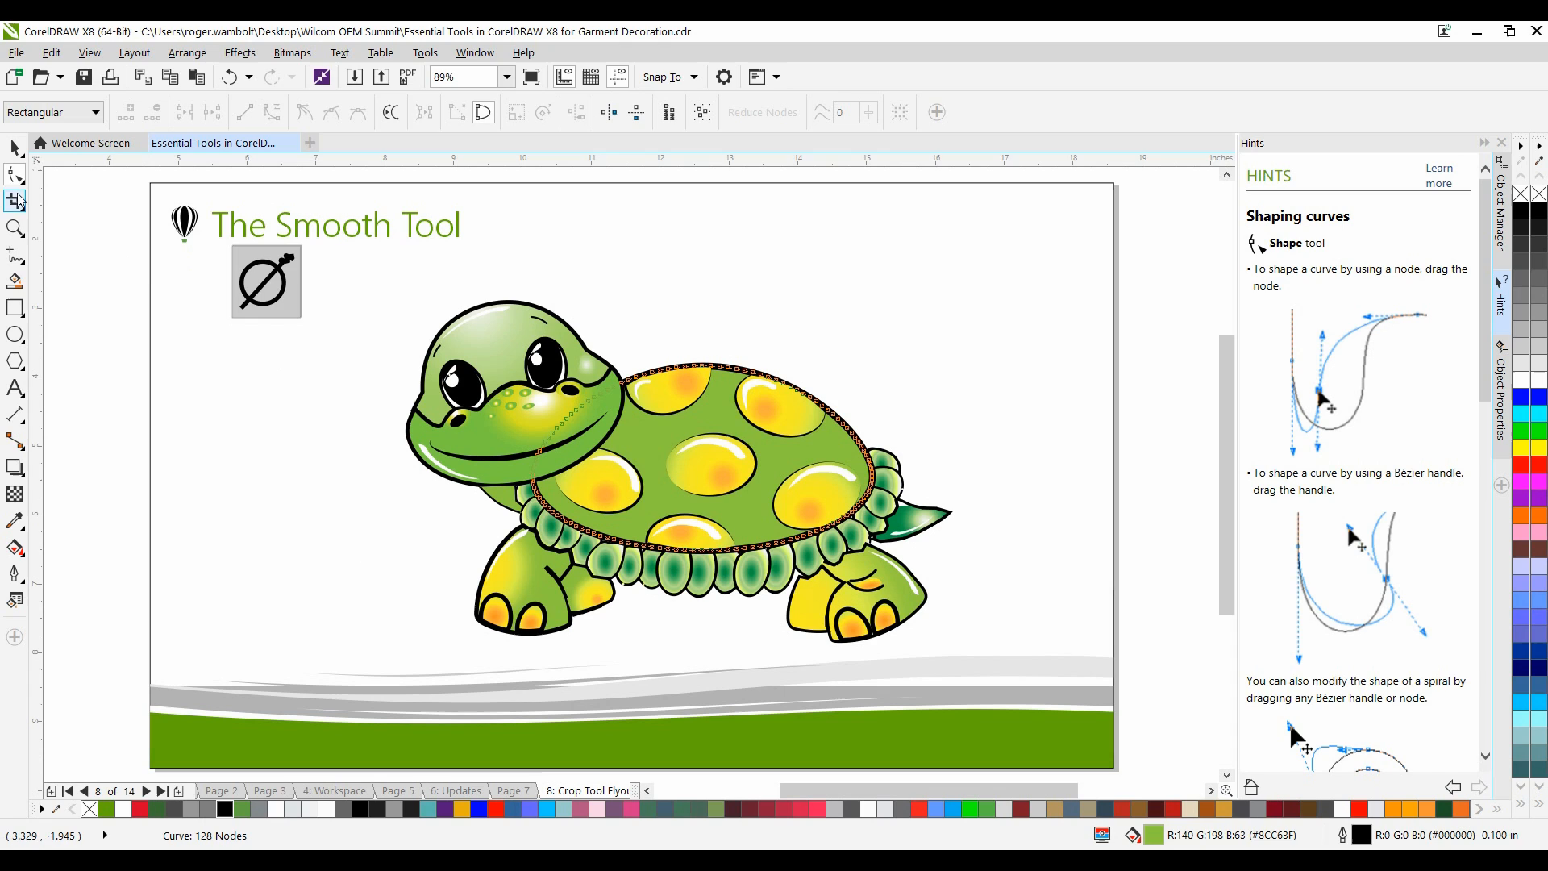
left_click(14, 175)
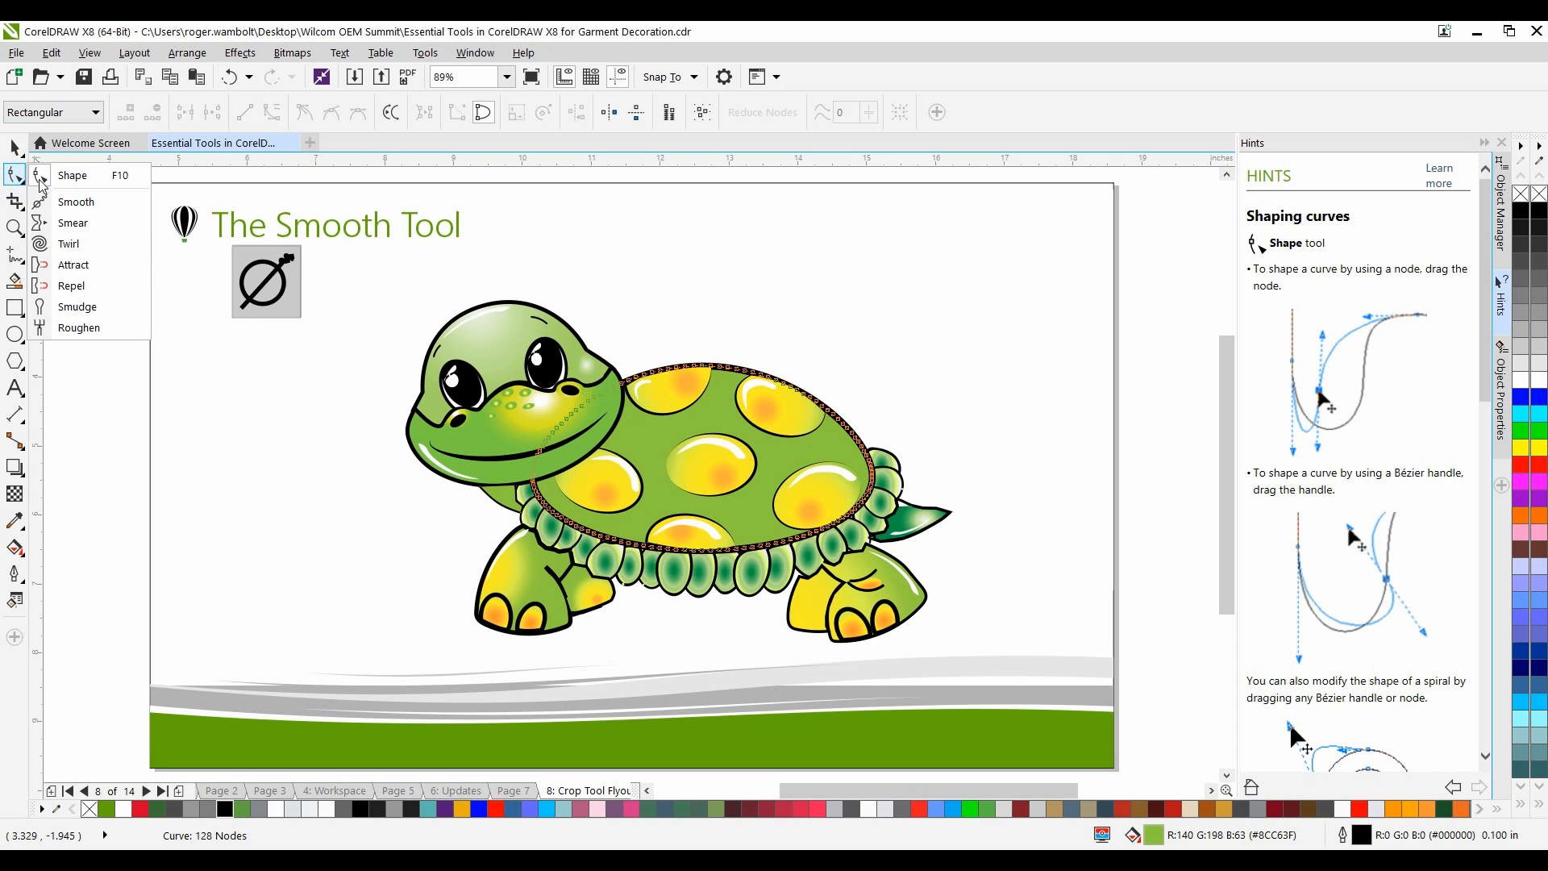
left_click(75, 202)
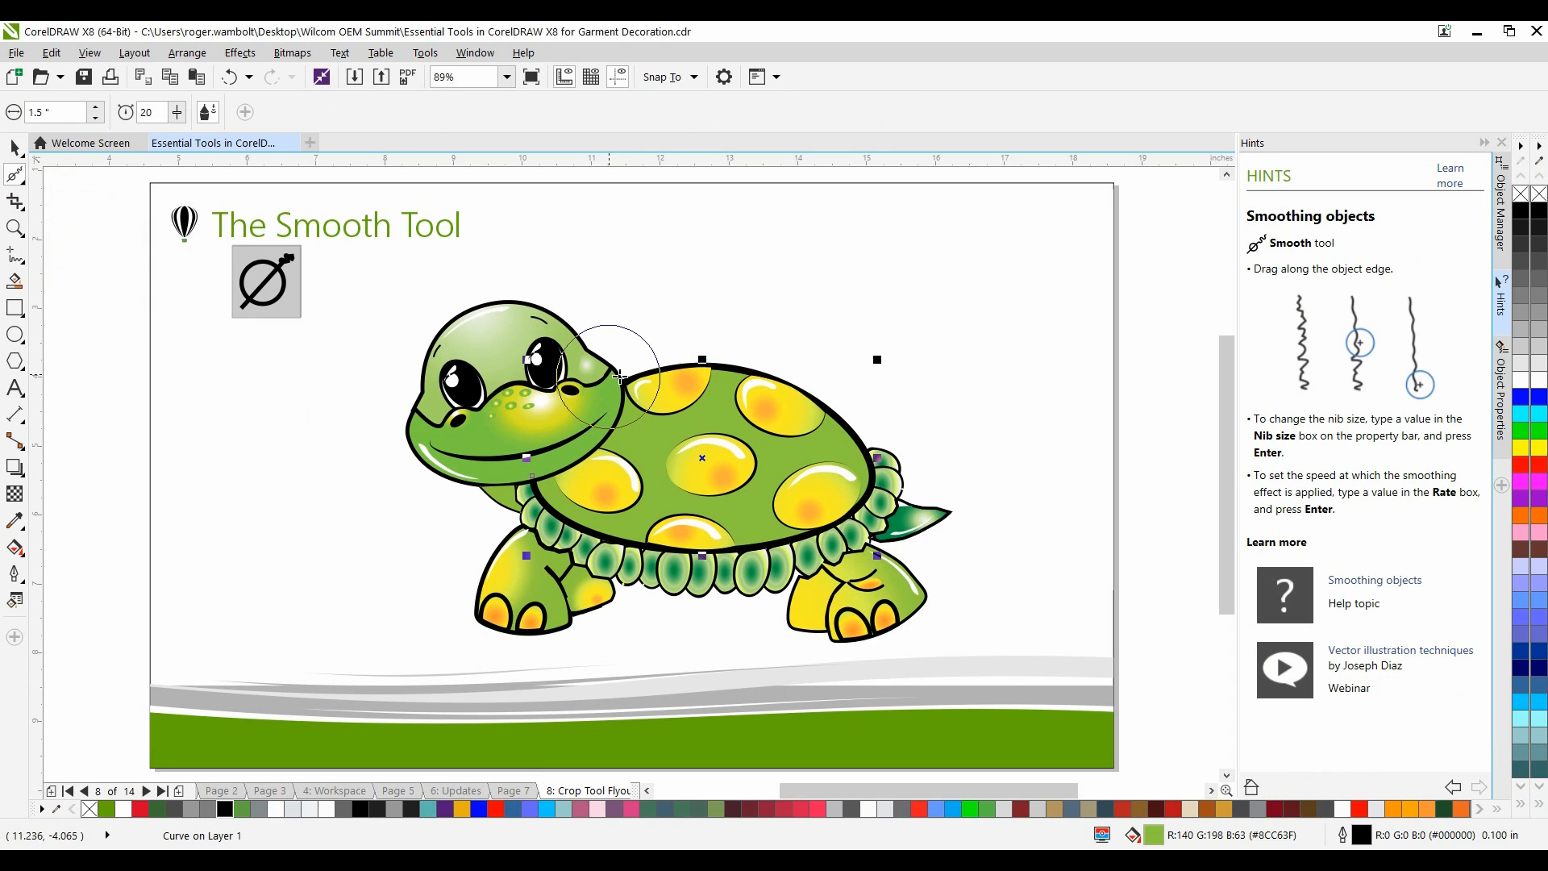
left_click_drag(617, 378, 745, 378)
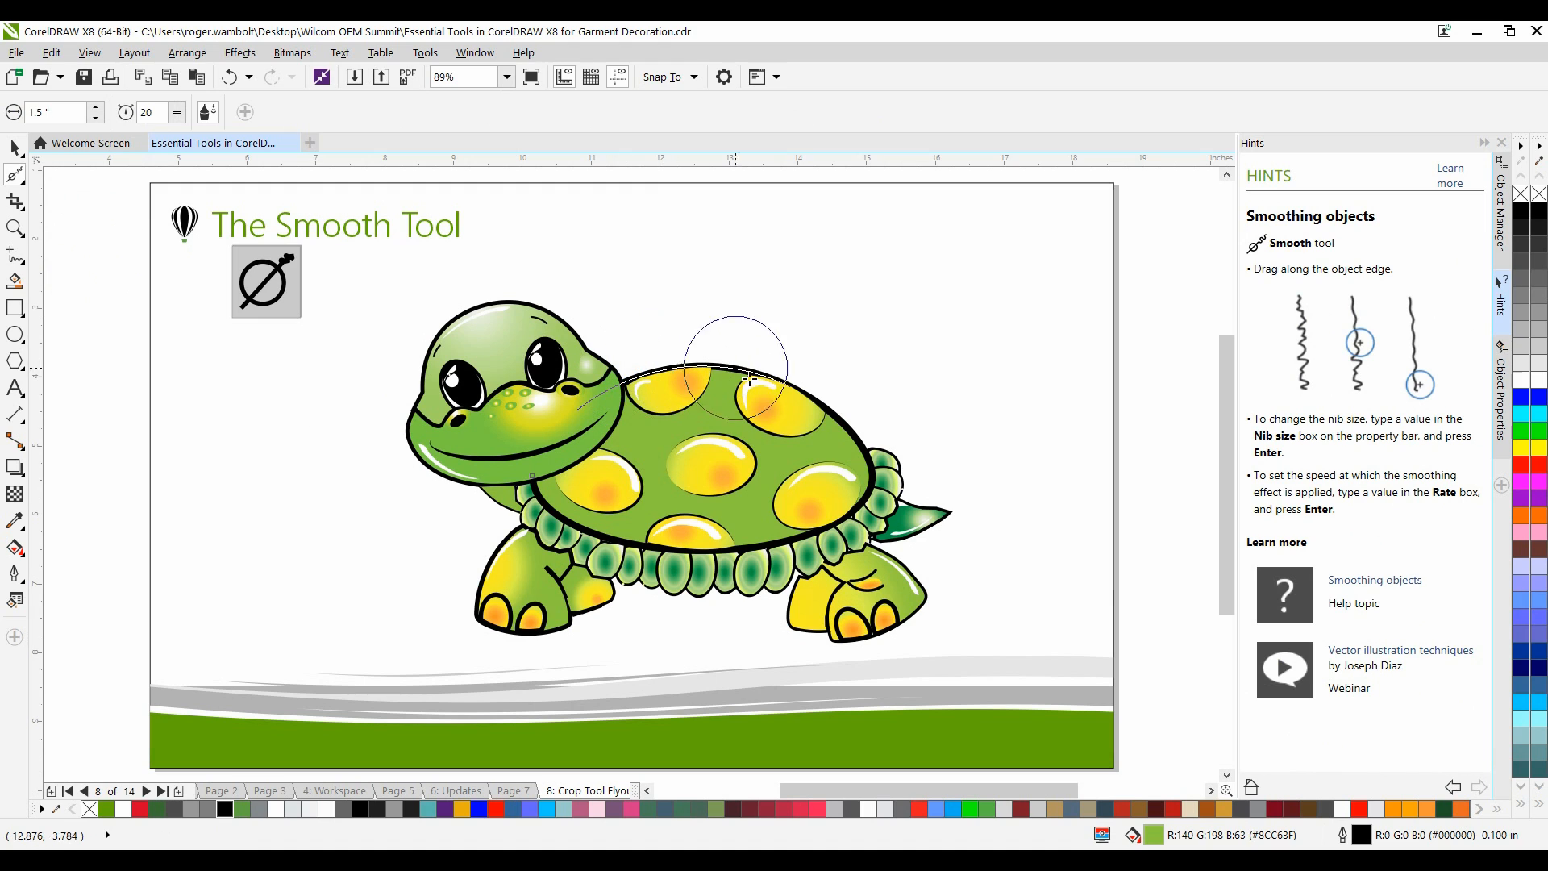
left_click_drag(747, 377, 698, 540)
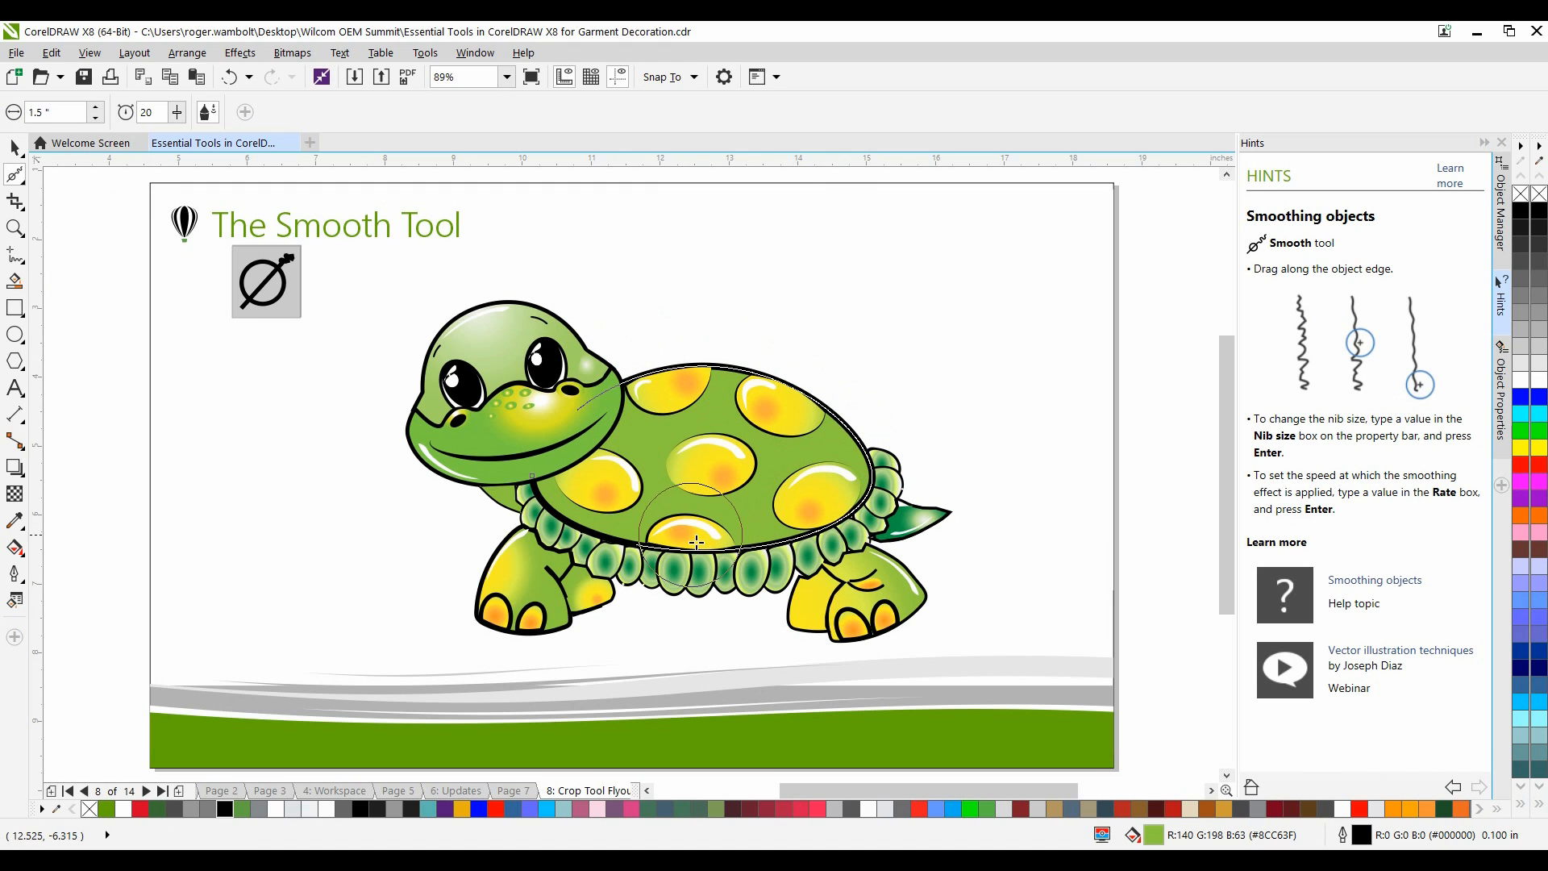
left_click_drag(696, 543, 636, 390)
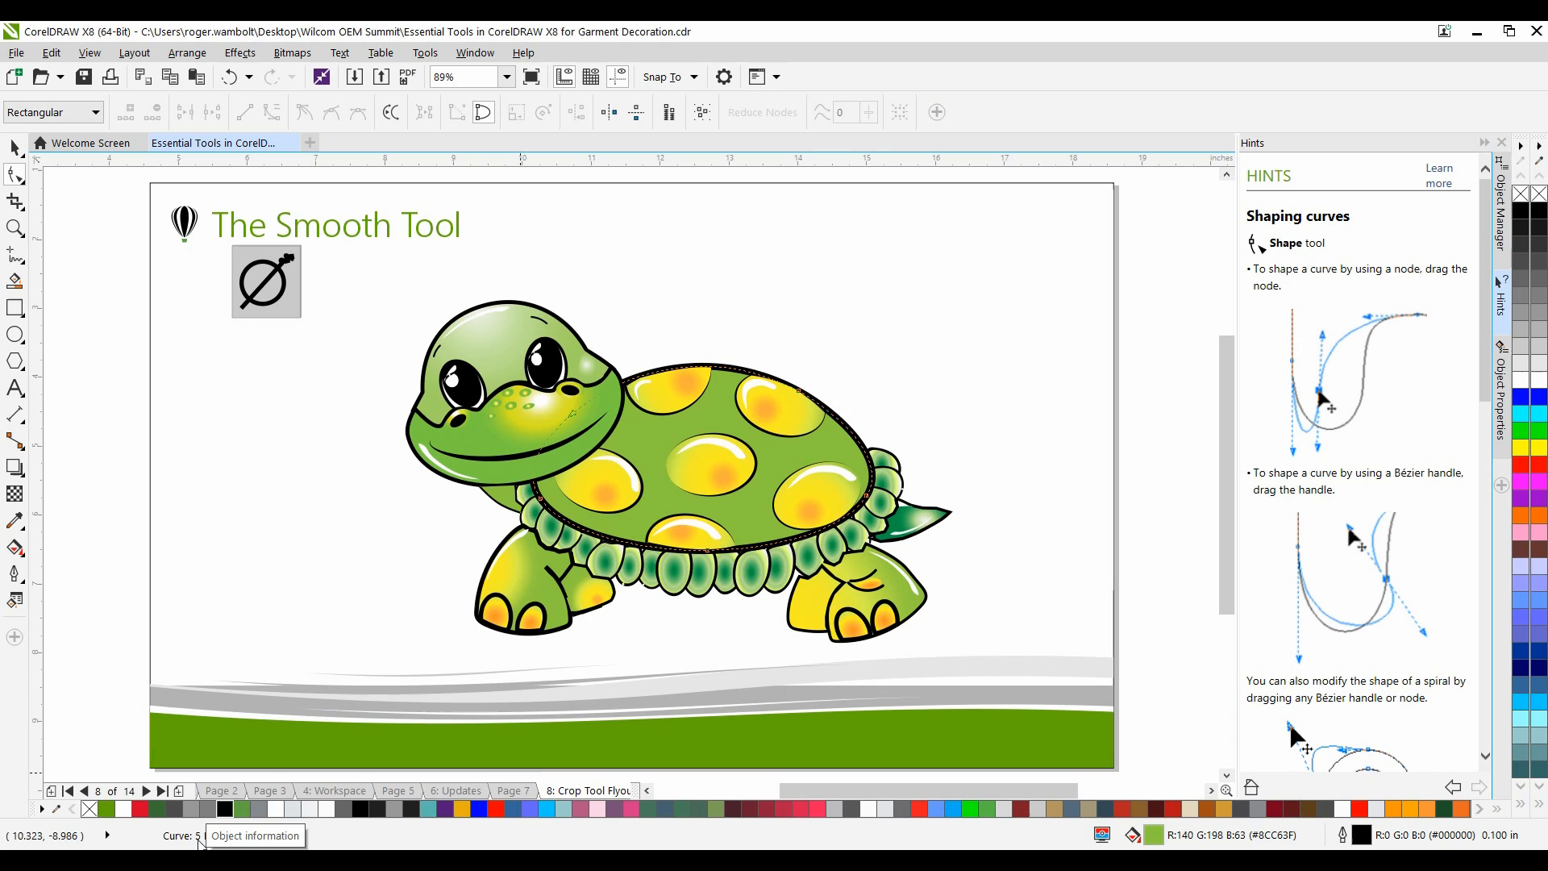
left_click(144, 791)
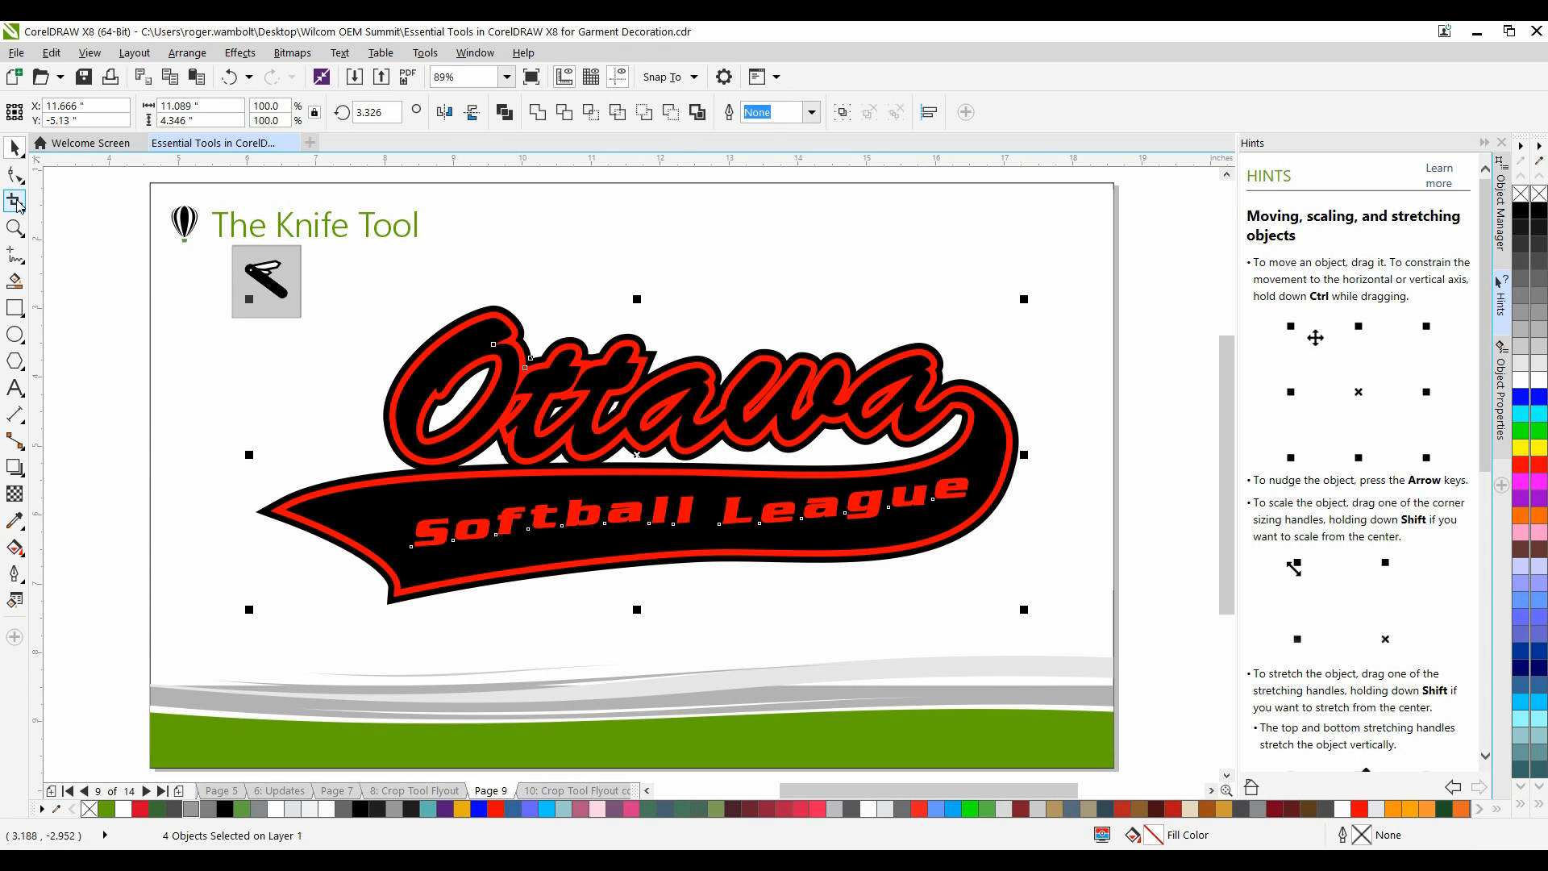
- Pick the Knife tool from the Crop flyout for the Ottawa logo
left_click(16, 201)
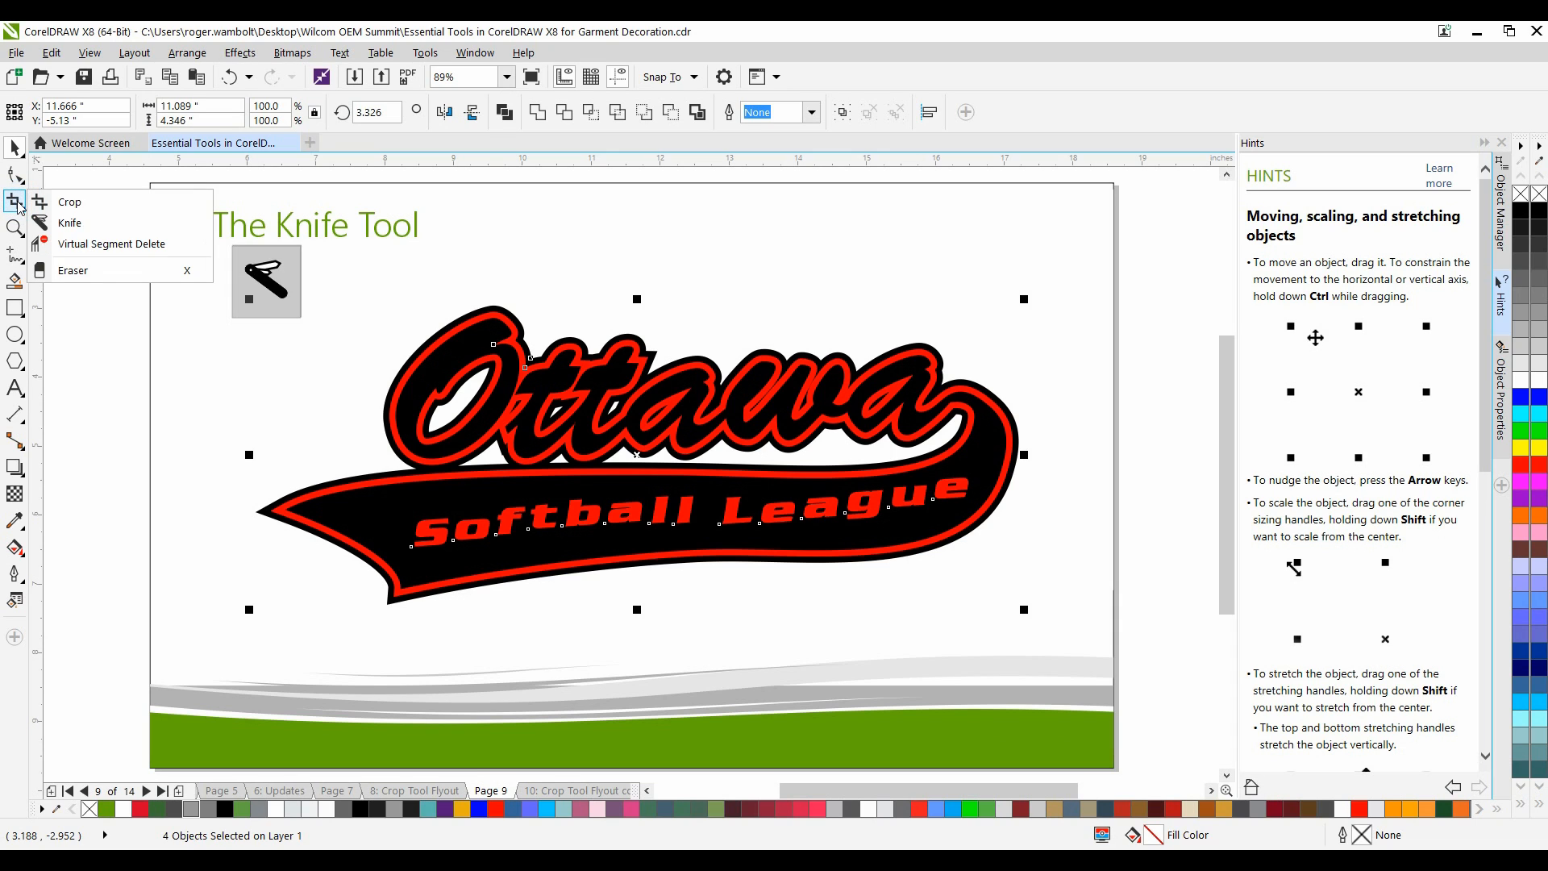
left_click(69, 222)
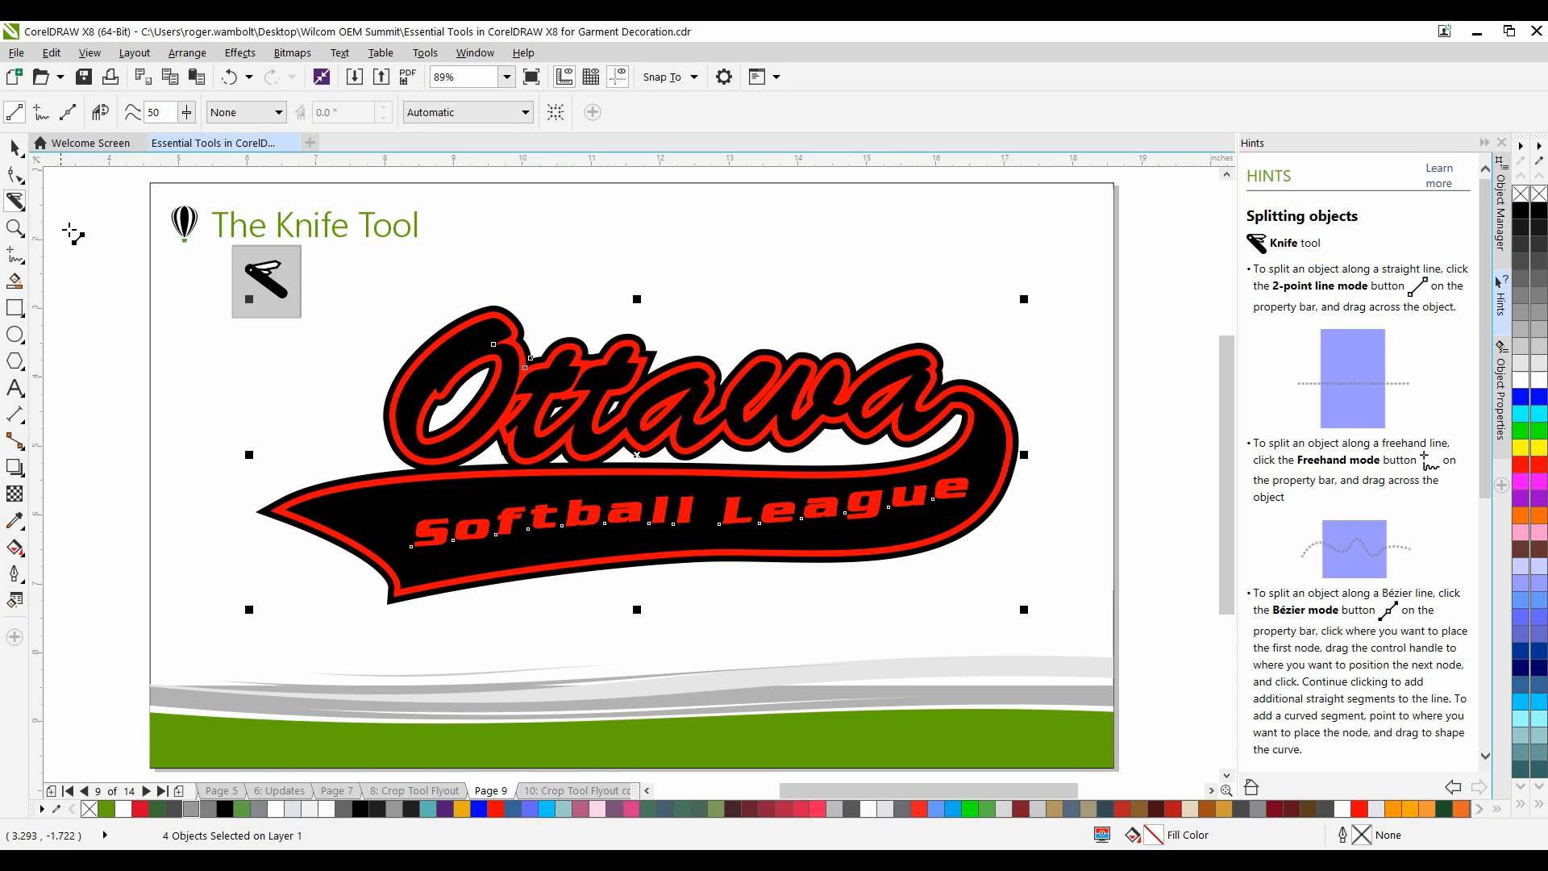
mouse_move(14, 111)
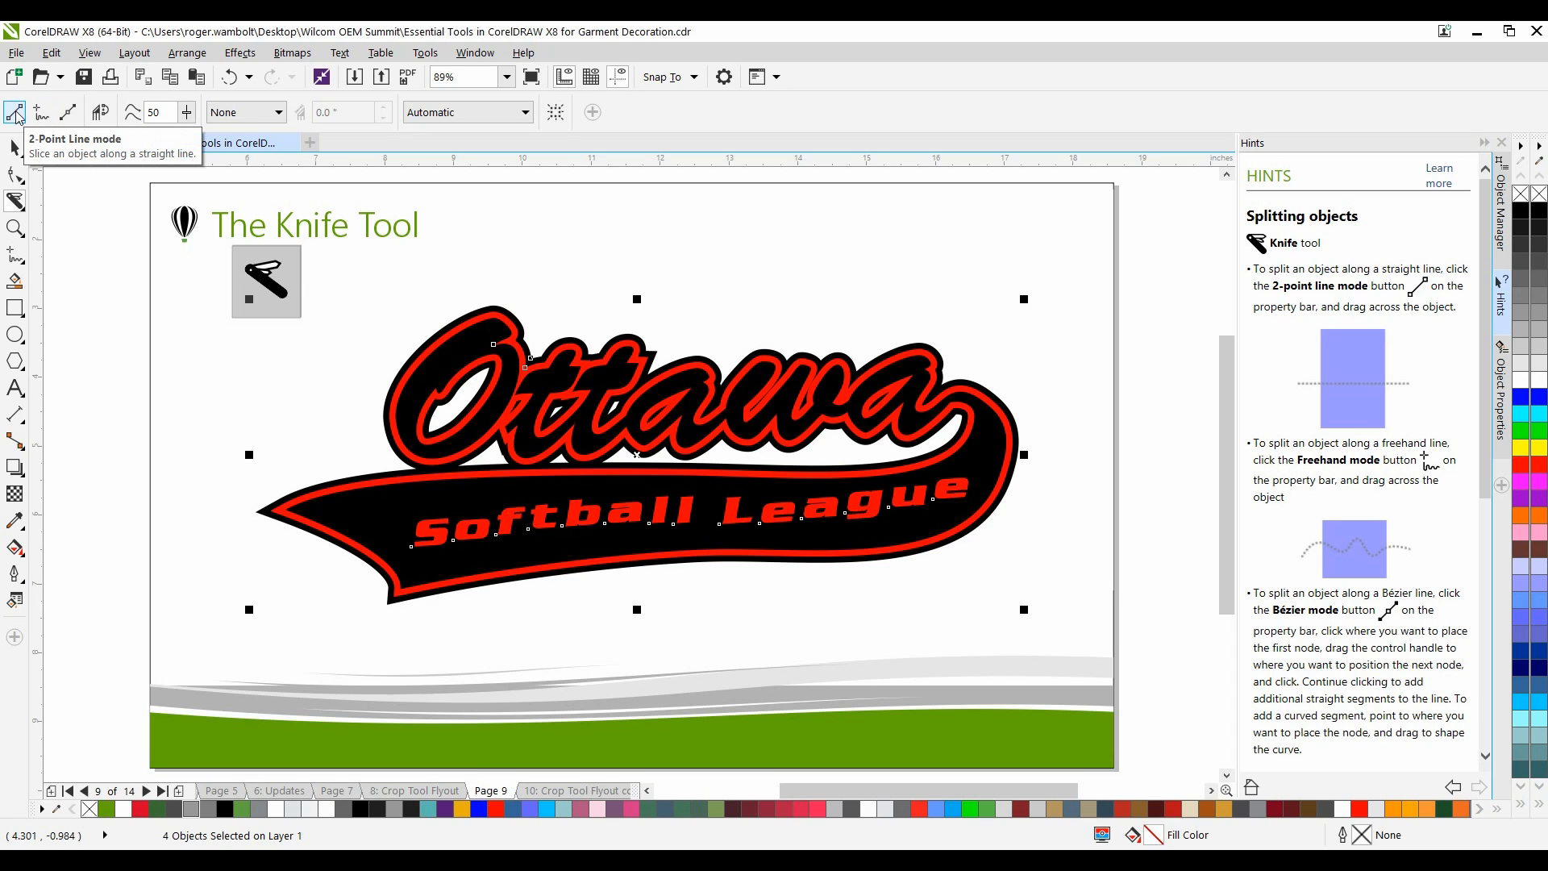
mouse_move(40, 111)
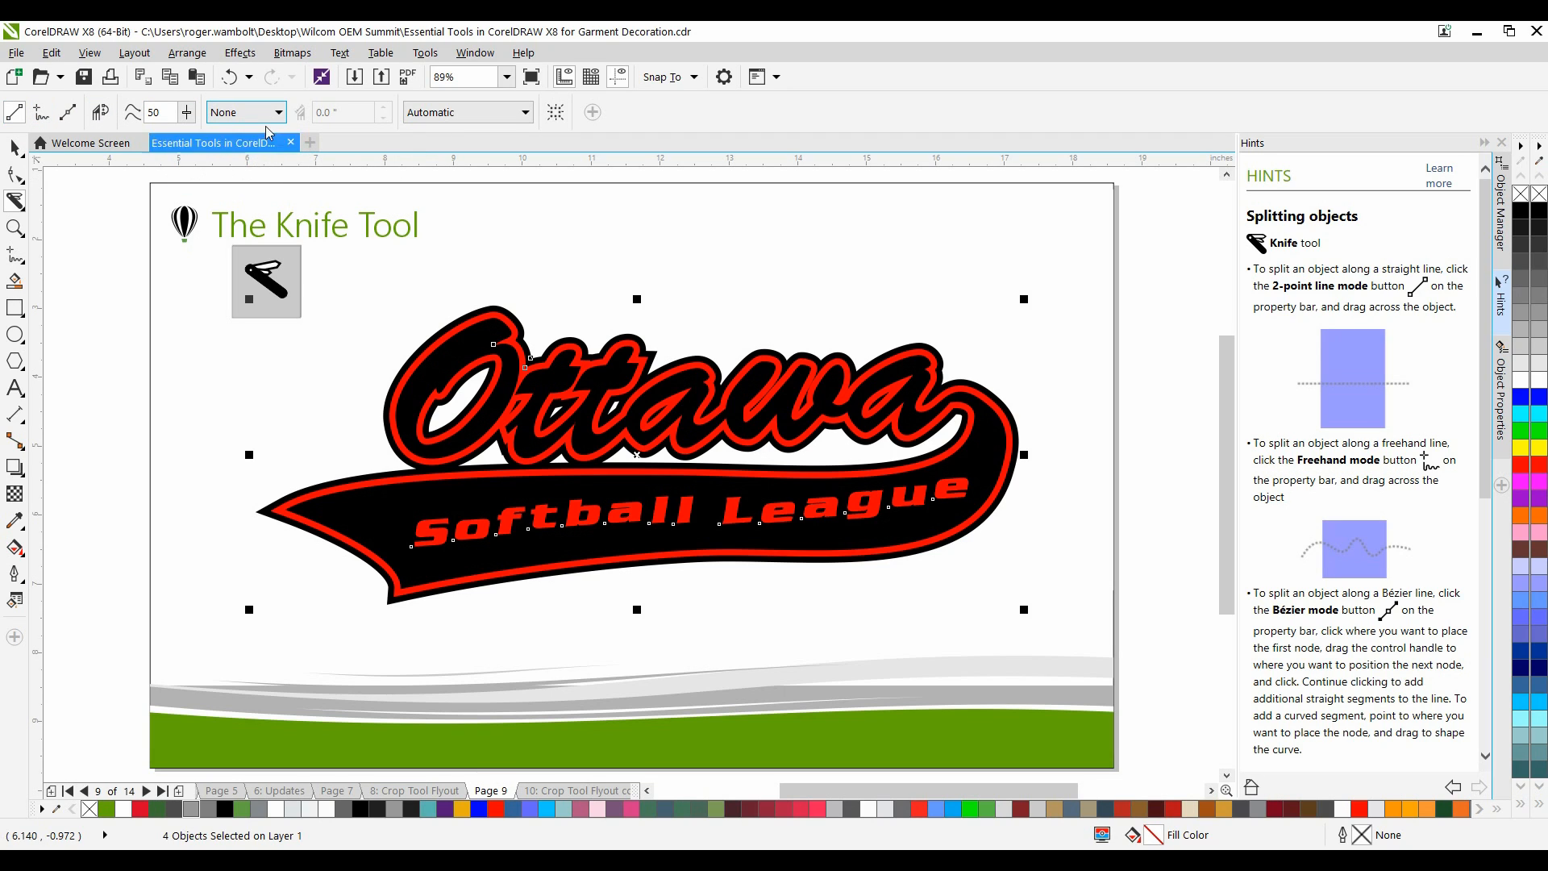
- Slice the Ottawa logo vertically using Overlap split mode with 0.25 width
left_click(280, 111)
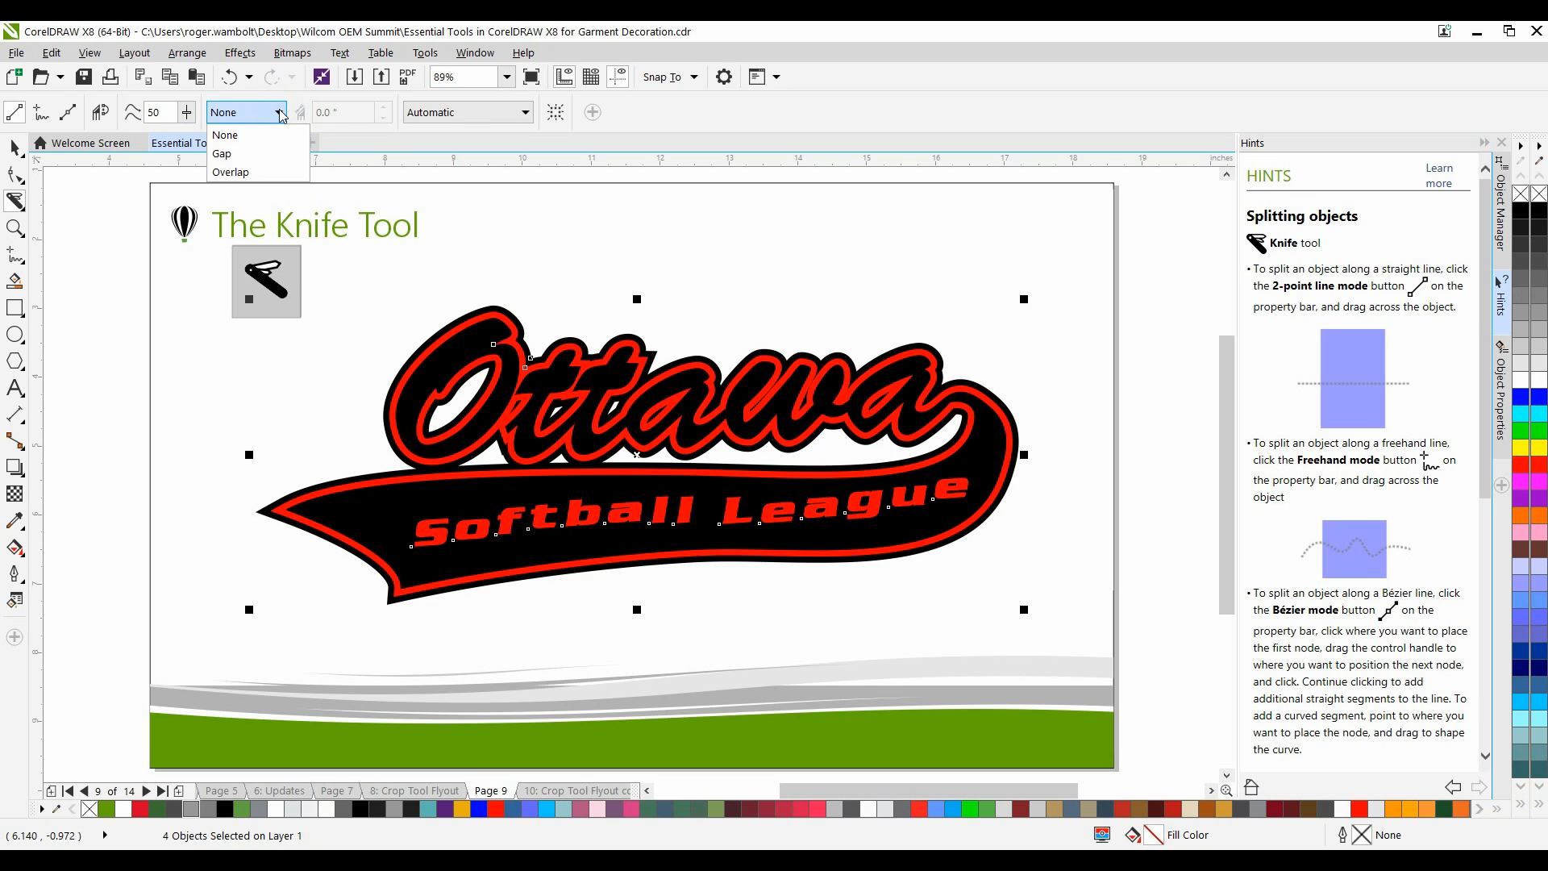
mouse_move(270, 133)
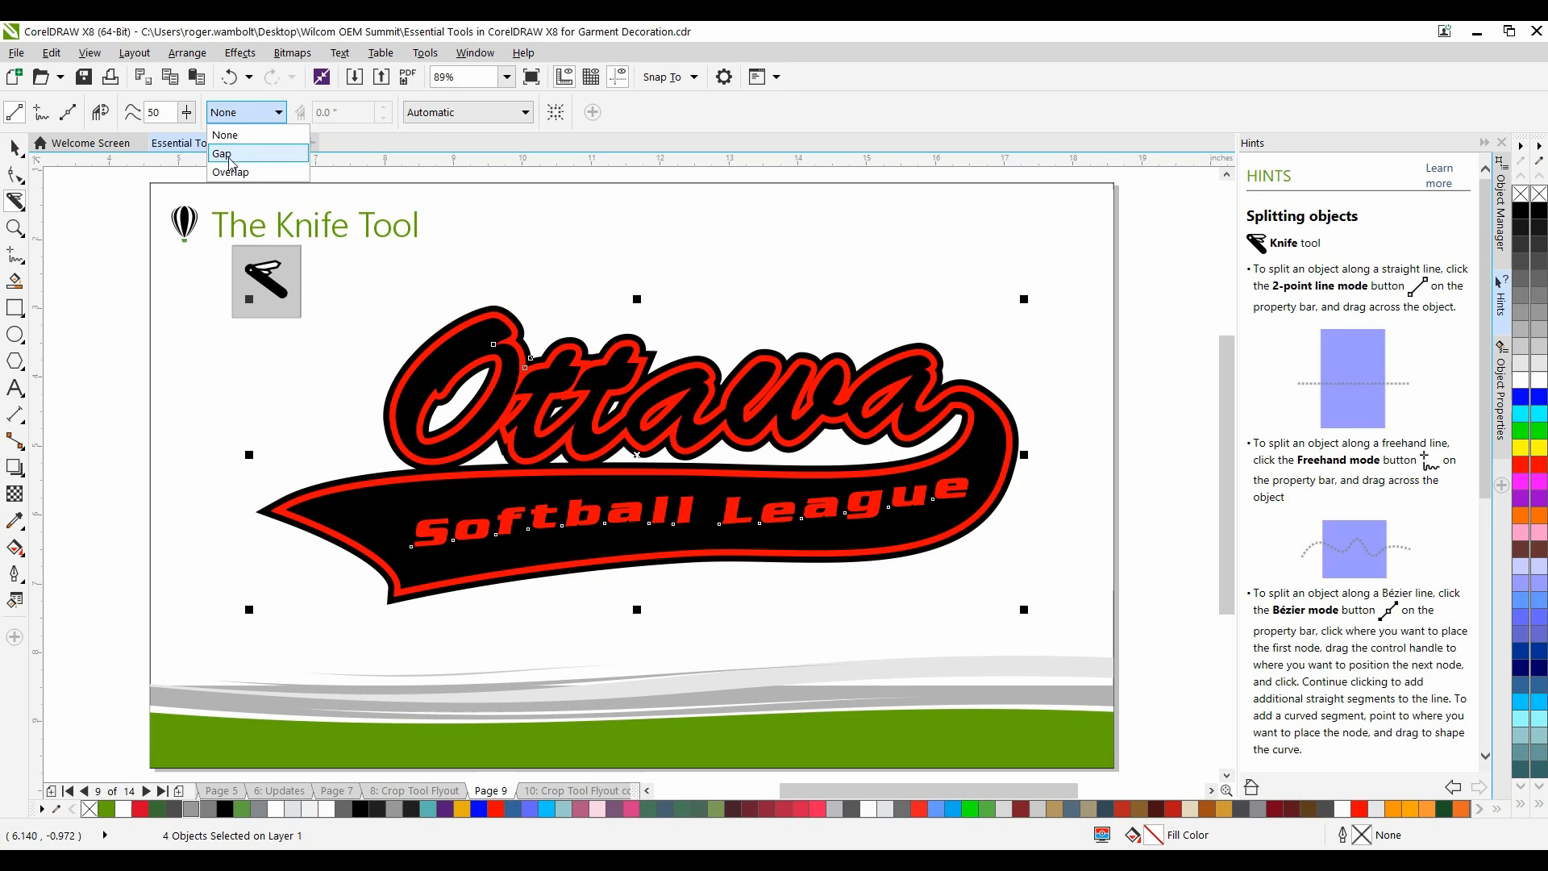
mouse_move(245, 171)
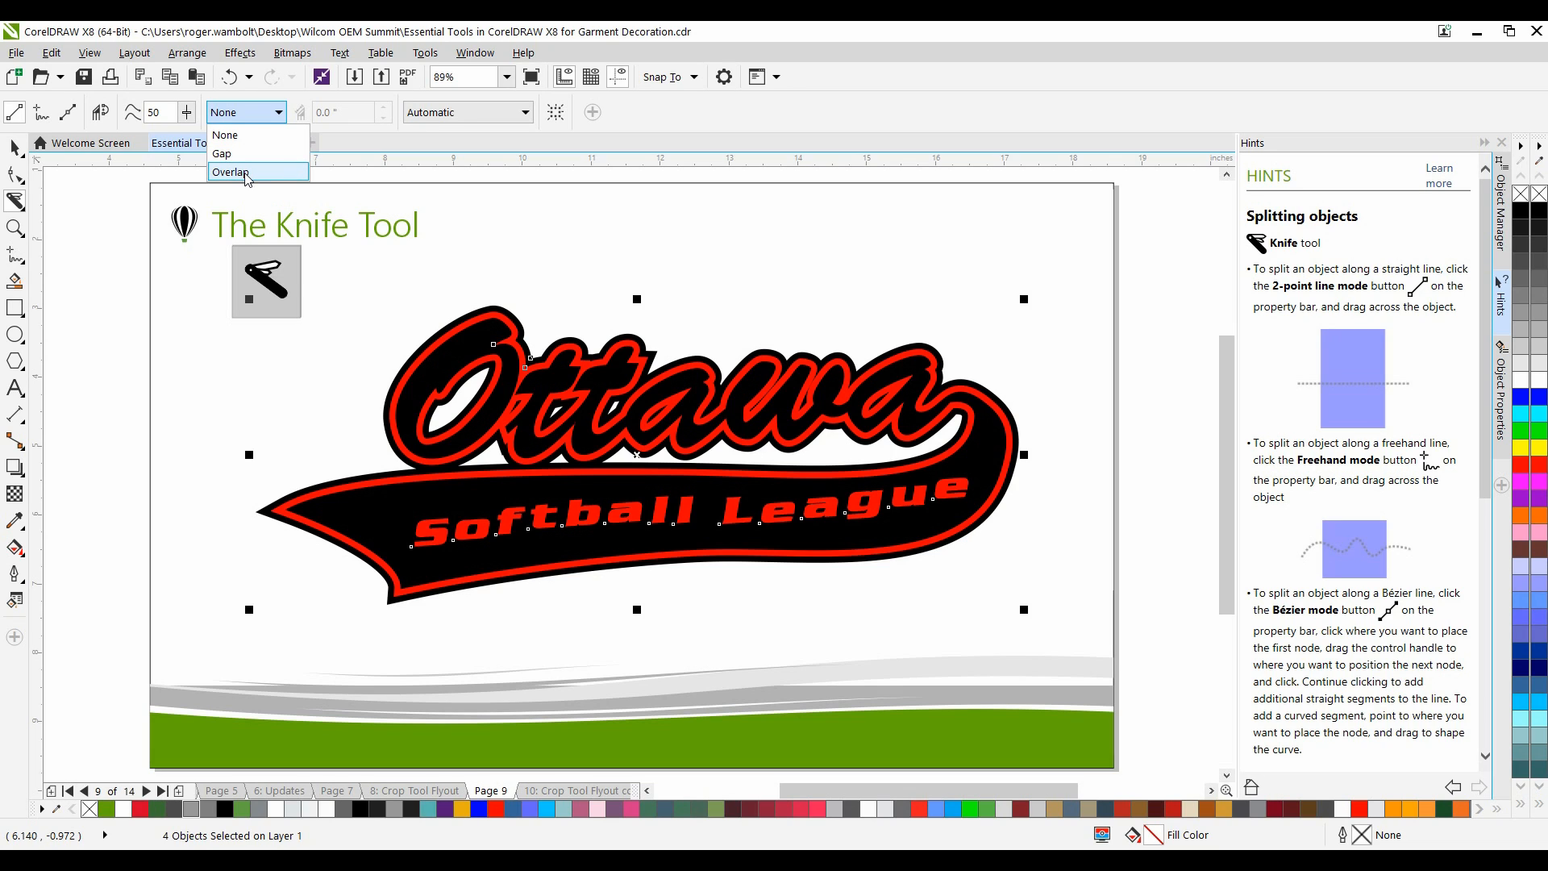
left_click(229, 172)
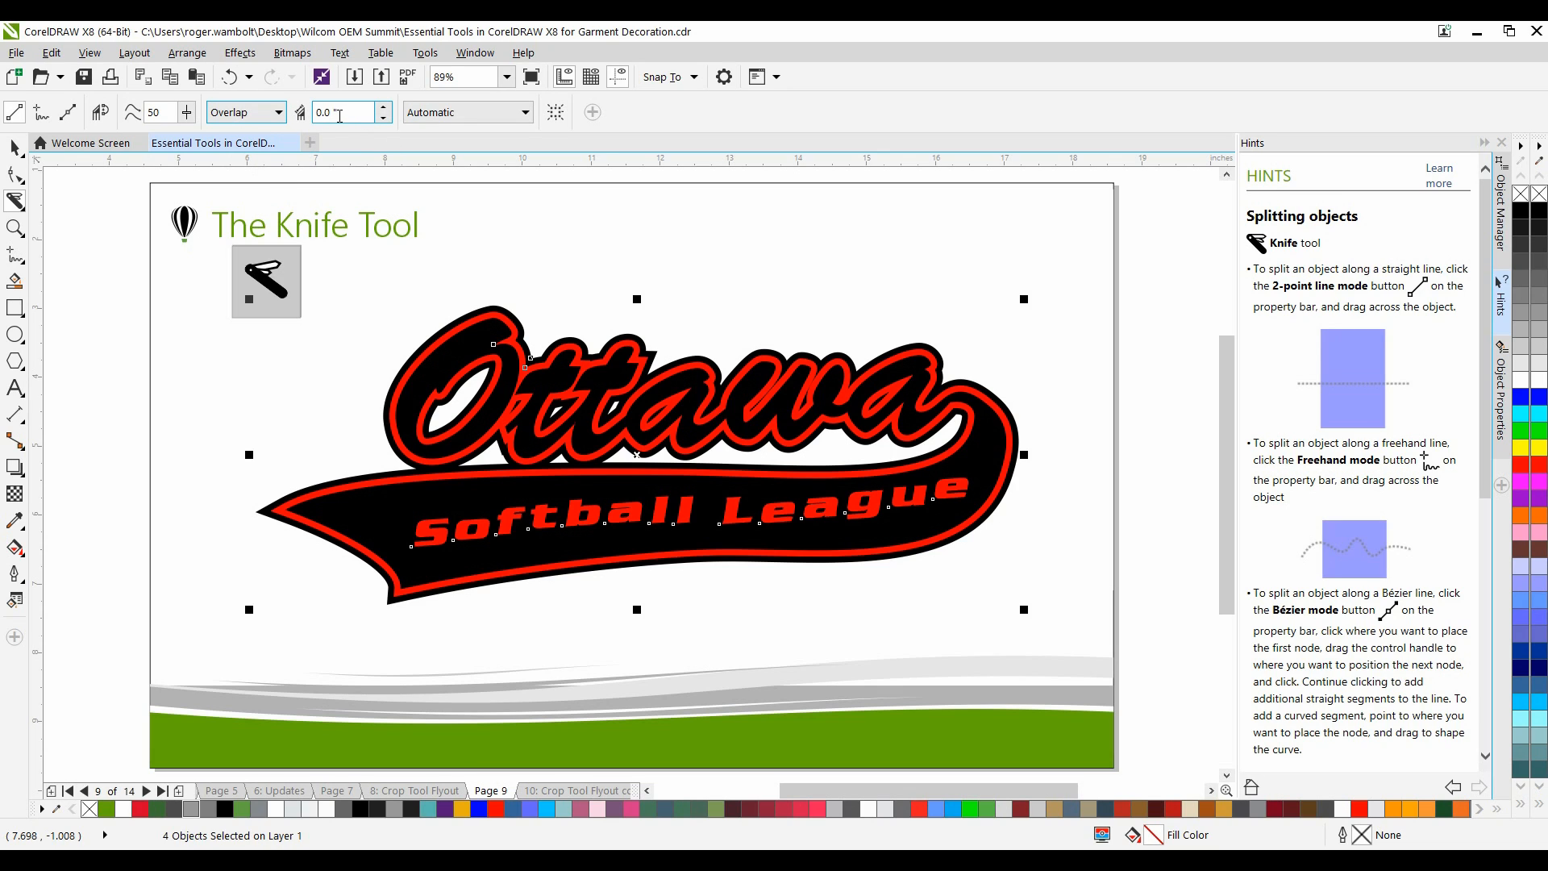
mouse_move(340, 111)
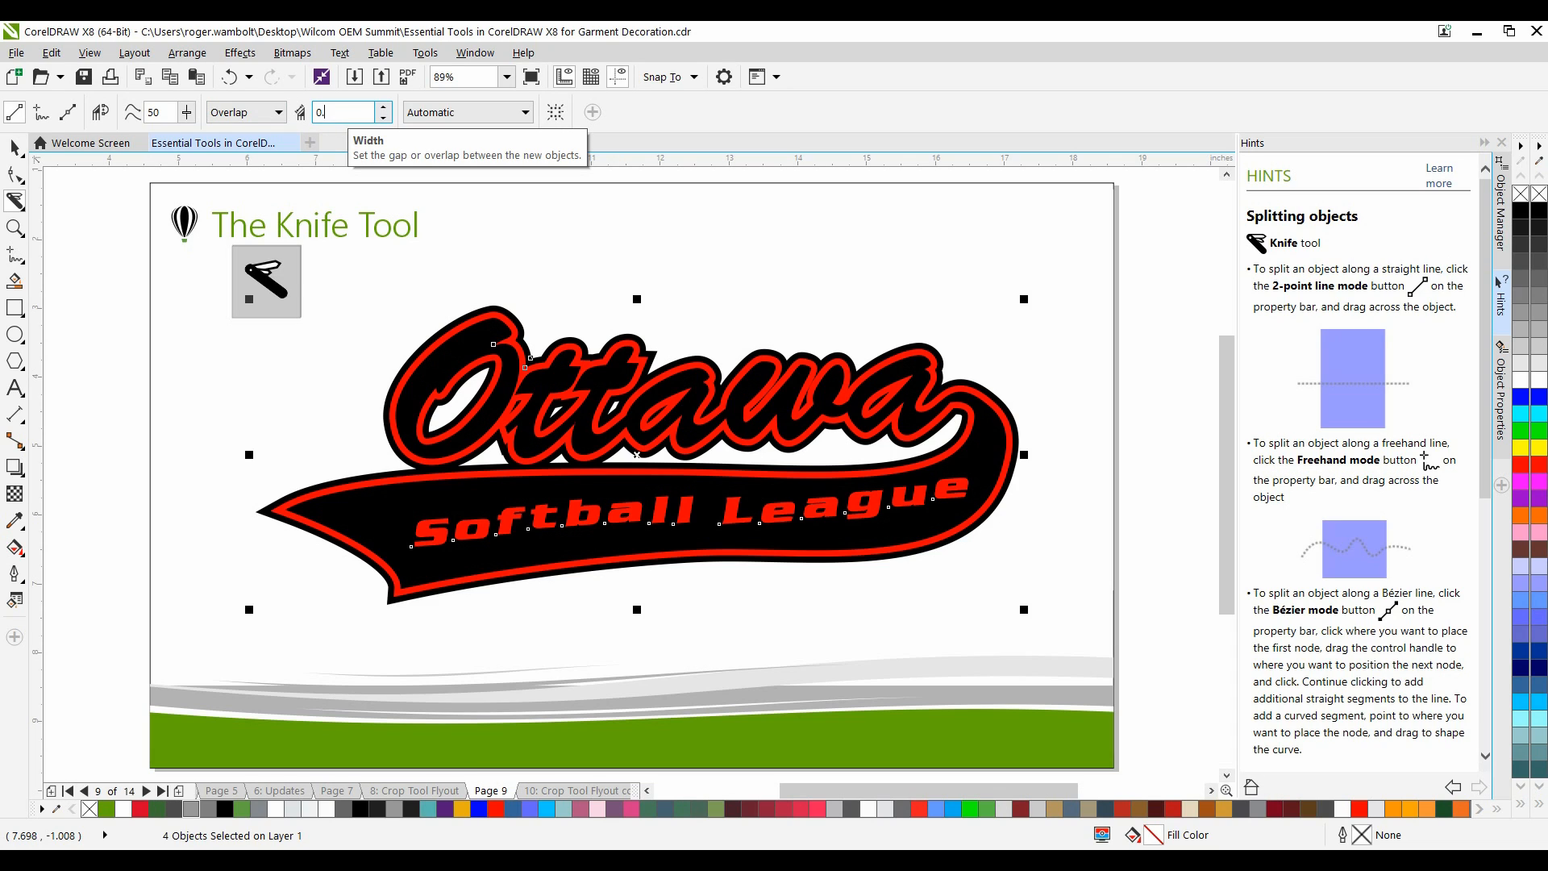
type("0.25")
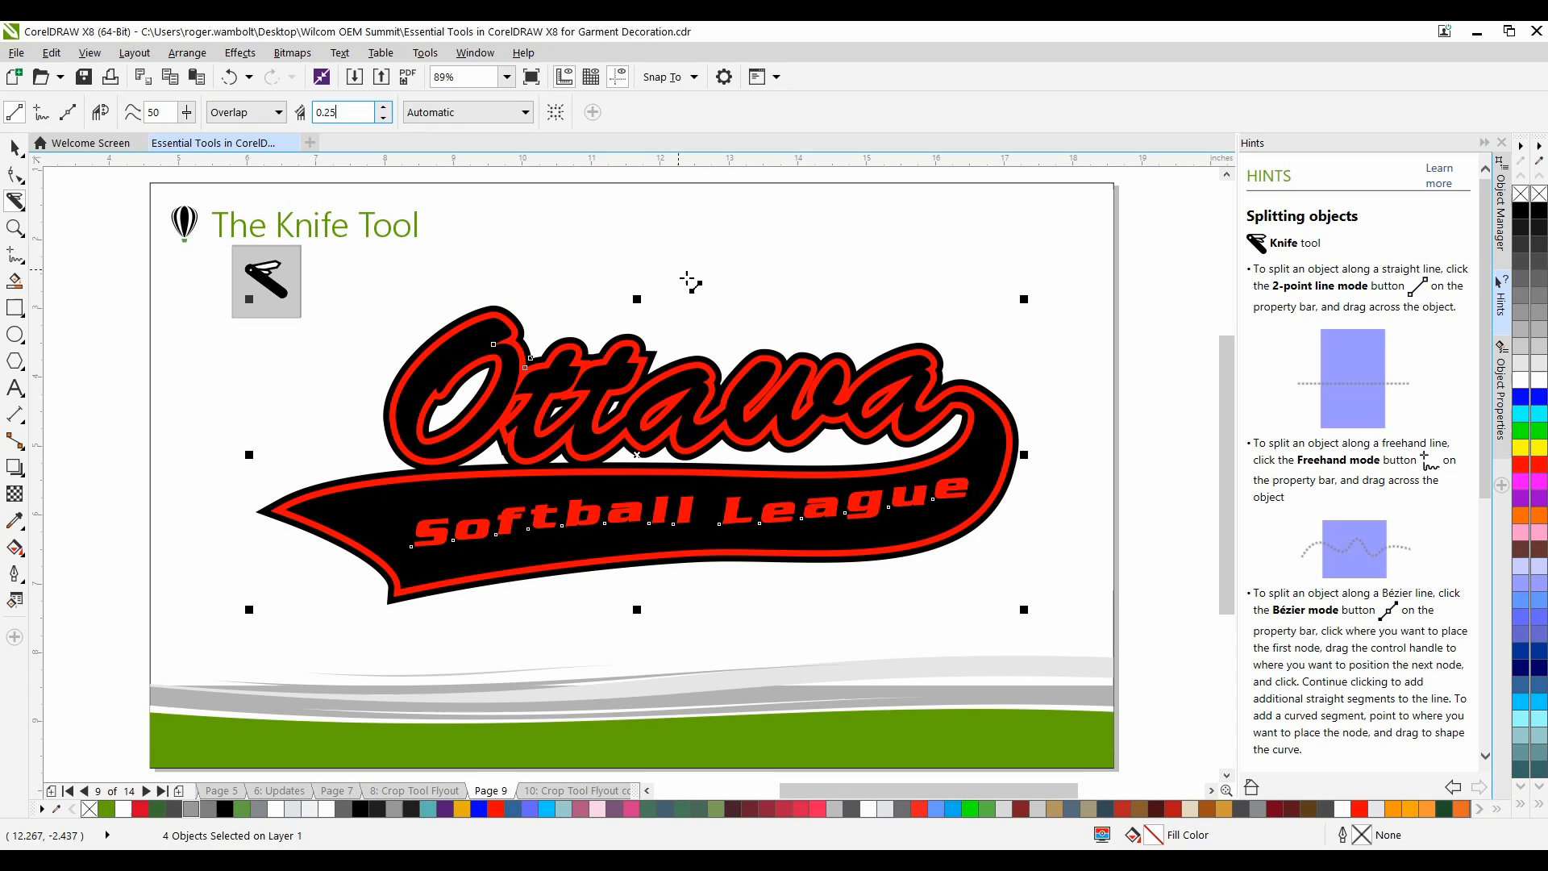
left_click_drag(677, 269, 744, 612)
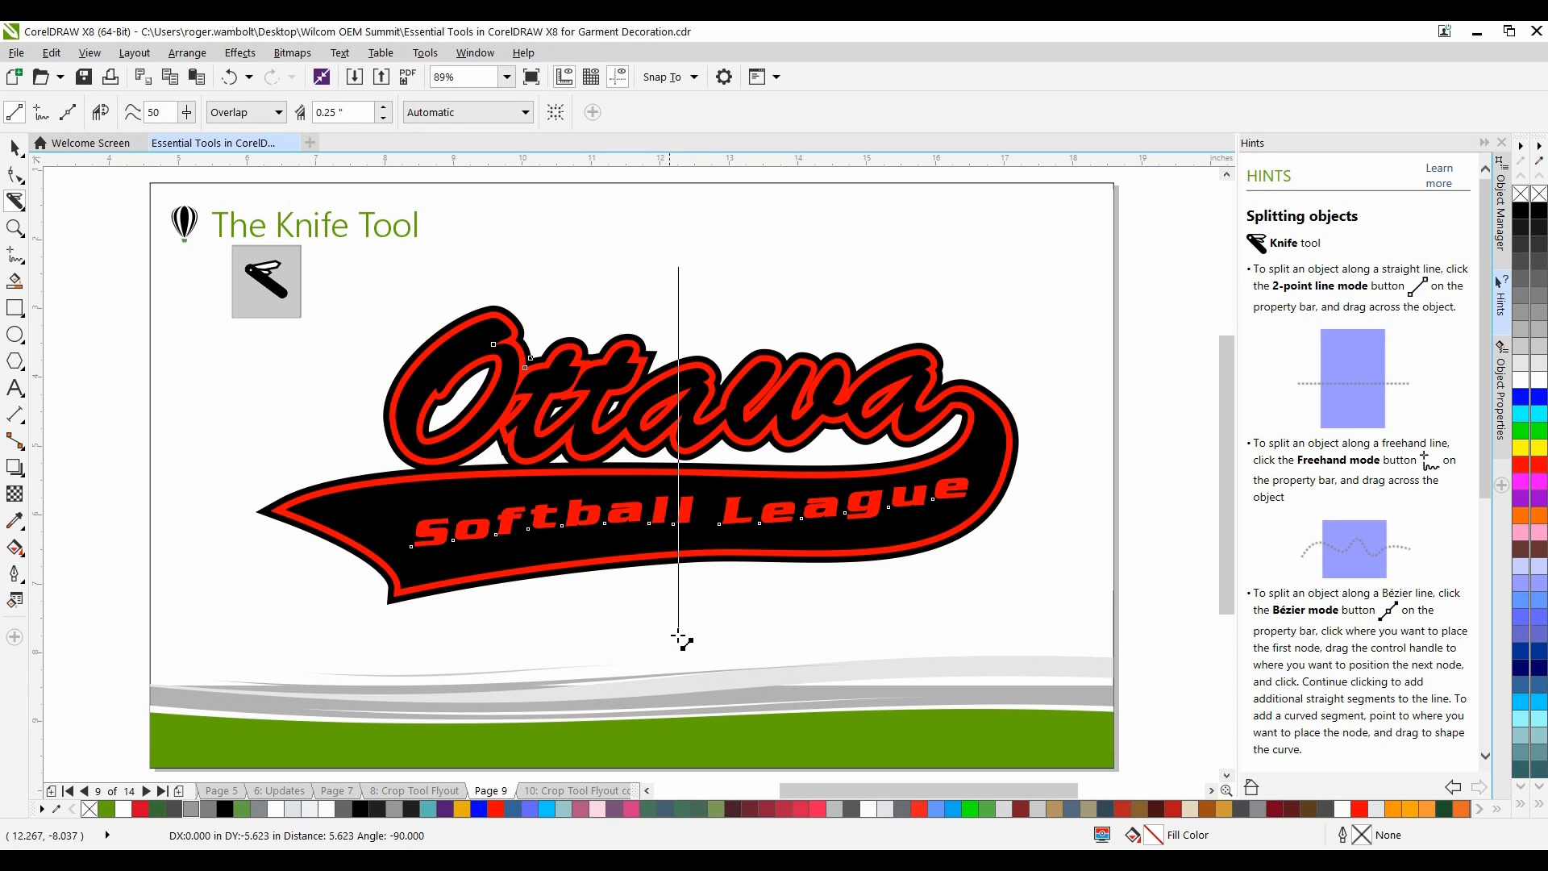
left_click(637, 454)
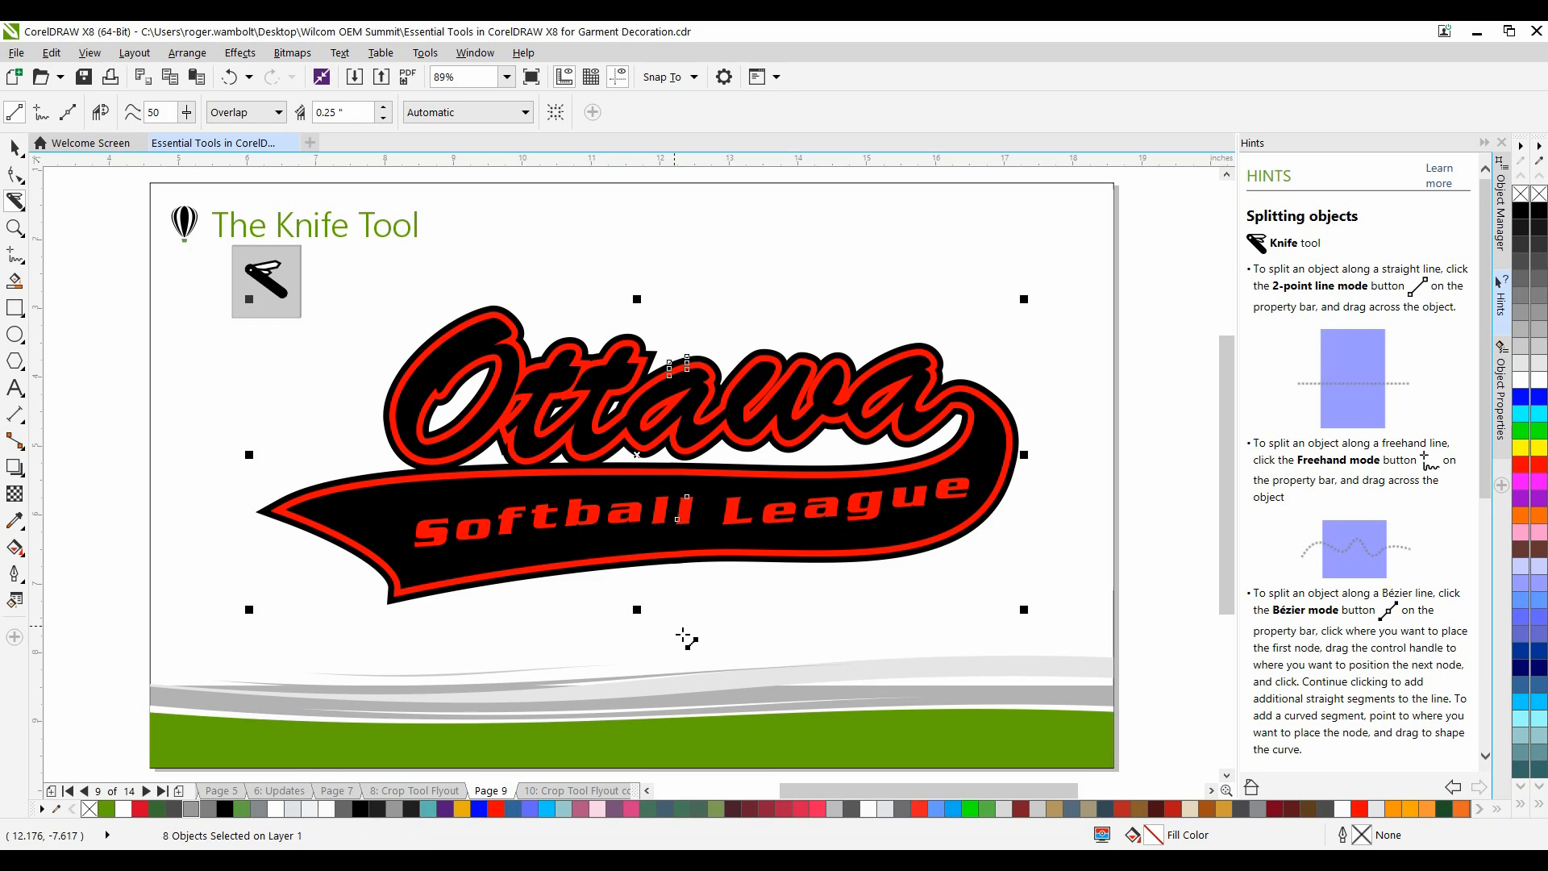
left_click(16, 147)
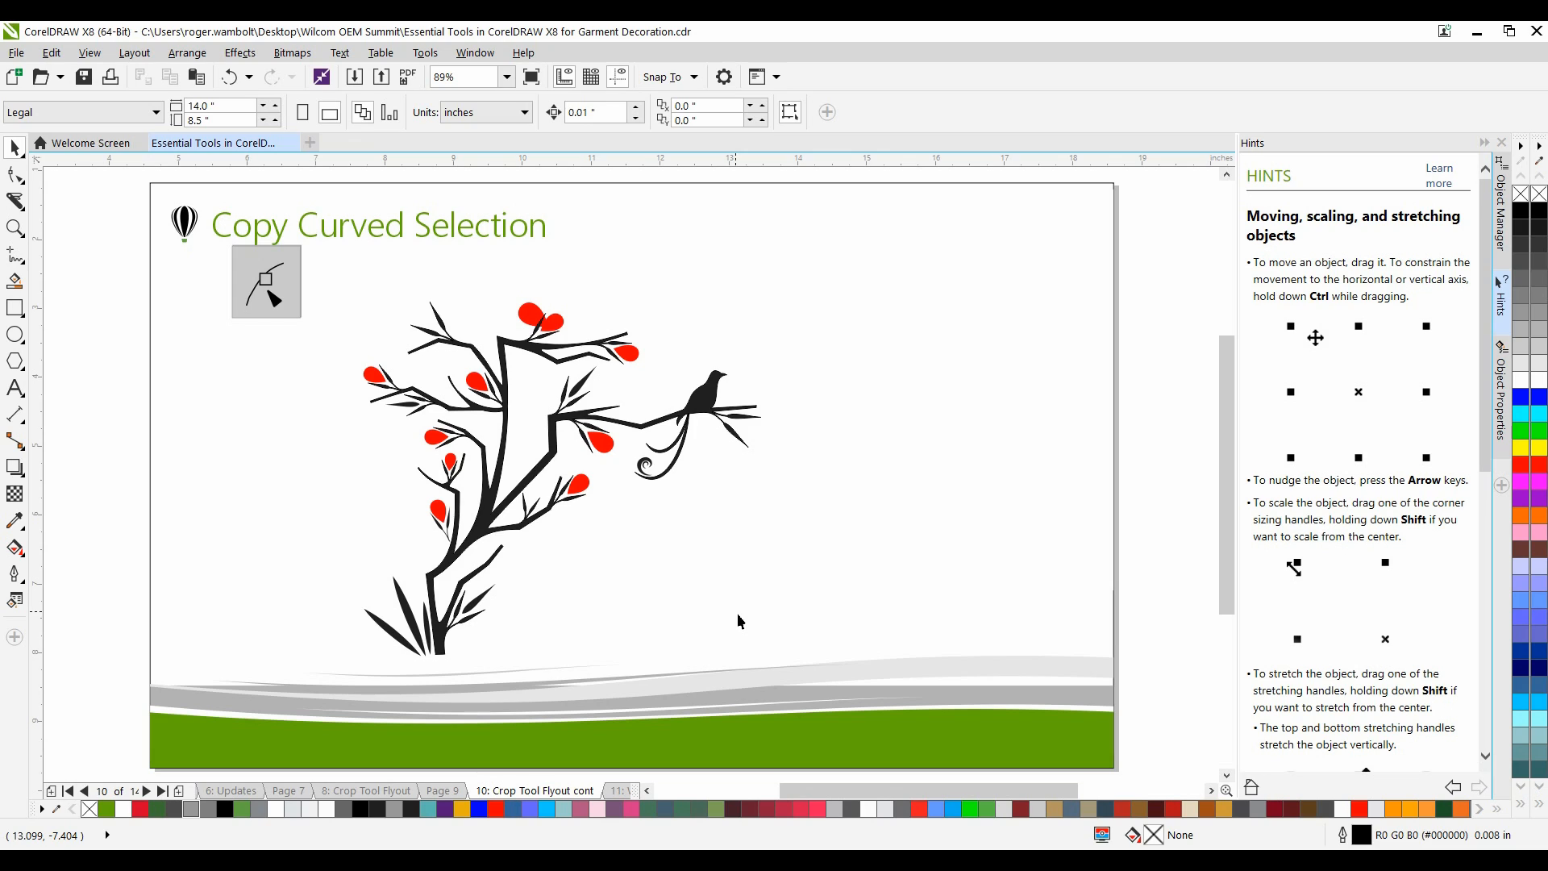
mouse_move(745, 593)
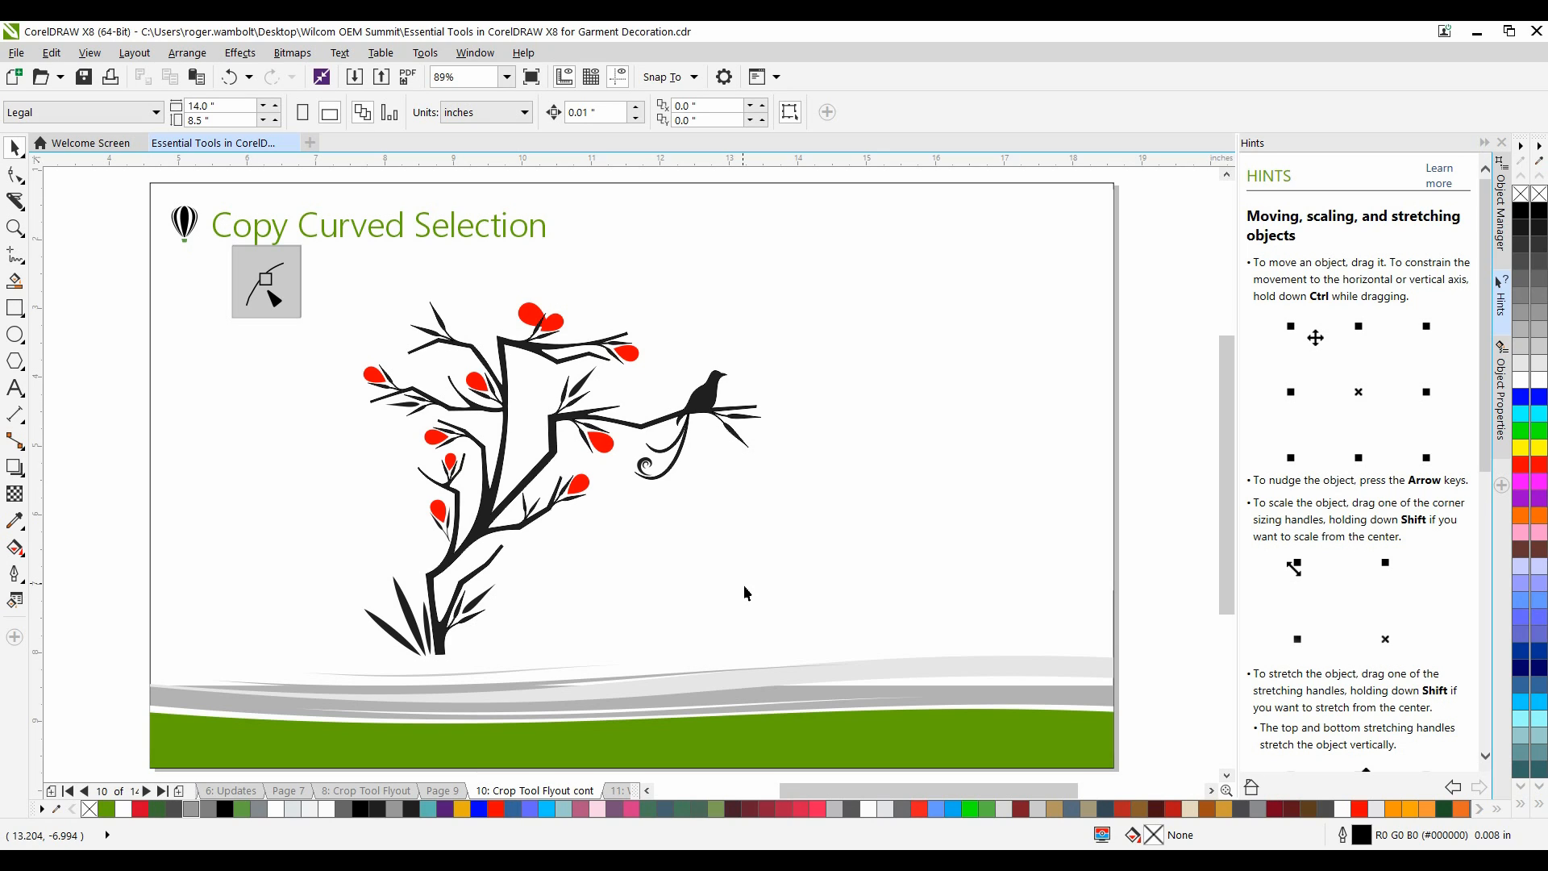
- Select the tree and bird artwork and copy the bird's curved outline beside the branch
left_click(701, 404)
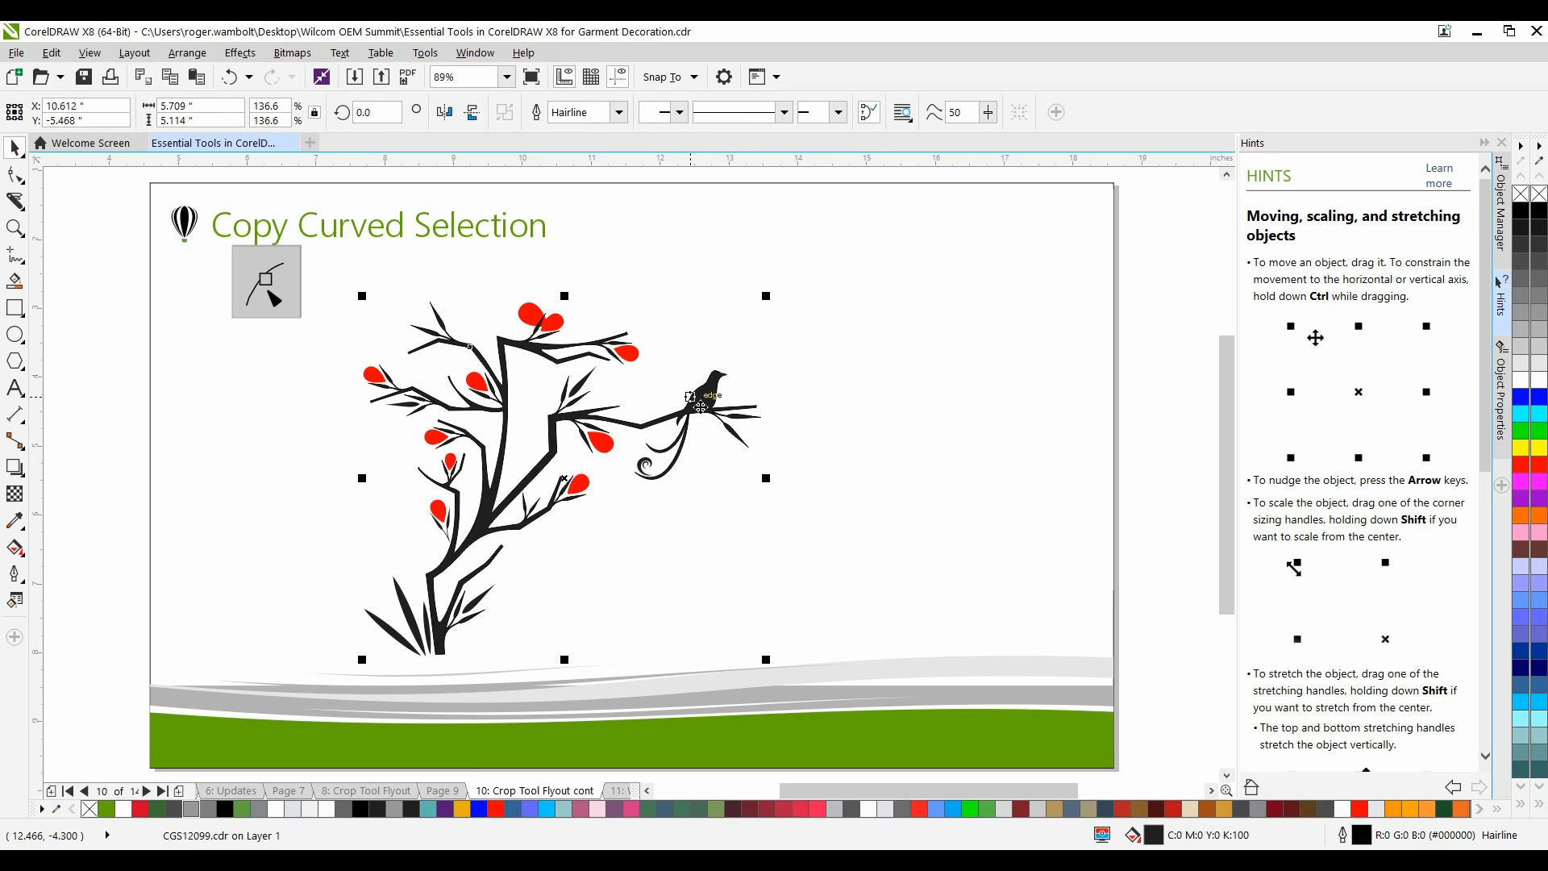
left_click(14, 174)
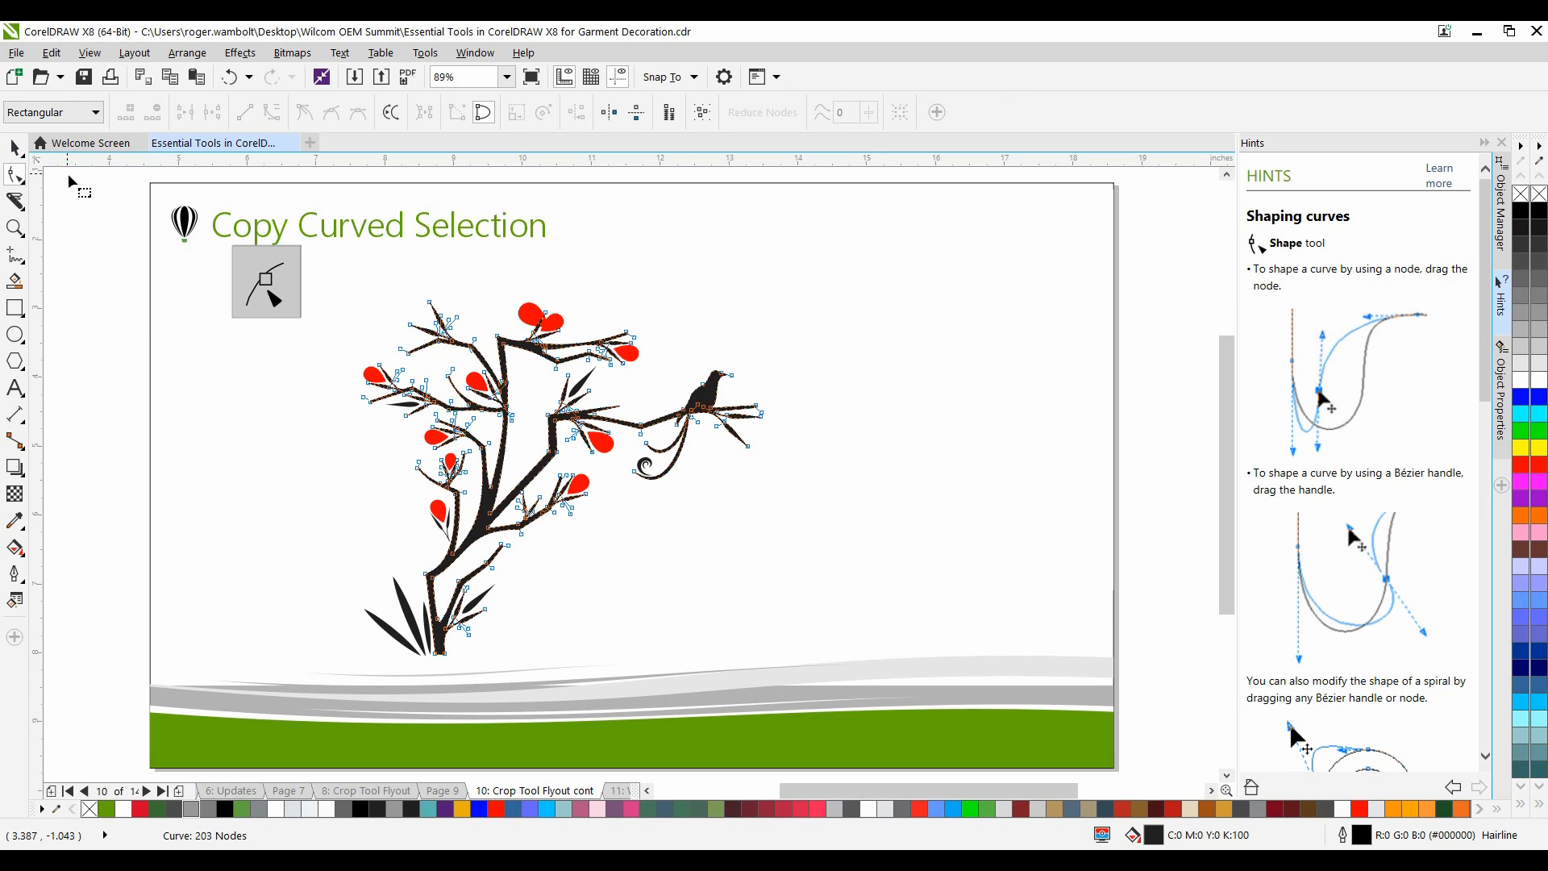
mouse_move(779, 360)
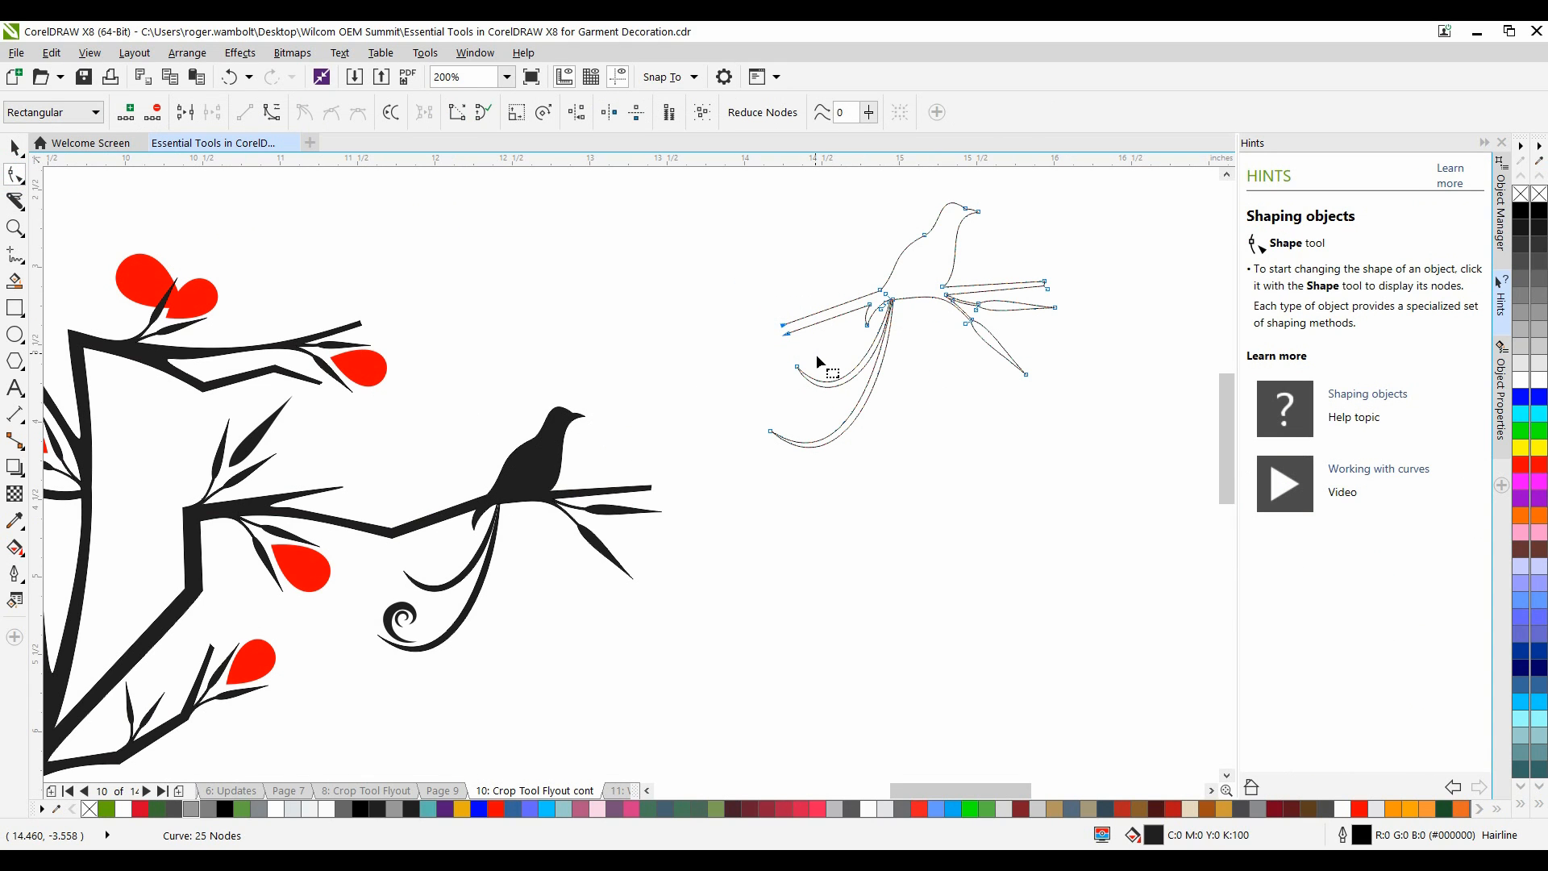
left_click(186, 111)
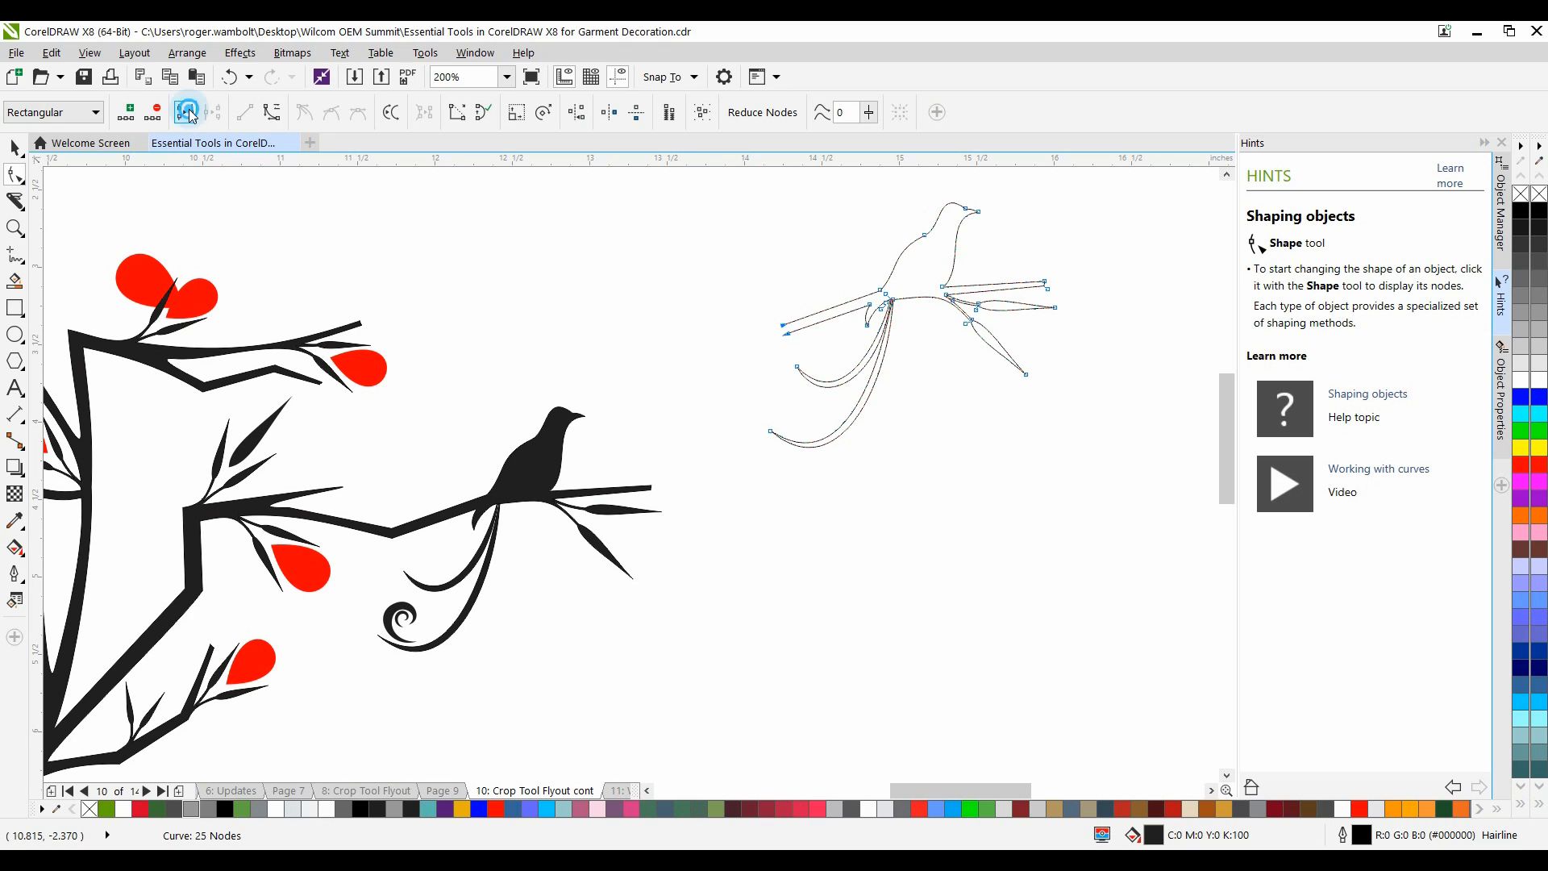
left_click(14, 146)
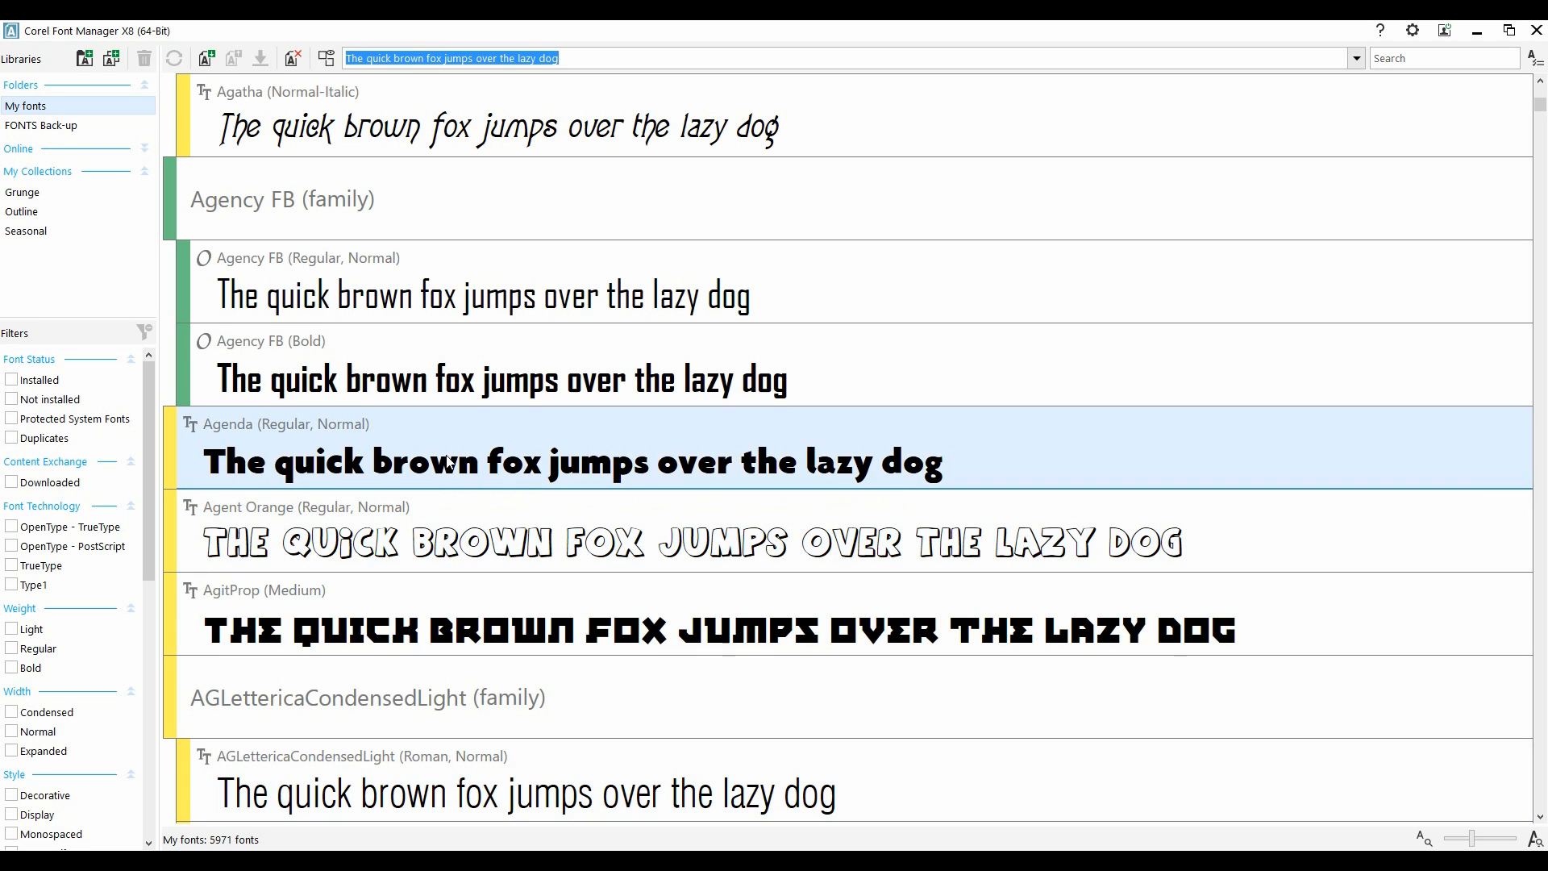
- Open Corel Font Manager and filter My fonts to installed fonts only
left_click(23, 211)
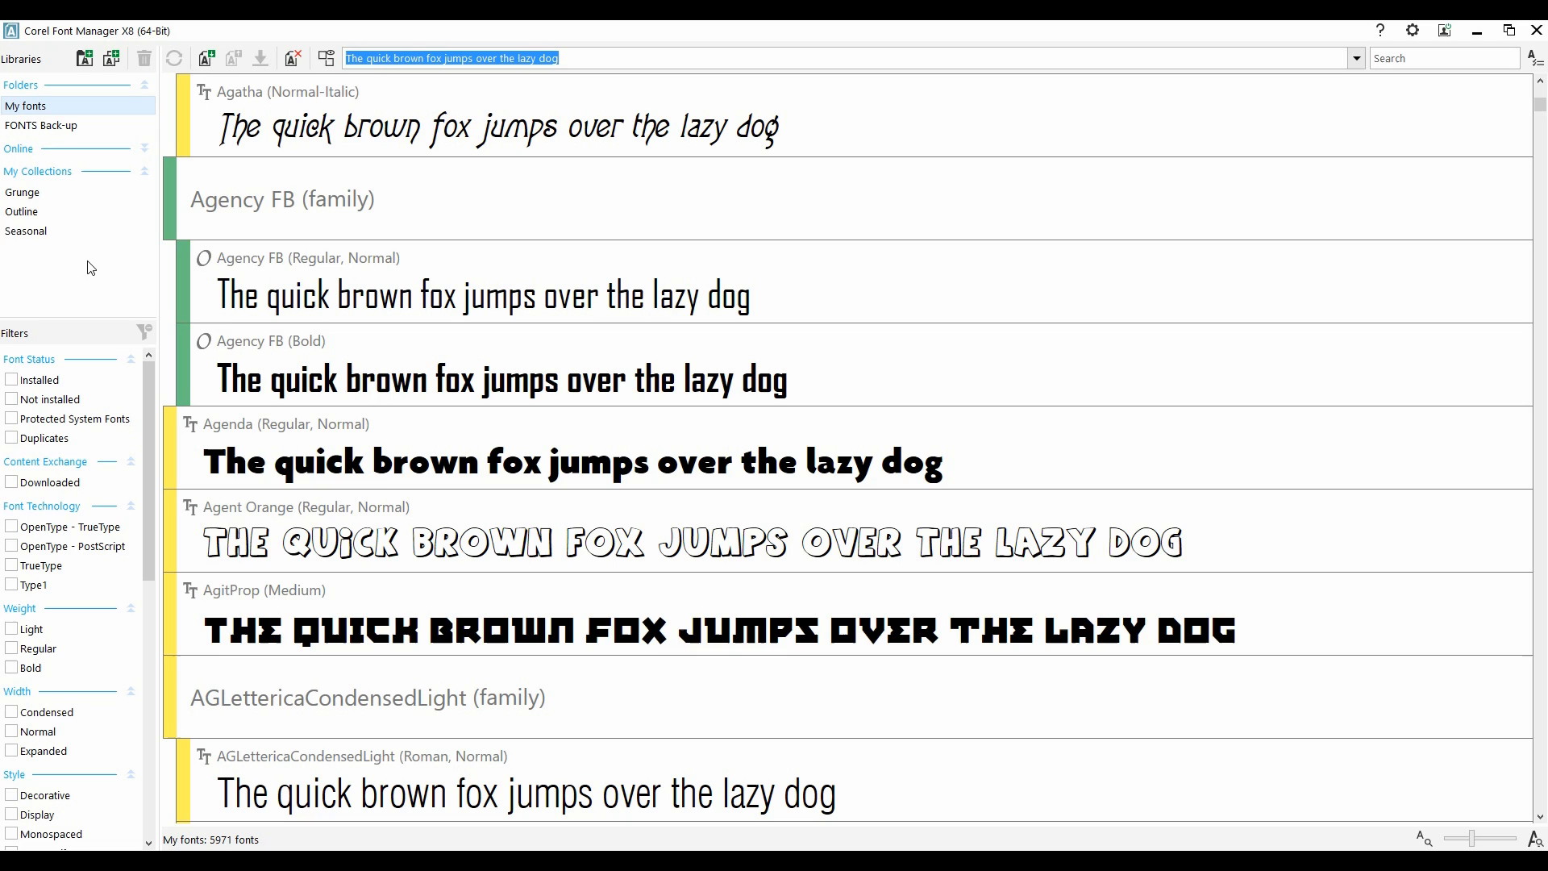
mouse_move(90, 346)
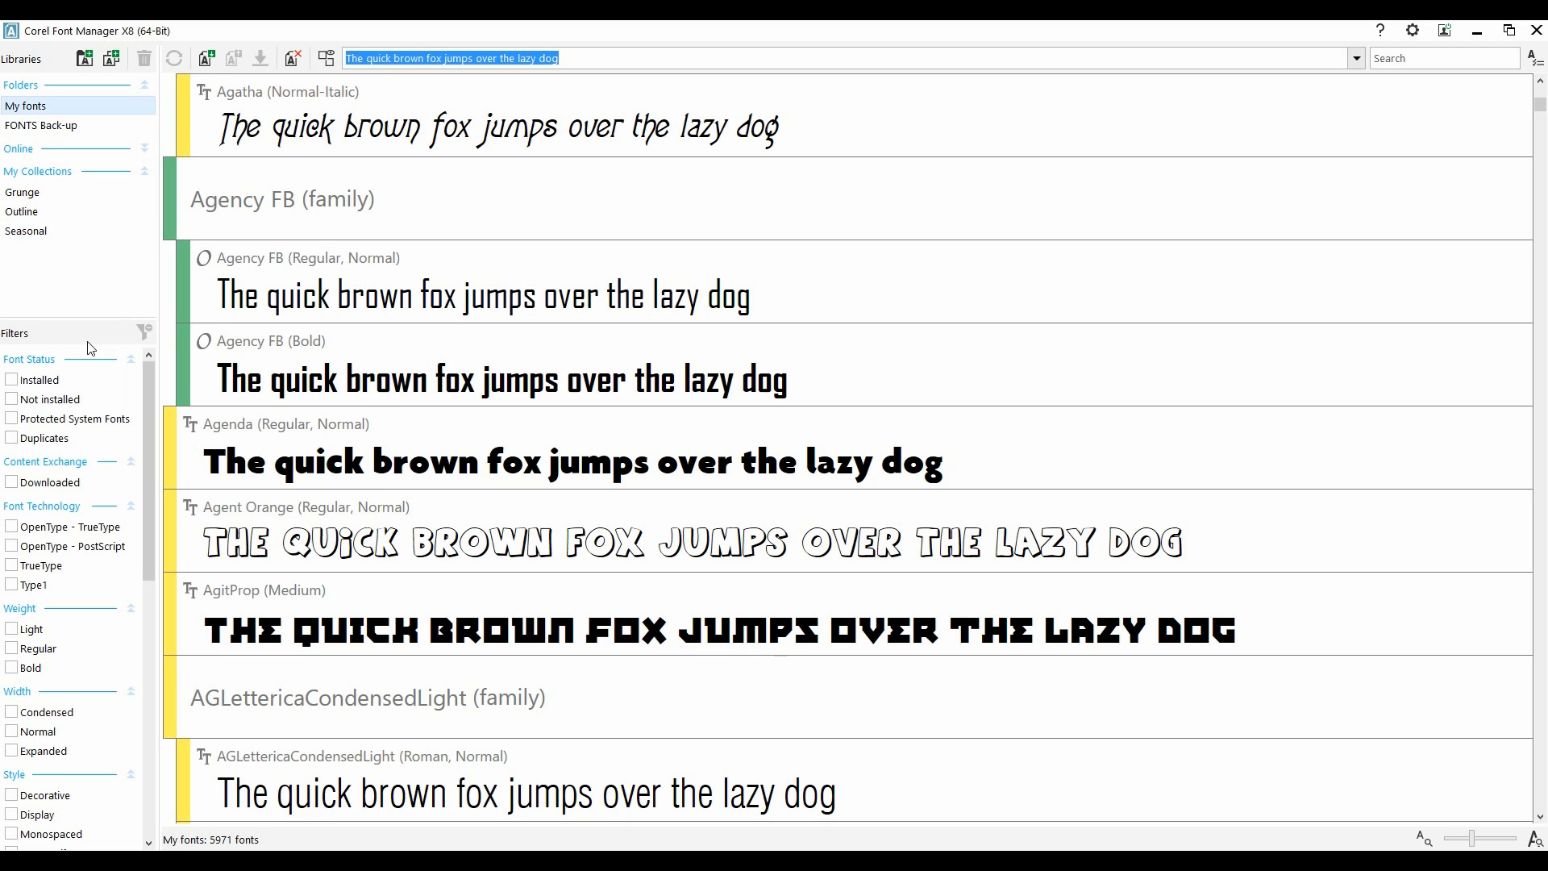
mouse_move(88, 348)
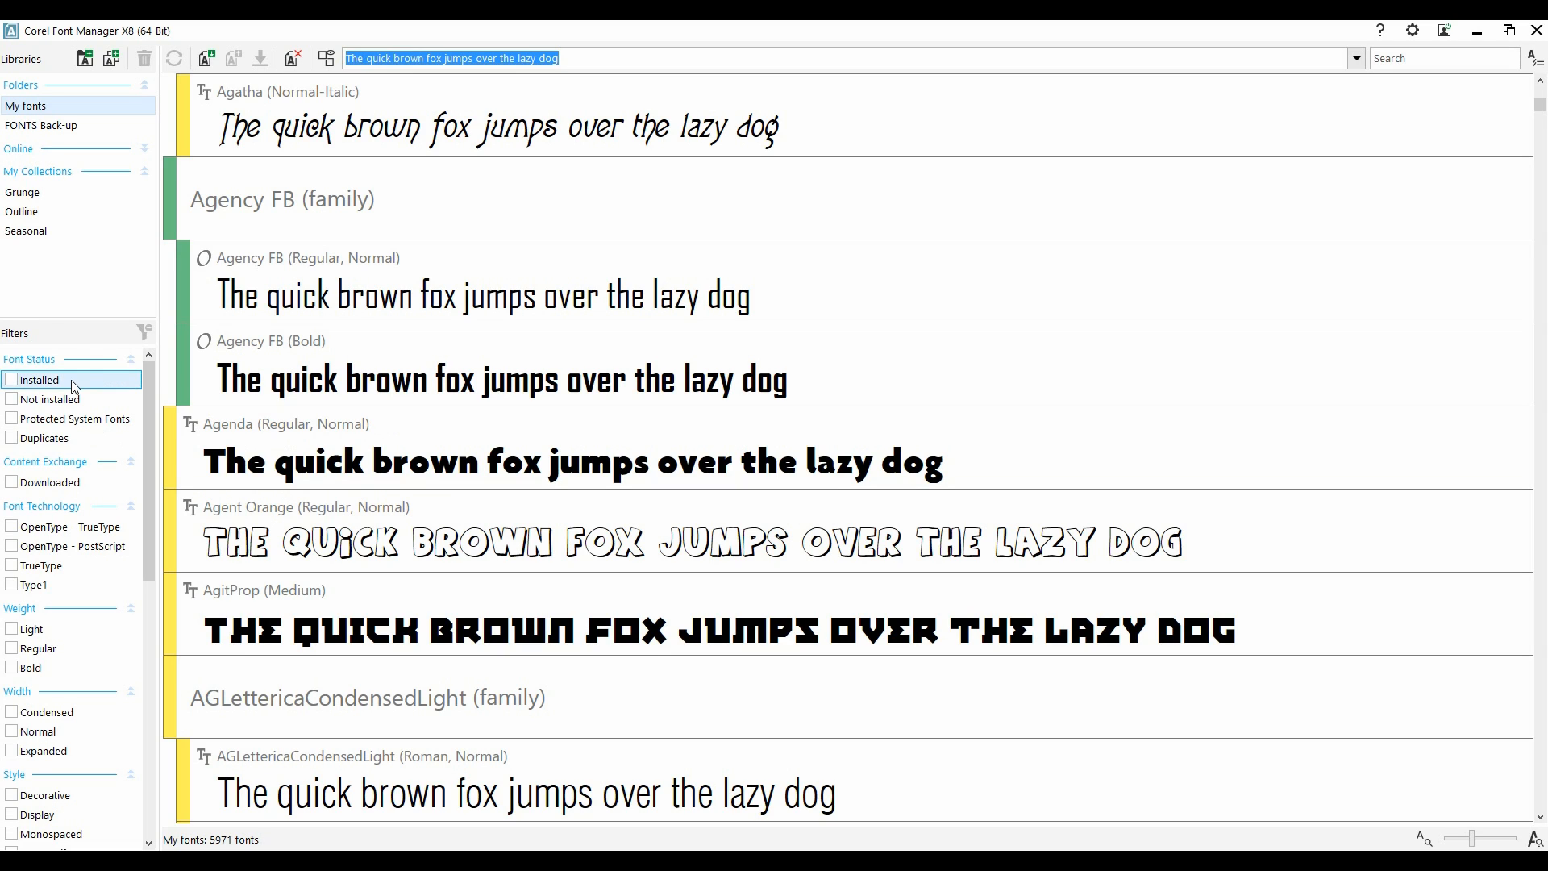
left_click(49, 399)
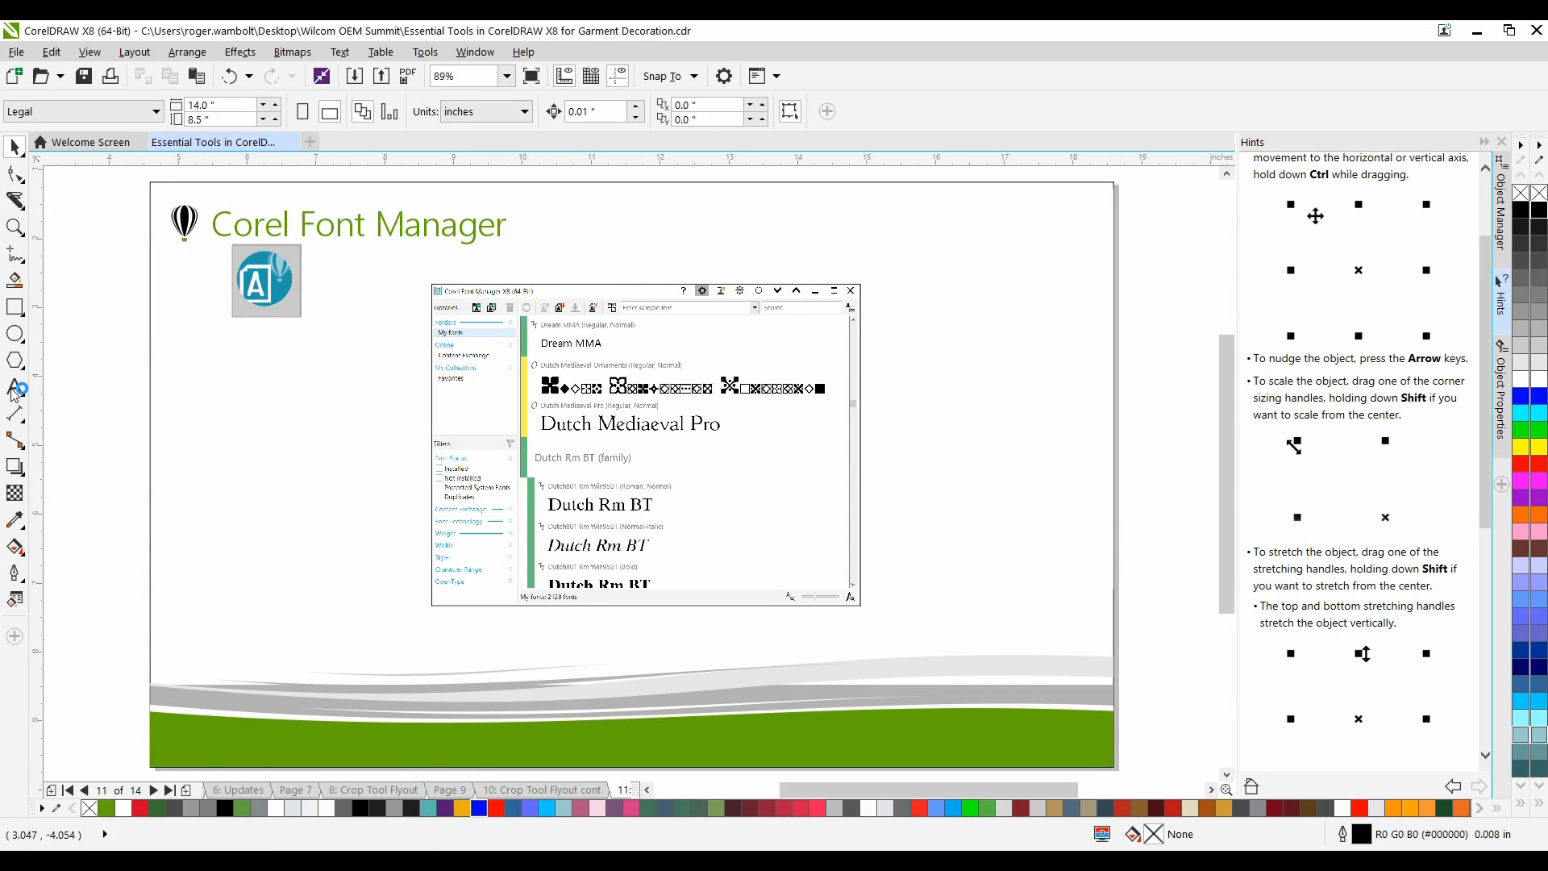
- With the Text tool, filter the font list to show not-installed fonts
left_click(14, 387)
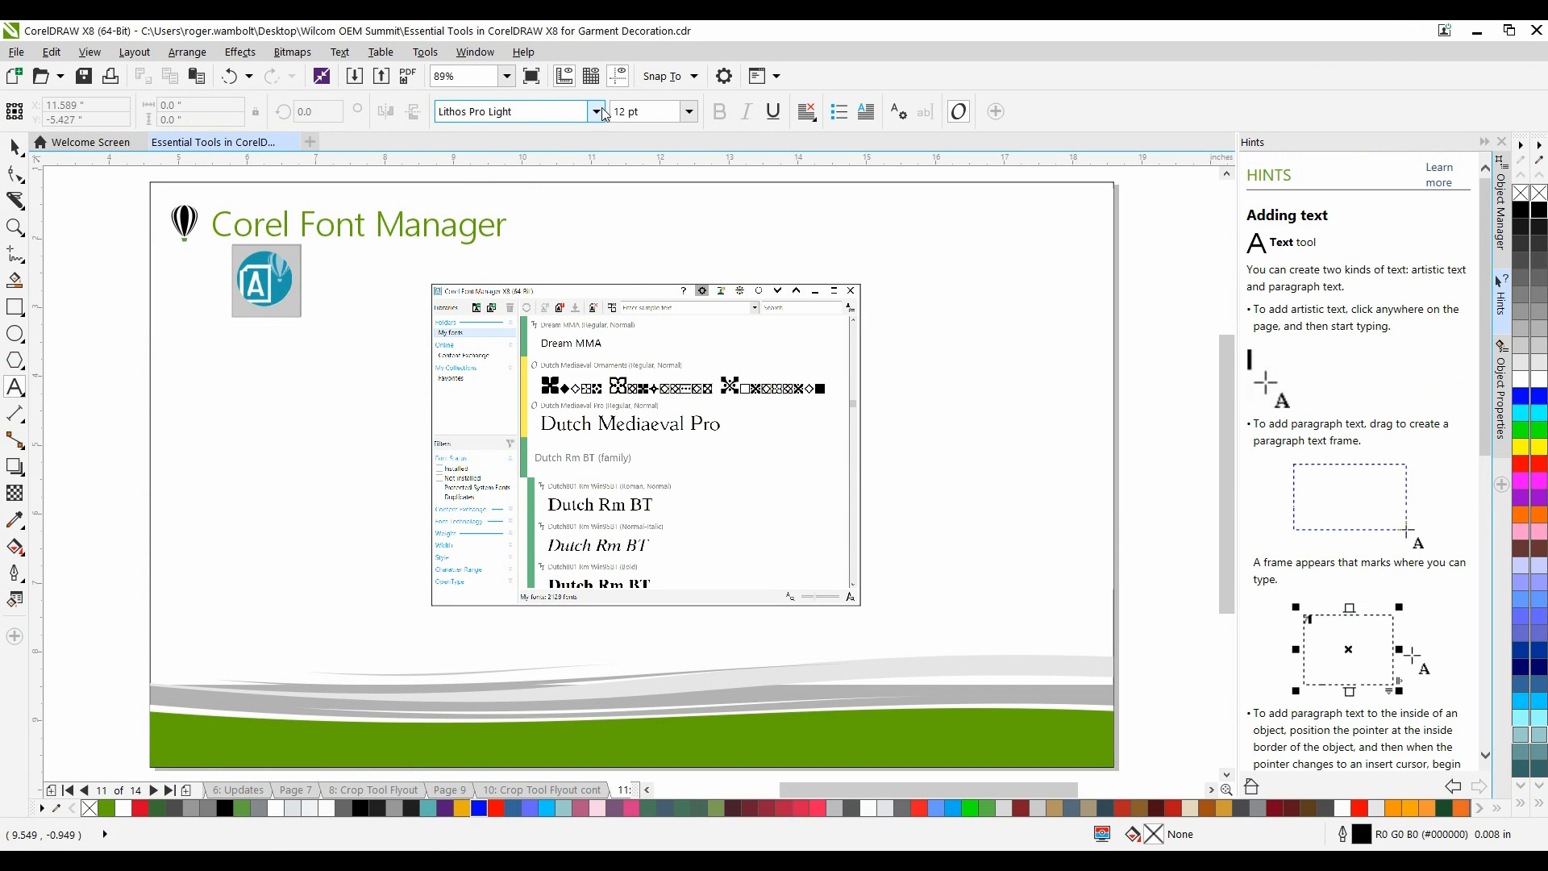
left_click(595, 111)
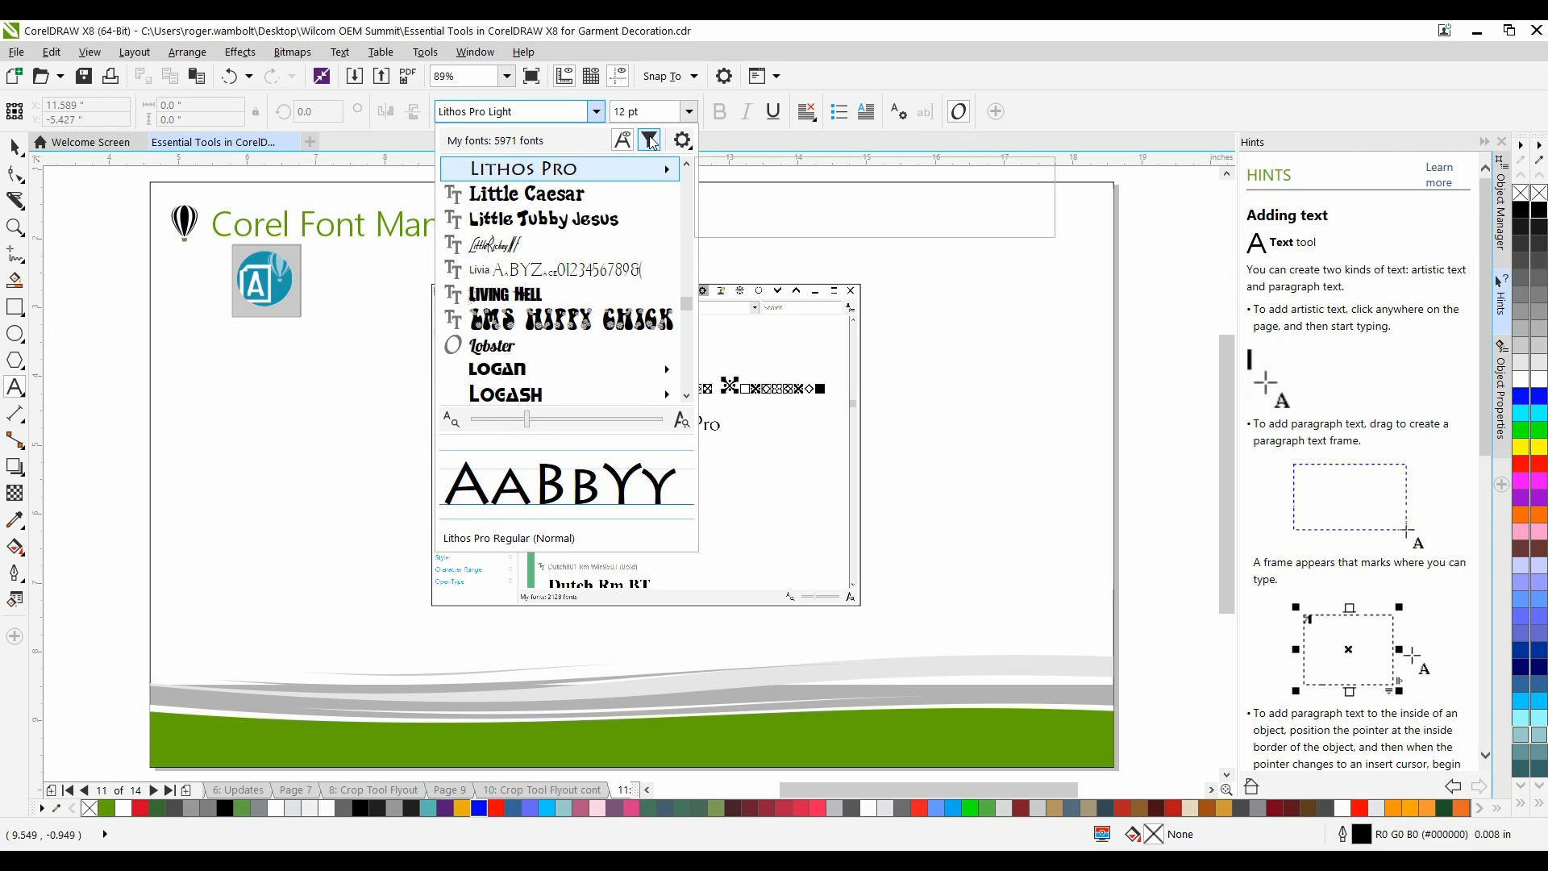
left_click(648, 140)
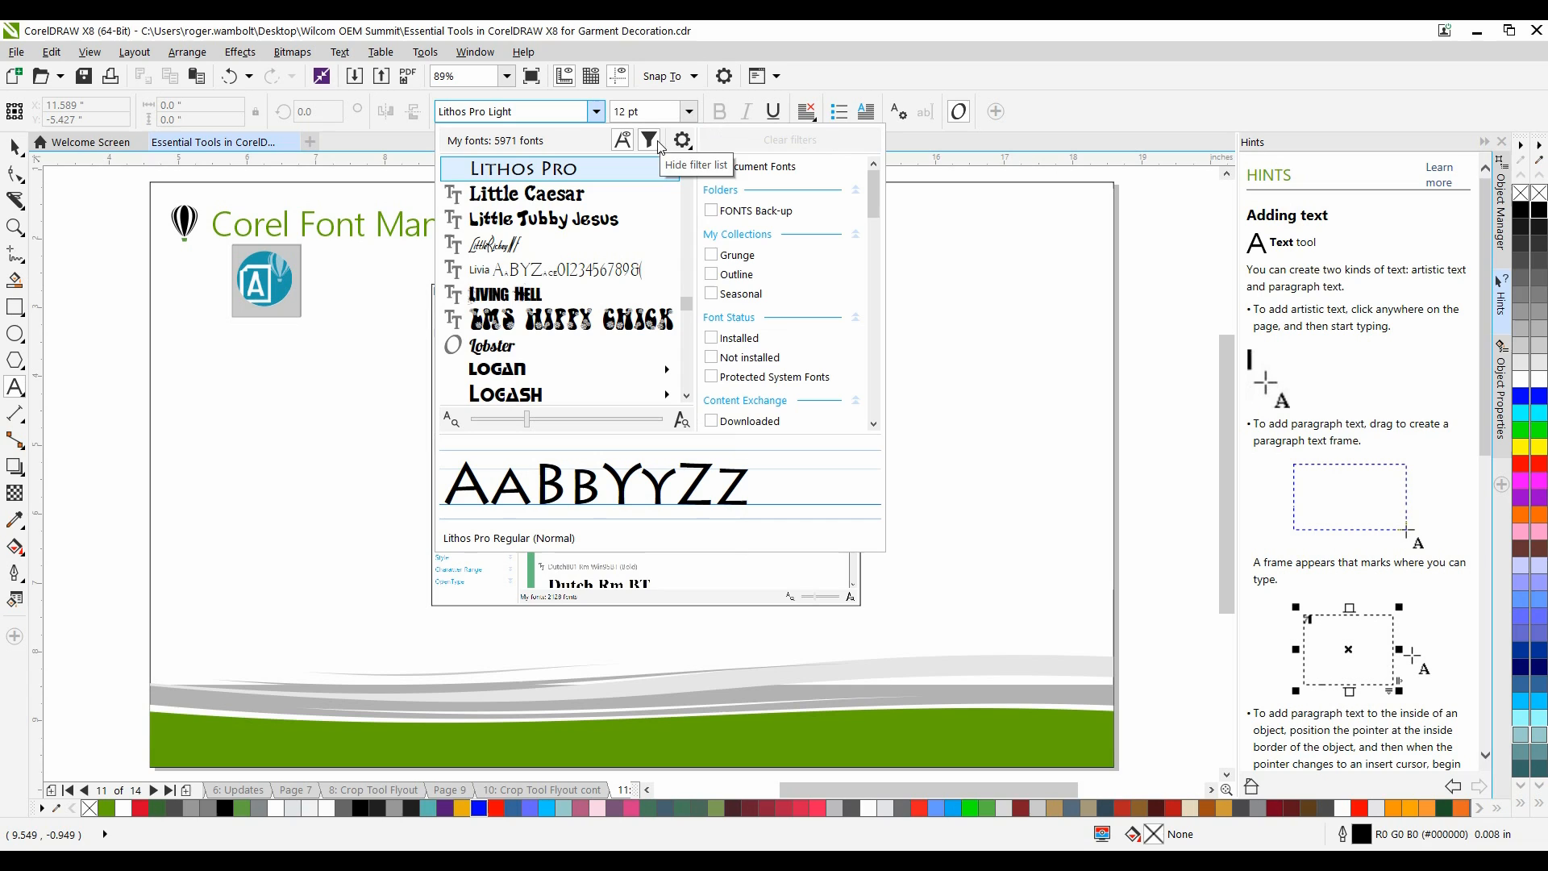
left_click(712, 358)
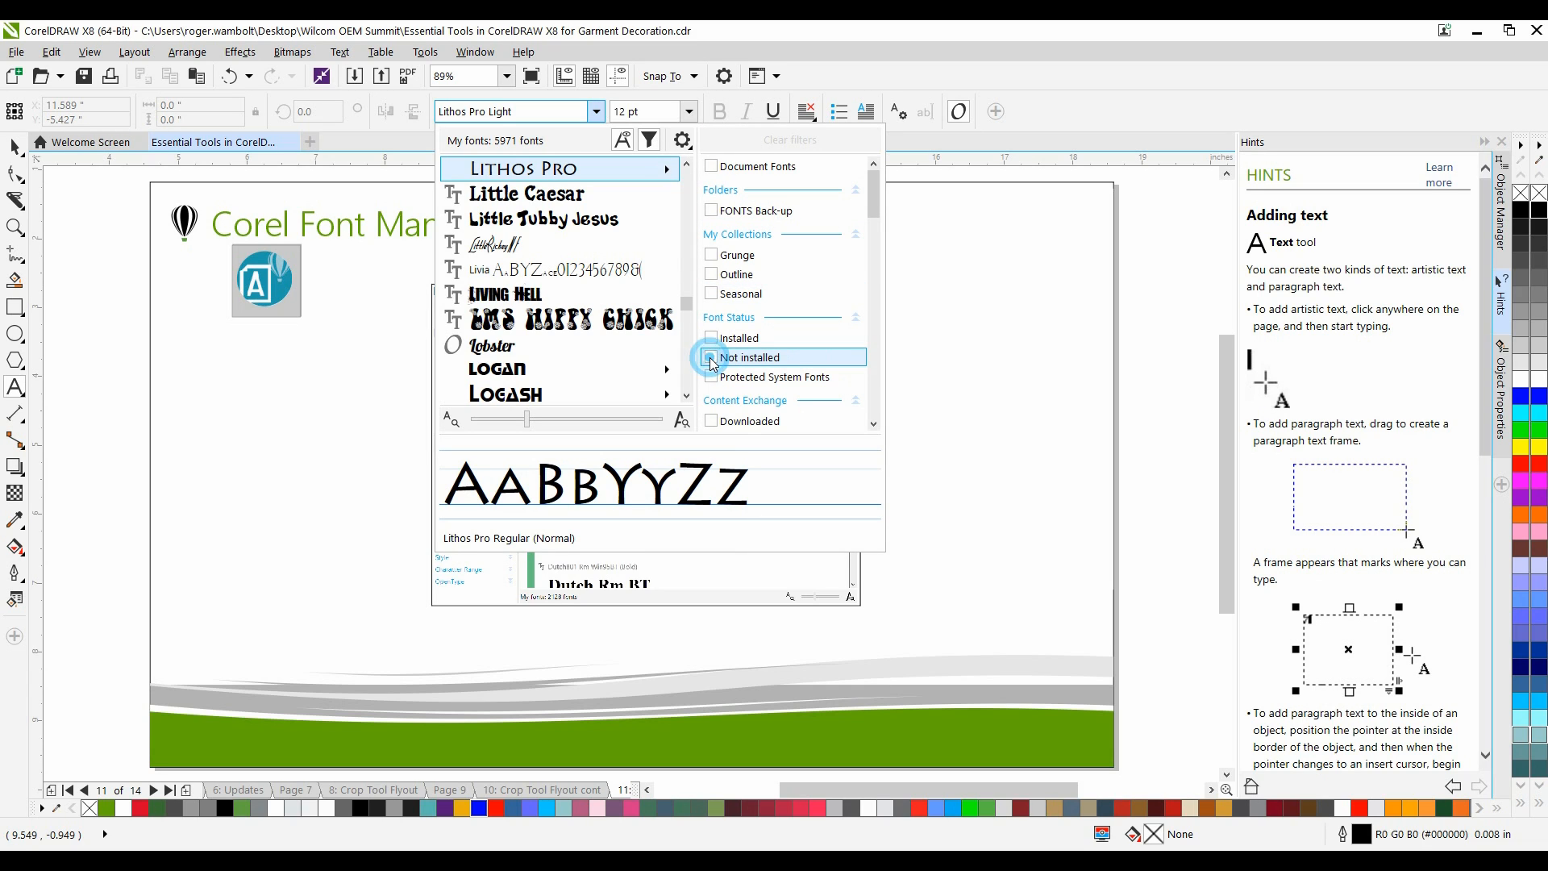
left_click(711, 357)
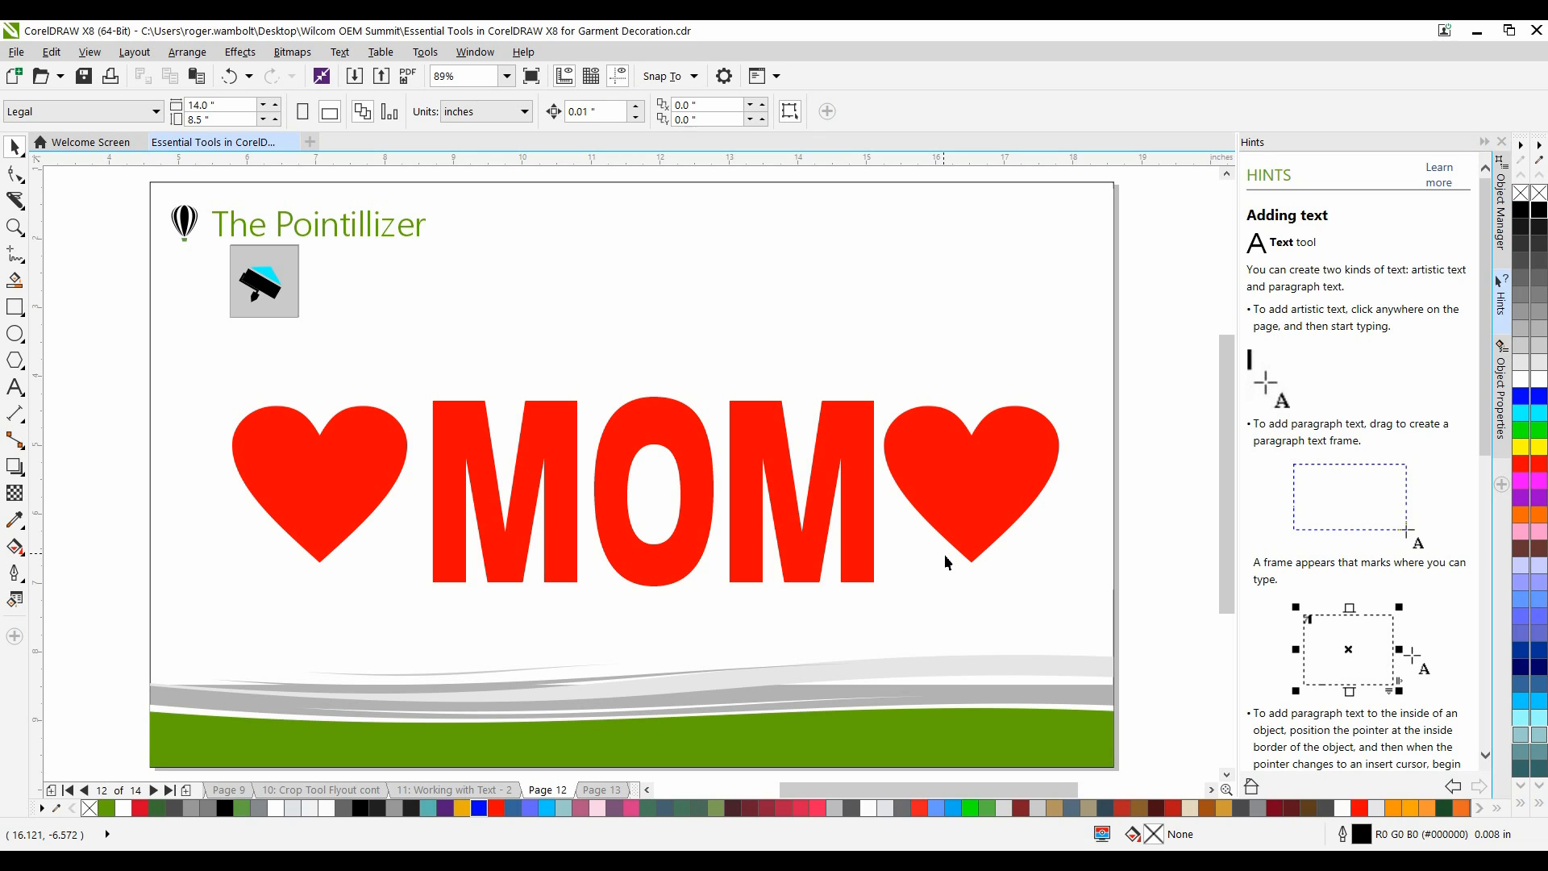
left_click(322, 76)
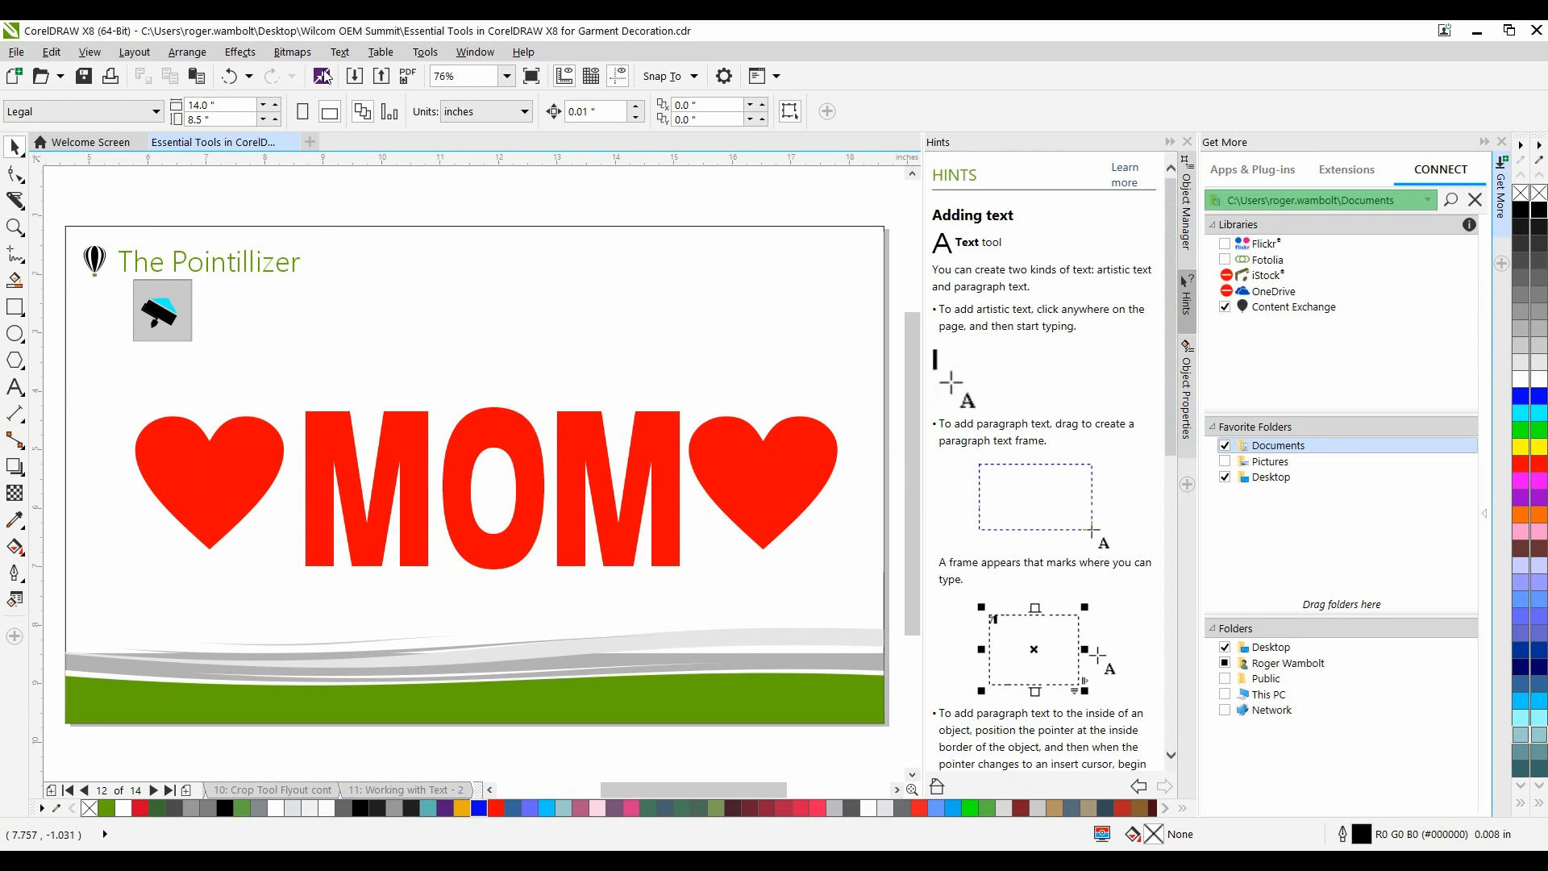
mouse_move(325, 76)
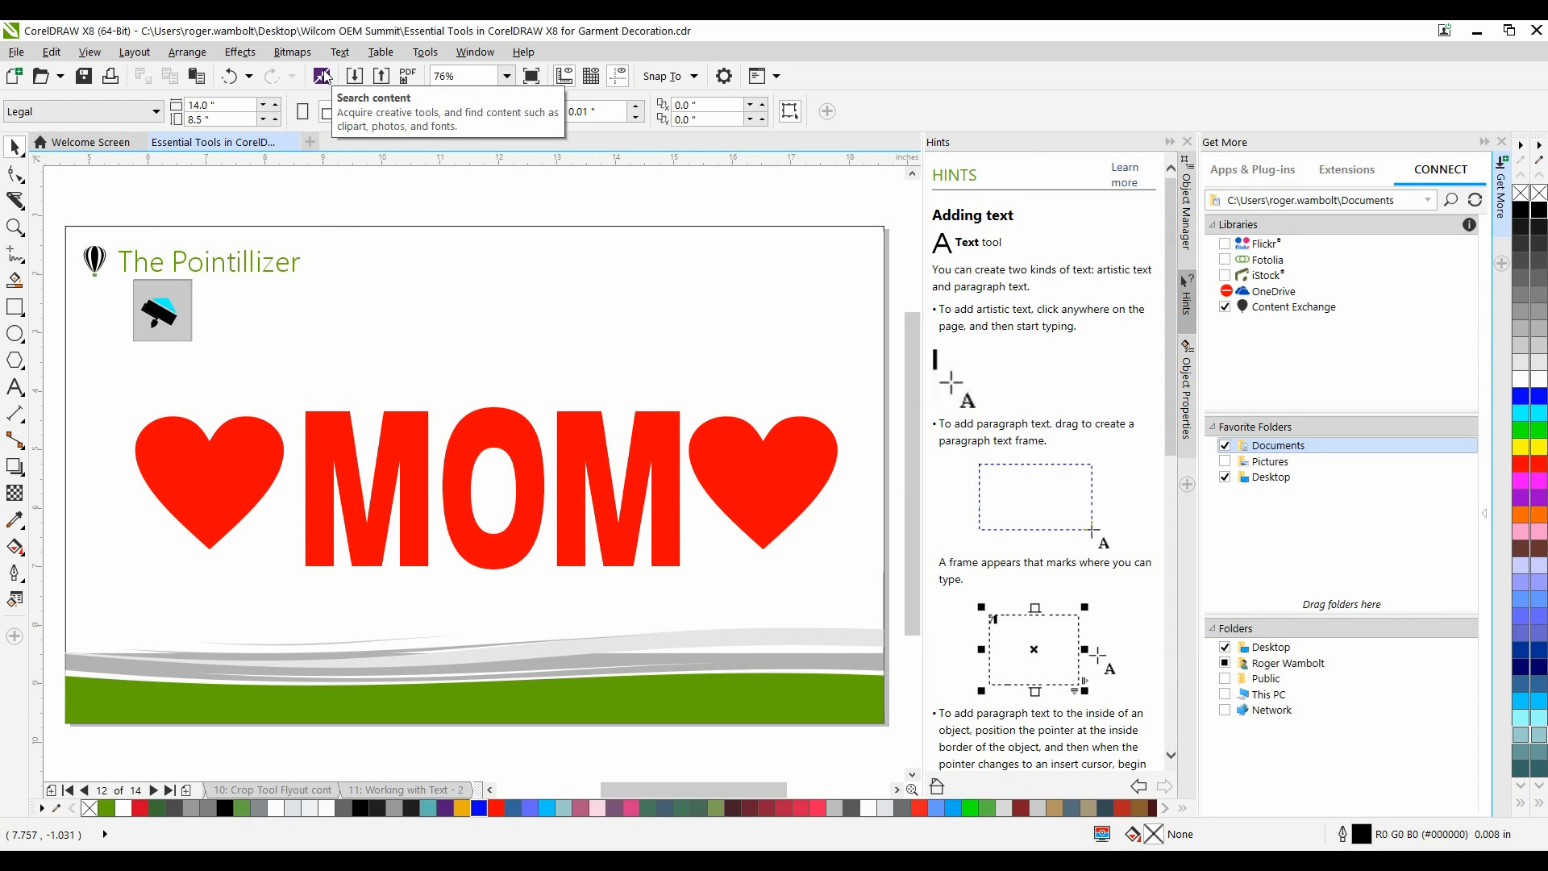
left_click(1346, 168)
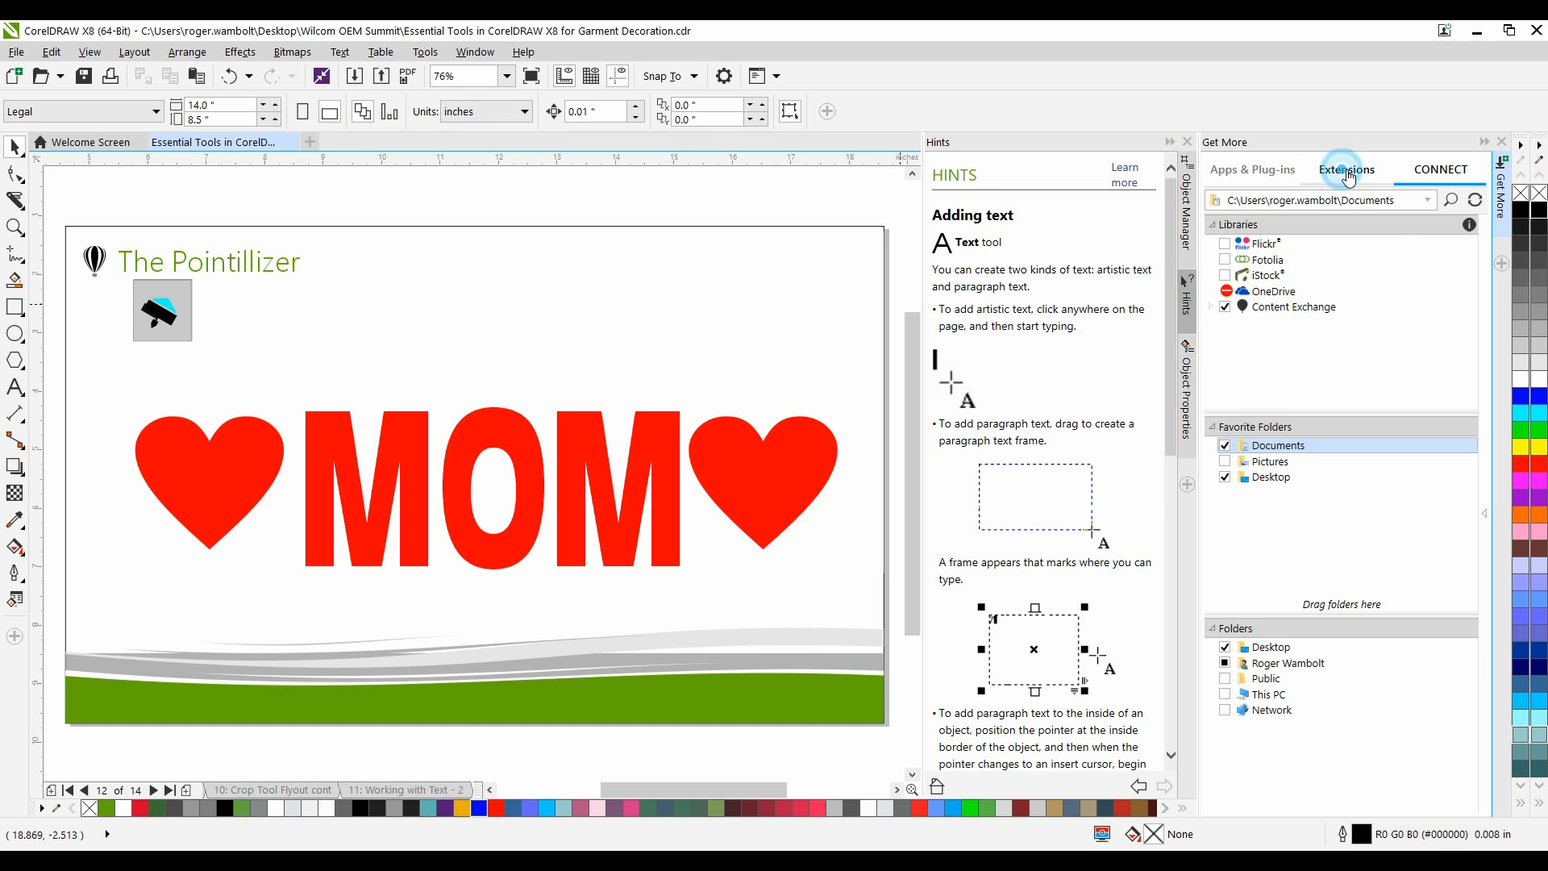
left_click(1345, 169)
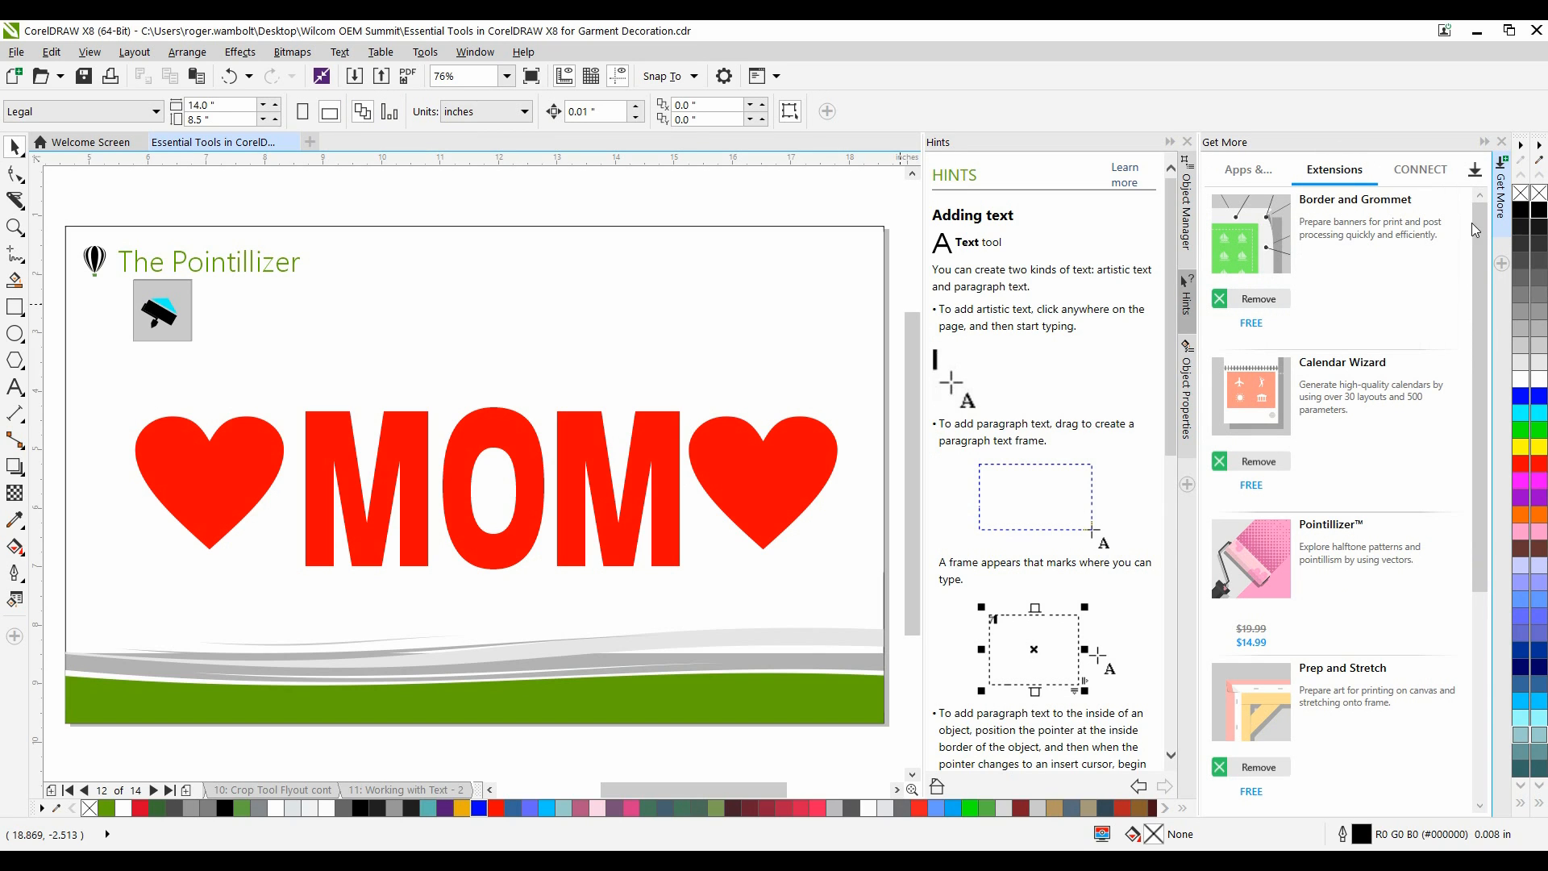
mouse_move(1313, 558)
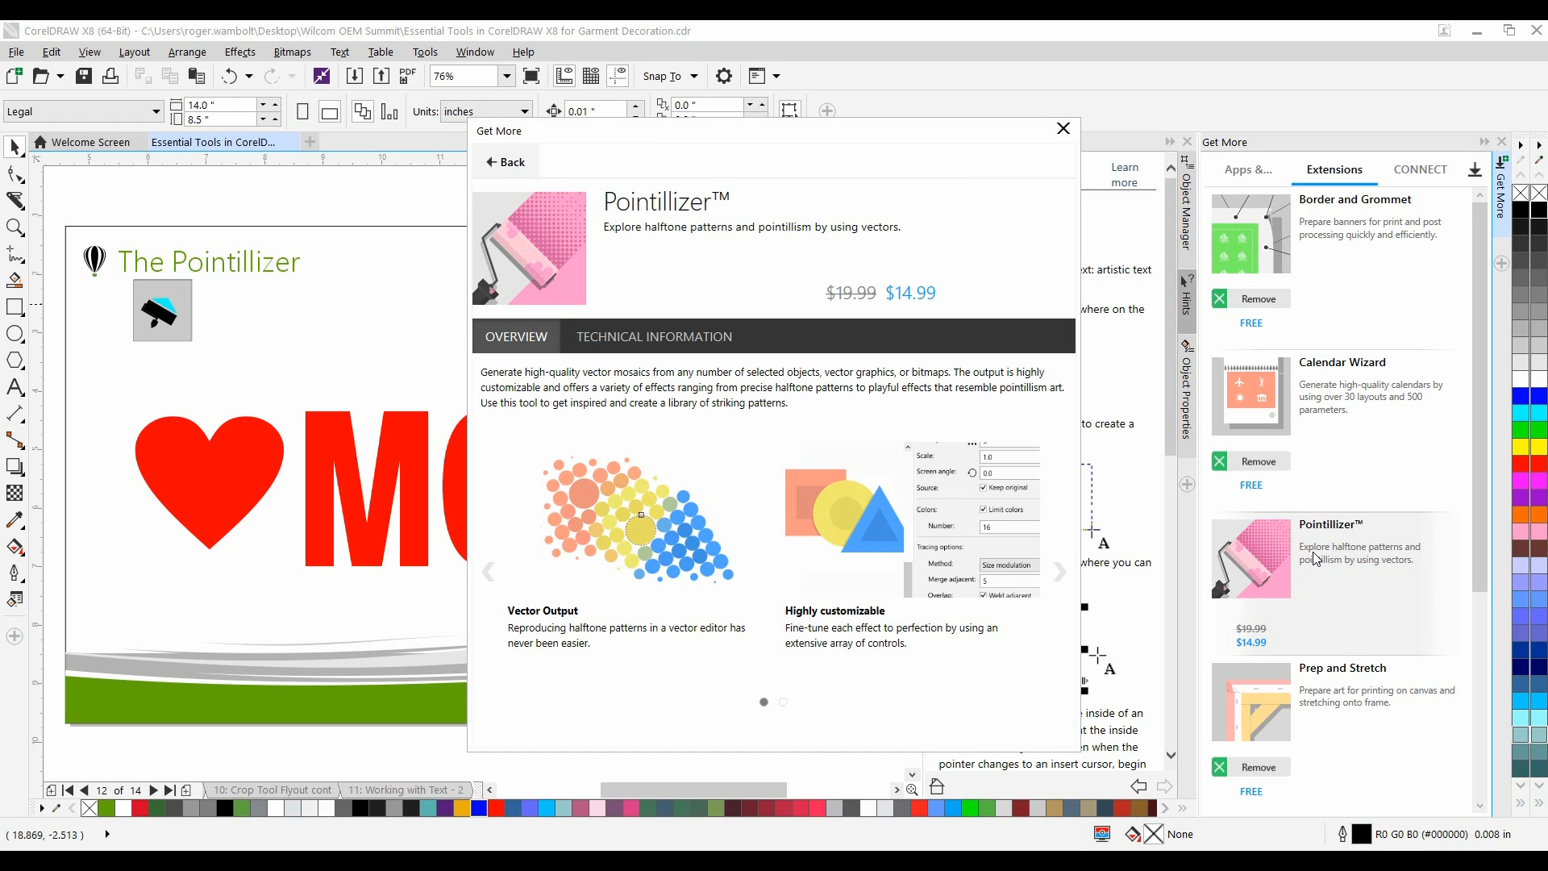
left_click(1062, 128)
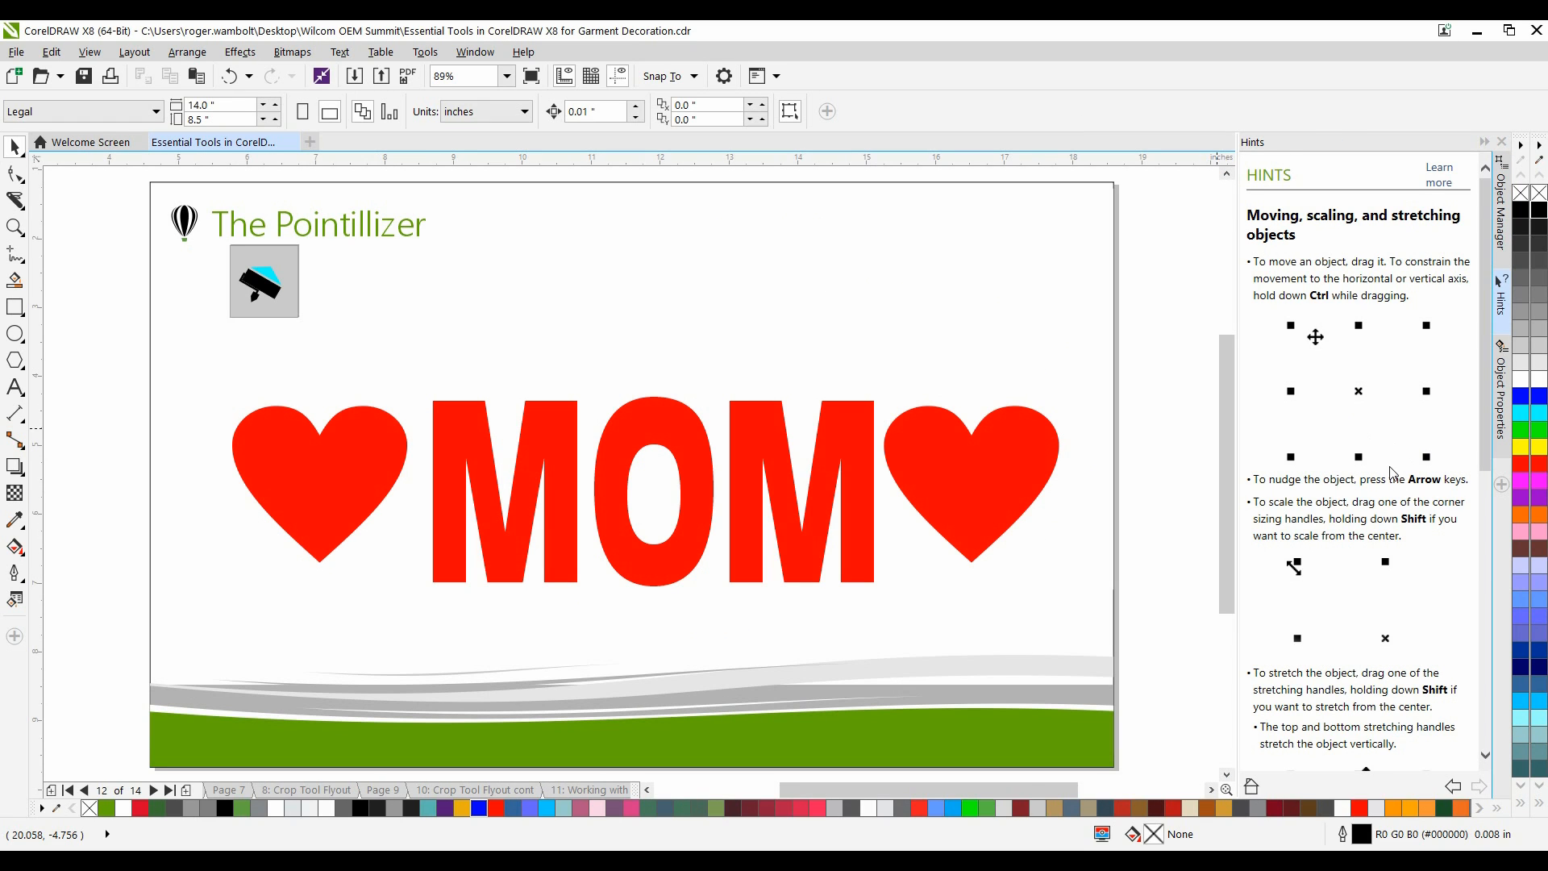
- Turn the left heart into red halftone dots with the default Pointillizer settings
left_click(240, 51)
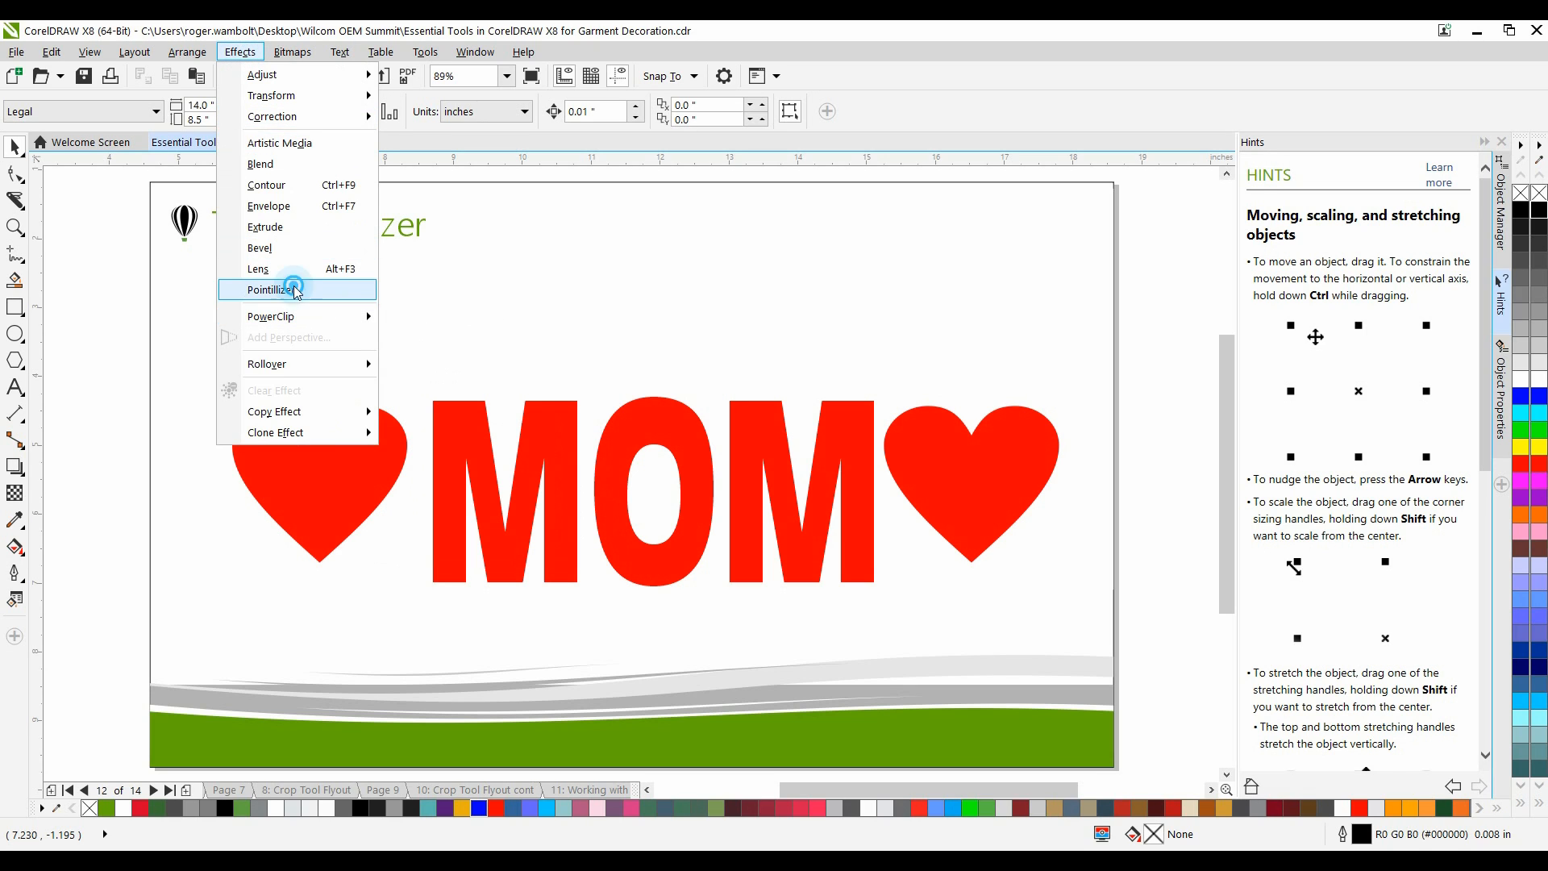
left_click(272, 289)
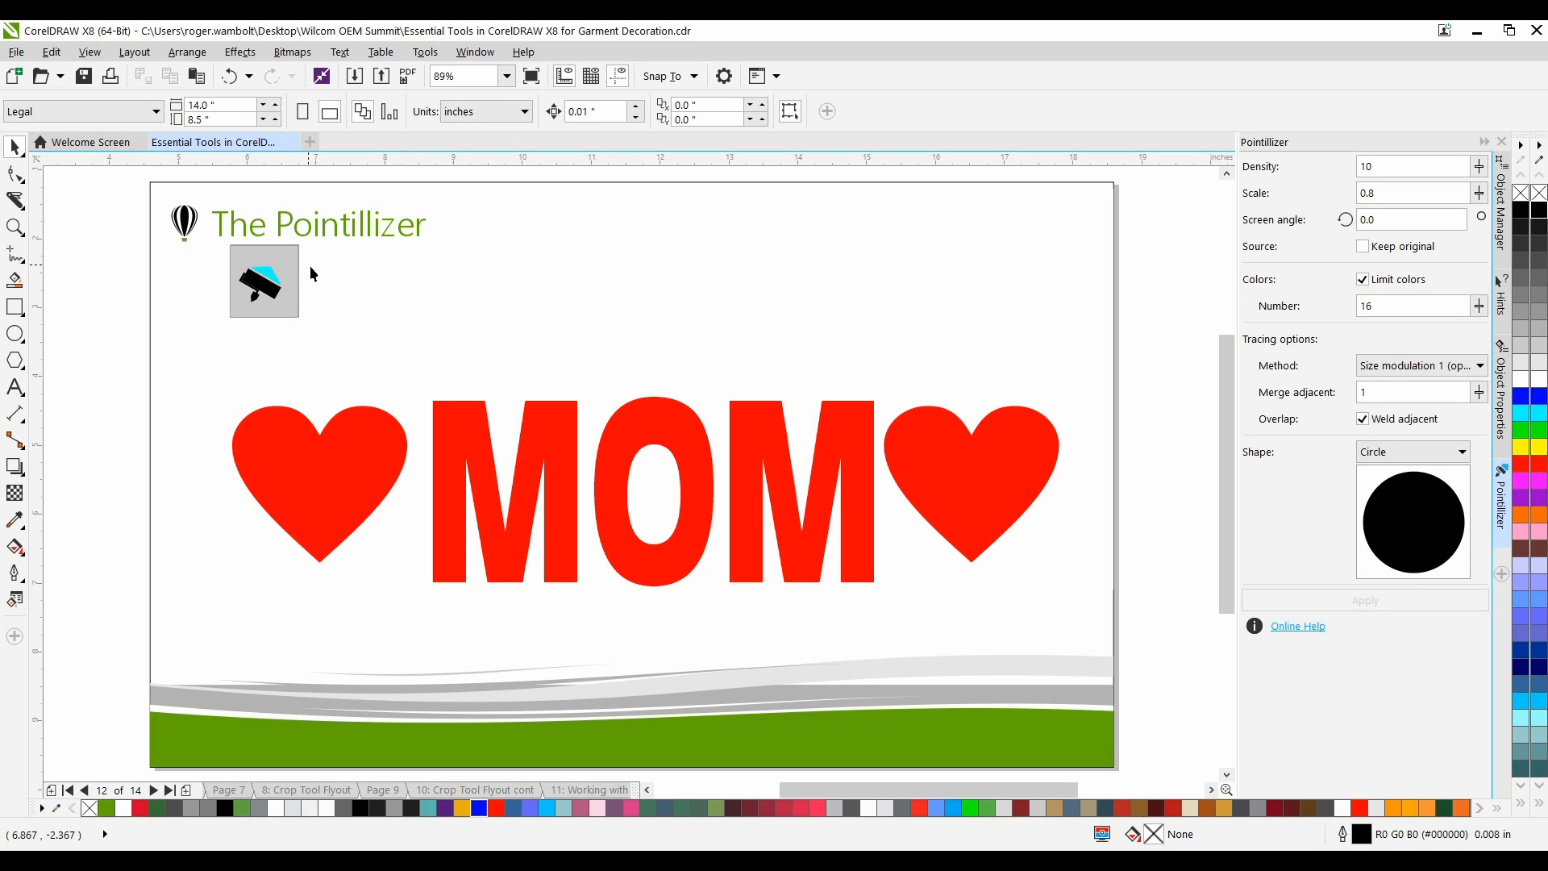
left_click(319, 464)
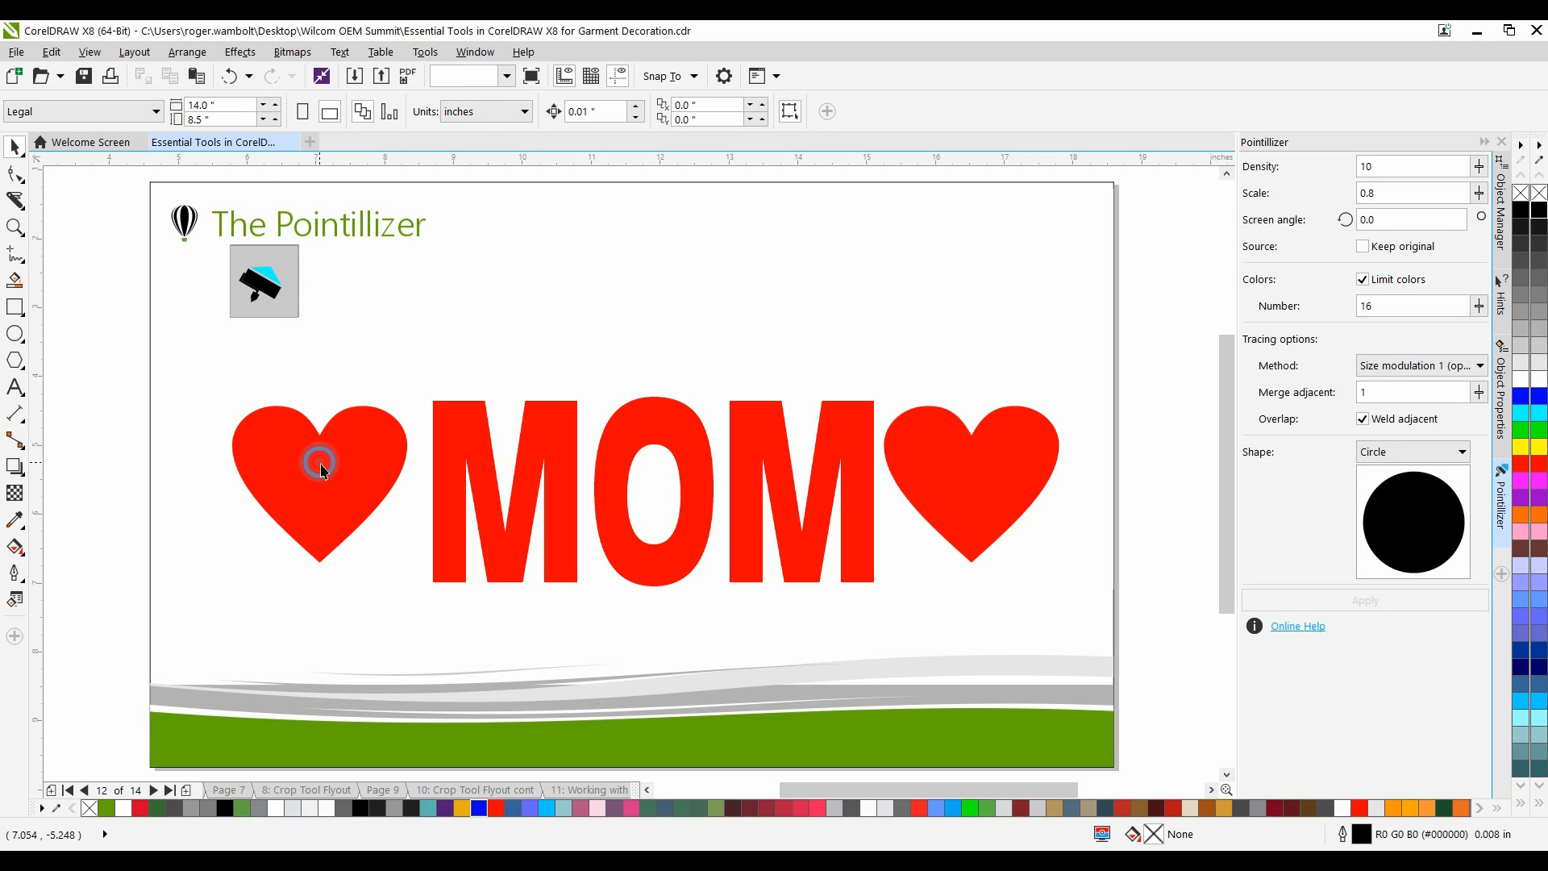
left_click(319, 469)
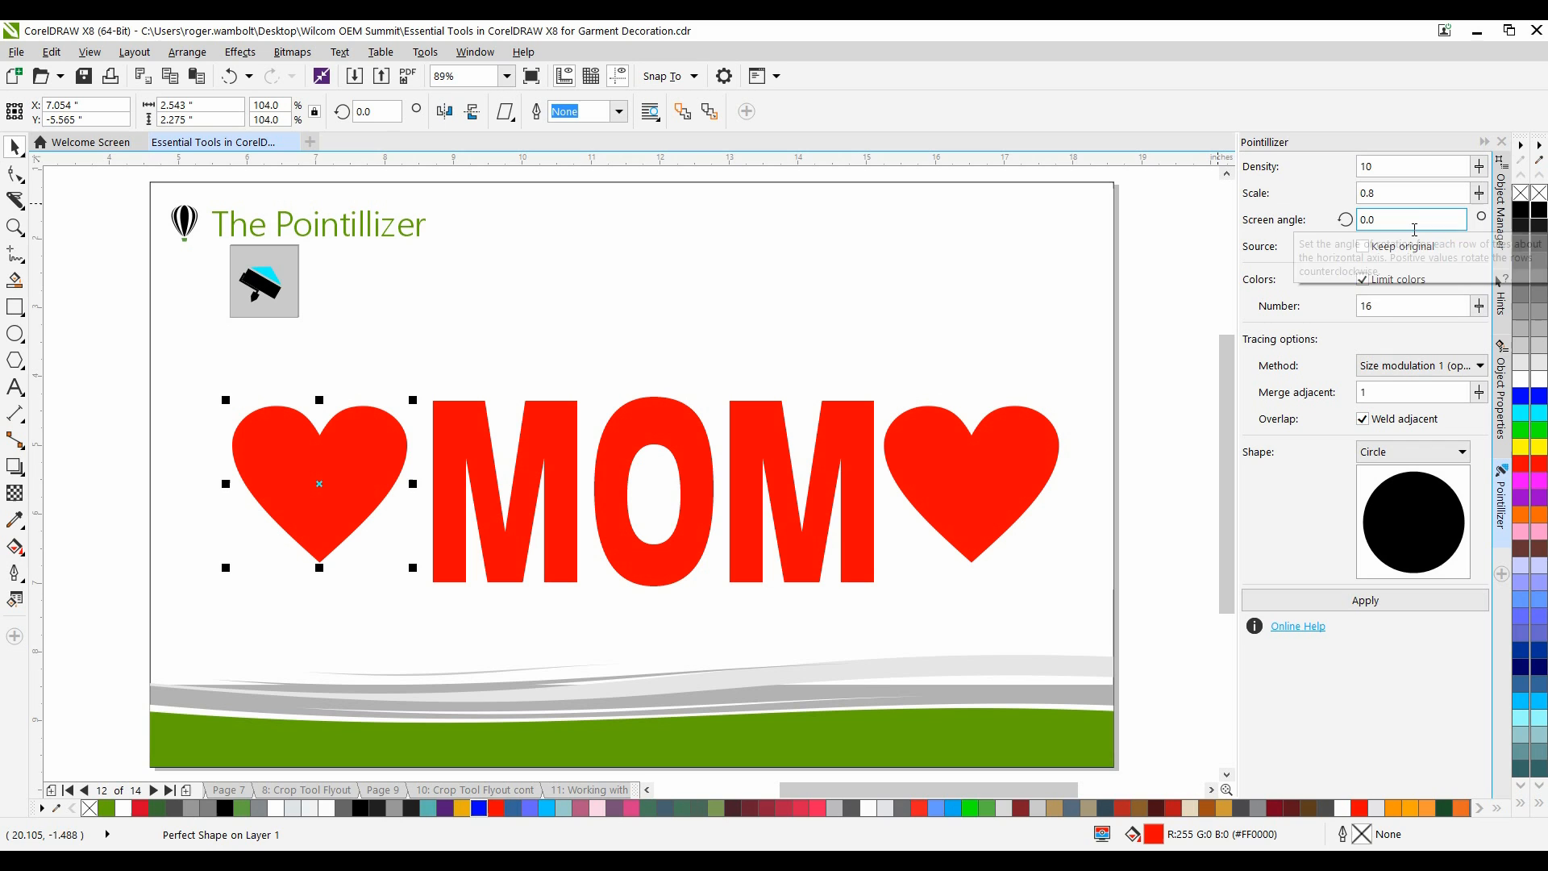
left_click(1364, 600)
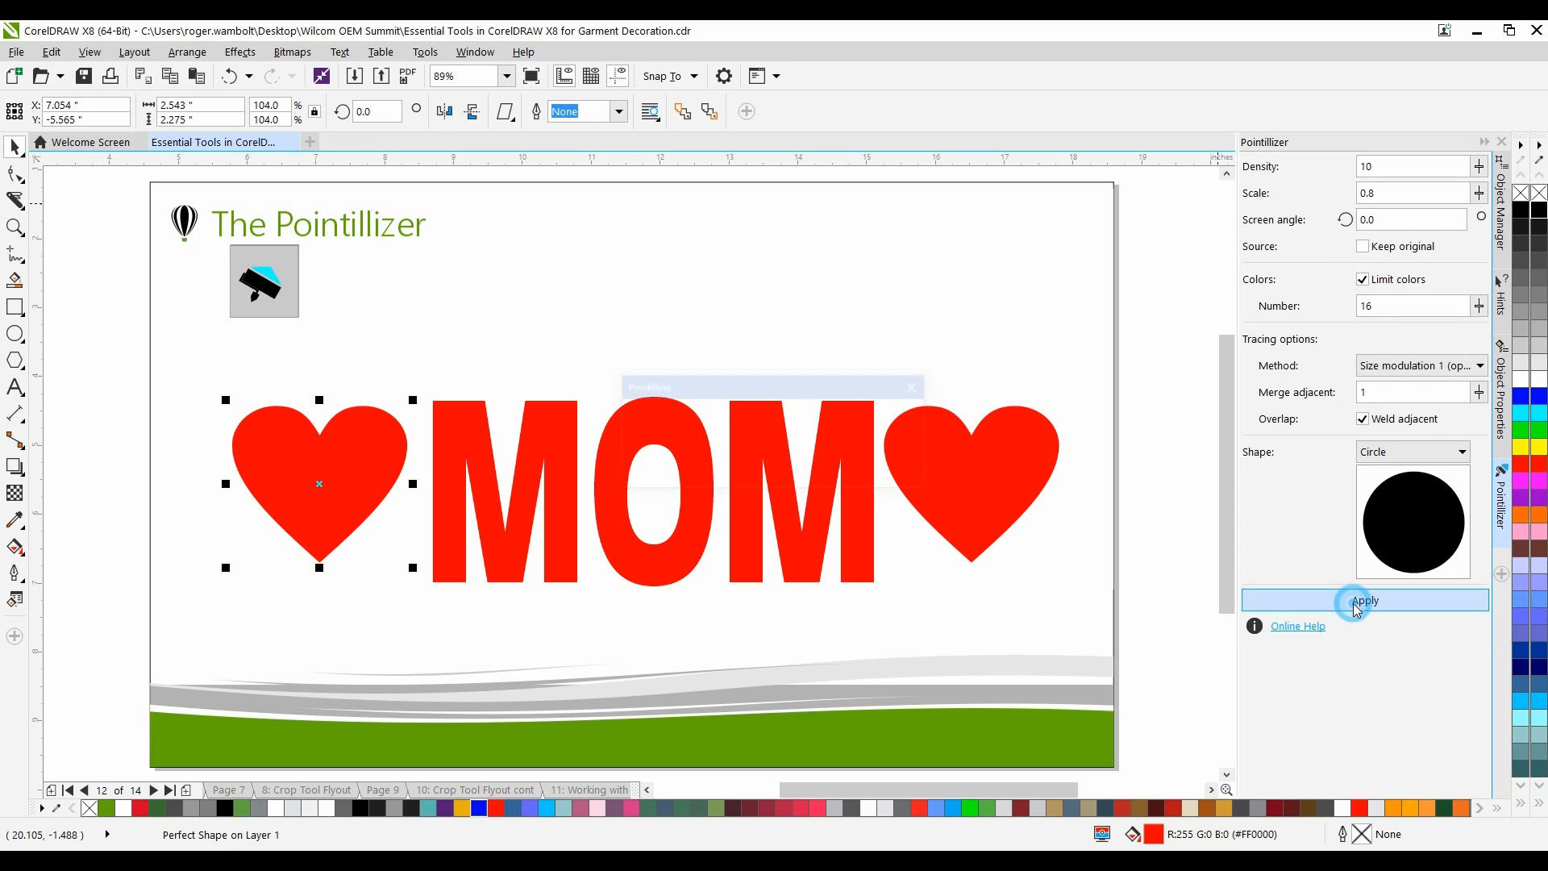
left_click(1364, 600)
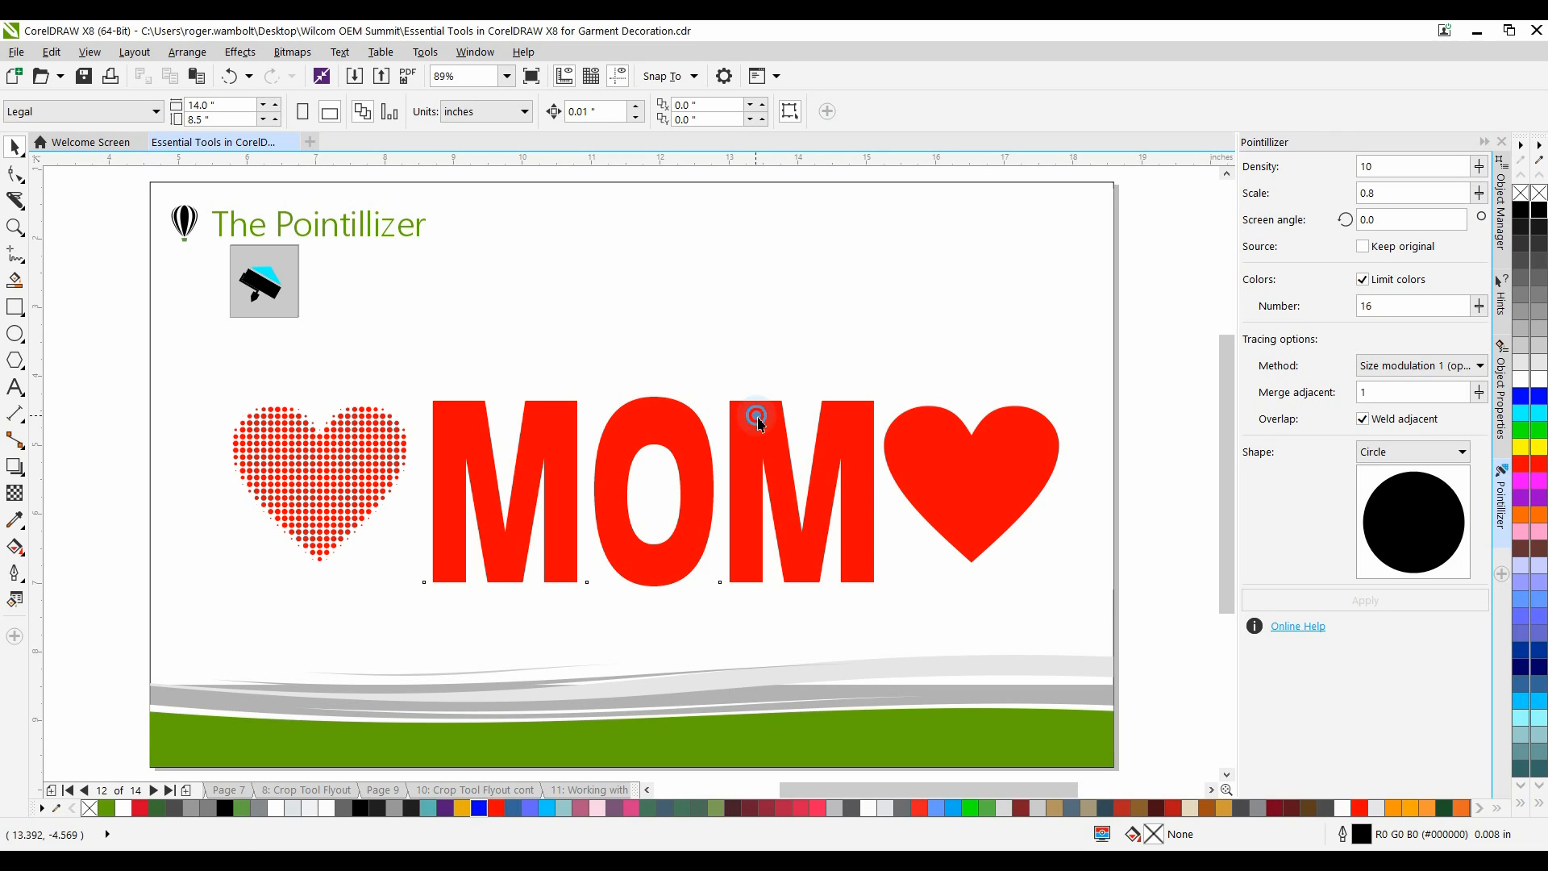
left_click(755, 414)
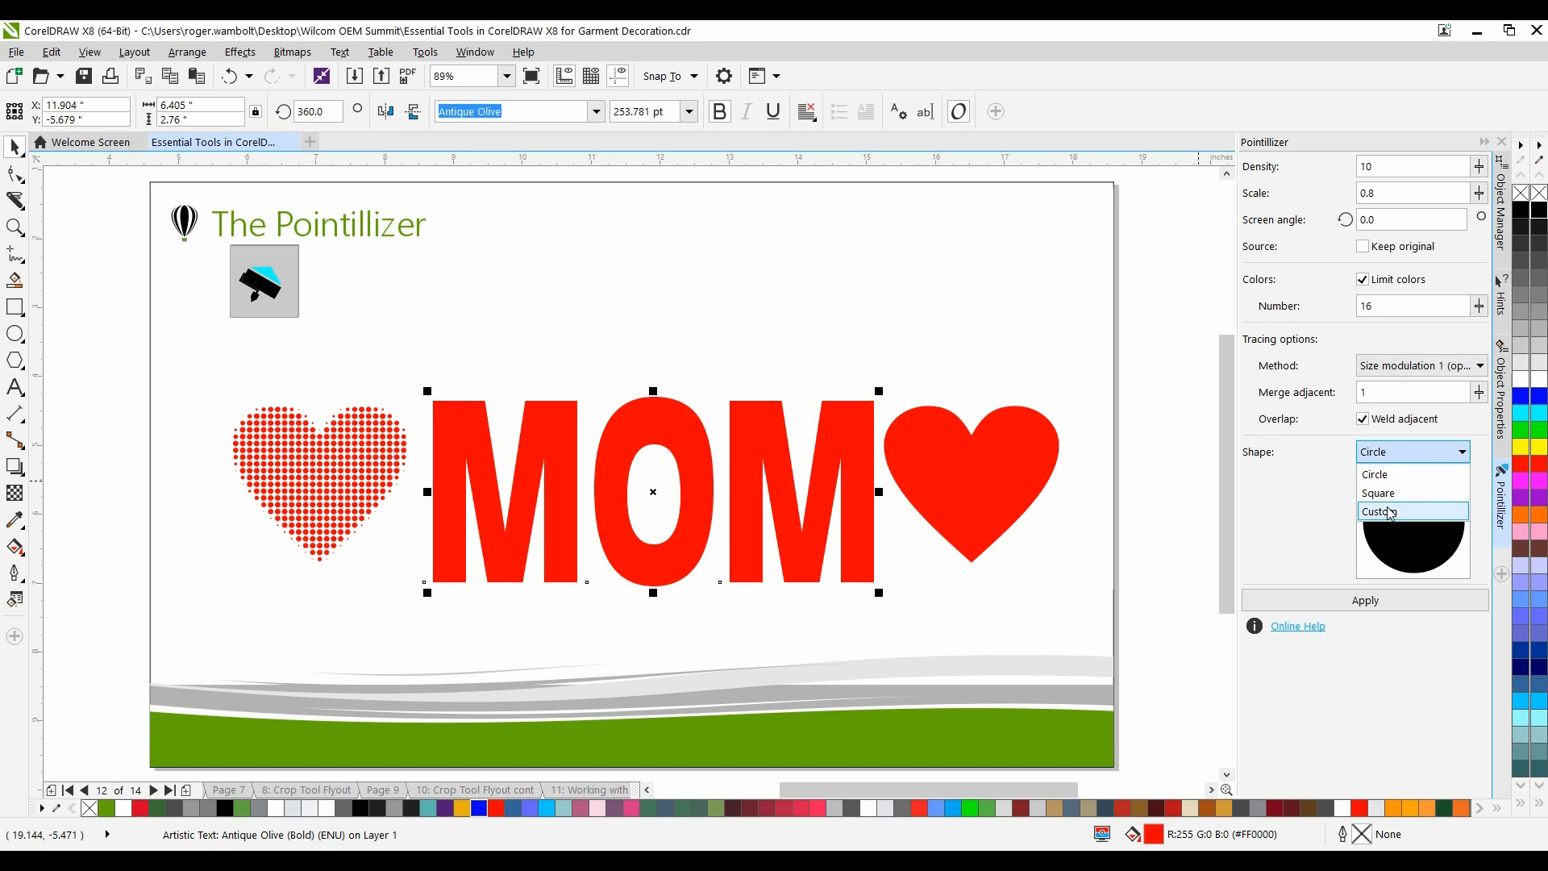
- Switch the Pointillizer dot shape to the custom heart shape
left_click(1378, 511)
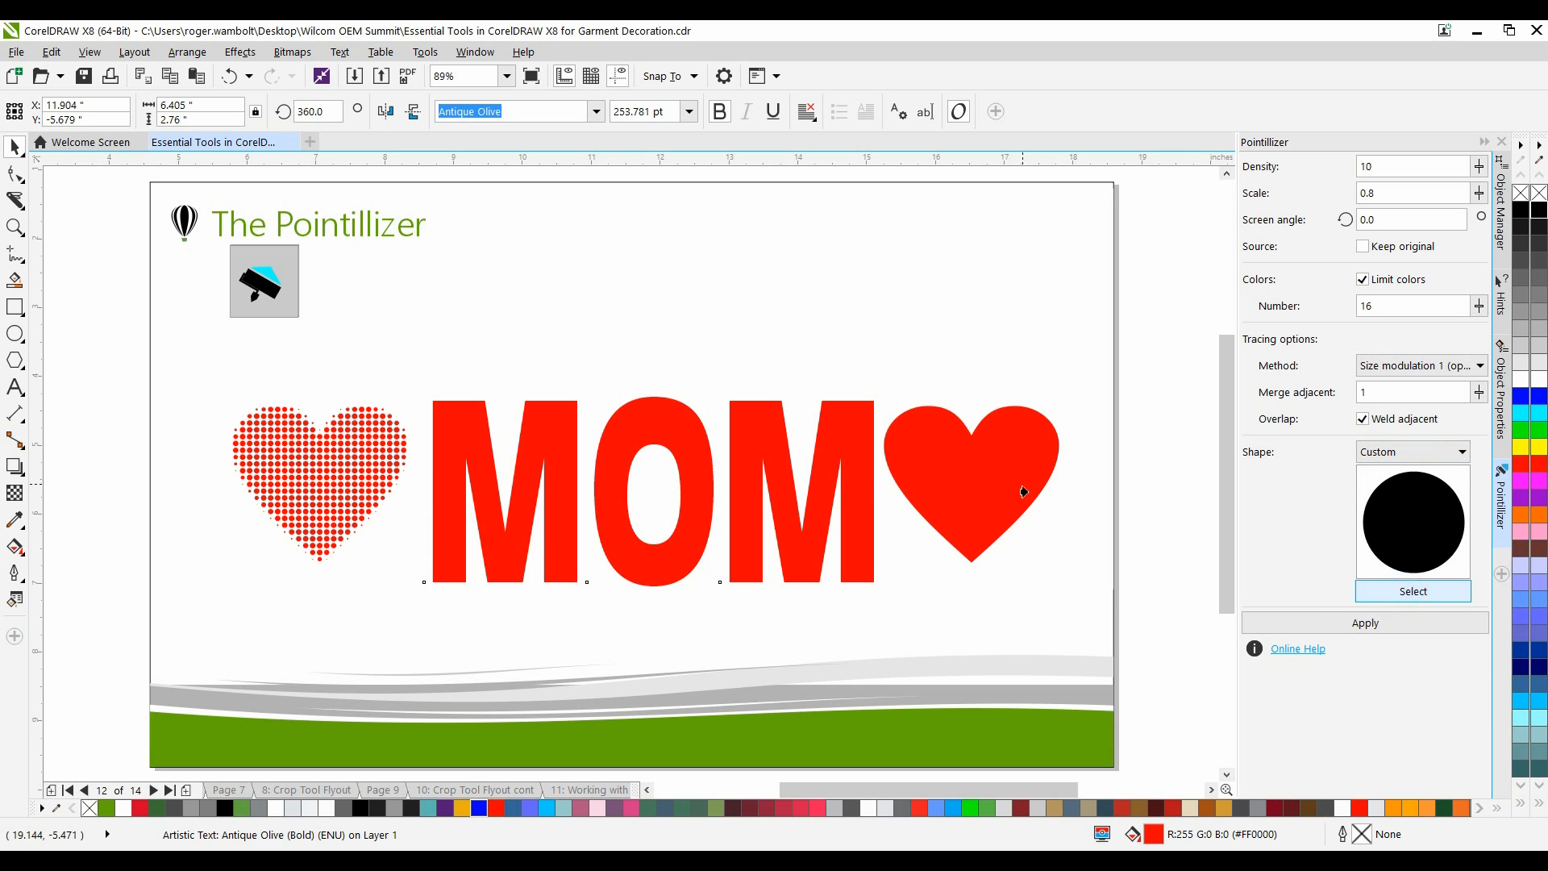
left_click(1412, 520)
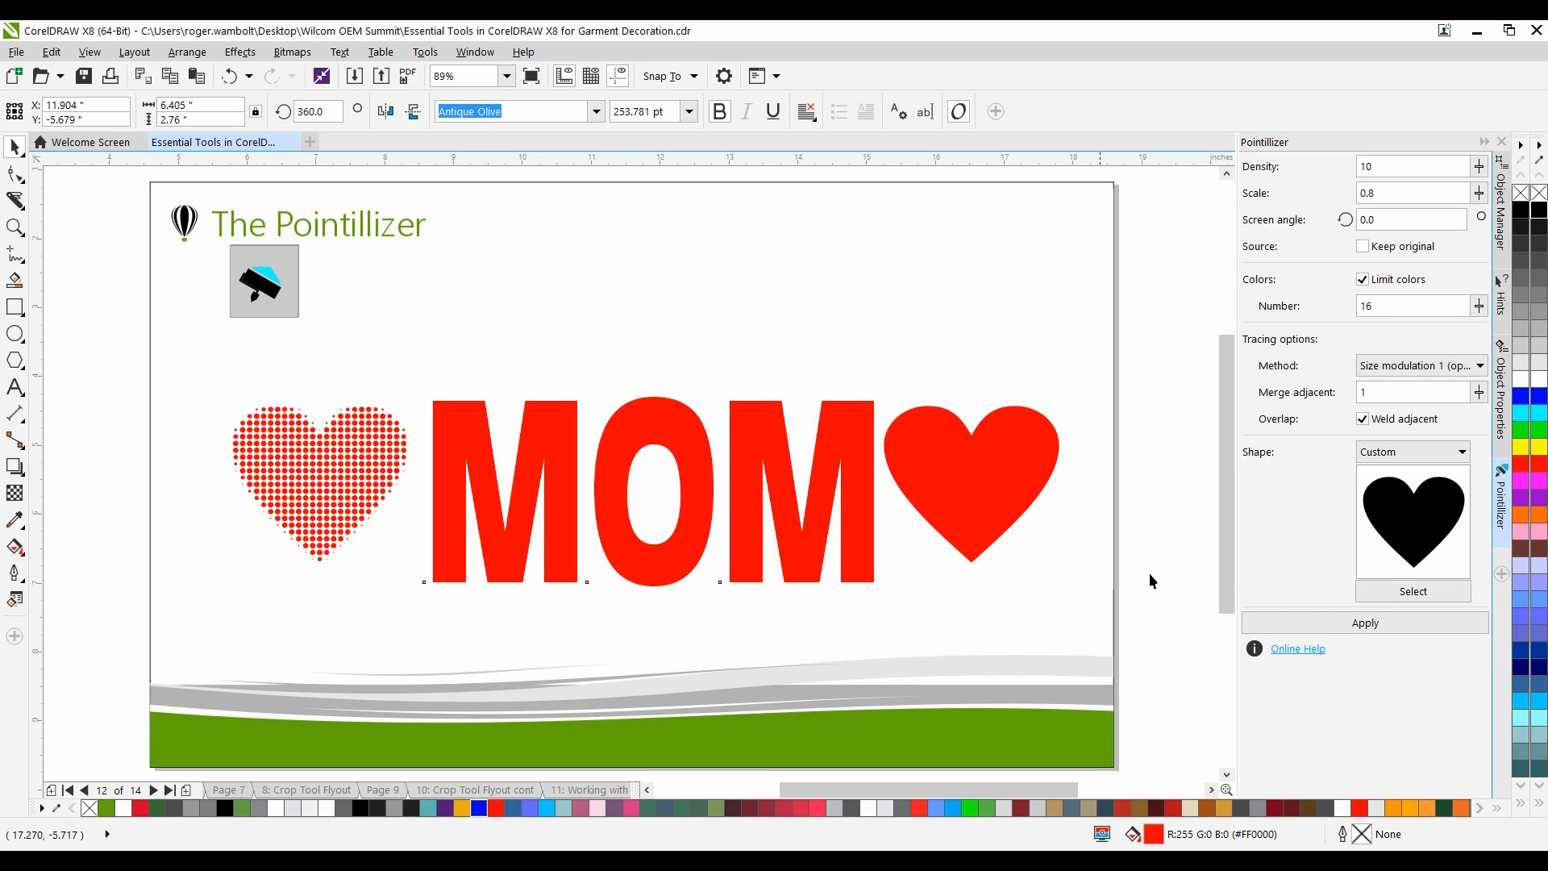
left_click(1364, 623)
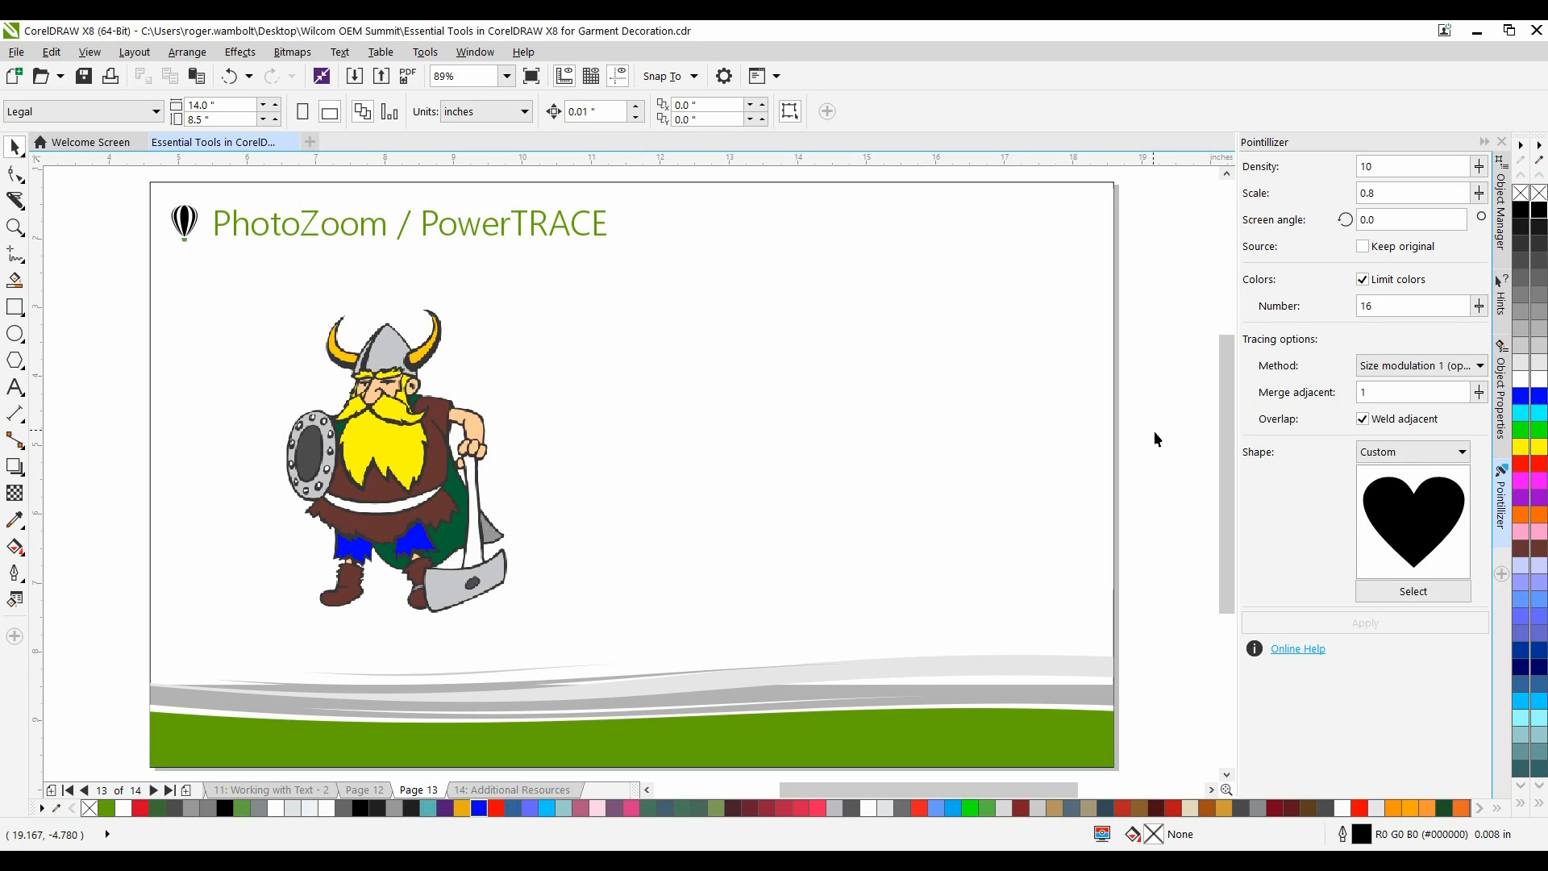
mouse_move(475, 51)
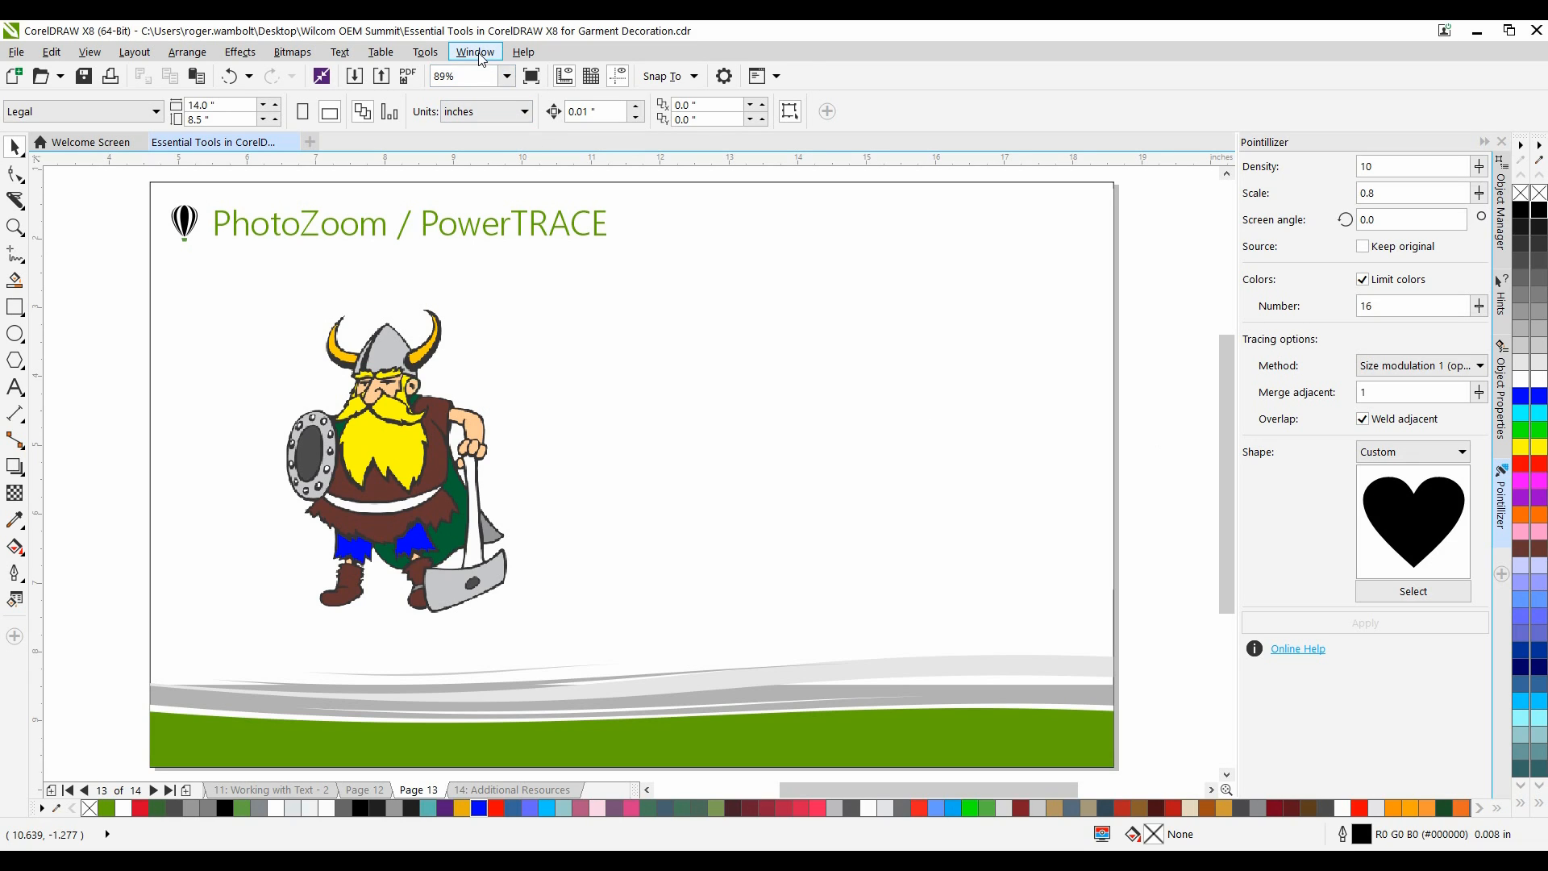
- Open the Get More docker and scroll the apps down to BenVista PhotoZoom Pro 4
left_click(474, 52)
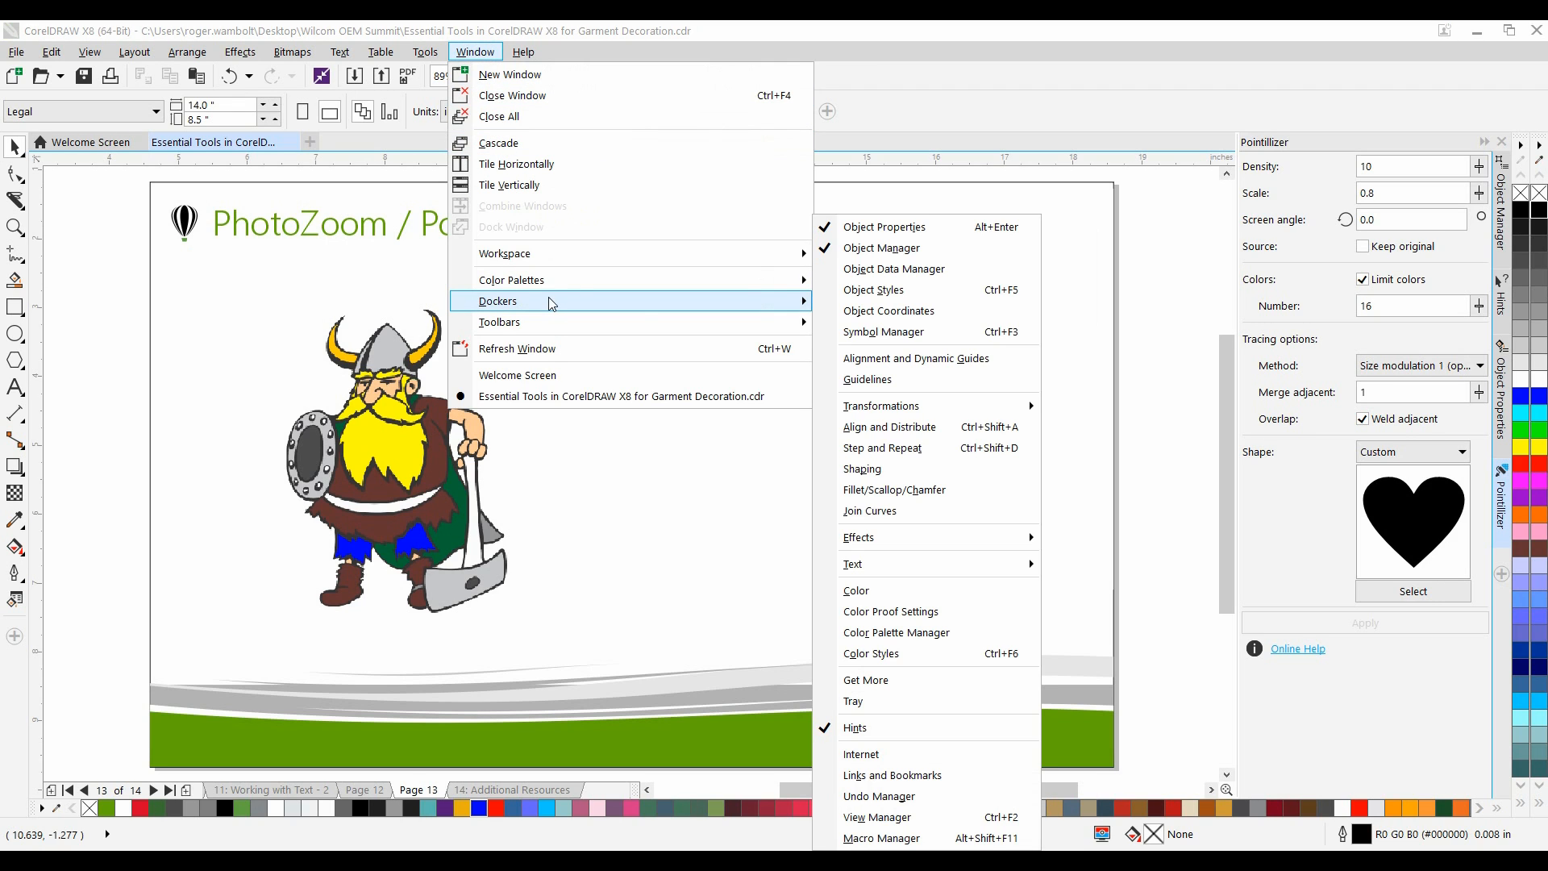
mouse_move(886, 700)
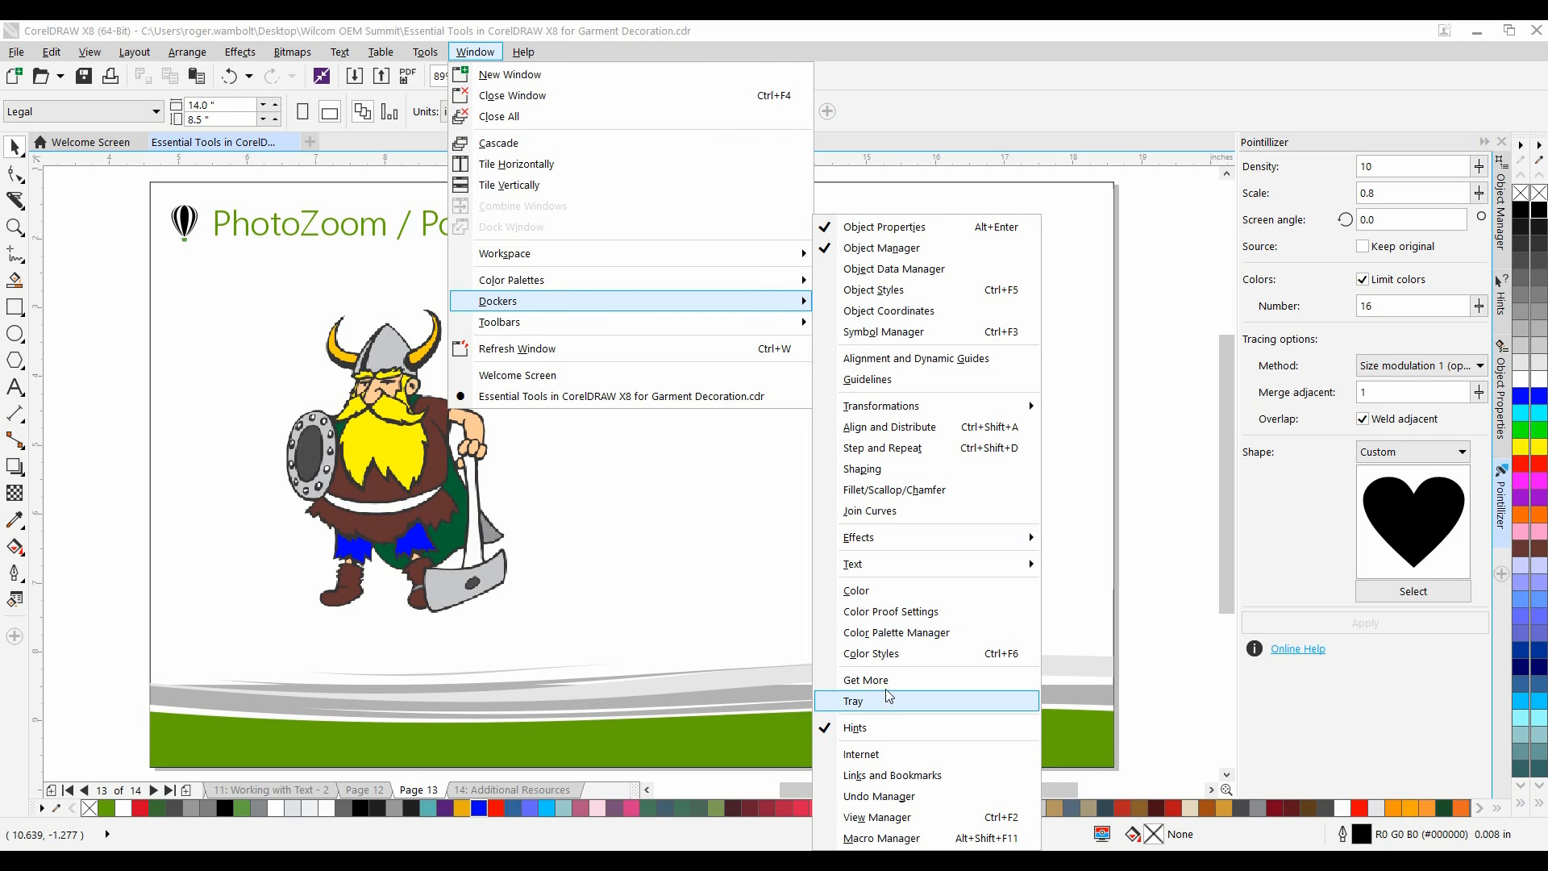
left_click(865, 678)
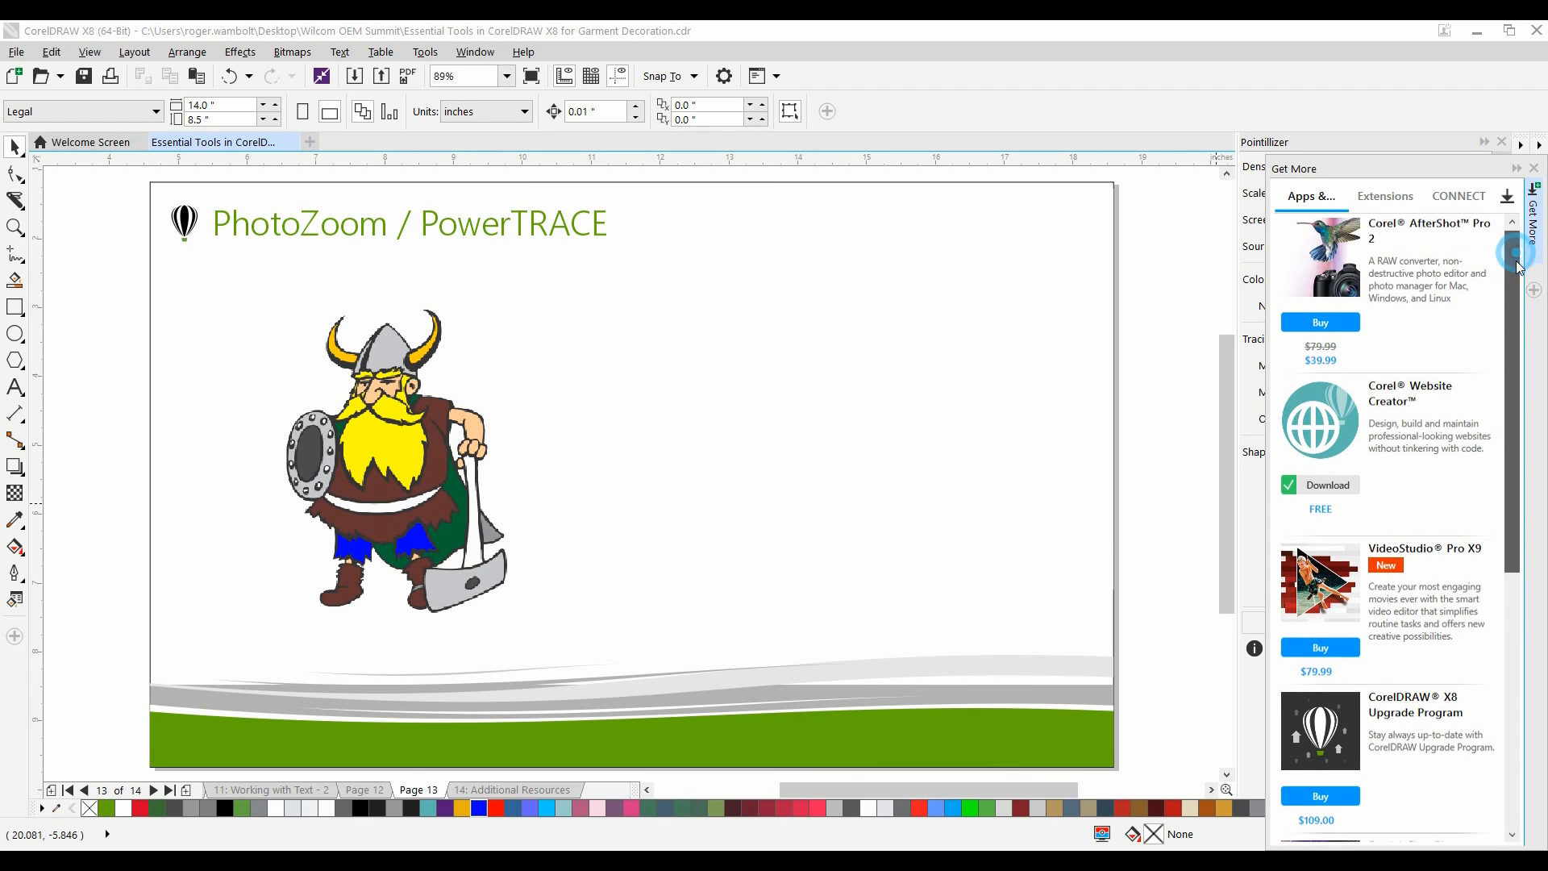
scroll("down", 3)
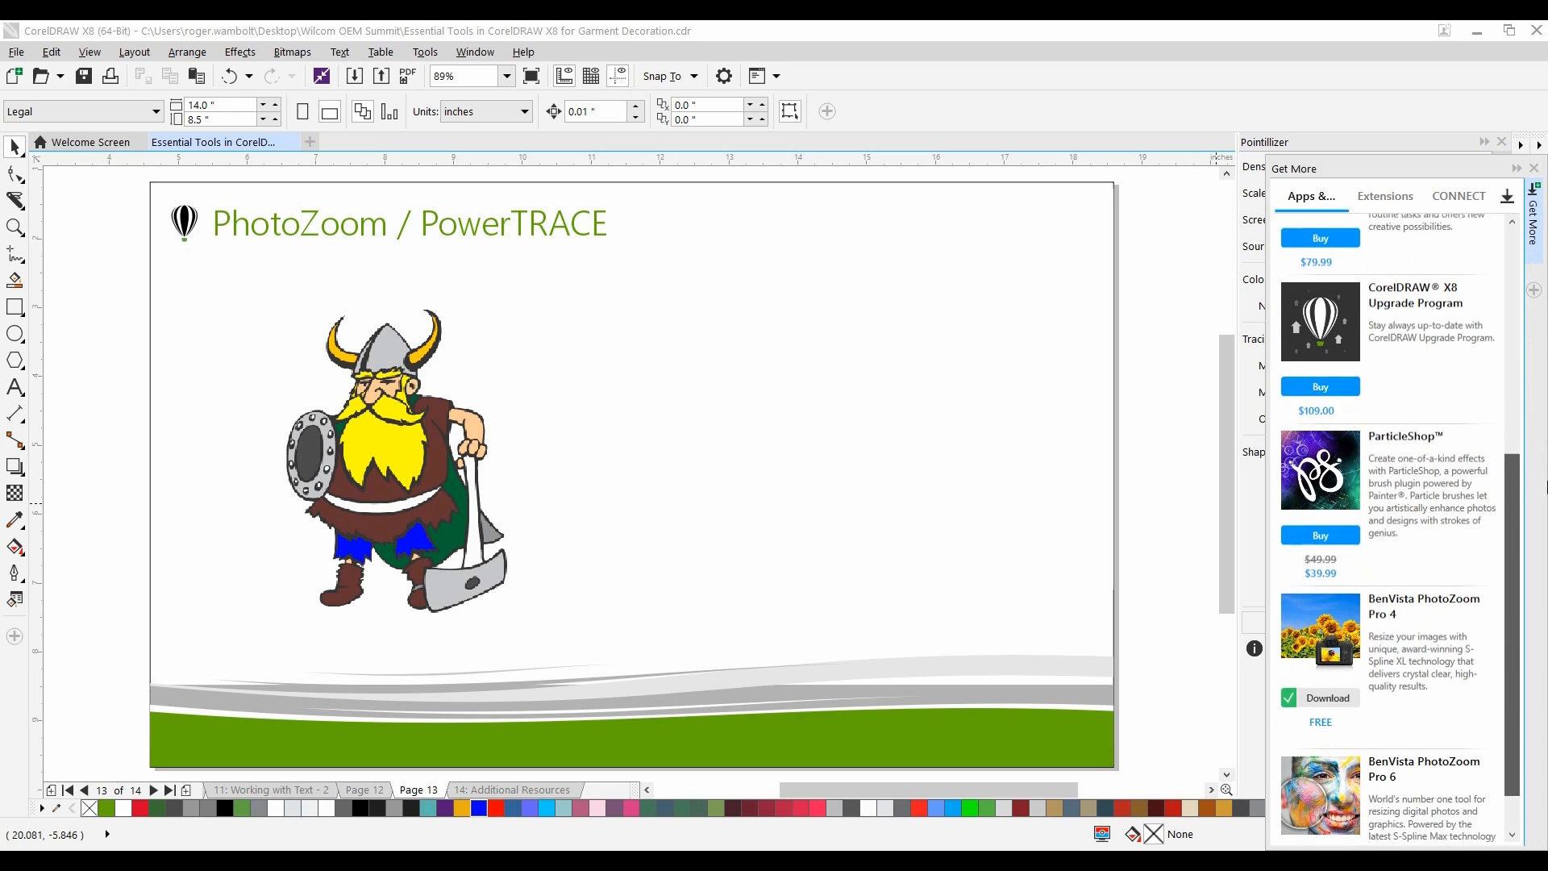
scroll("down", 3)
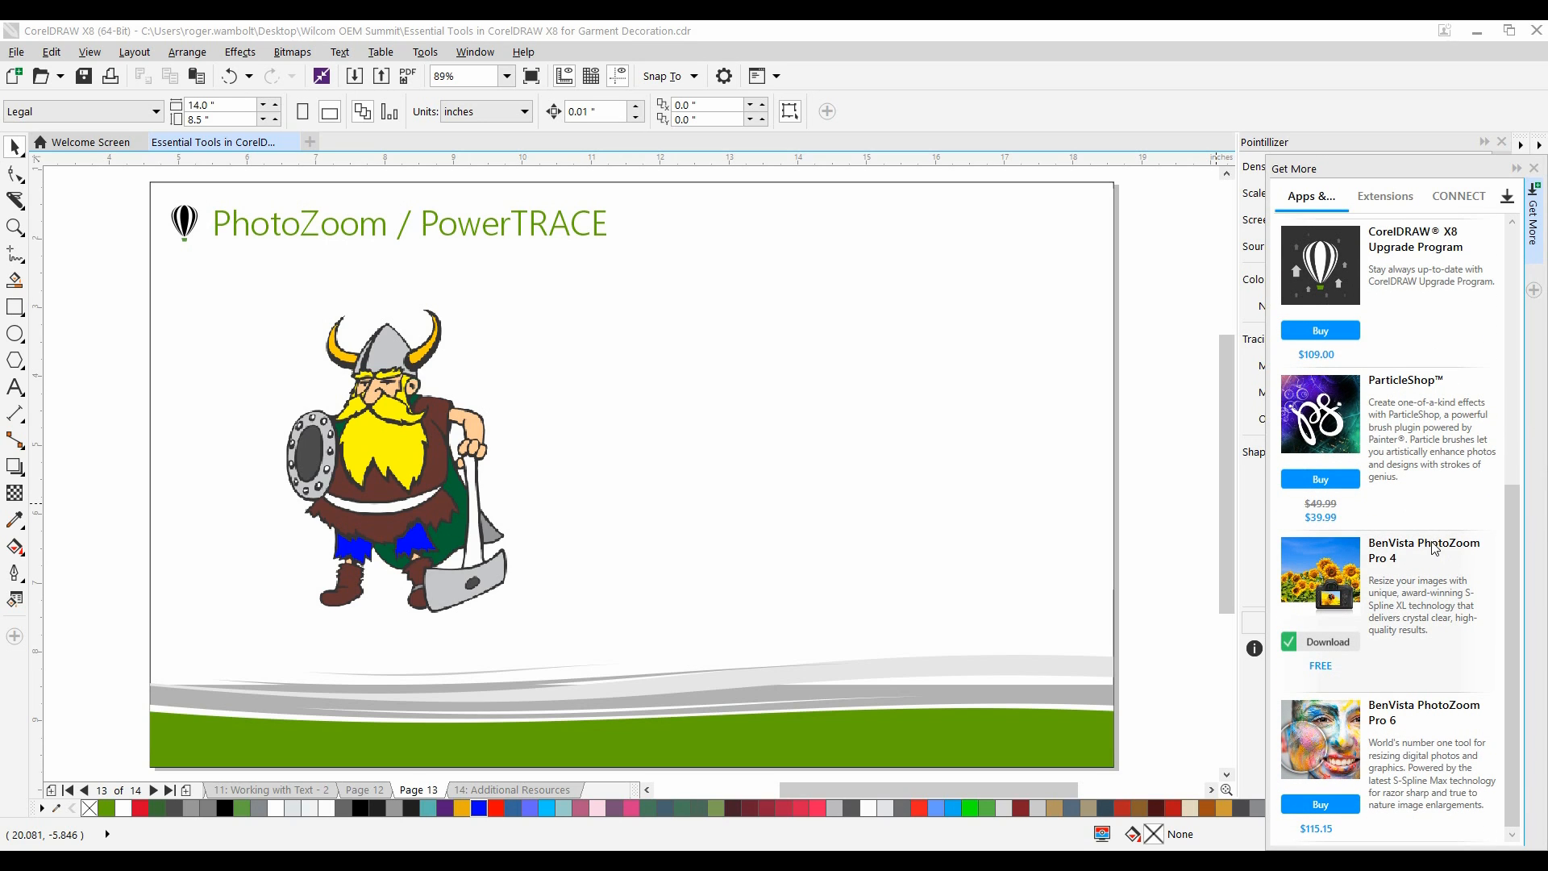
mouse_move(1382, 565)
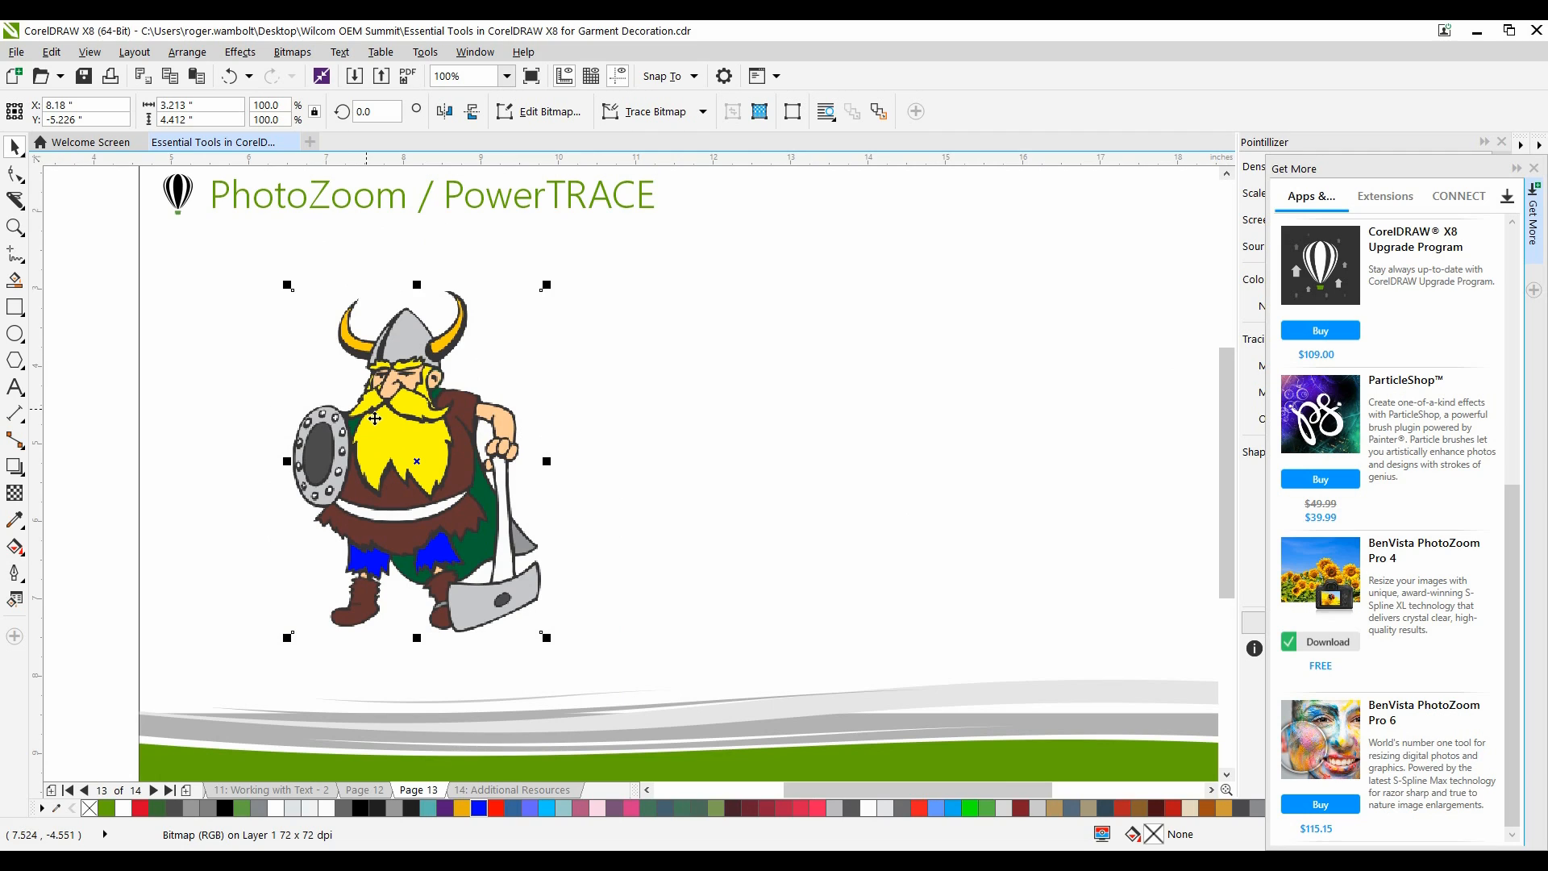
mouse_move(544, 116)
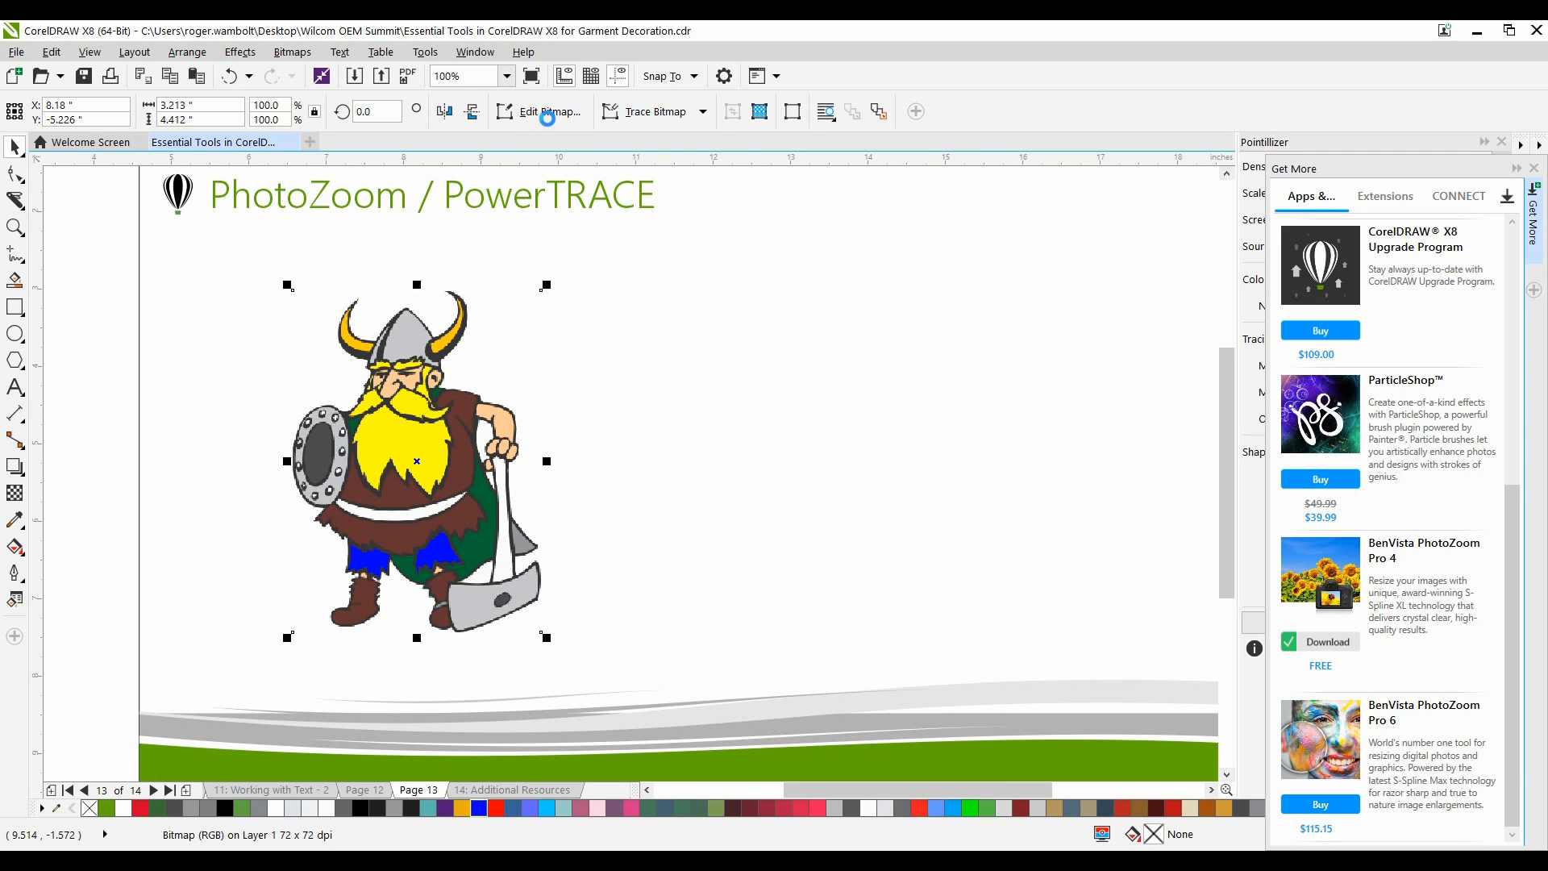
- Open the selected Viking bitmap in Corel PHOTO-PAINT with Edit Bitmap
left_click(542, 111)
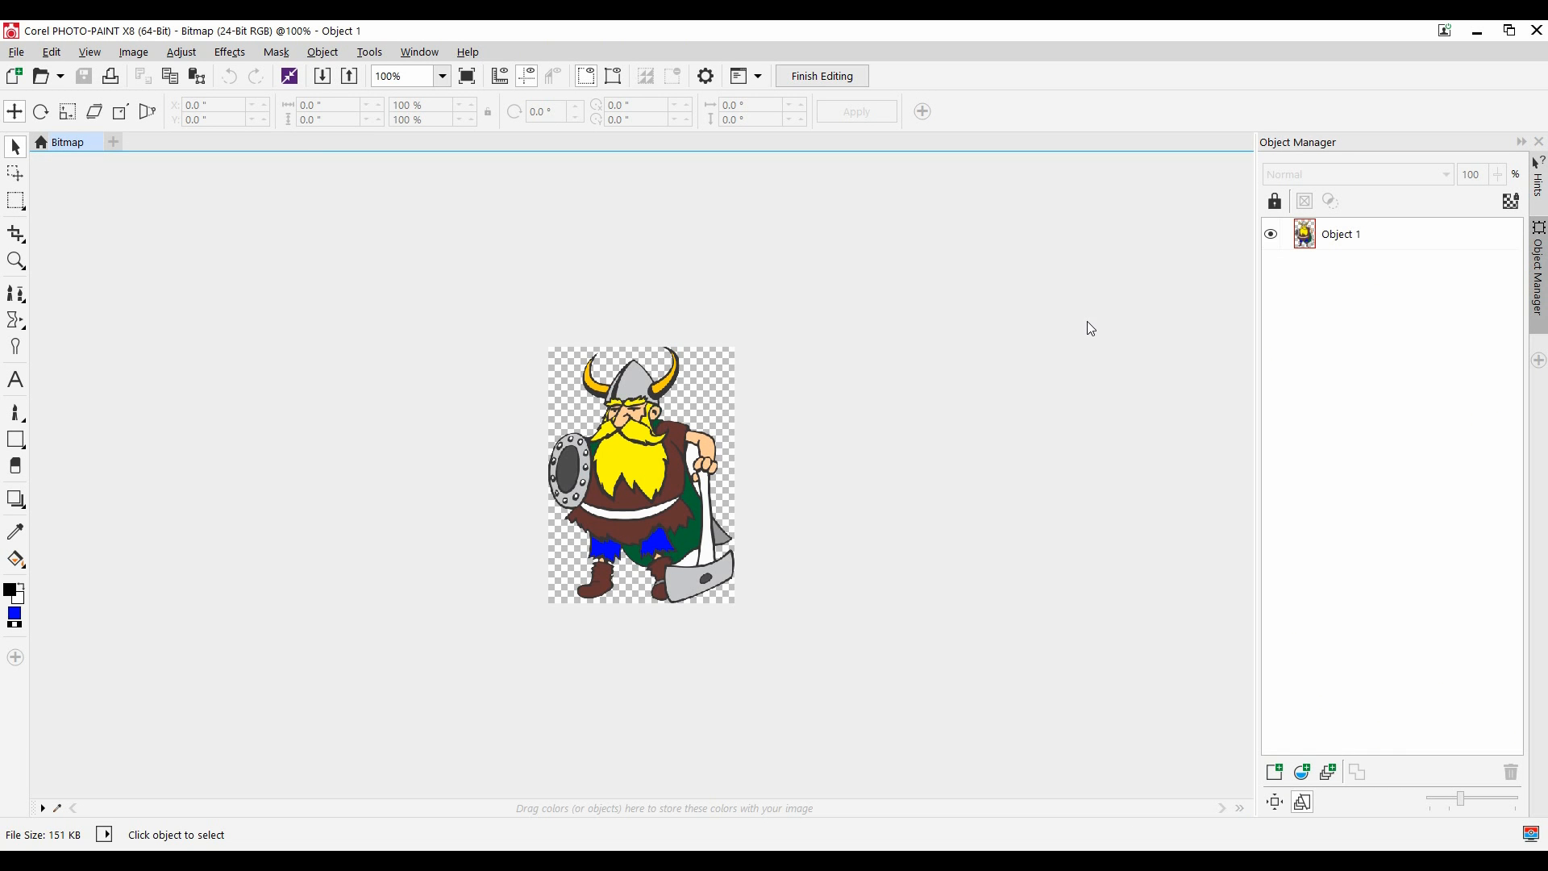
- Export the Viking image to PhotoZoom Pro 4, accepting the merge with the background
type("200")
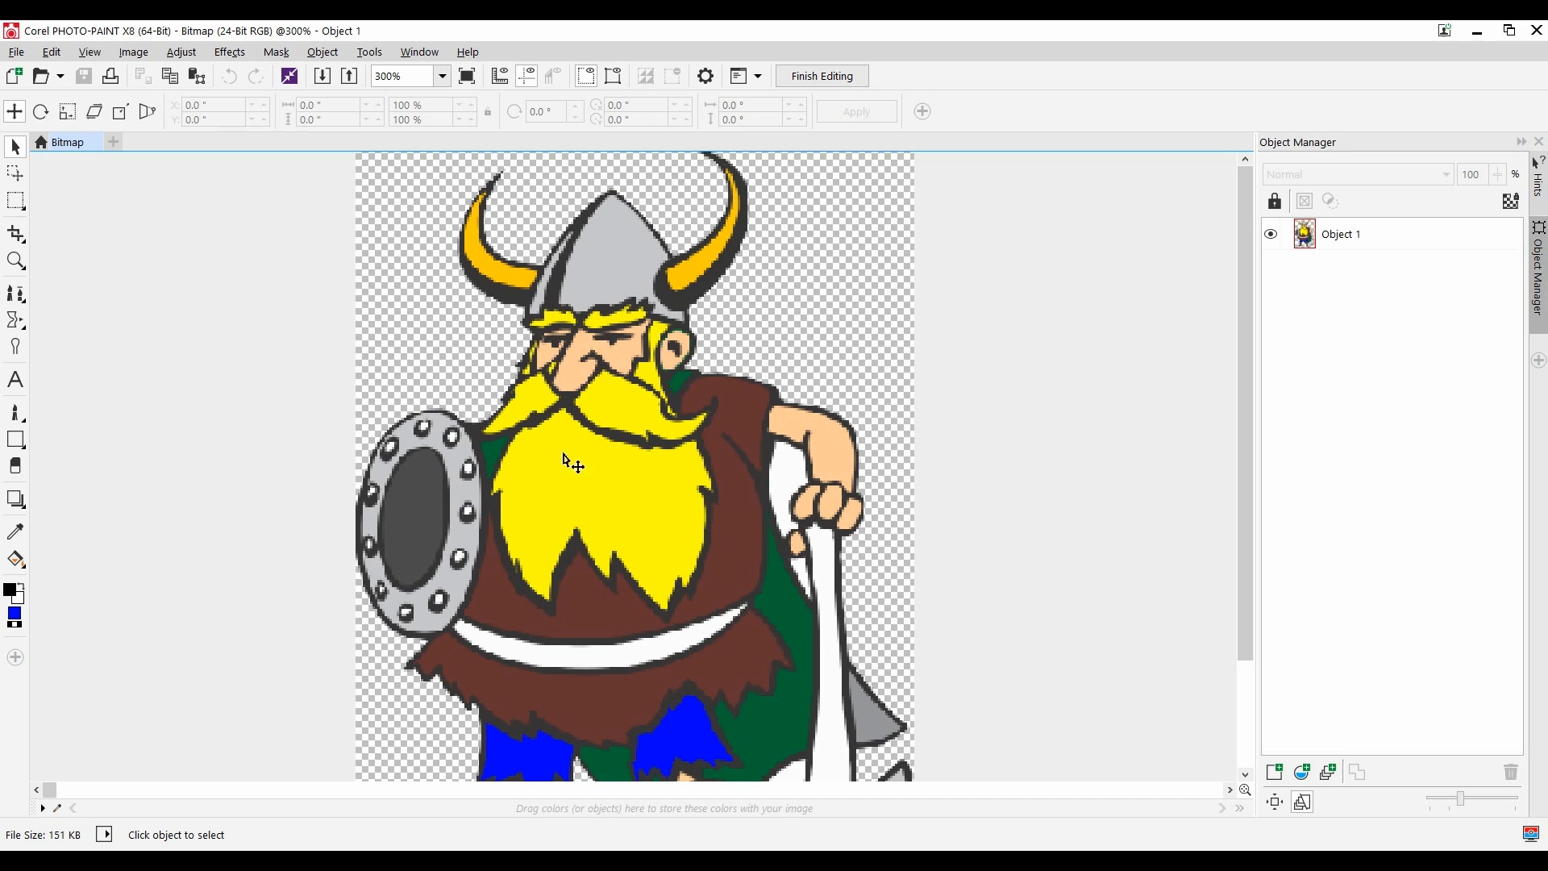
left_click(16, 52)
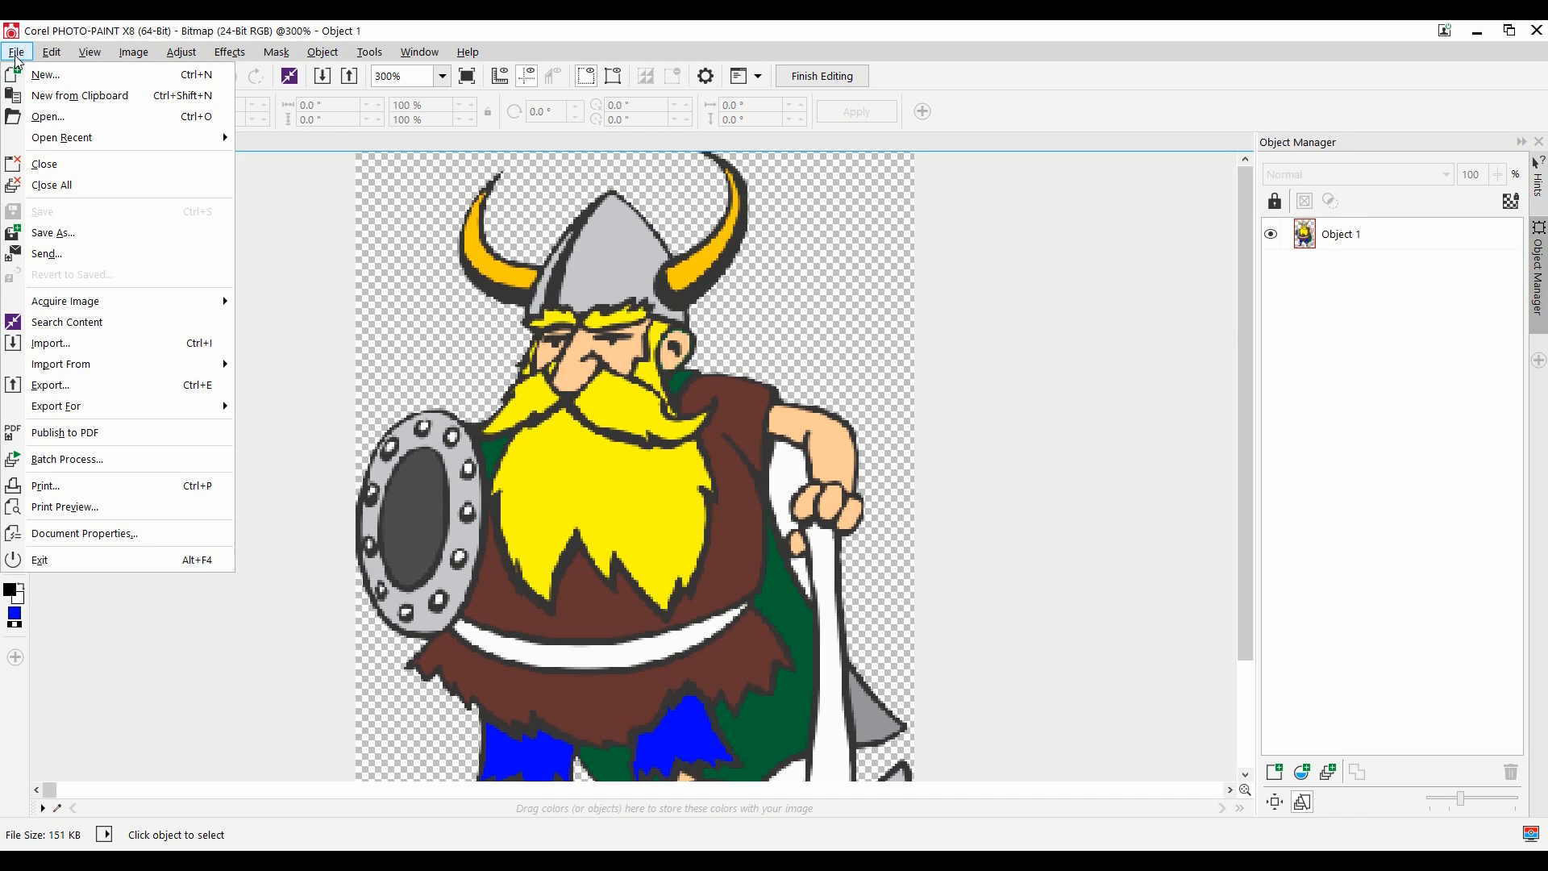
mouse_move(84, 405)
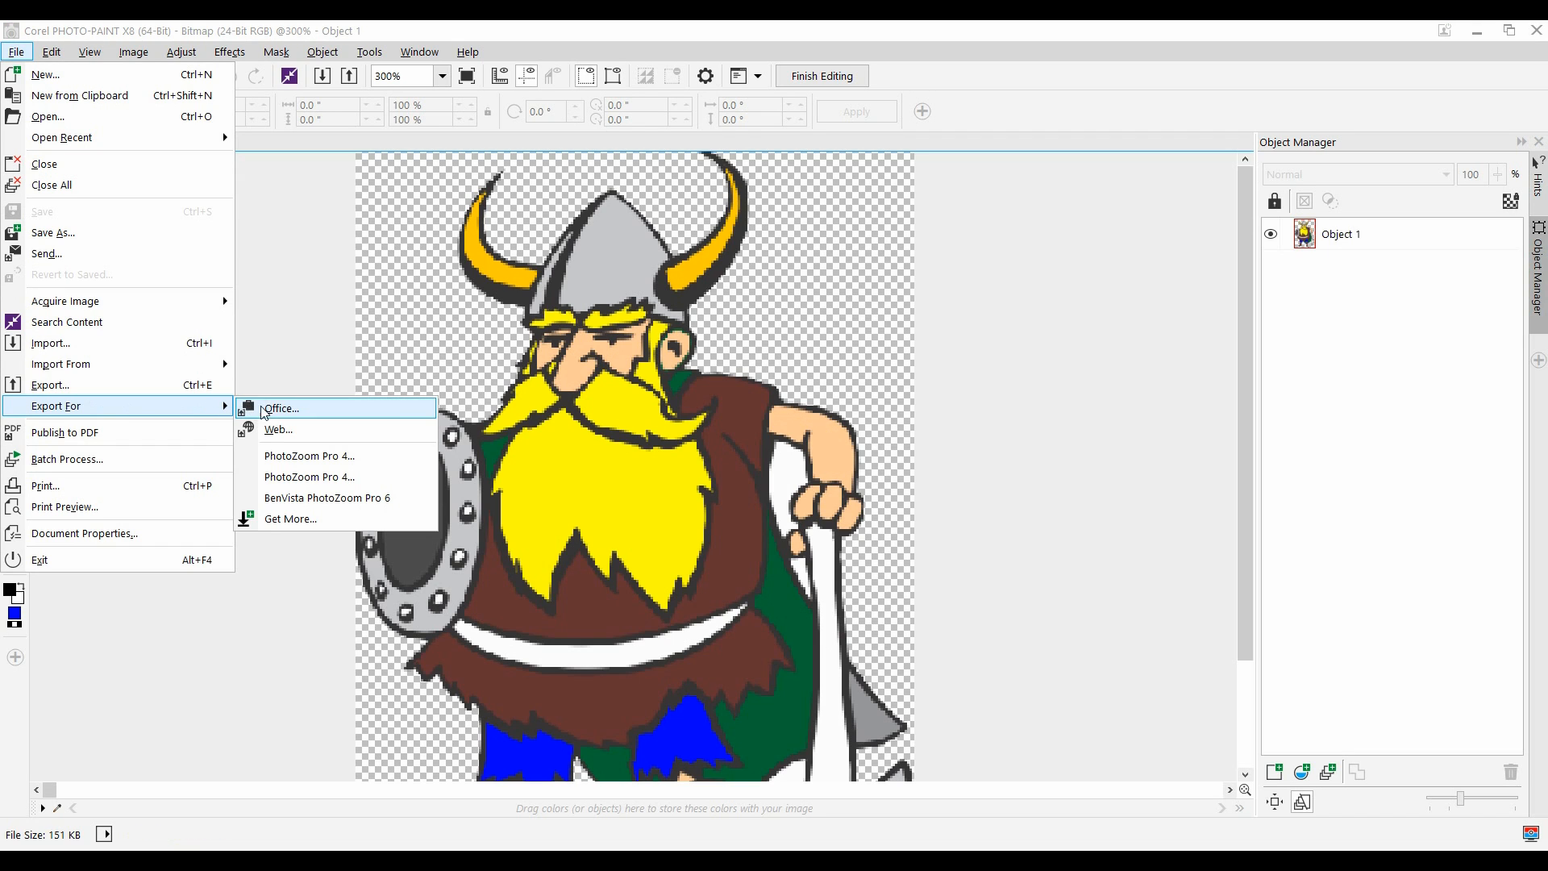
mouse_move(309, 455)
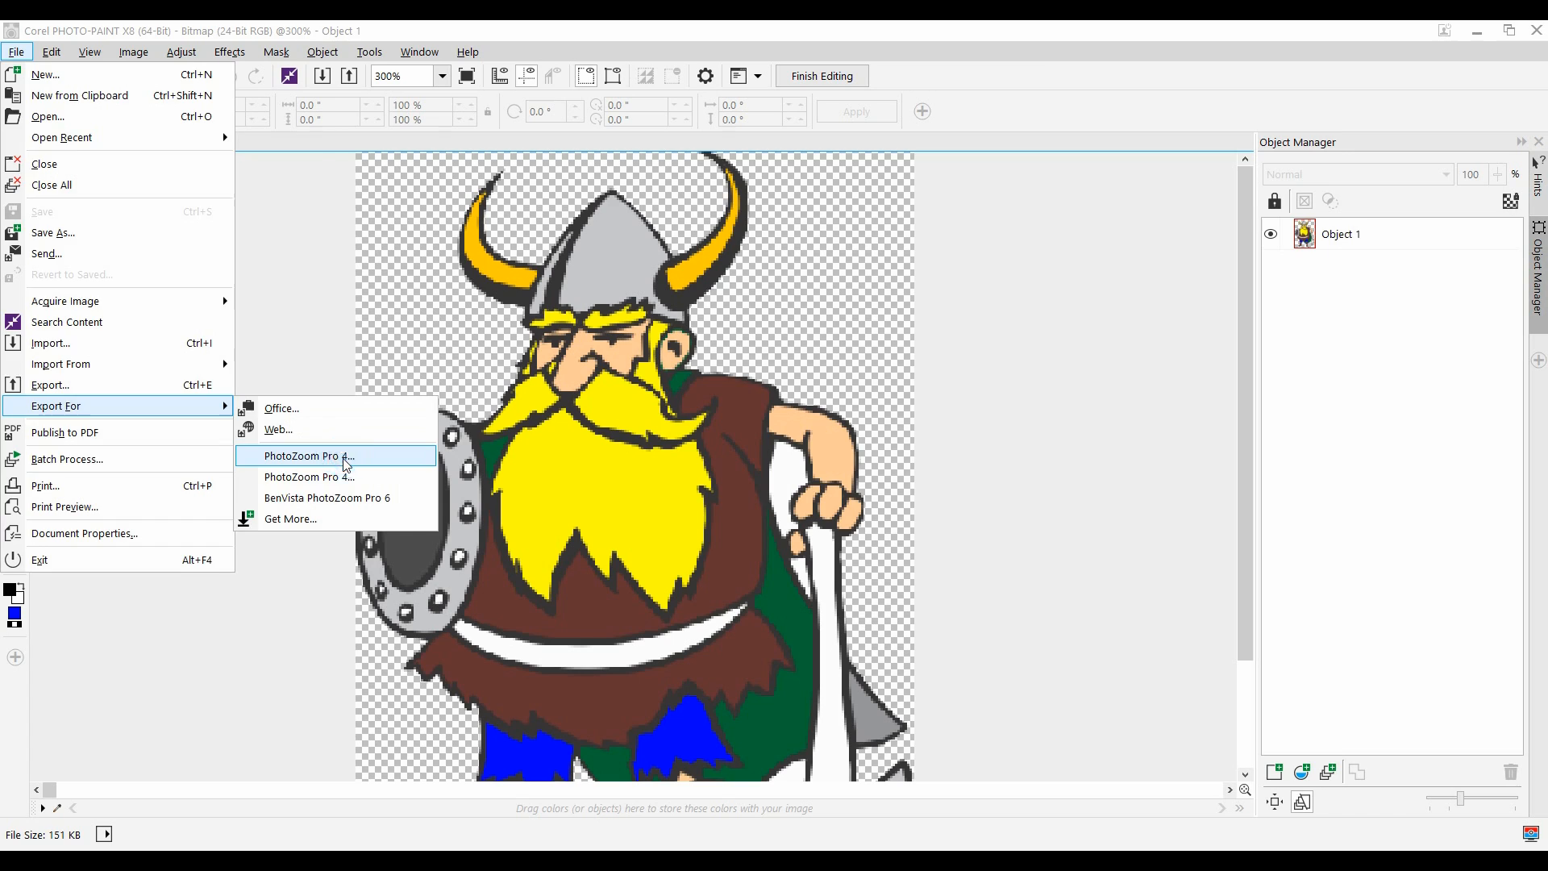
left_click(310, 455)
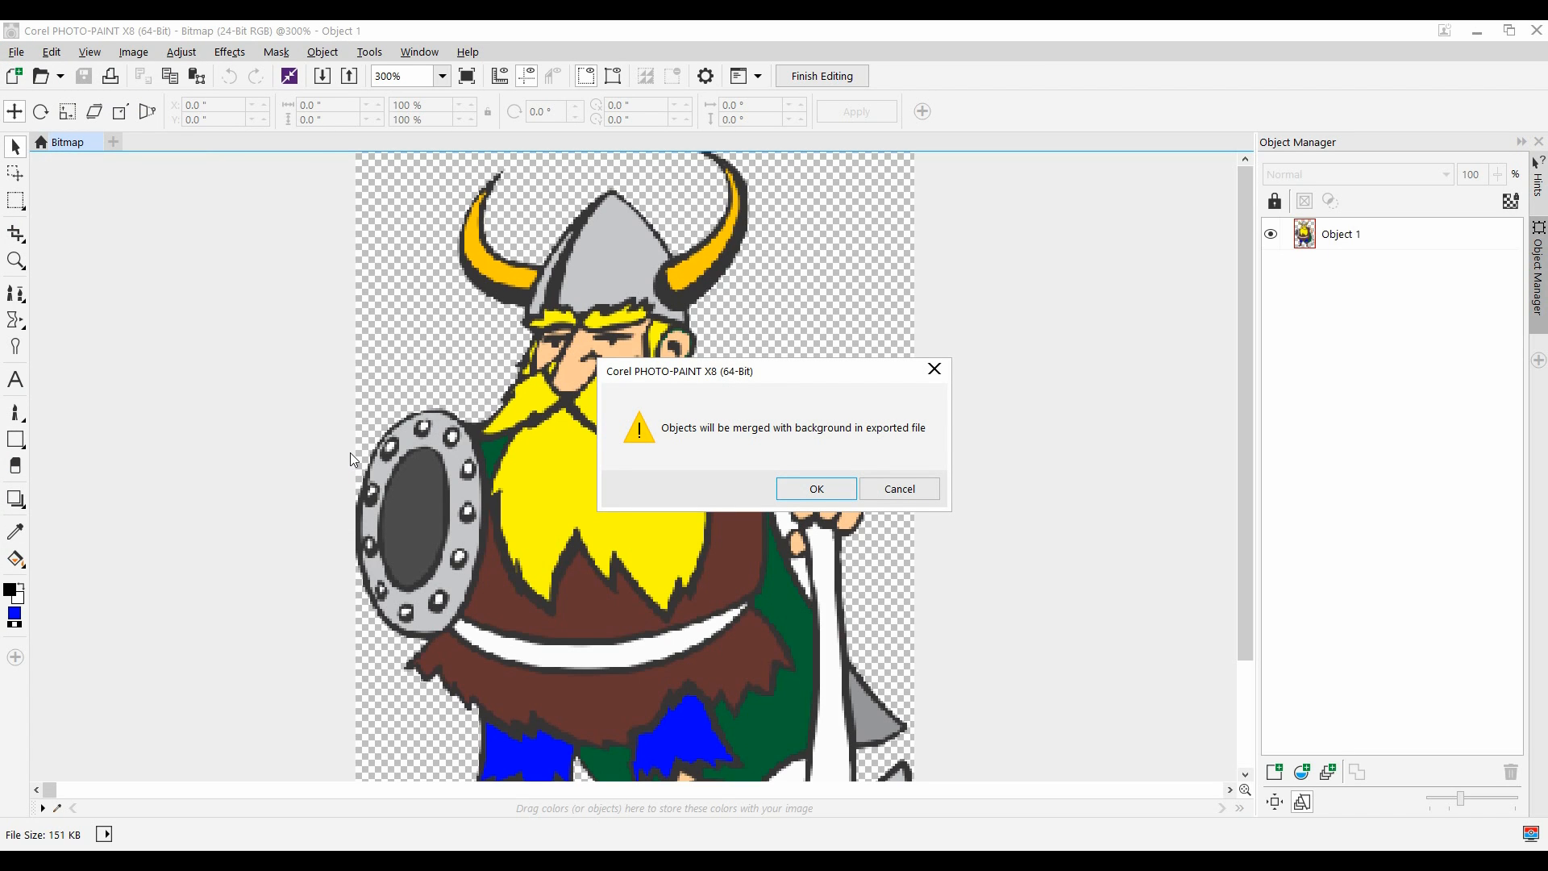
mouse_move(642, 519)
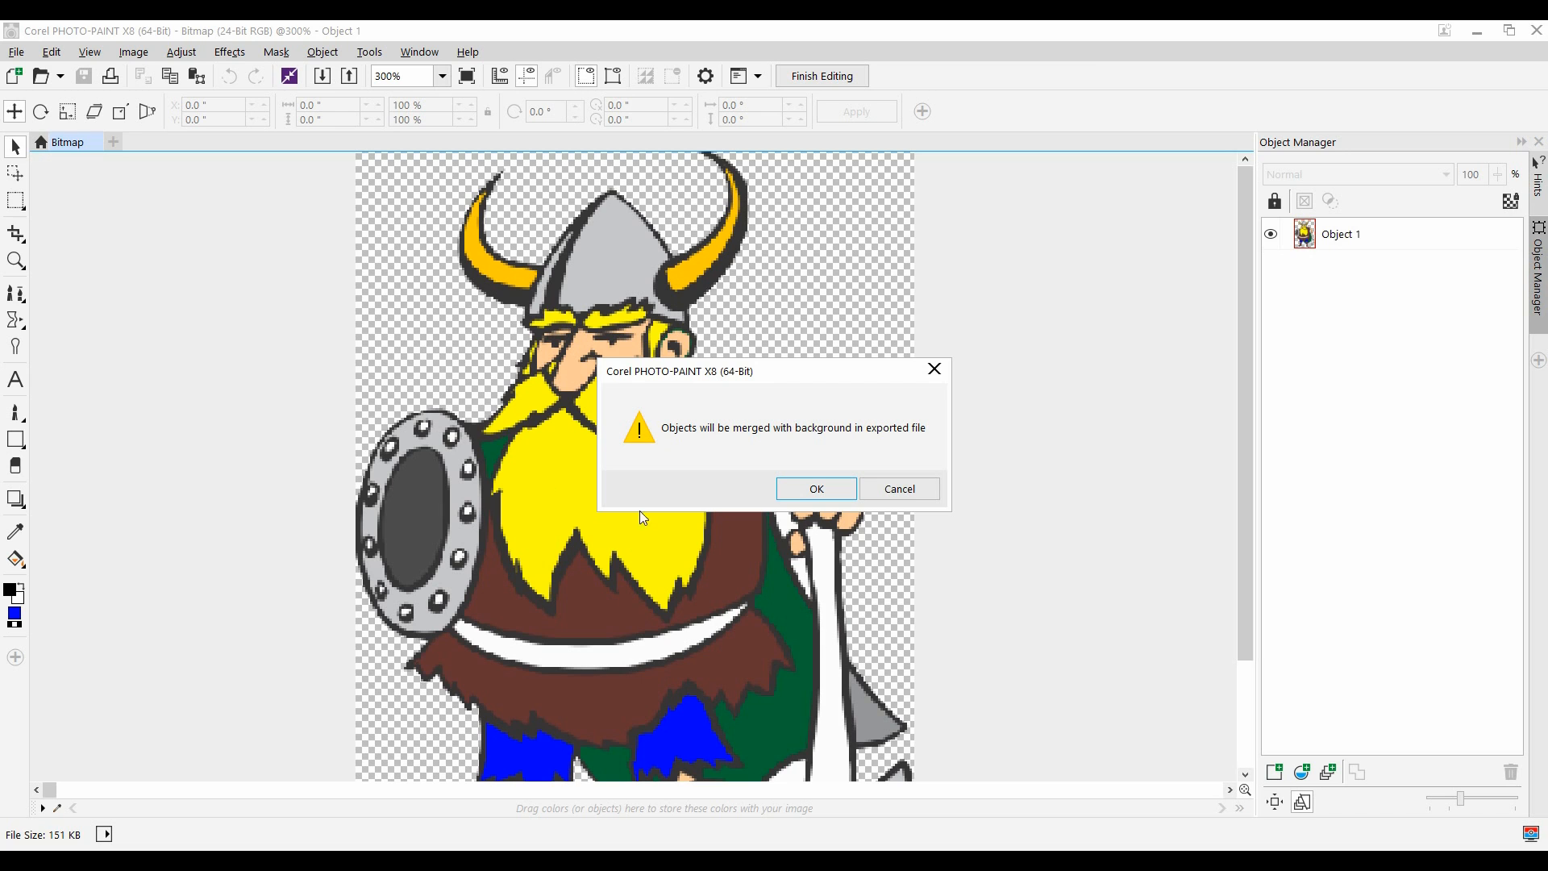
left_click(813, 488)
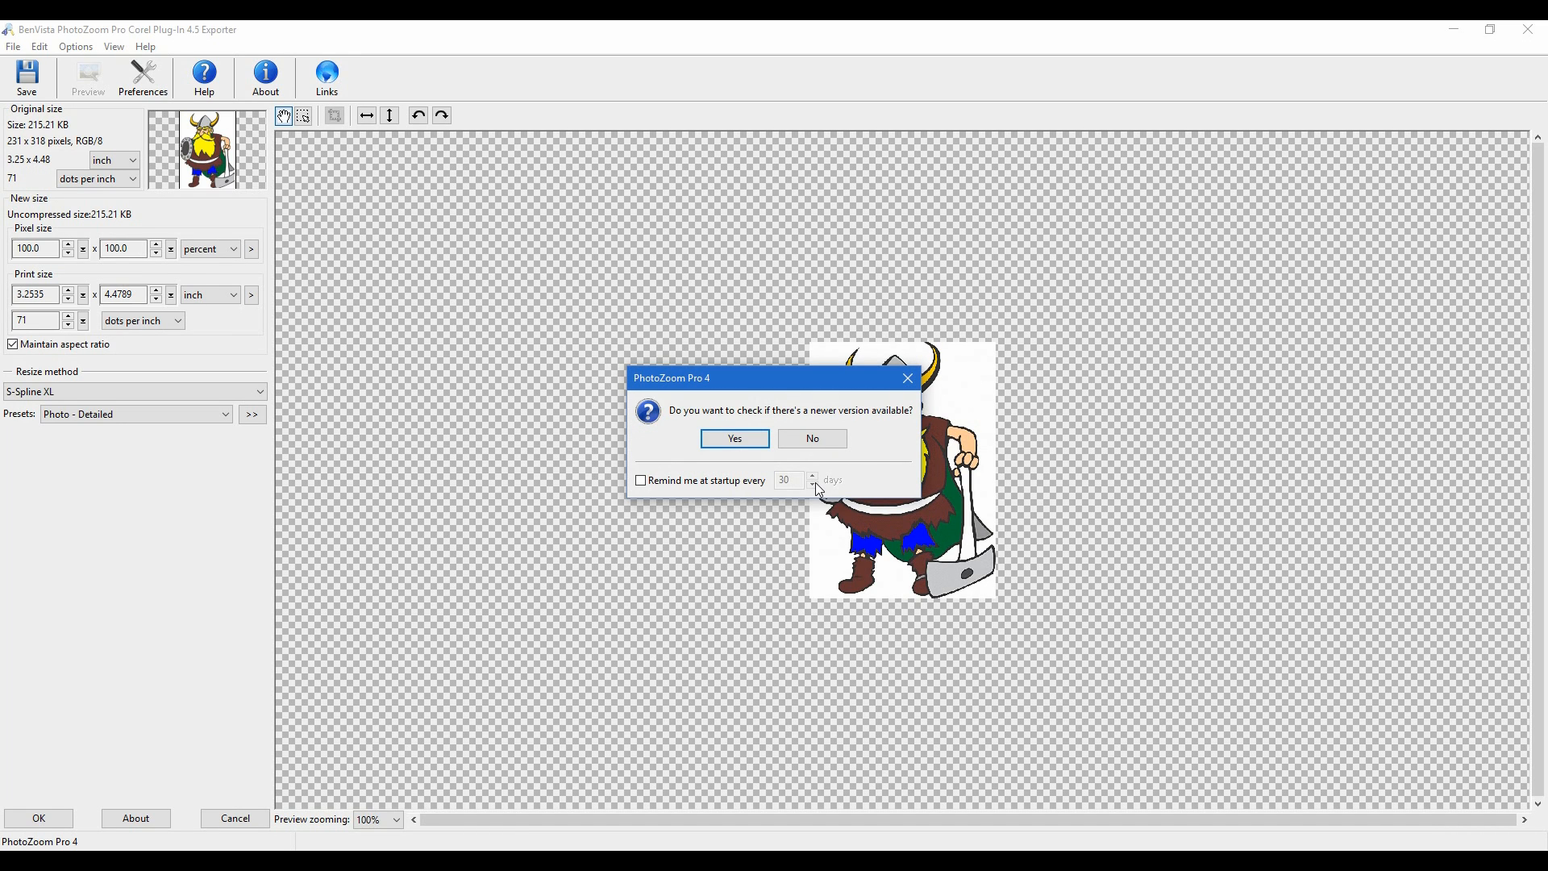
mouse_move(812, 439)
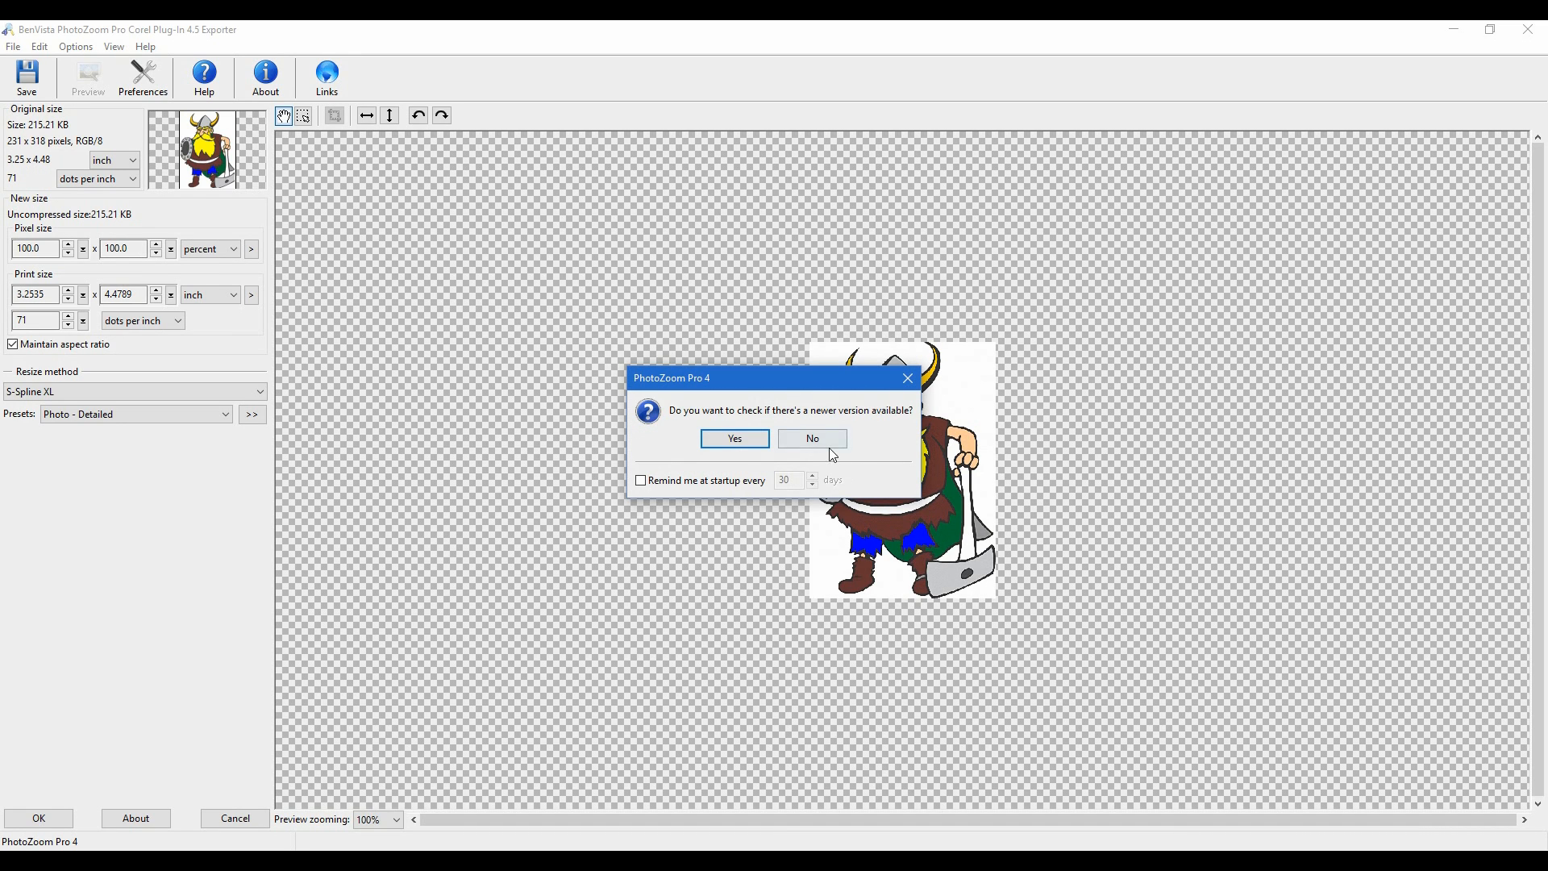
- Decline the update check and set the pixel size to 200 percent
left_click(811, 439)
type("302.89")
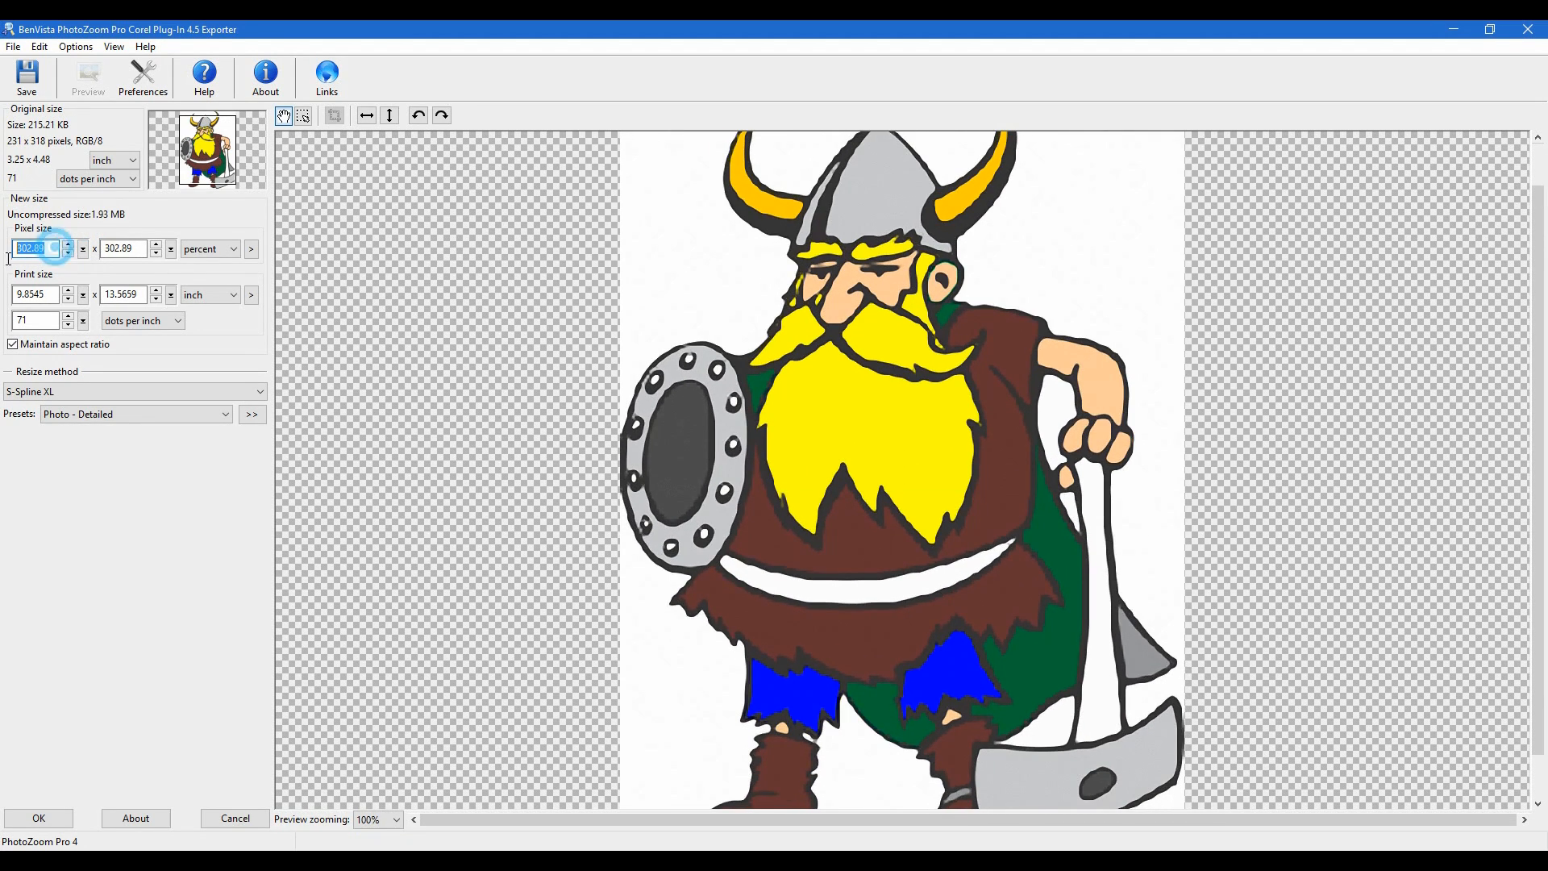
type("2")
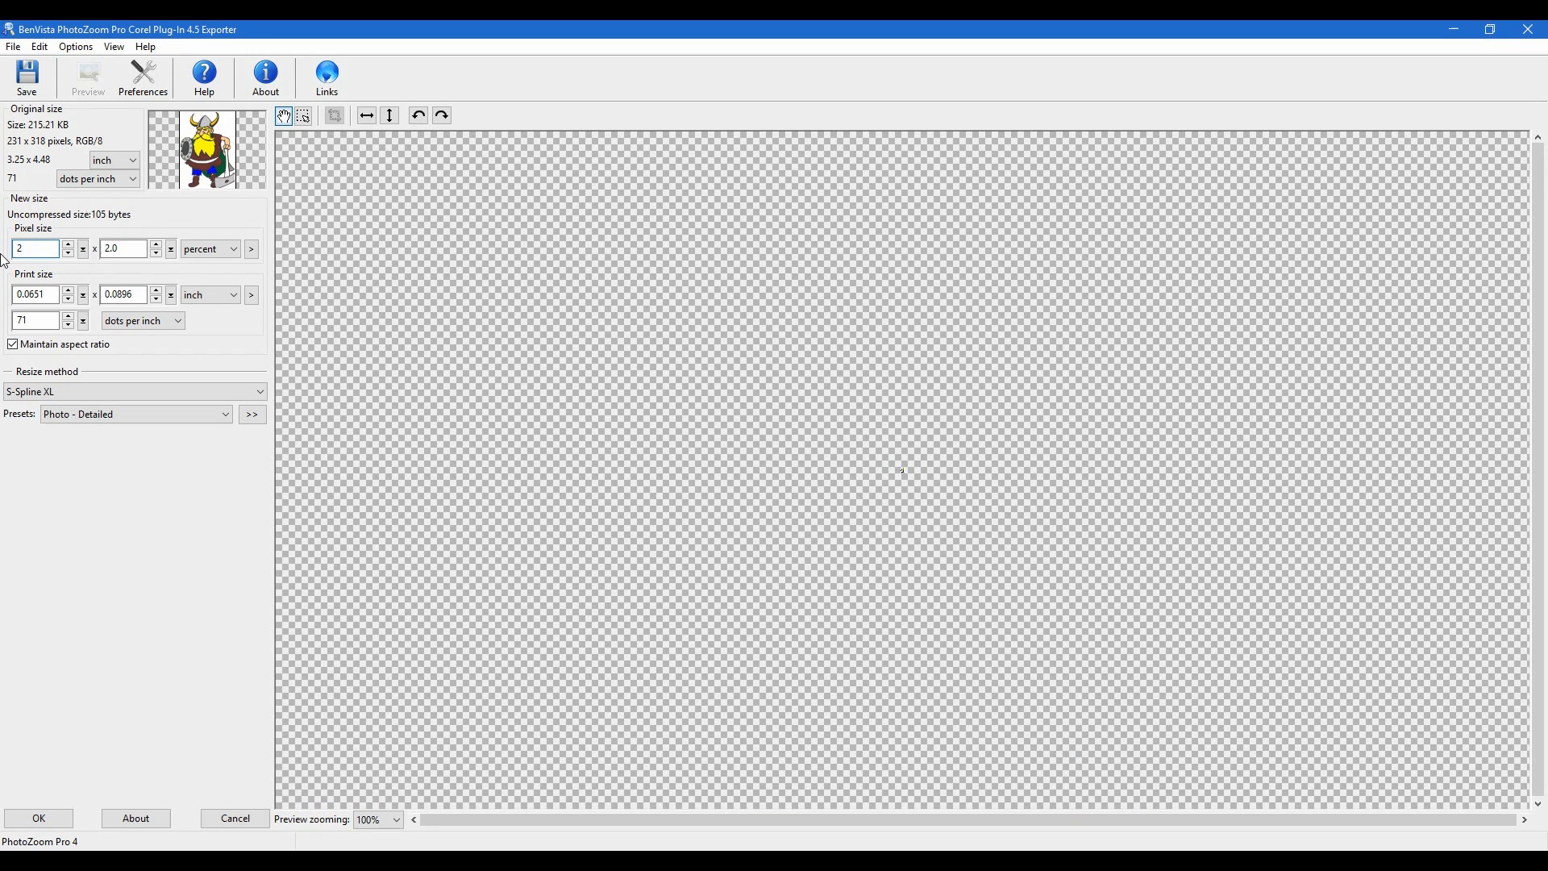
type("200.0")
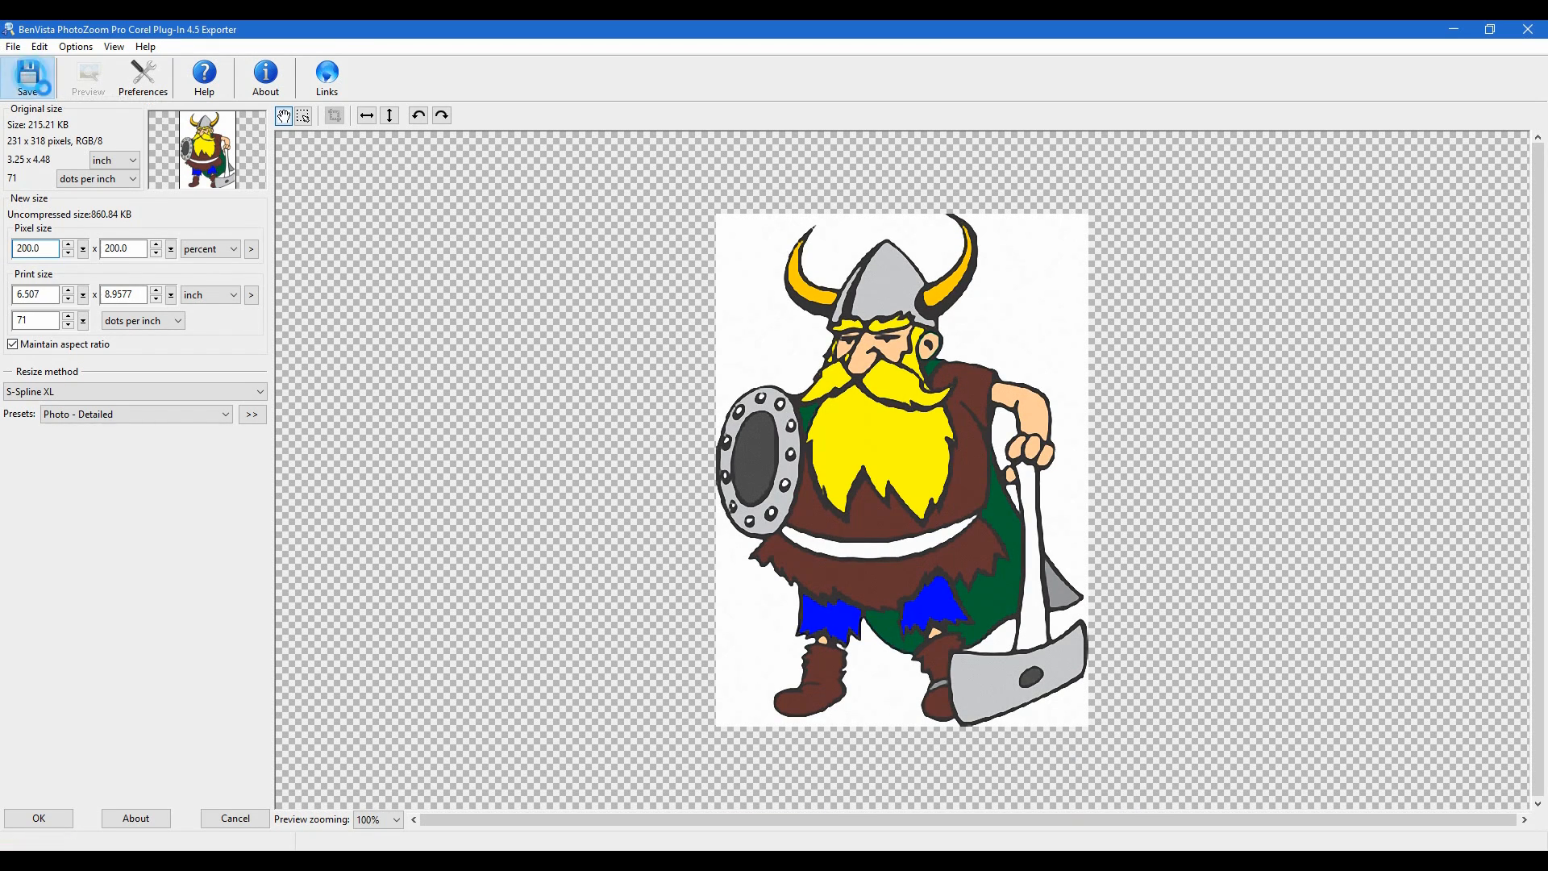
- Save the enlarged Viking as uncompressed Untitled.tif on the Desktop and dismiss the progress dialog
left_click(27, 78)
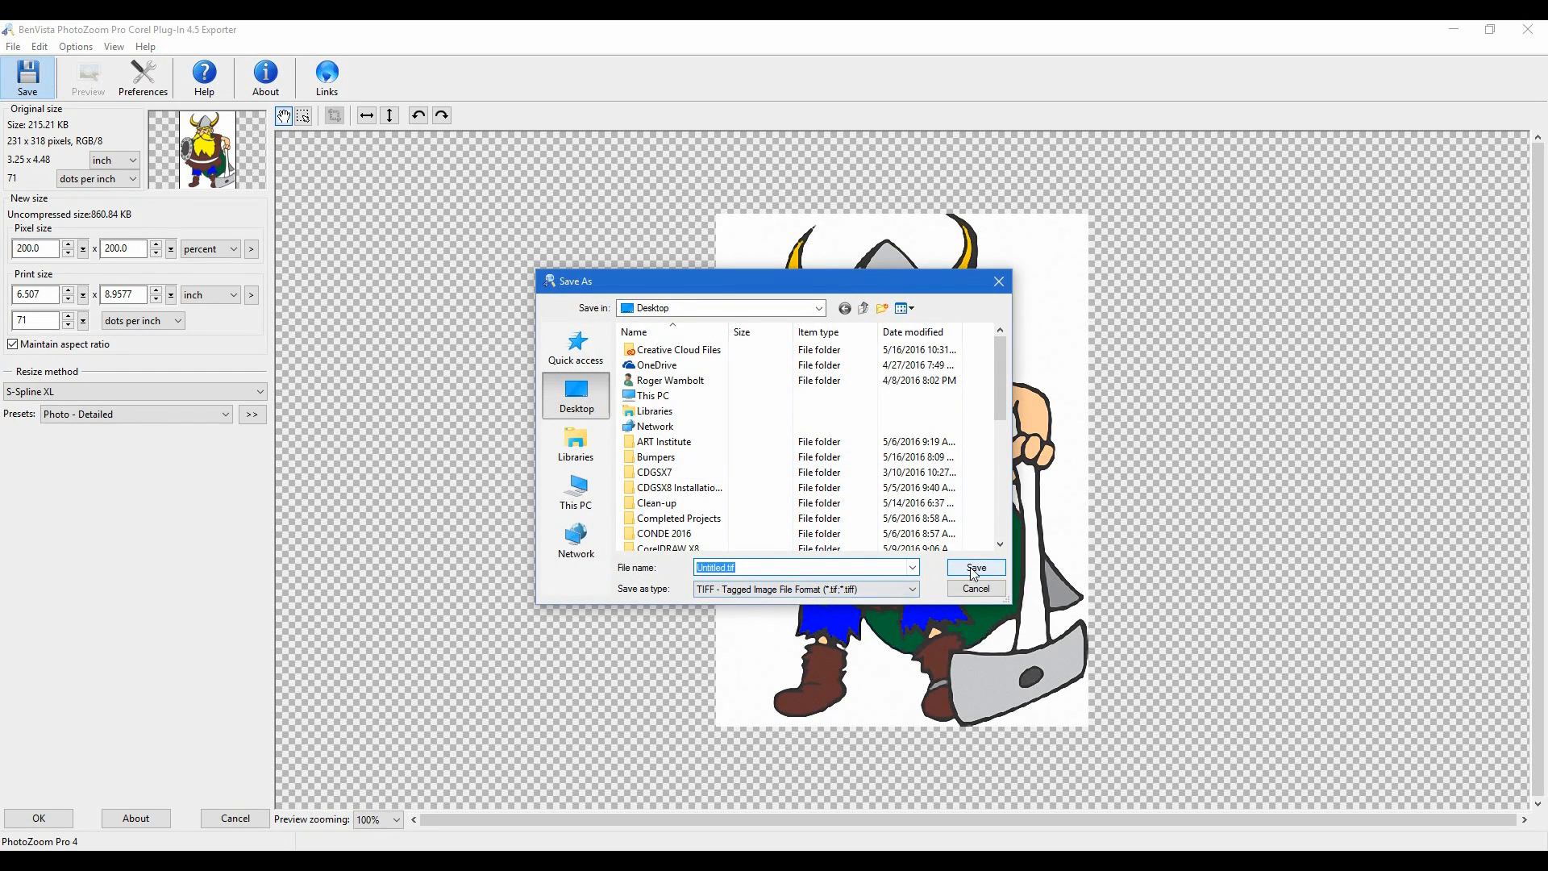
left_click(974, 567)
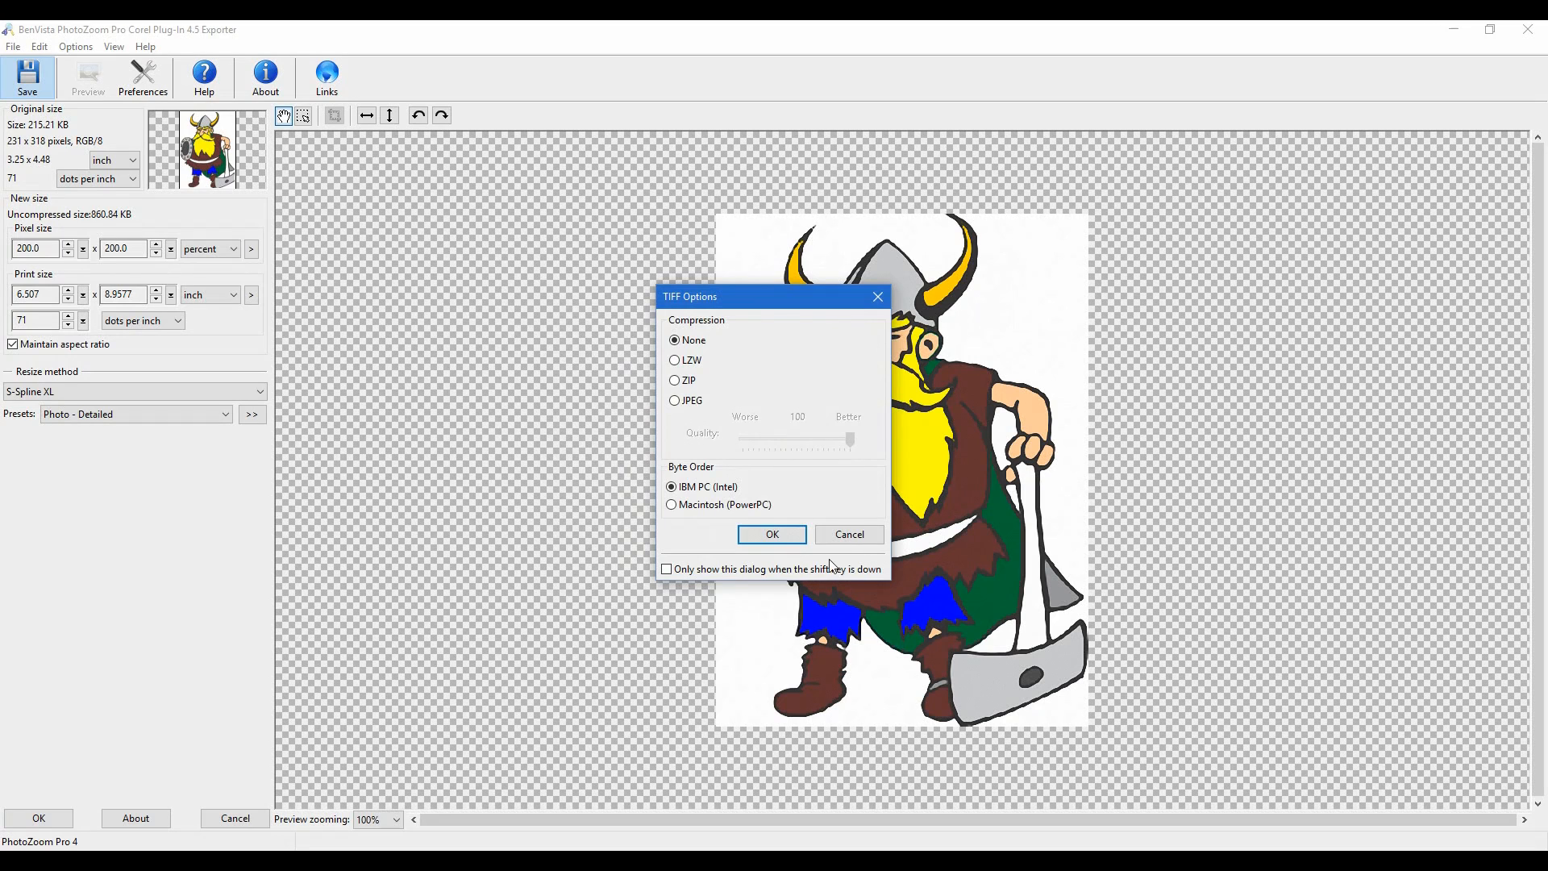
left_click(770, 534)
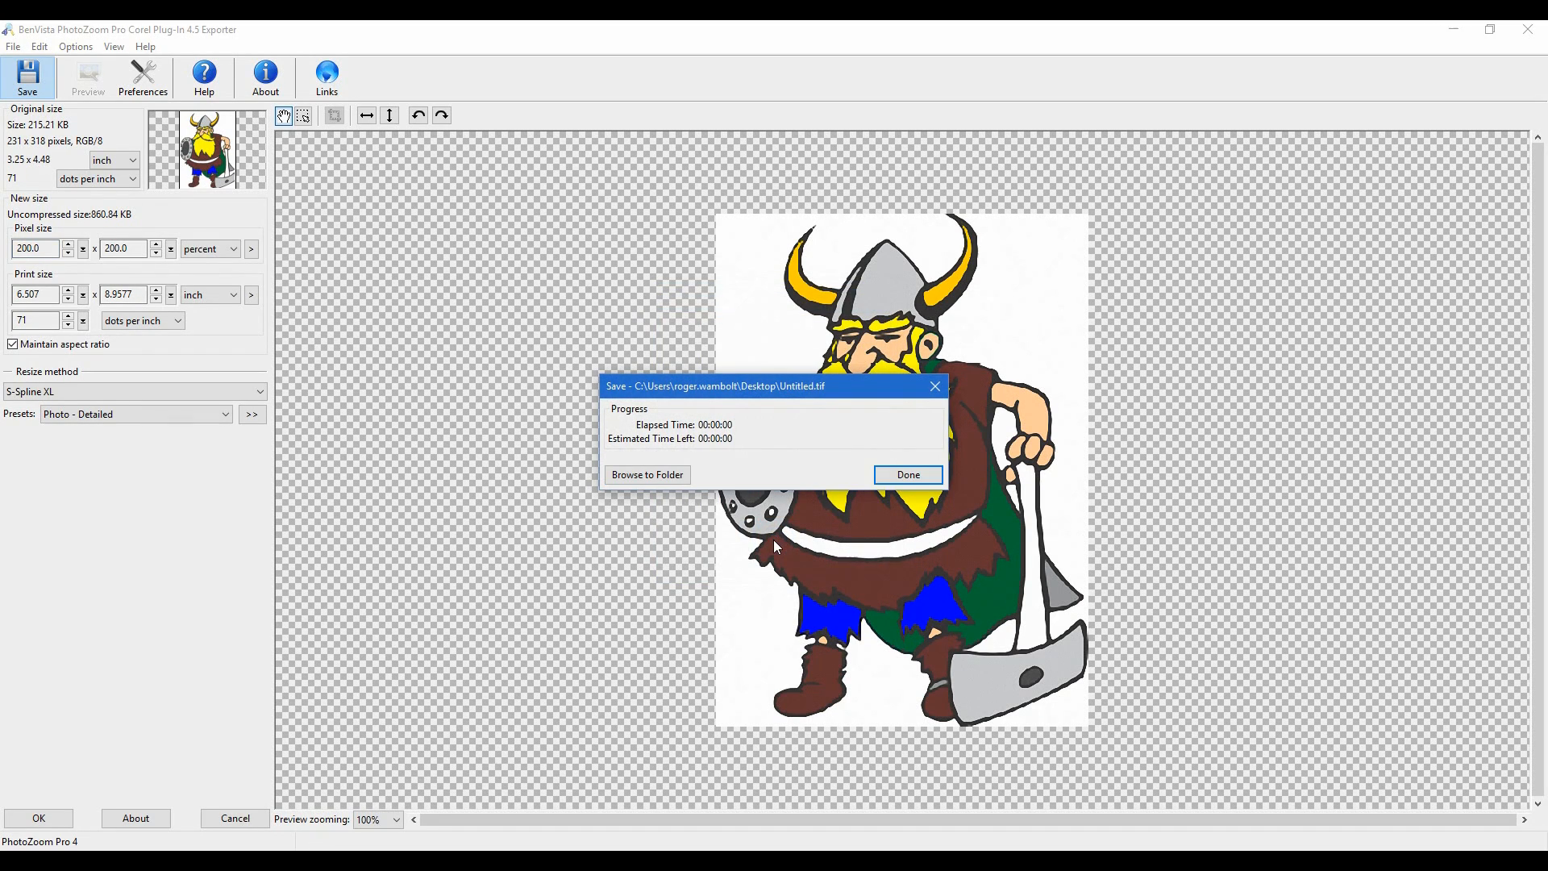
left_click(906, 474)
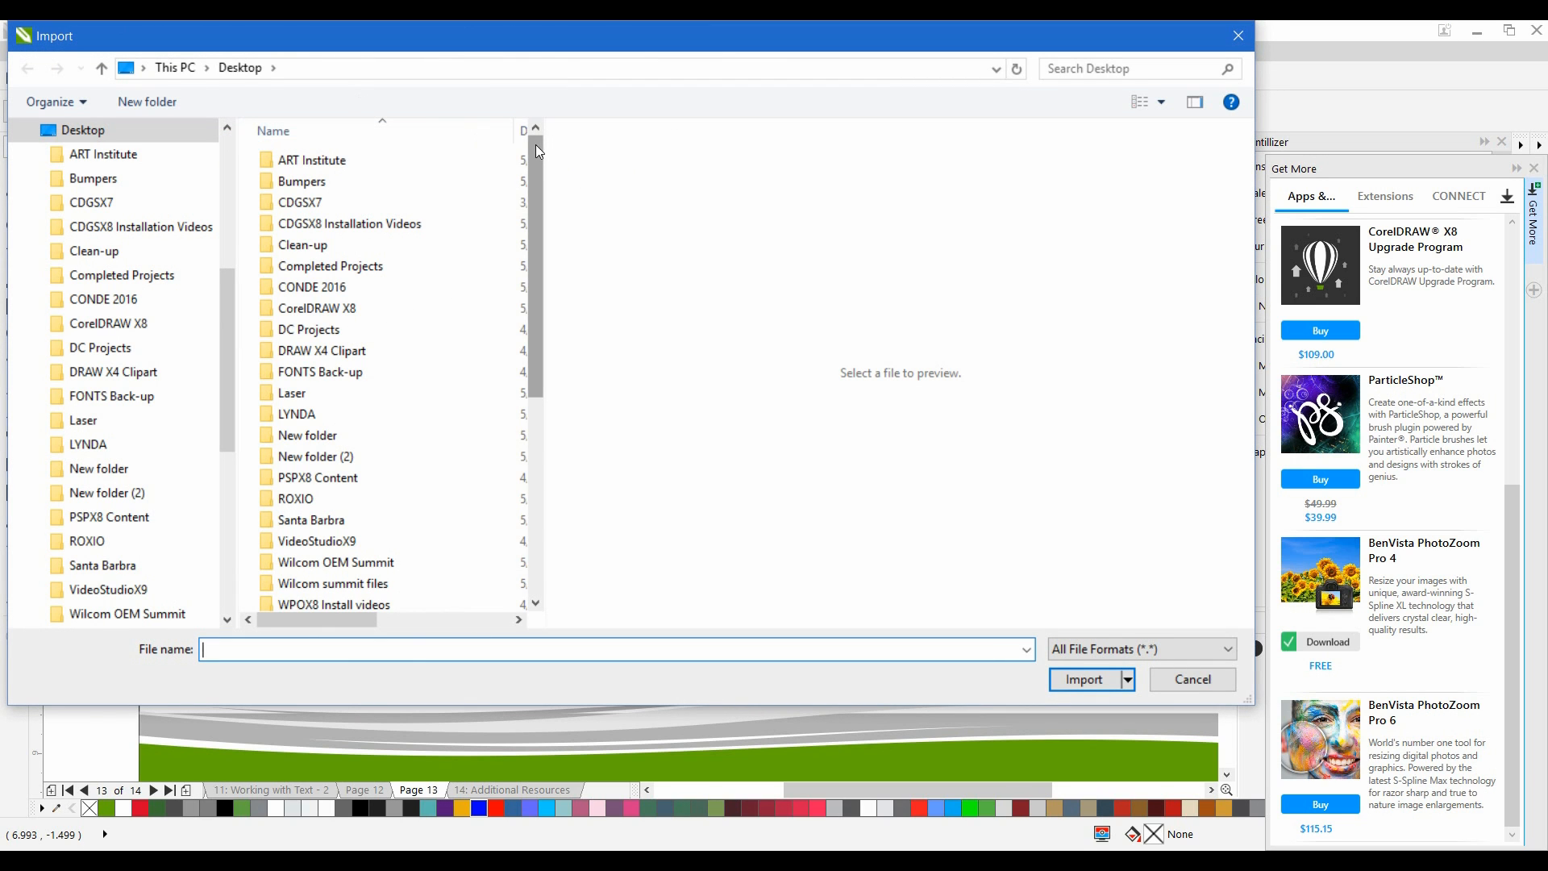
- Import Untitled.tif and place it beside the original Viking on page 13
scroll("down", 3)
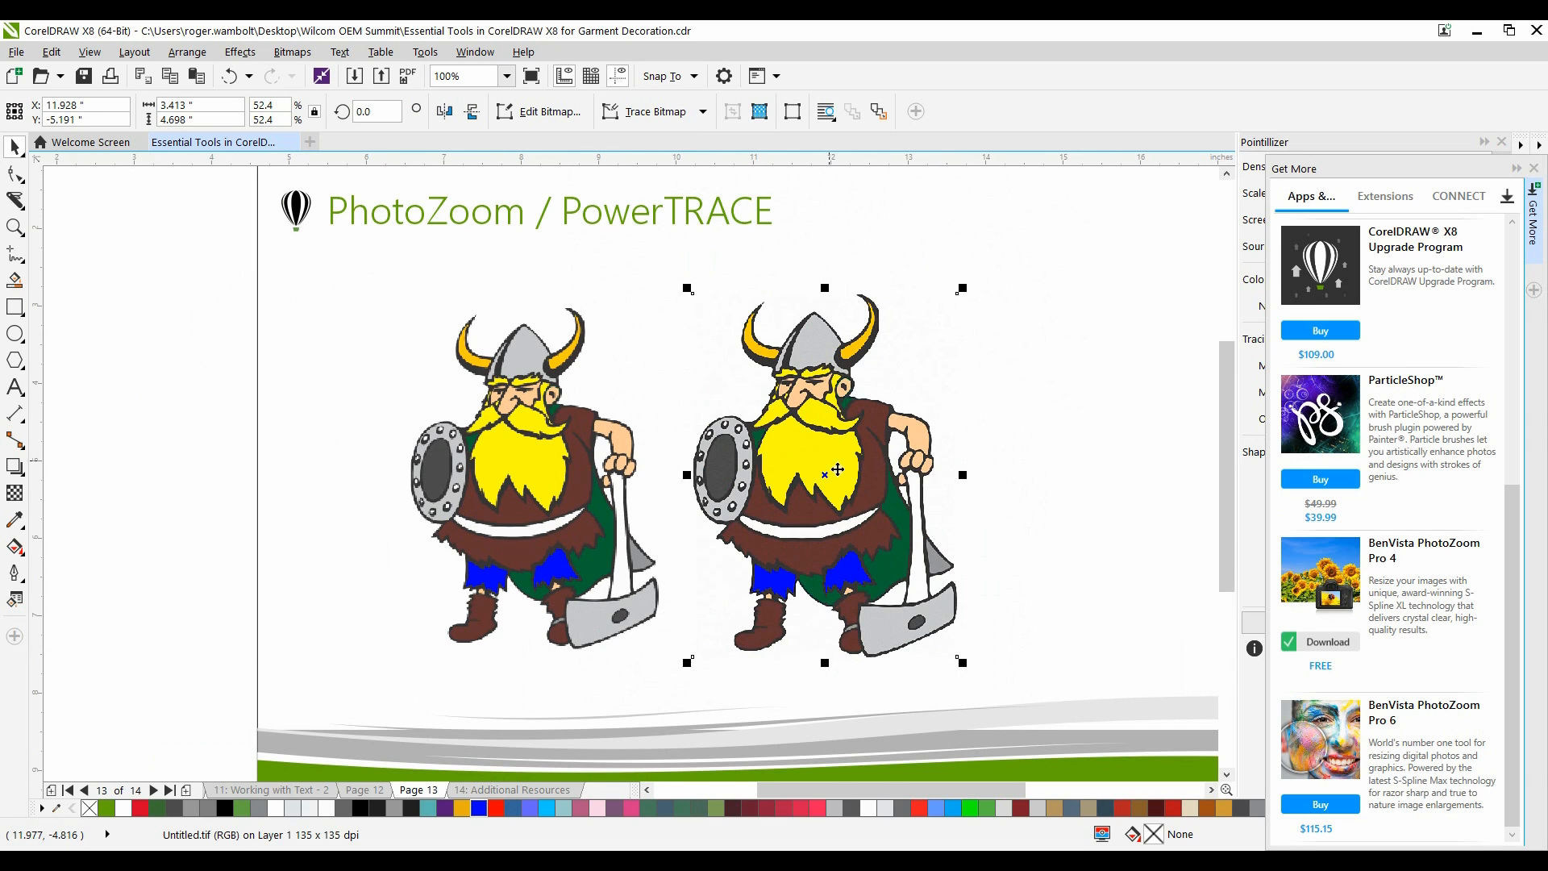
- Launch an Outline Trace preset from Trace Bitmap on the enlarged Viking
left_click(651, 110)
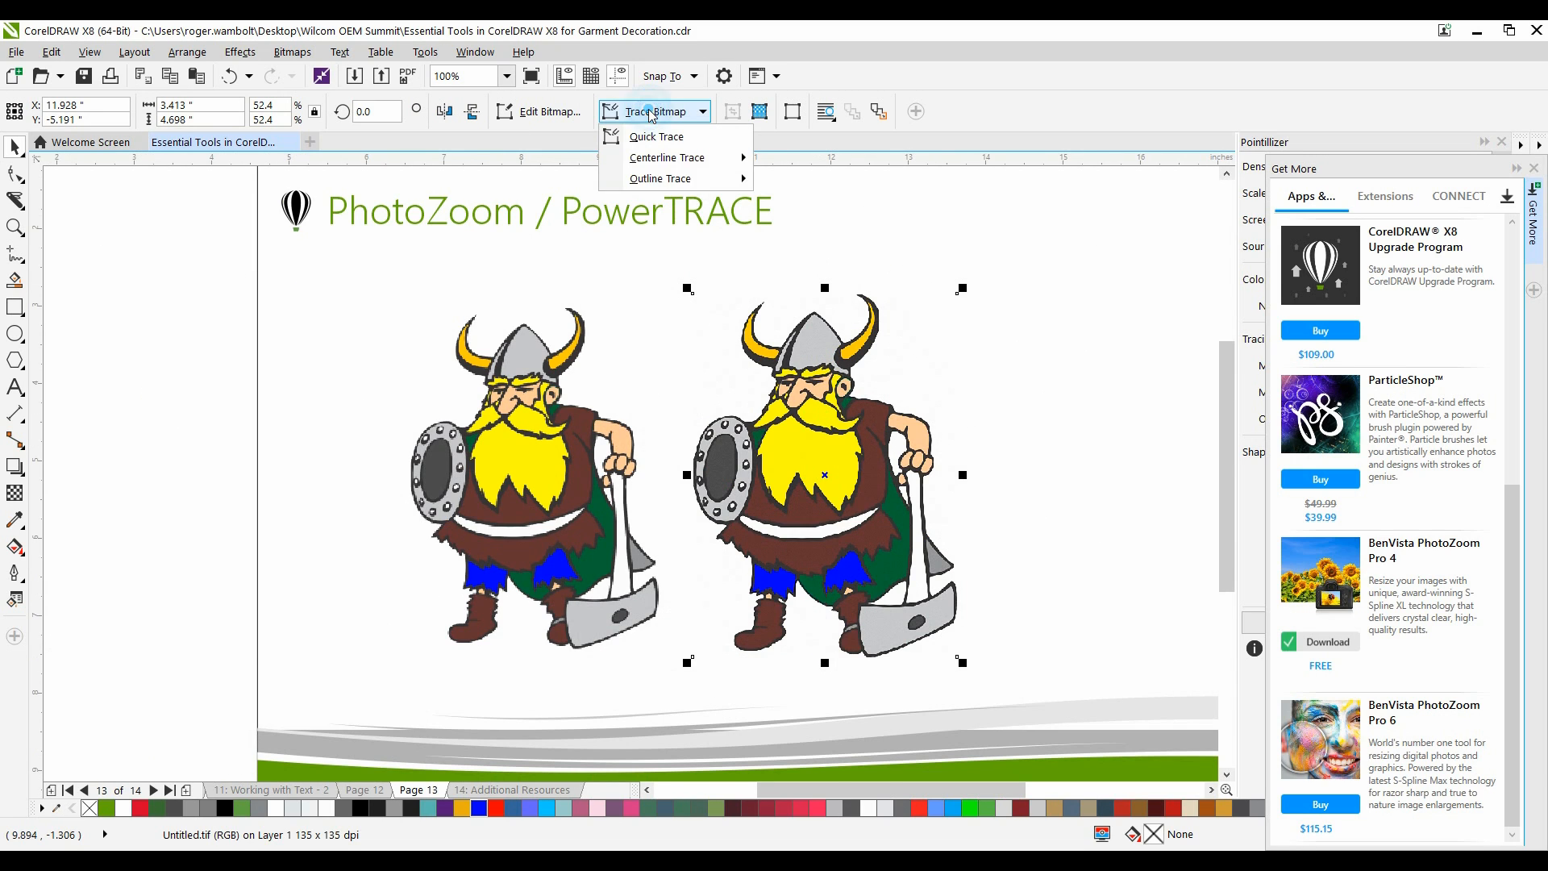
mouse_move(659, 179)
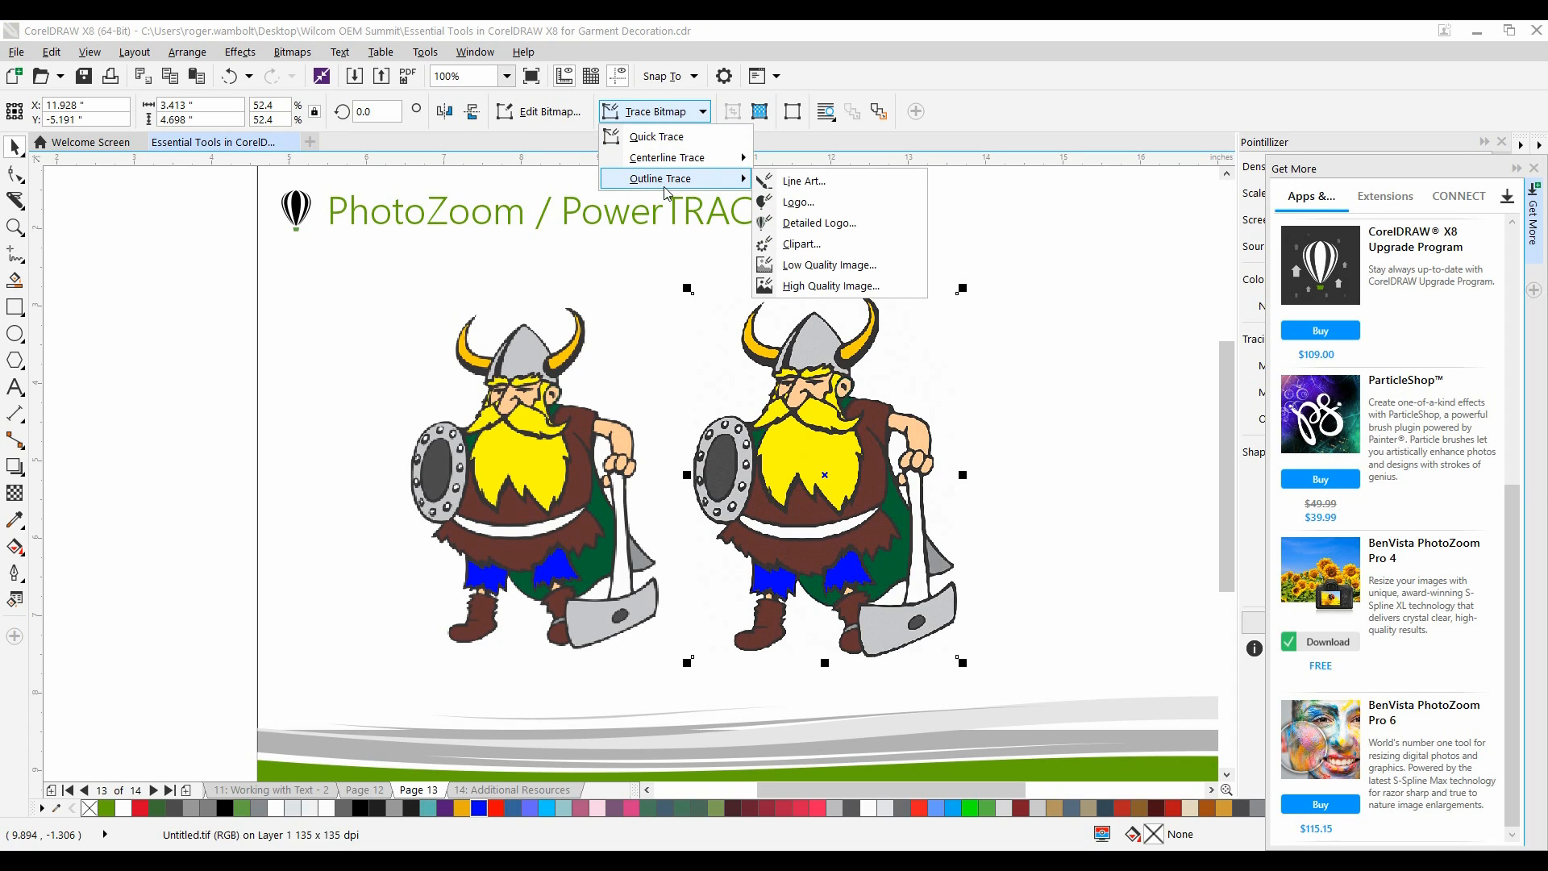
mouse_move(830, 264)
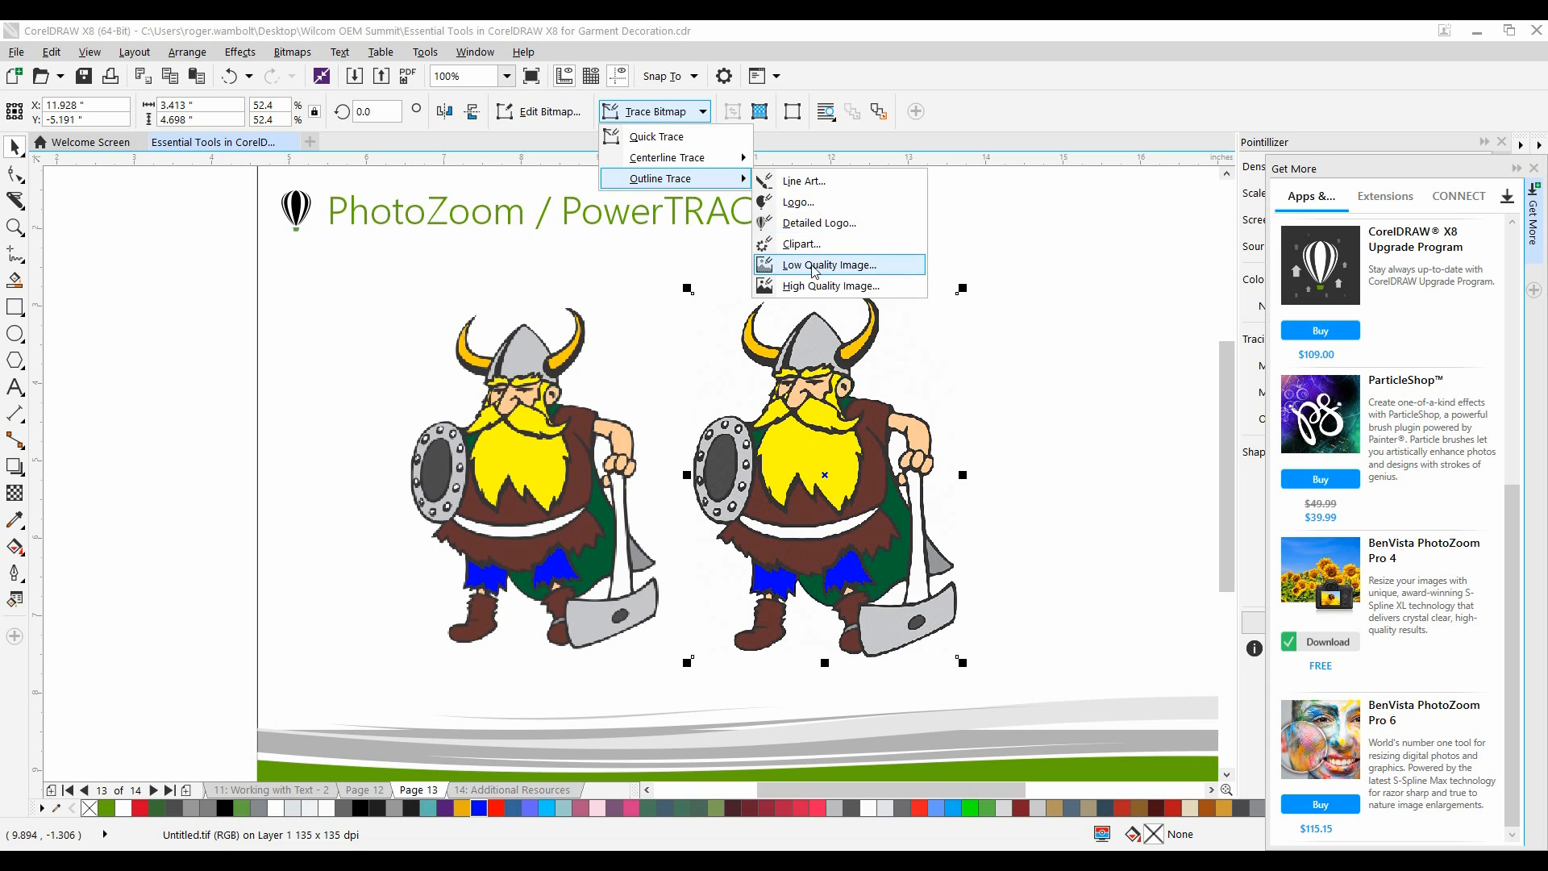
left_click(825, 264)
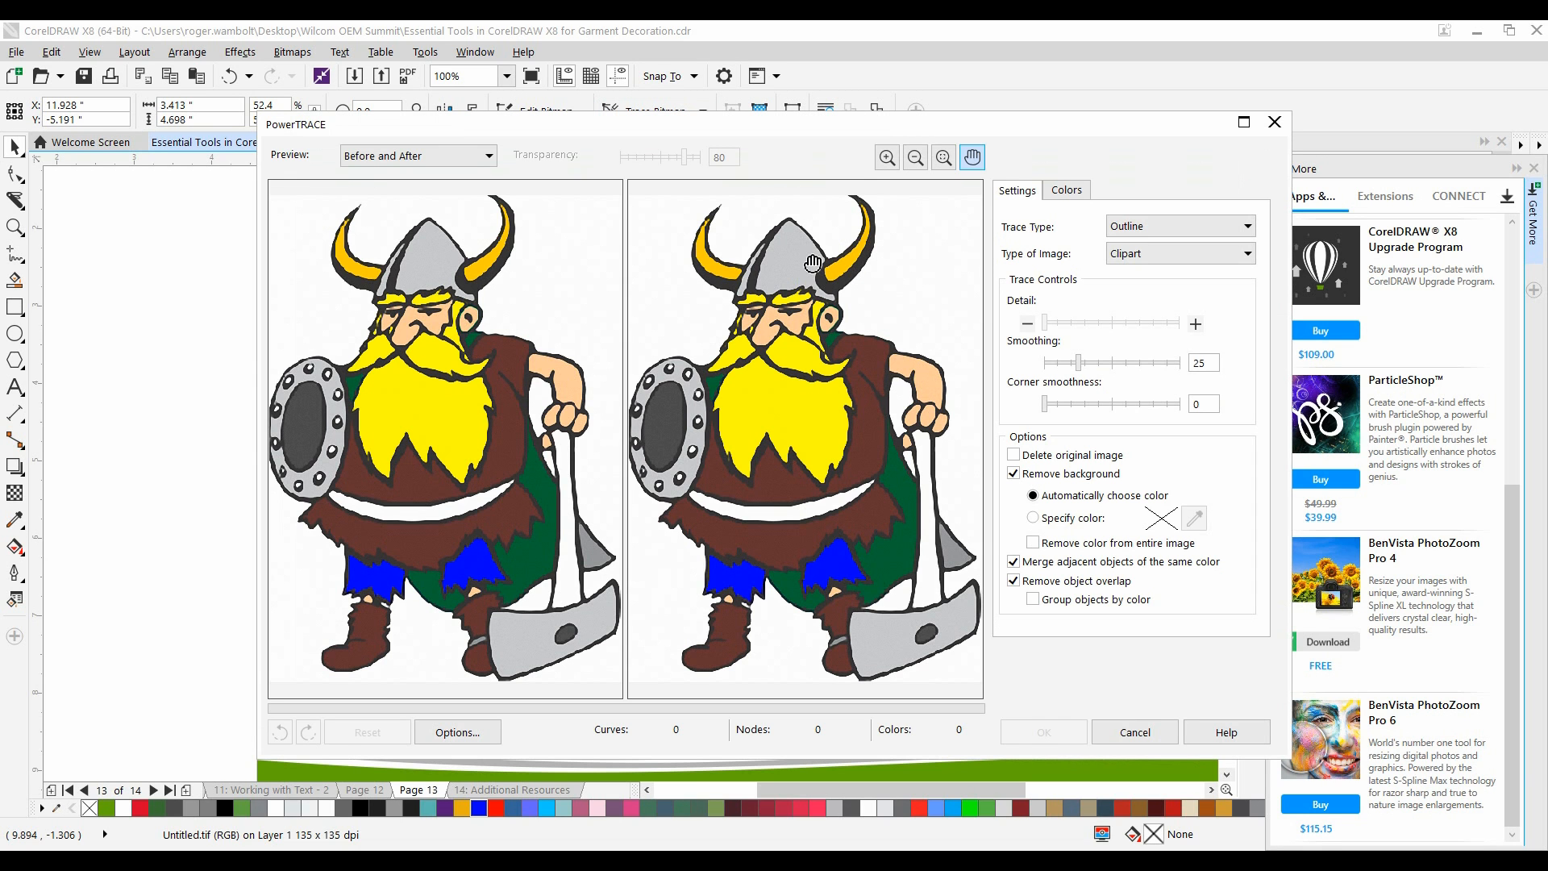
- Maximize PowerTRACE, then try and clear 'Remove color from entire image'
left_click(1245, 122)
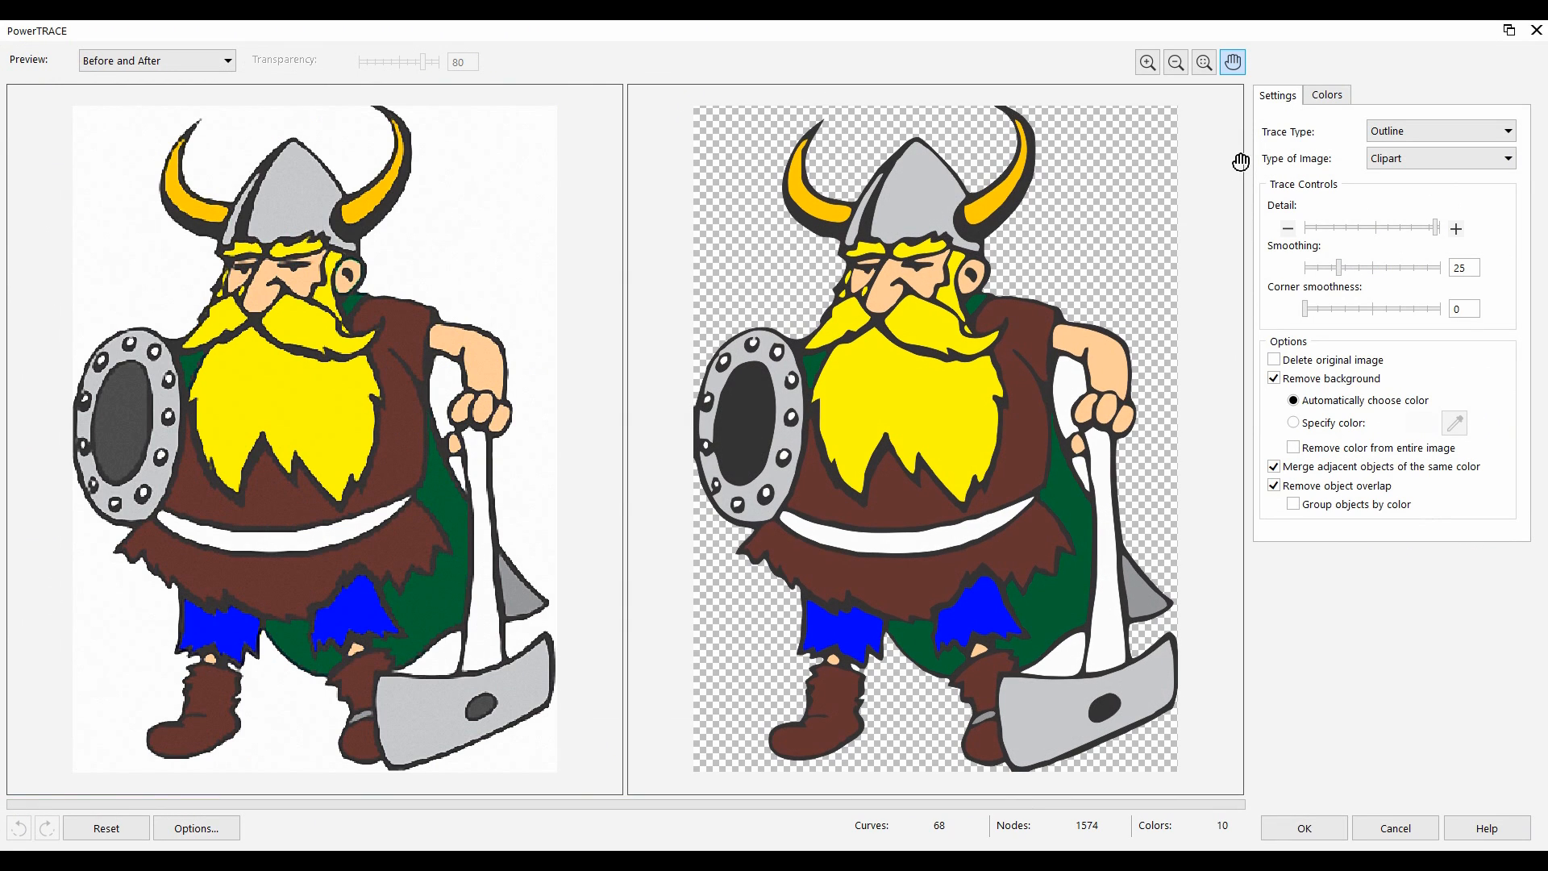
mouse_move(977, 285)
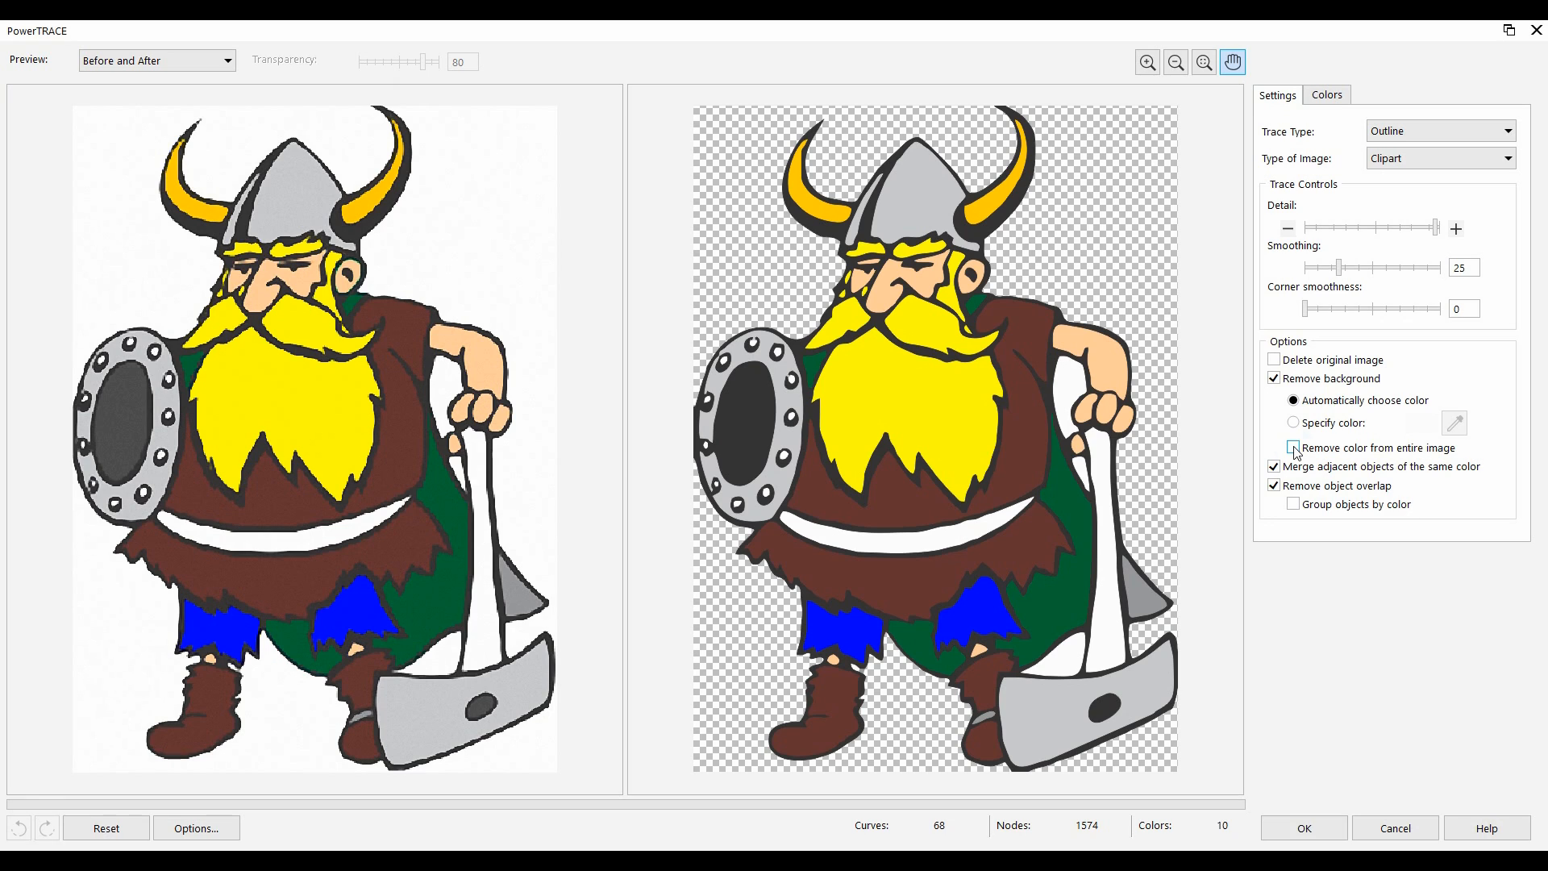
left_click(1294, 447)
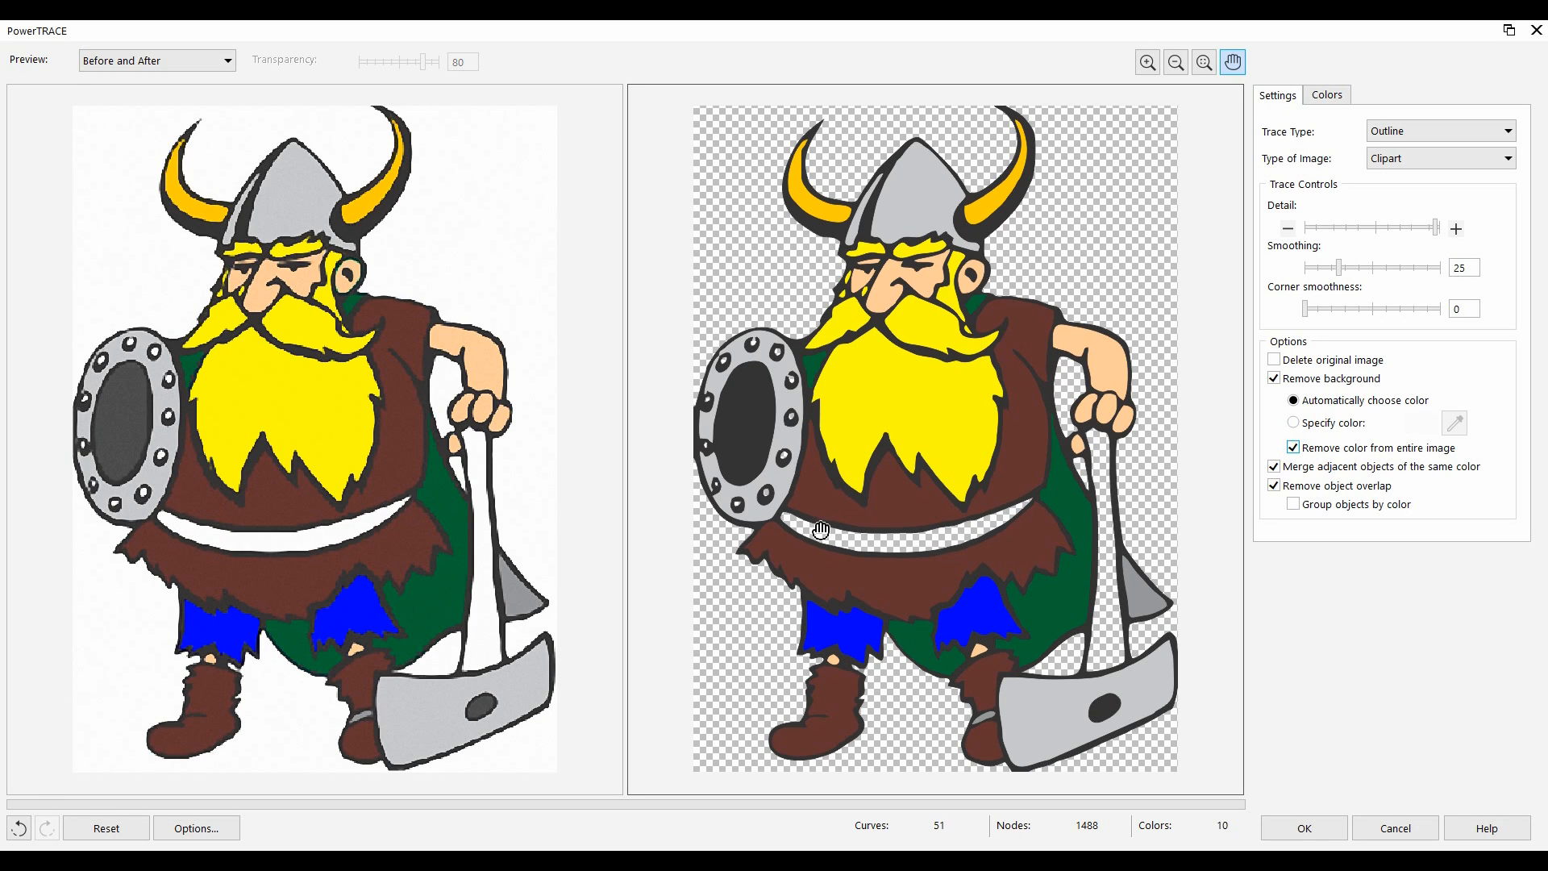
mouse_move(1143, 585)
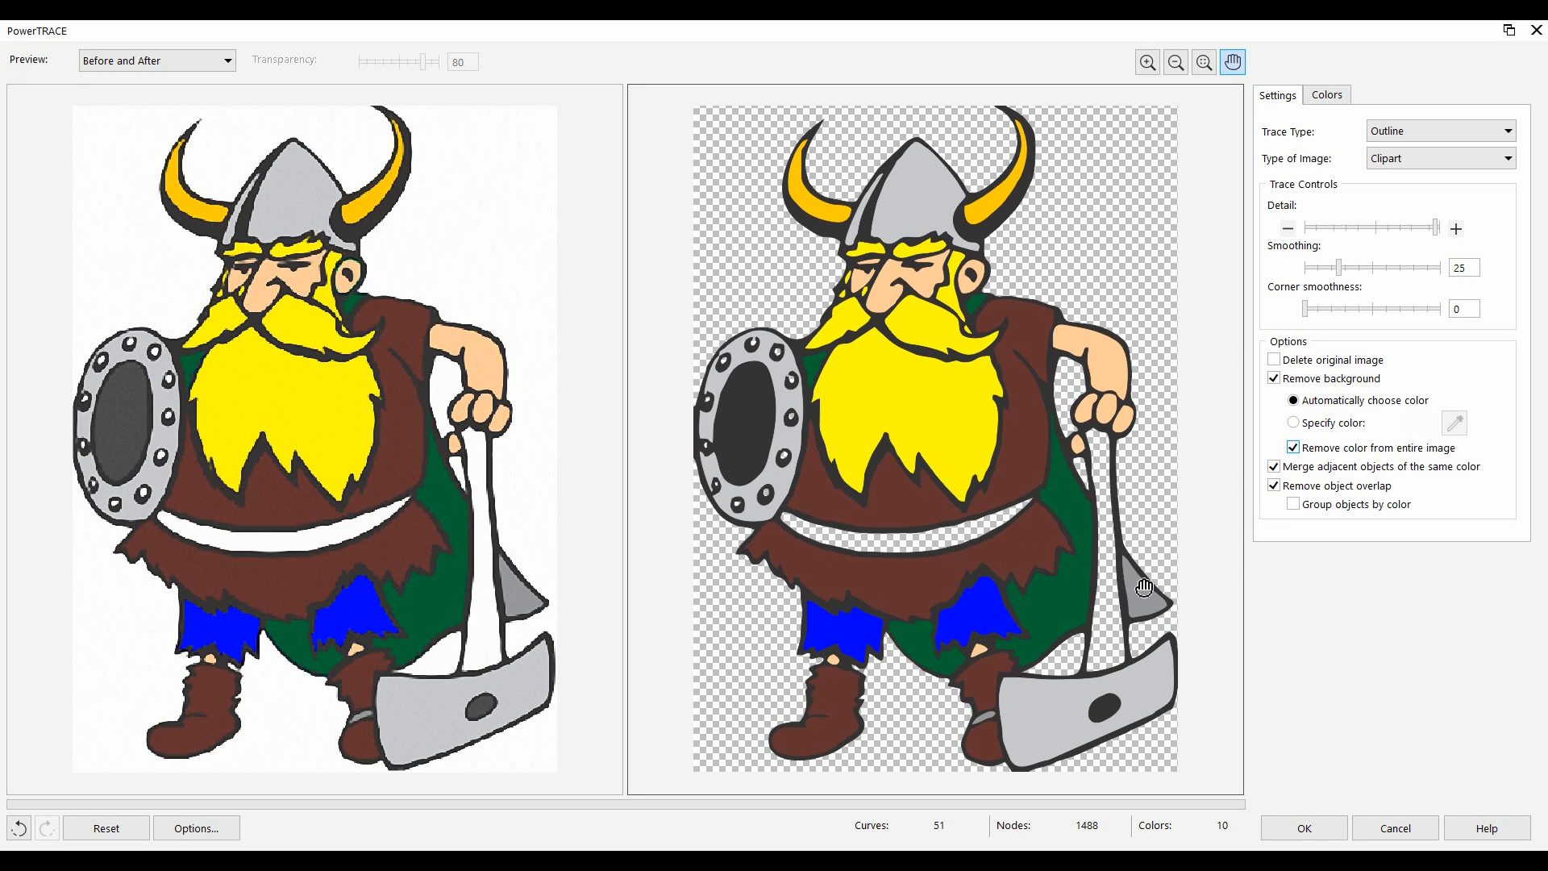
left_click(1274, 447)
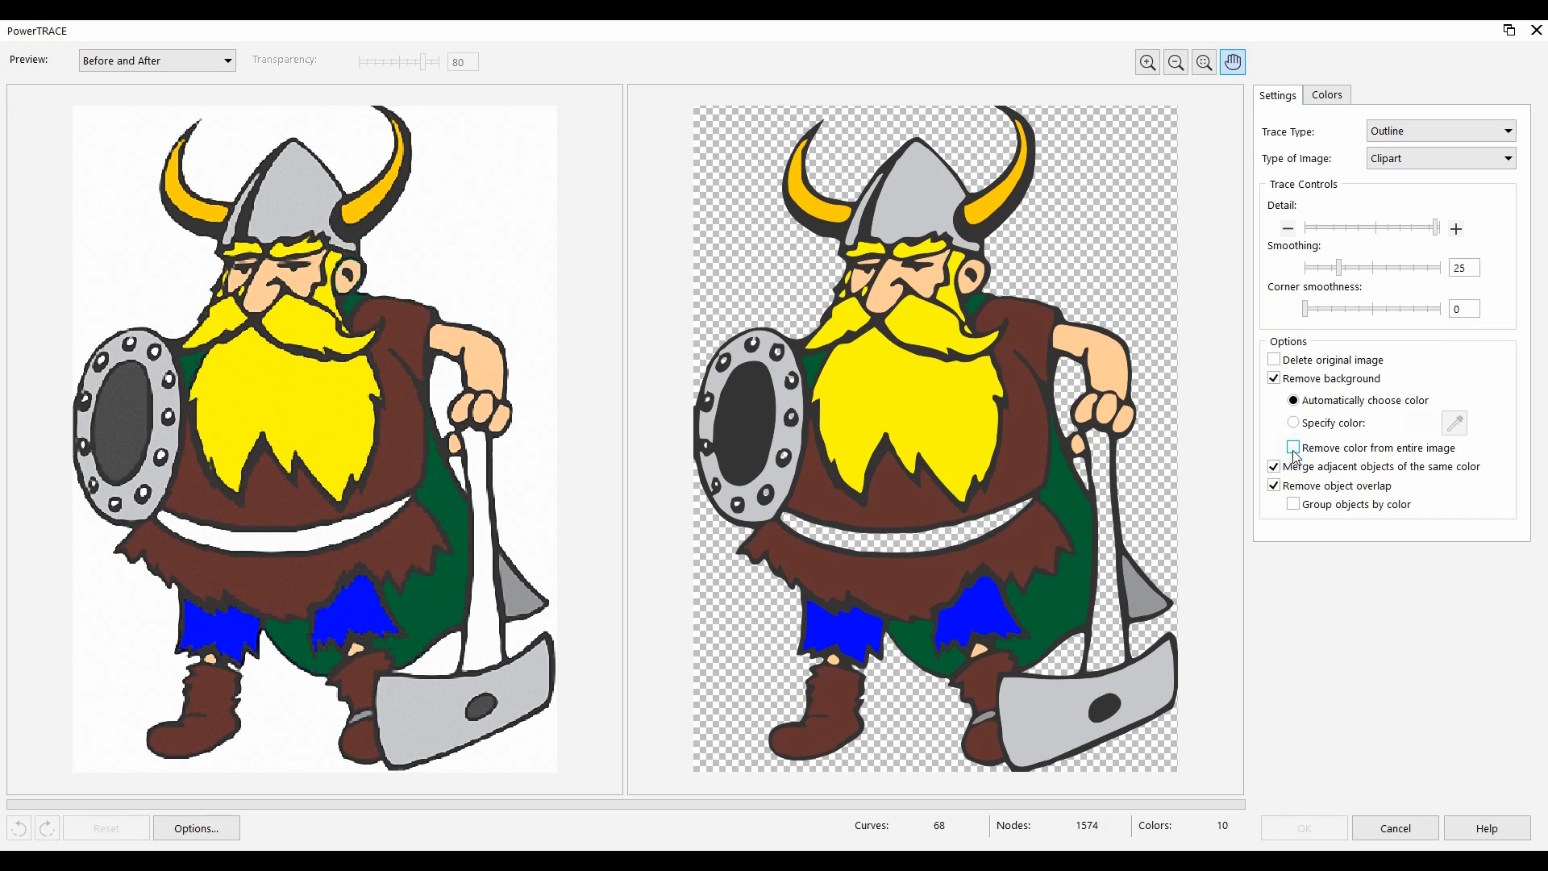
left_click(1274, 447)
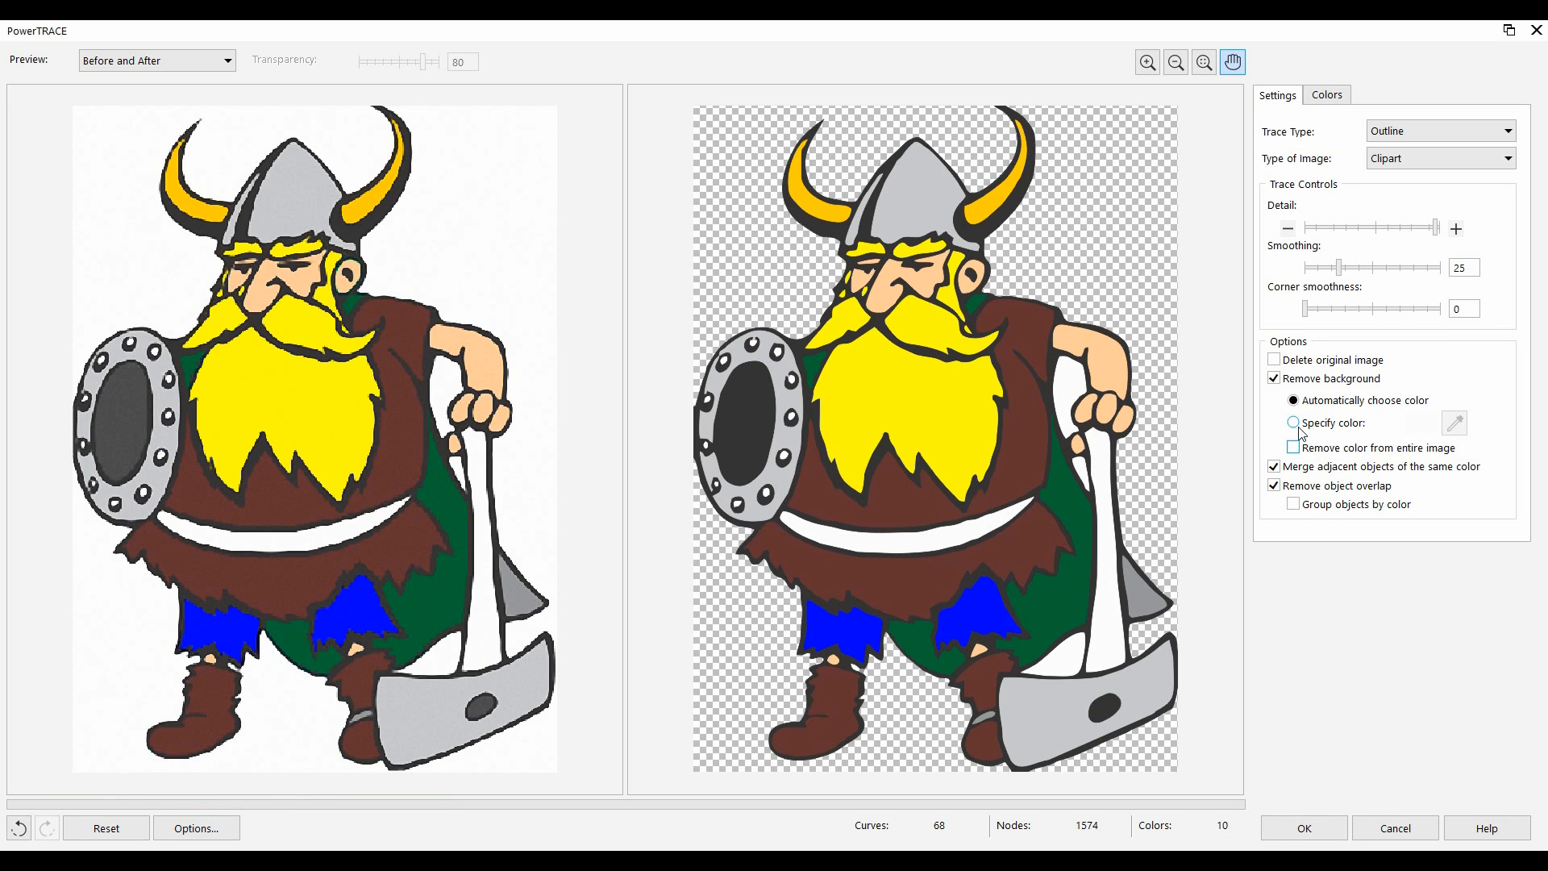
- Choose Specify color and eyedrop the white background near the axe
left_click(1294, 423)
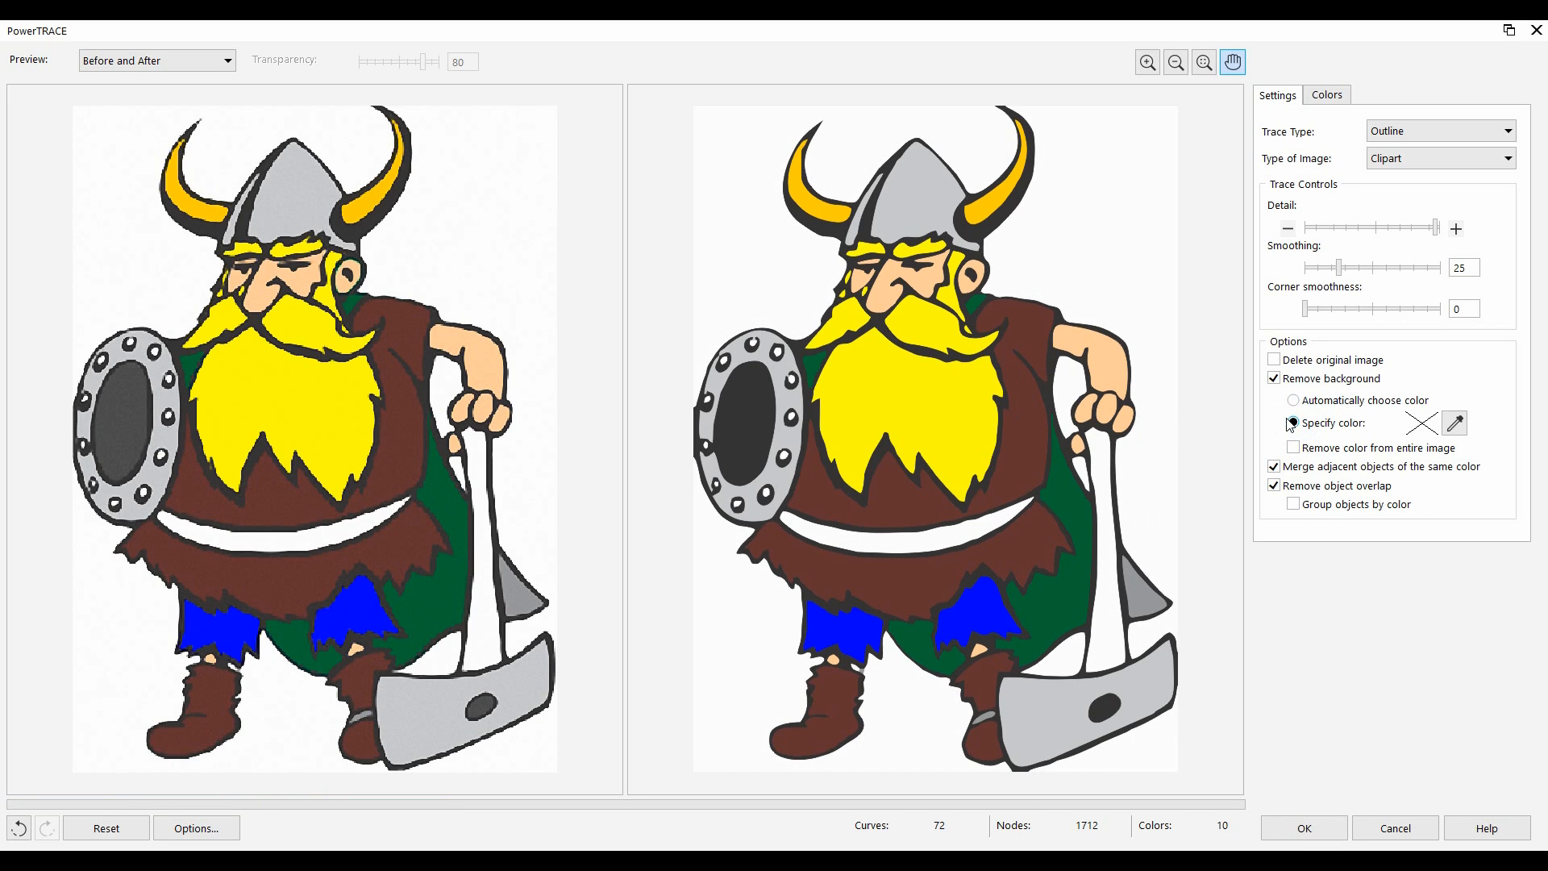
left_click(1293, 422)
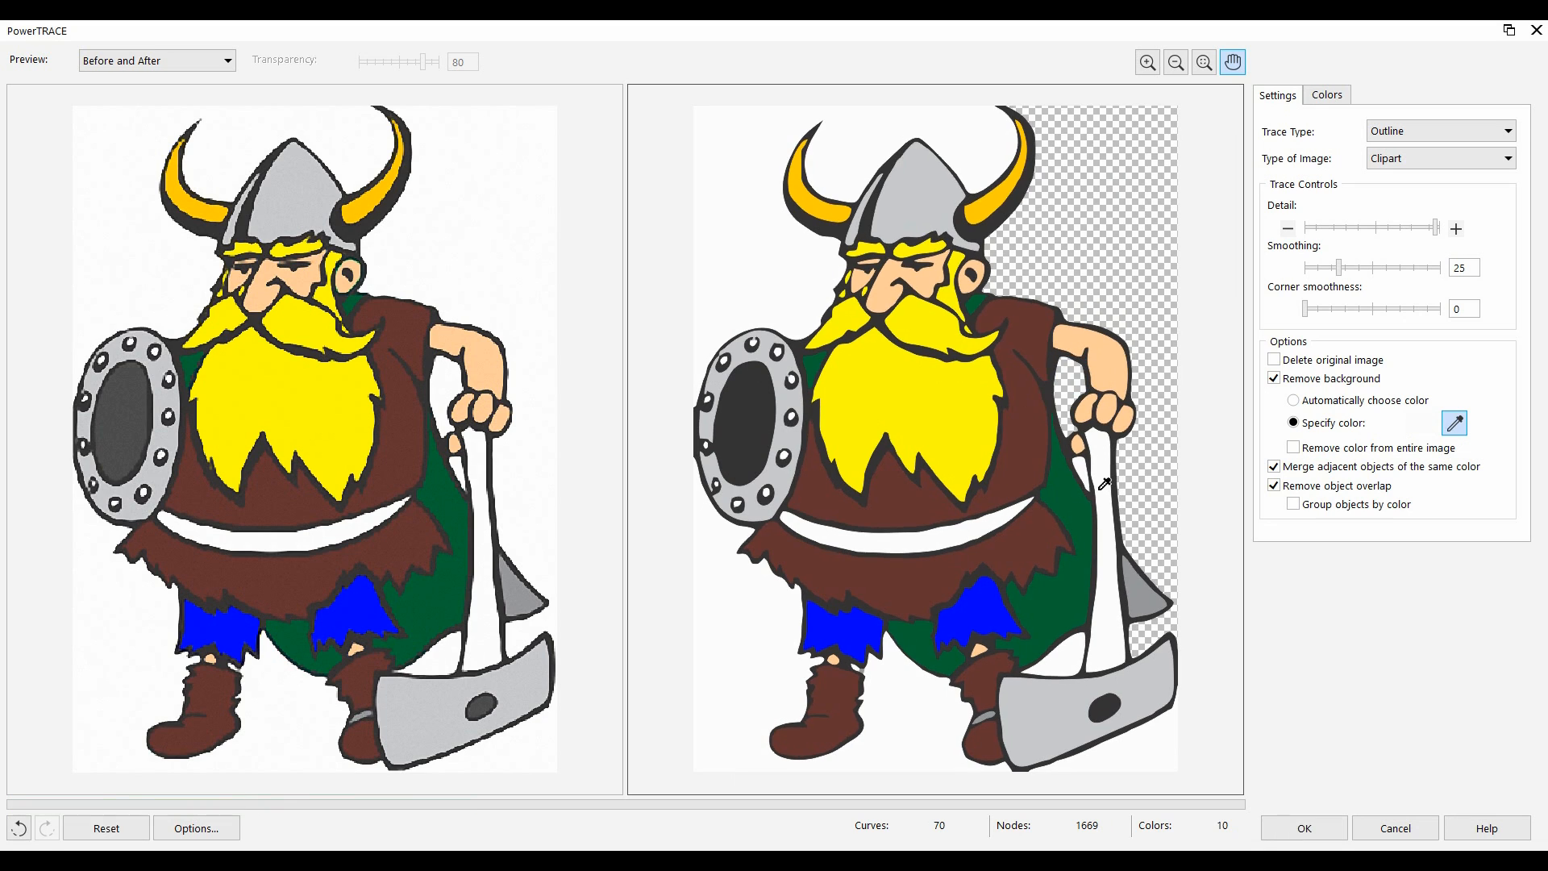
left_click(1064, 659)
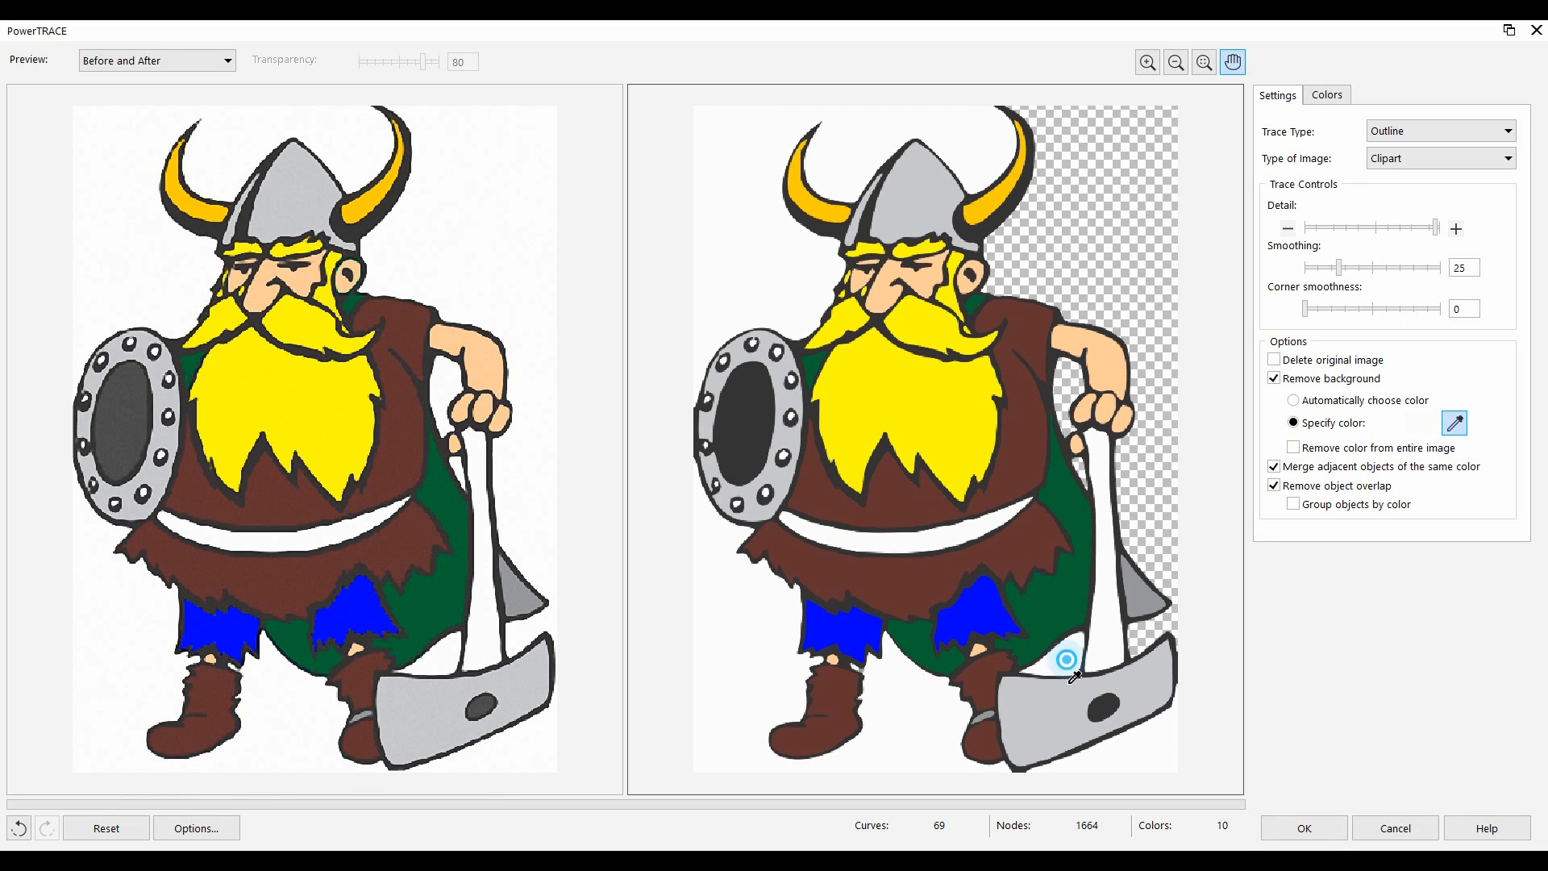
left_click(1065, 659)
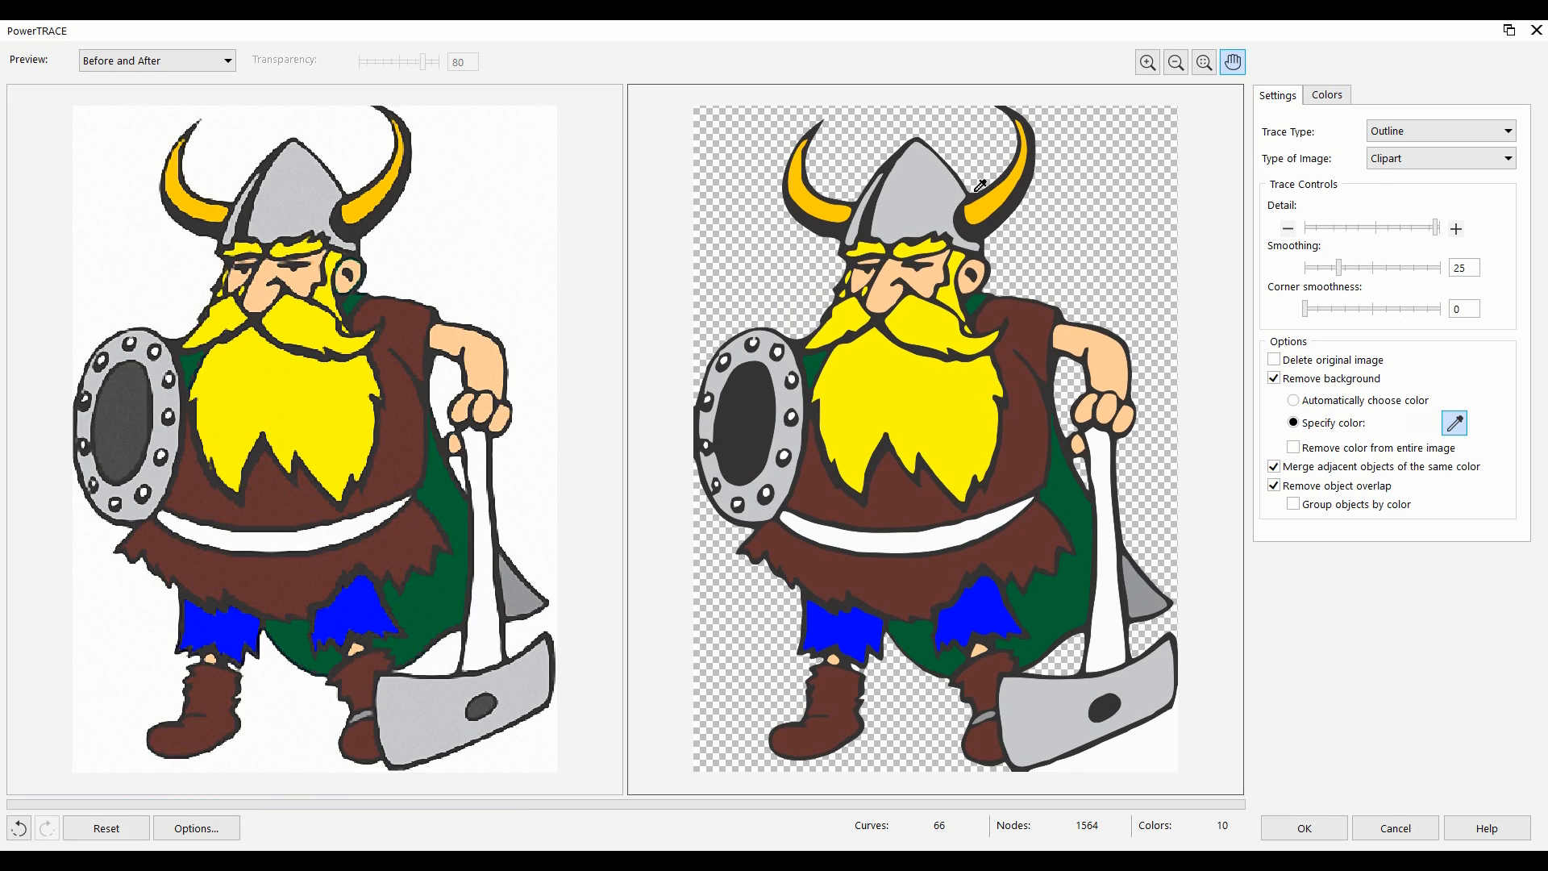
mouse_move(1093, 611)
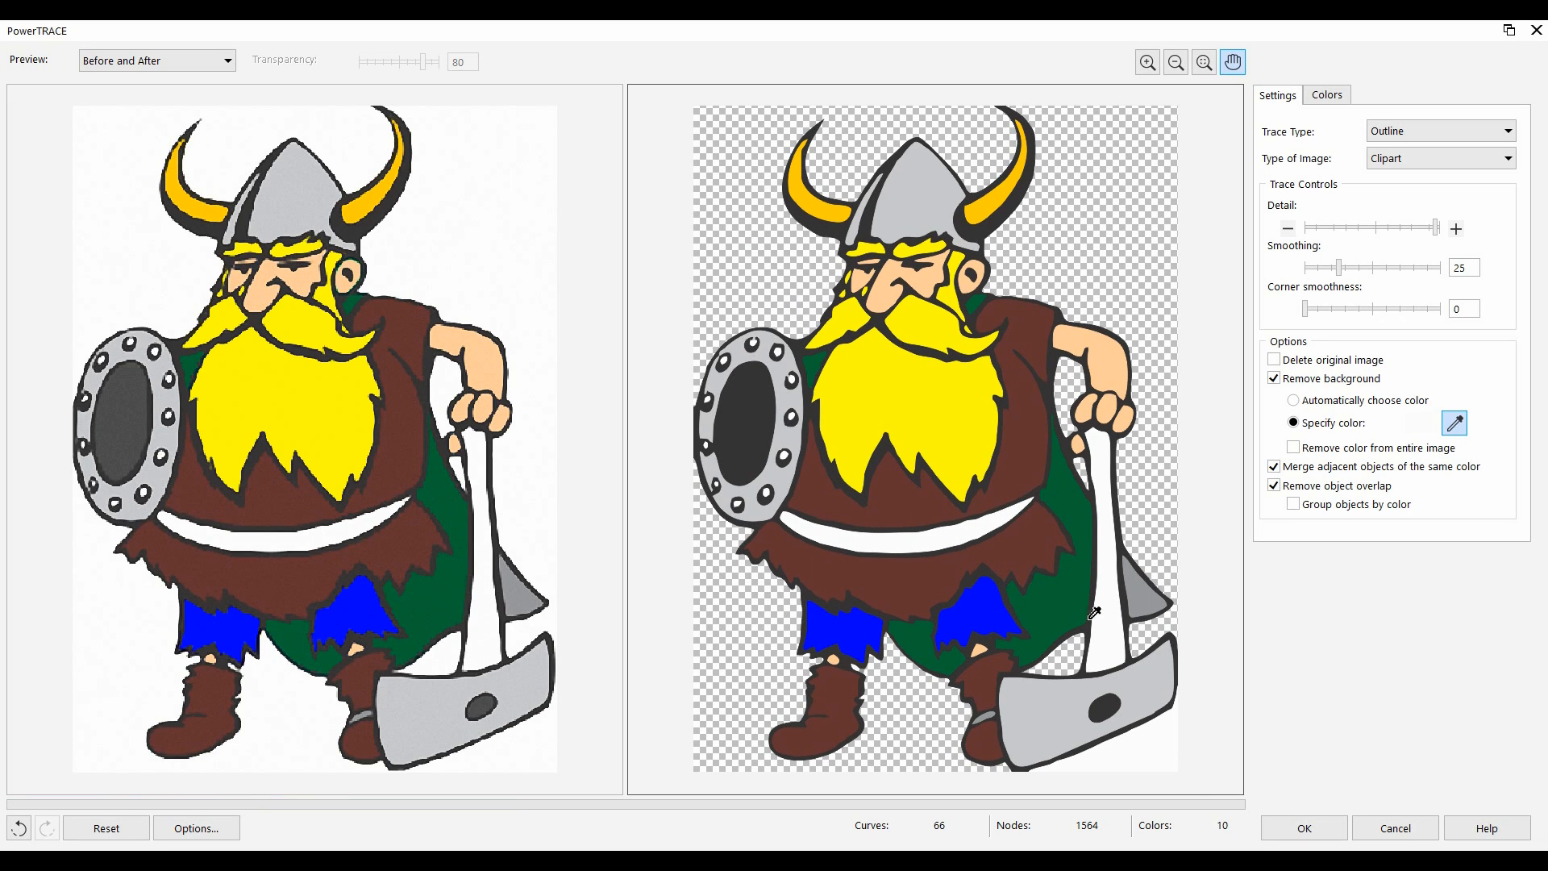
mouse_move(1116, 461)
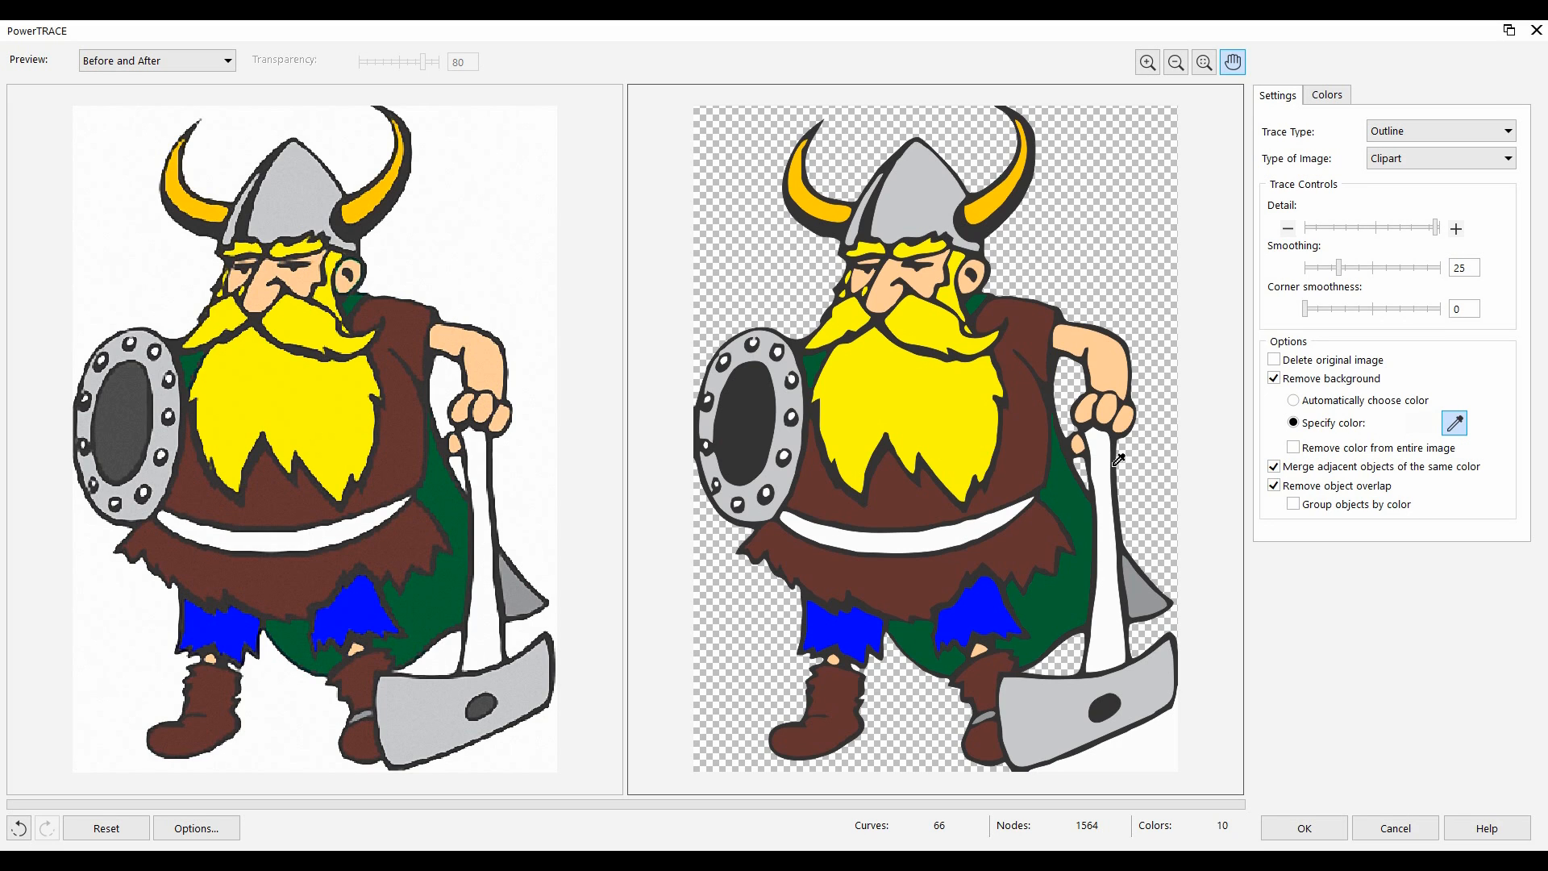
- Merge the two yellows and the two greys, then apply the eight-colour trace
left_click(1327, 94)
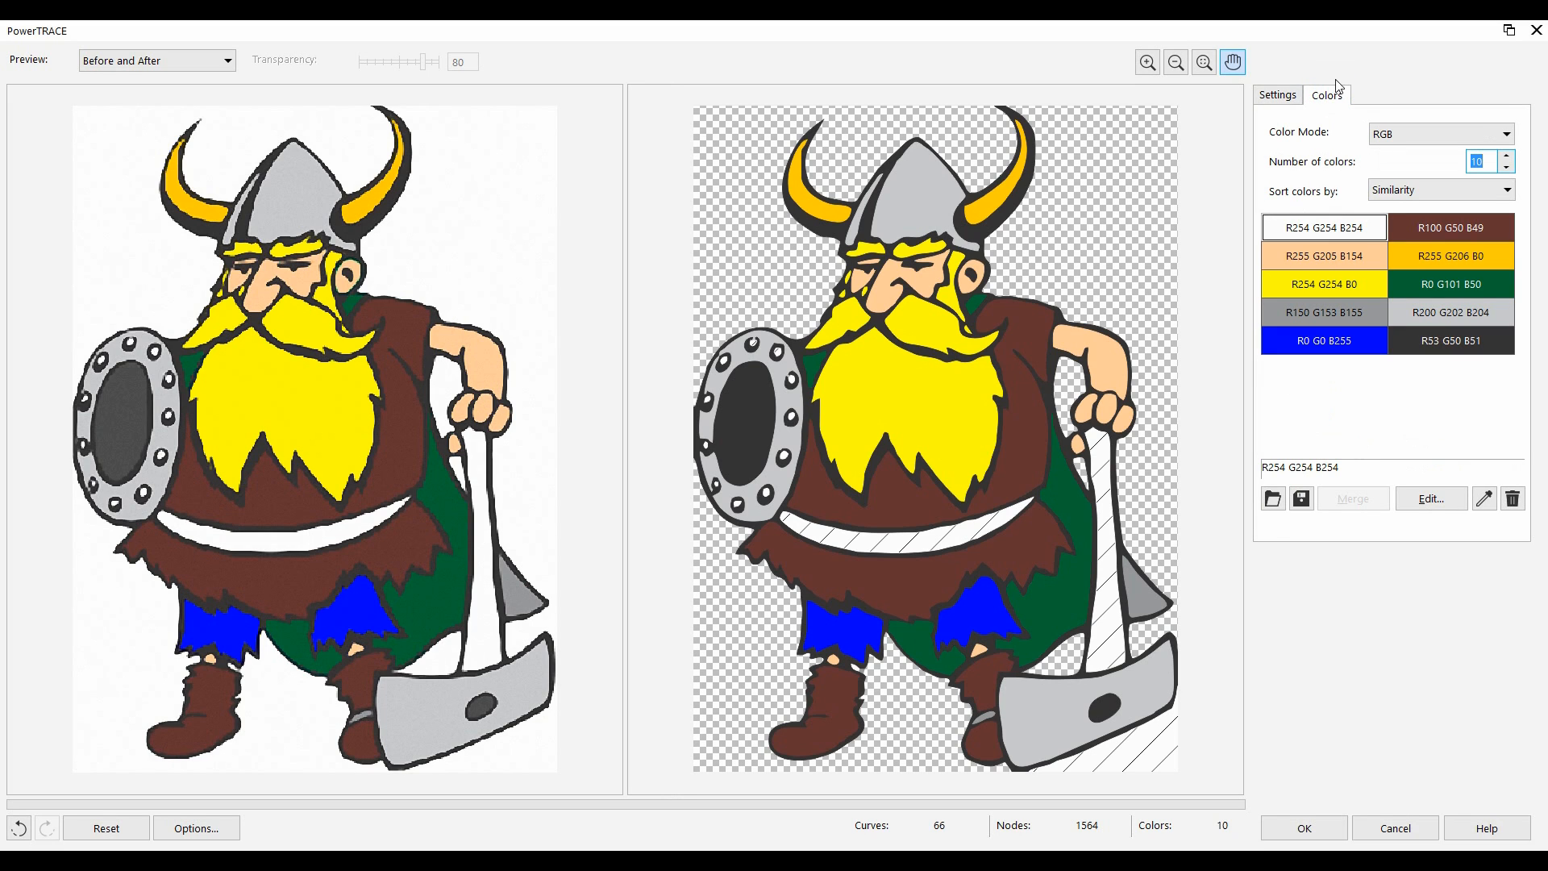
mouse_move(1386, 464)
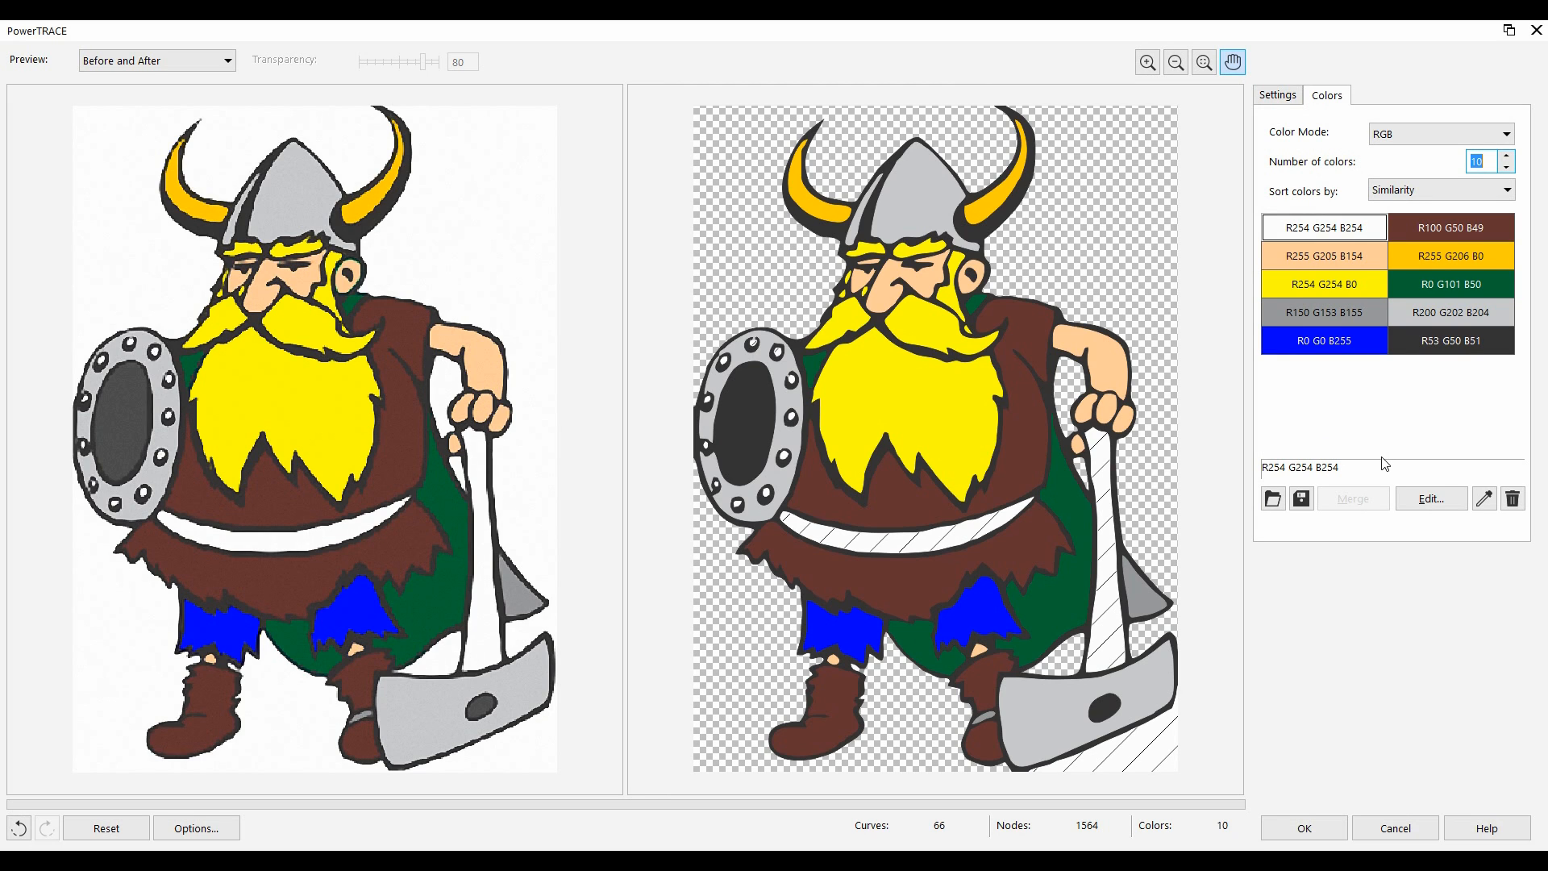
left_click(1323, 284)
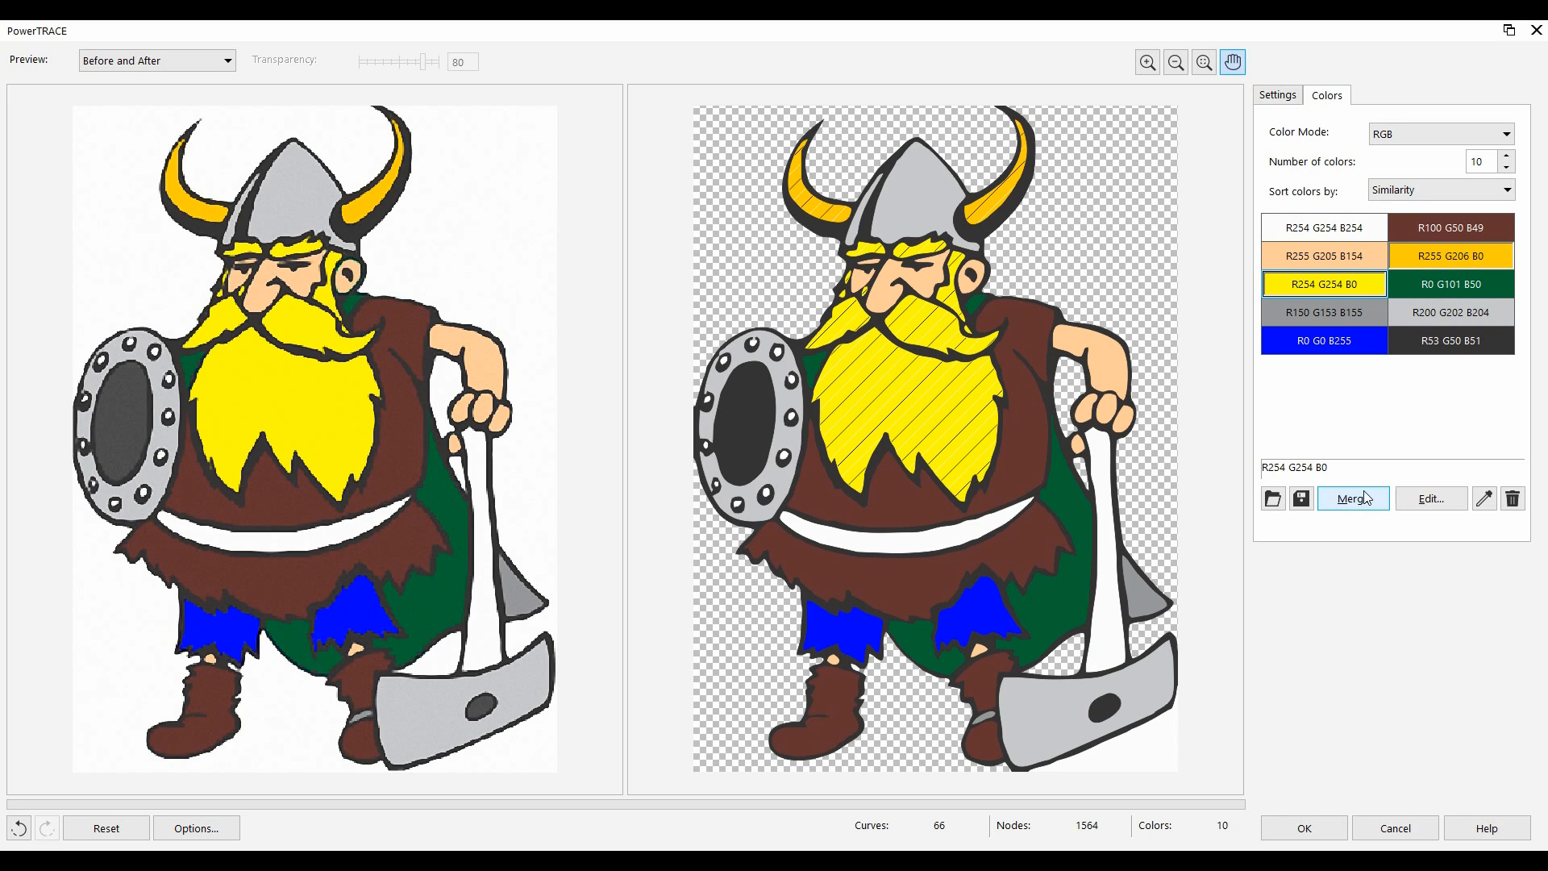
left_click(1351, 498)
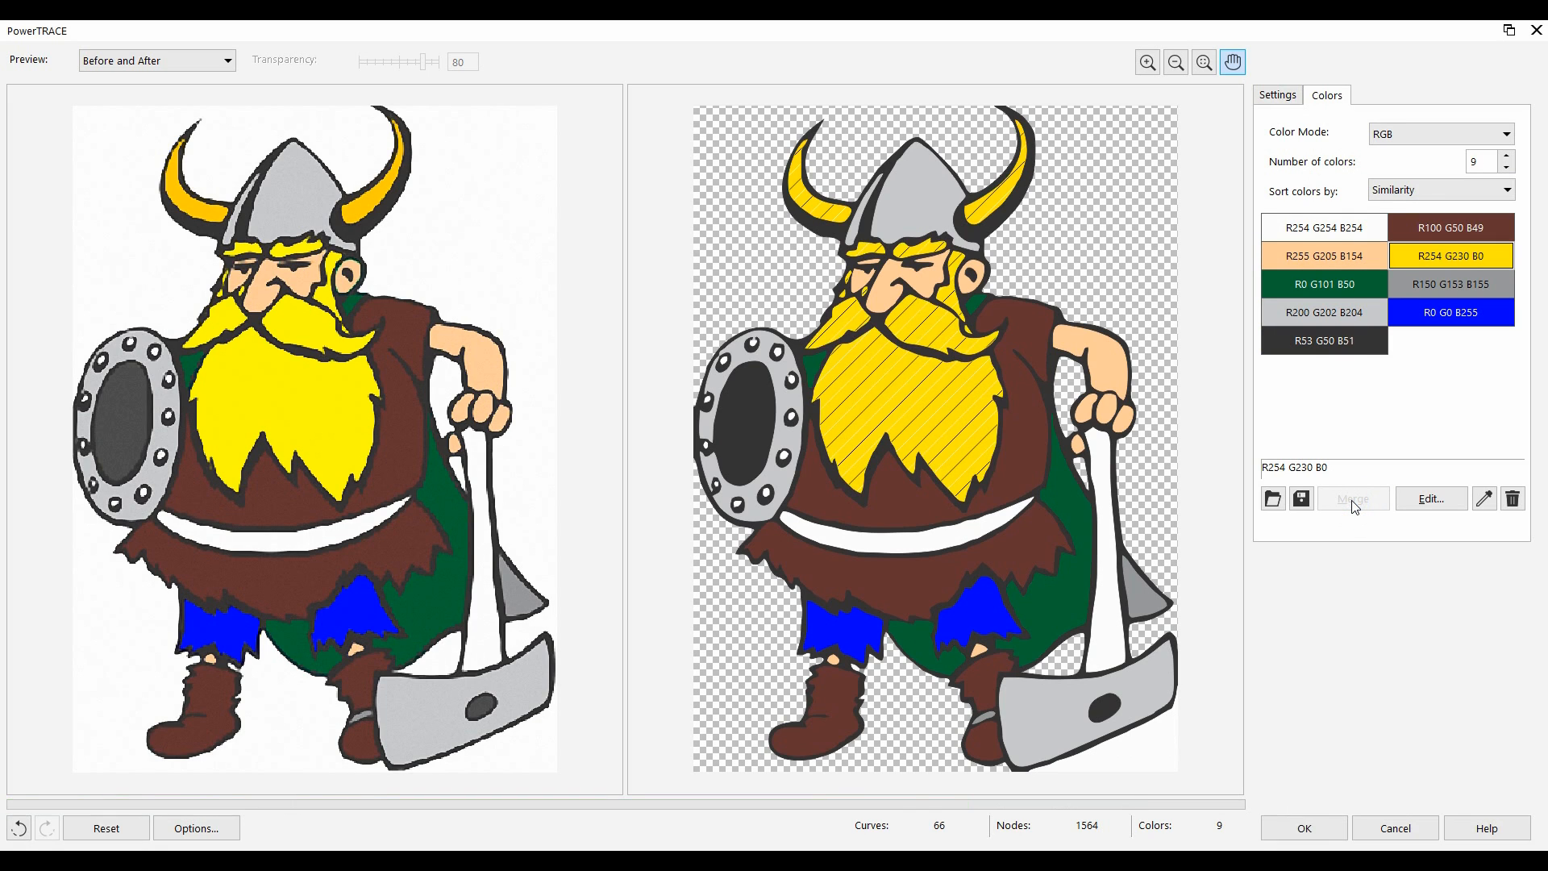
mouse_move(1429, 497)
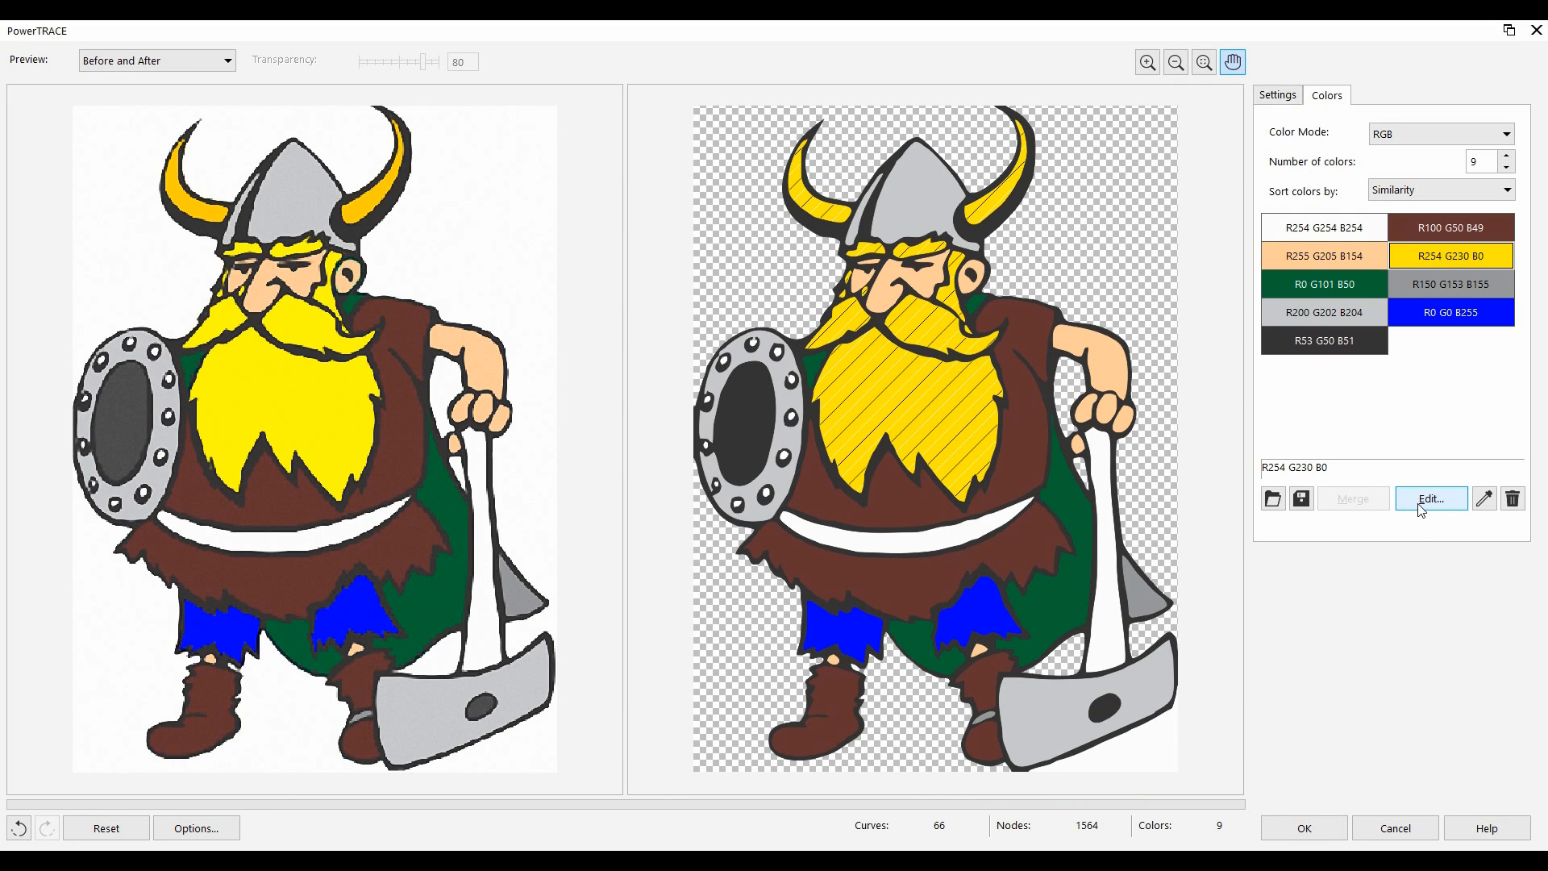
left_click(1323, 312)
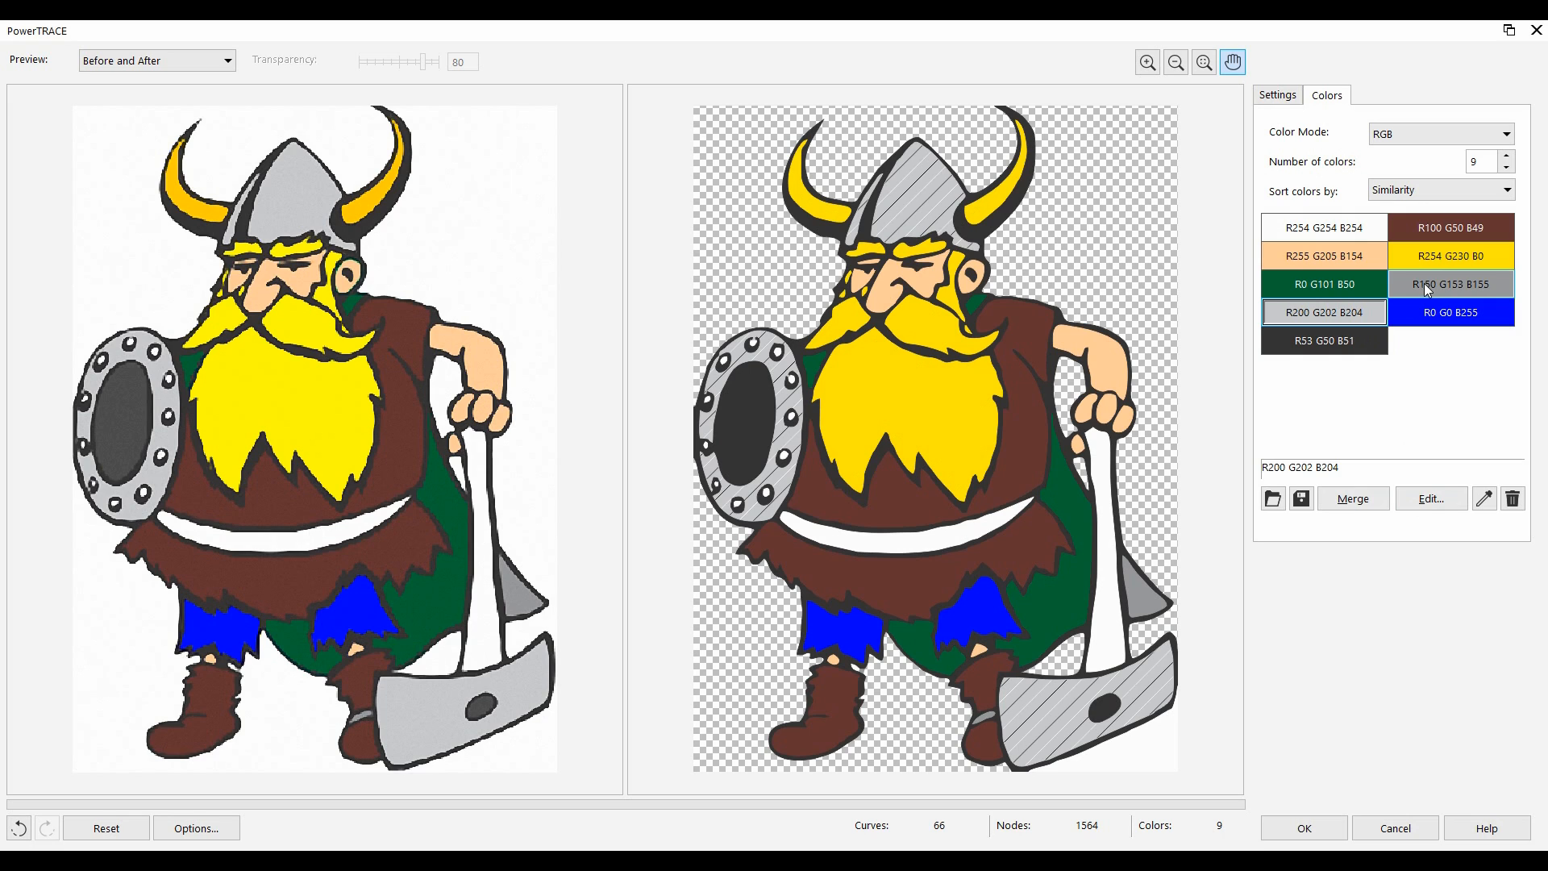
left_click(1351, 498)
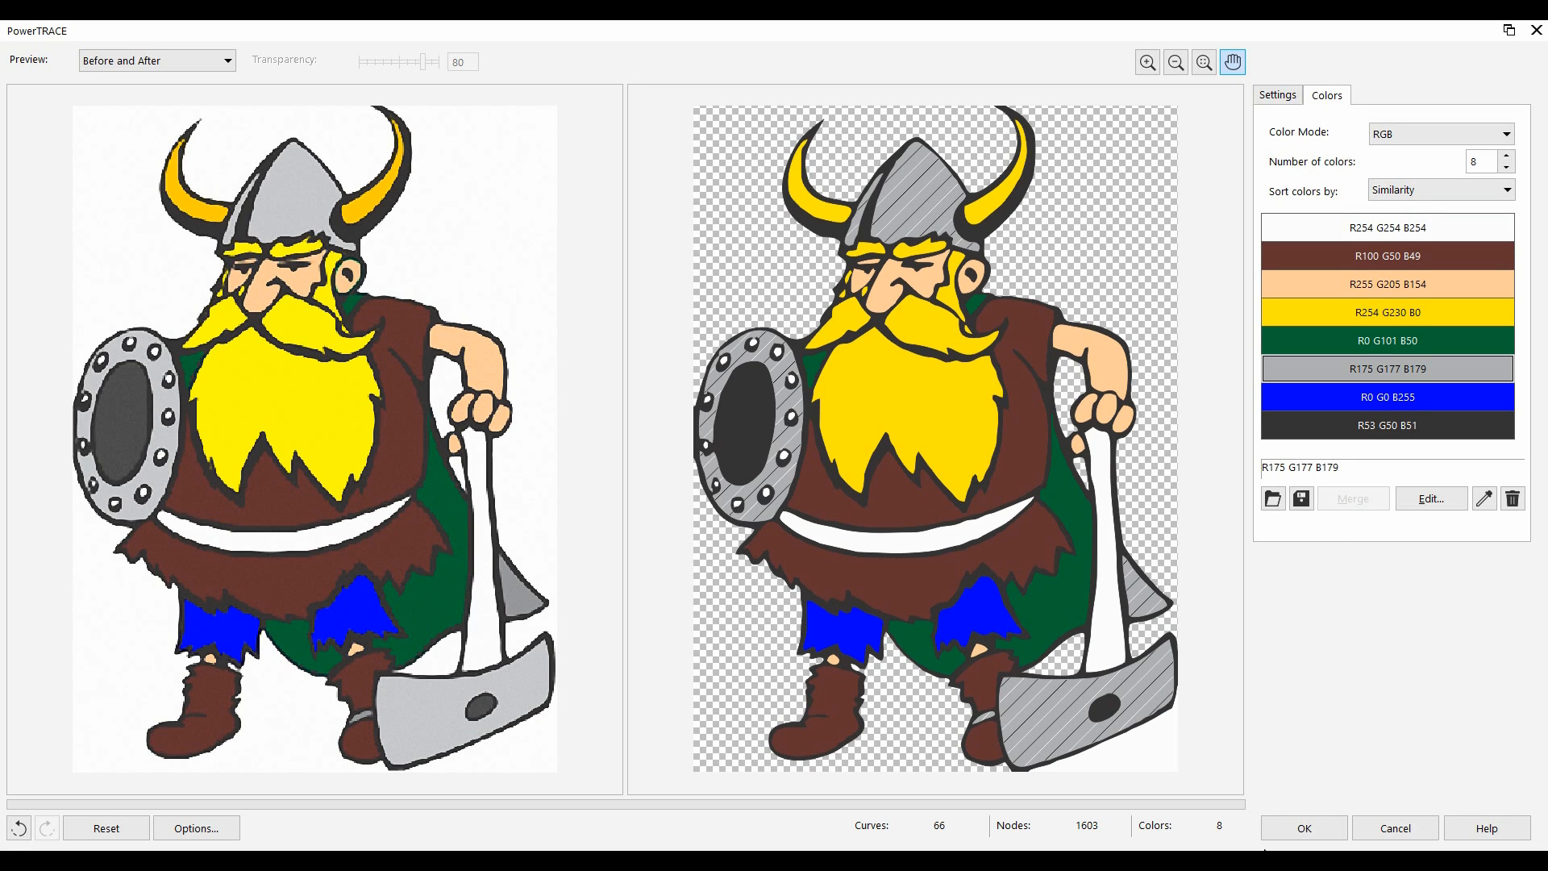
left_click(1302, 827)
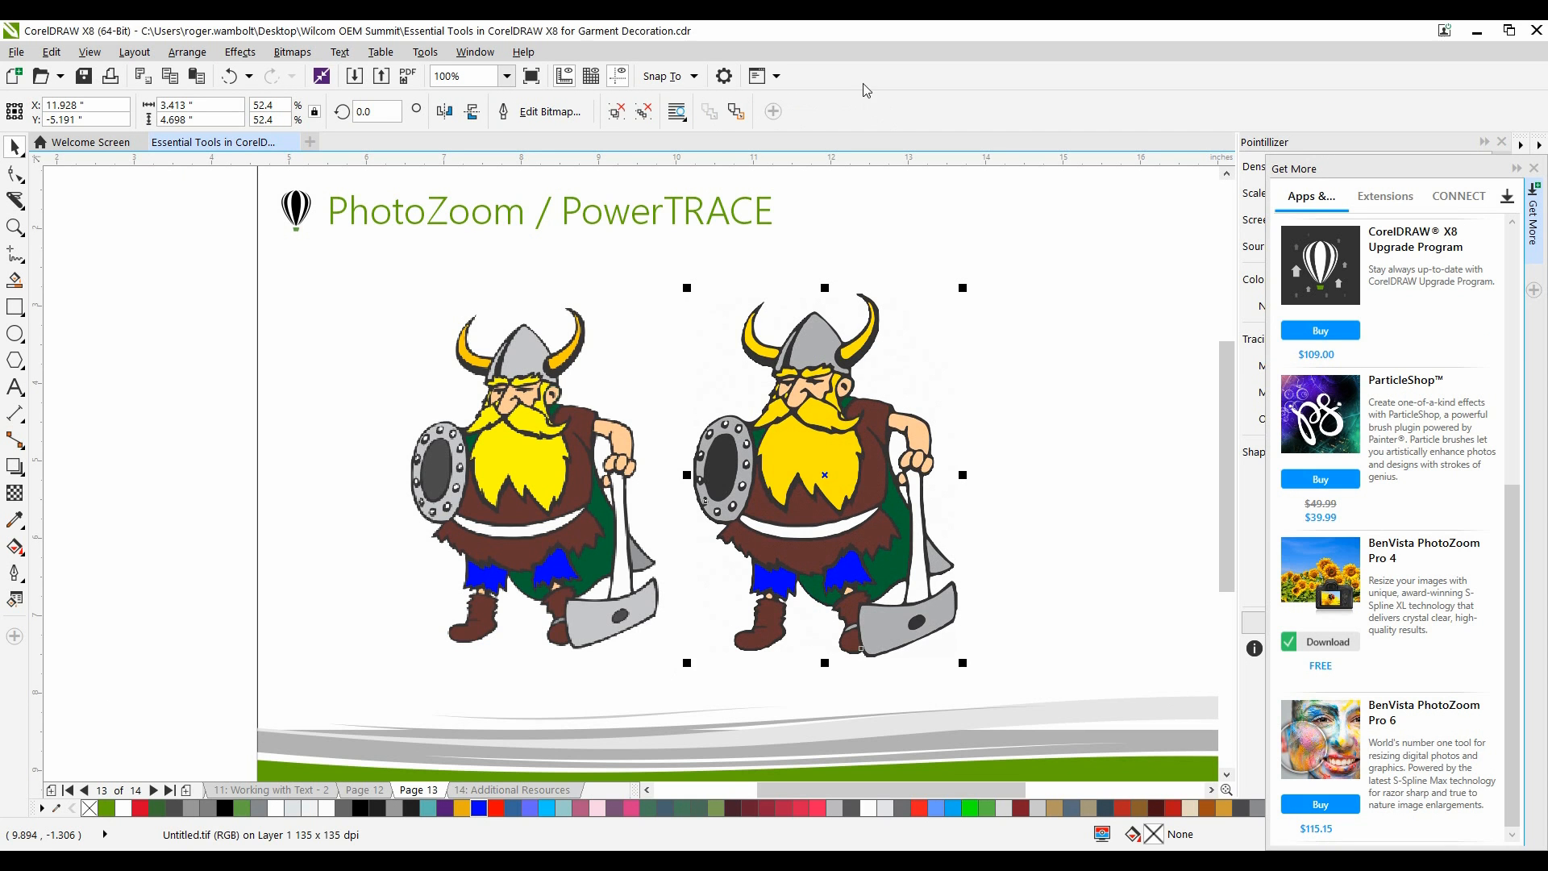